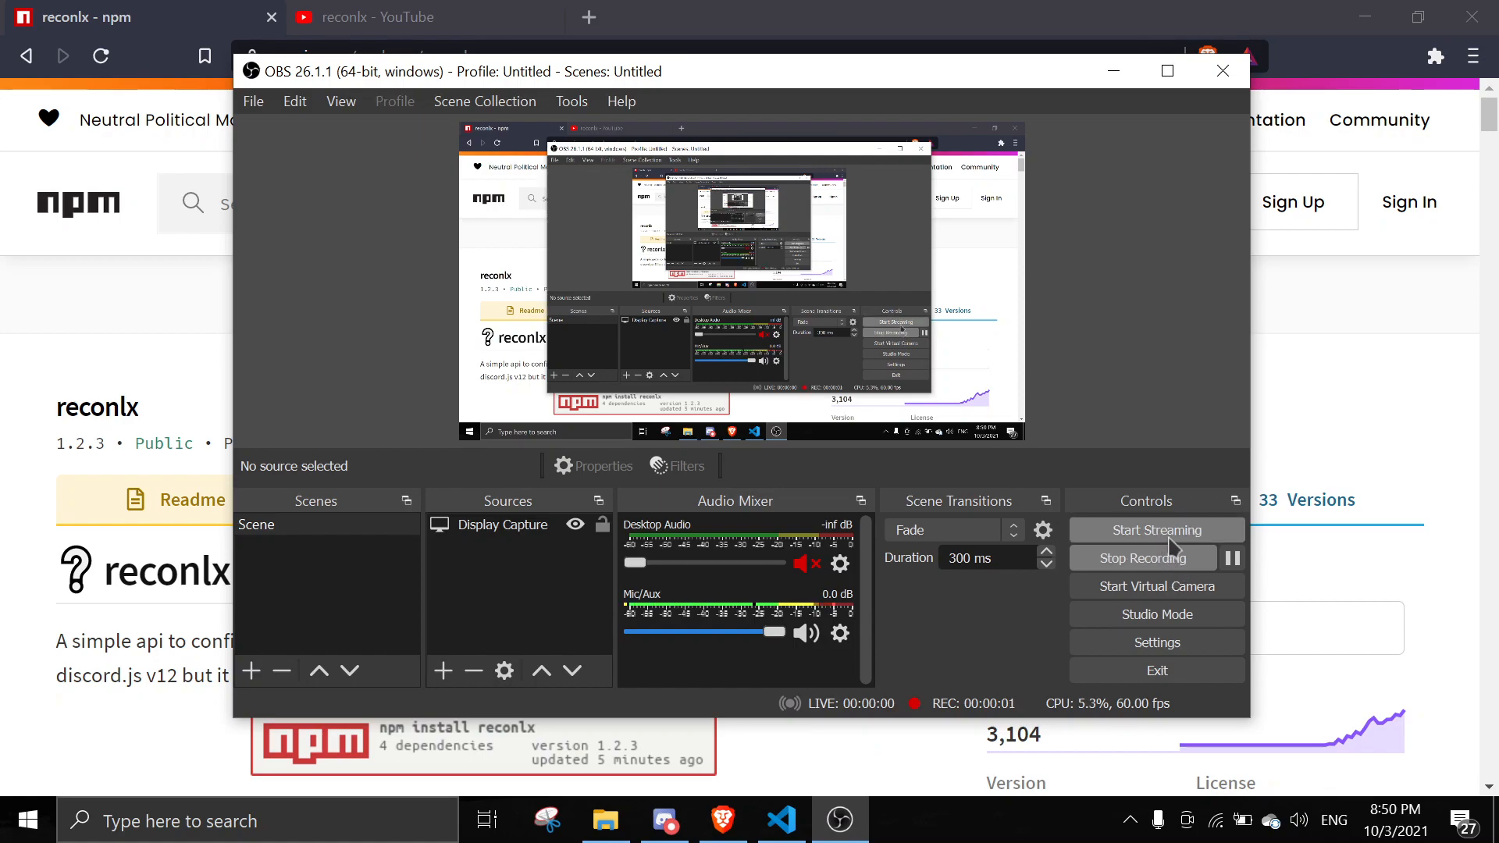
pyautogui.moveTo(1052, 261)
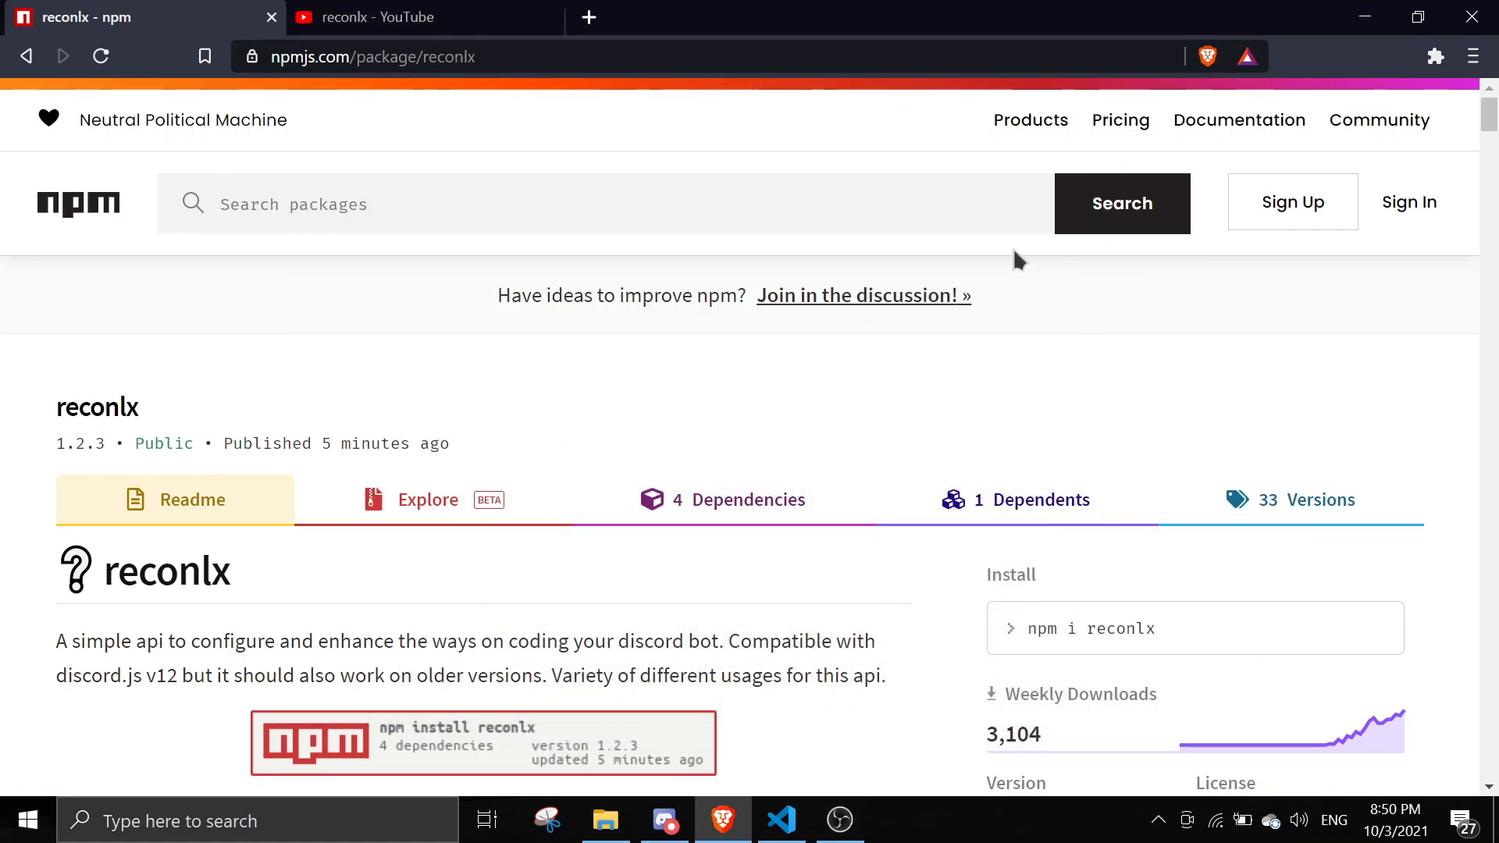
# - Run npm i reconlx in the djs project terminal and view package.json
pyautogui.scroll(-3)
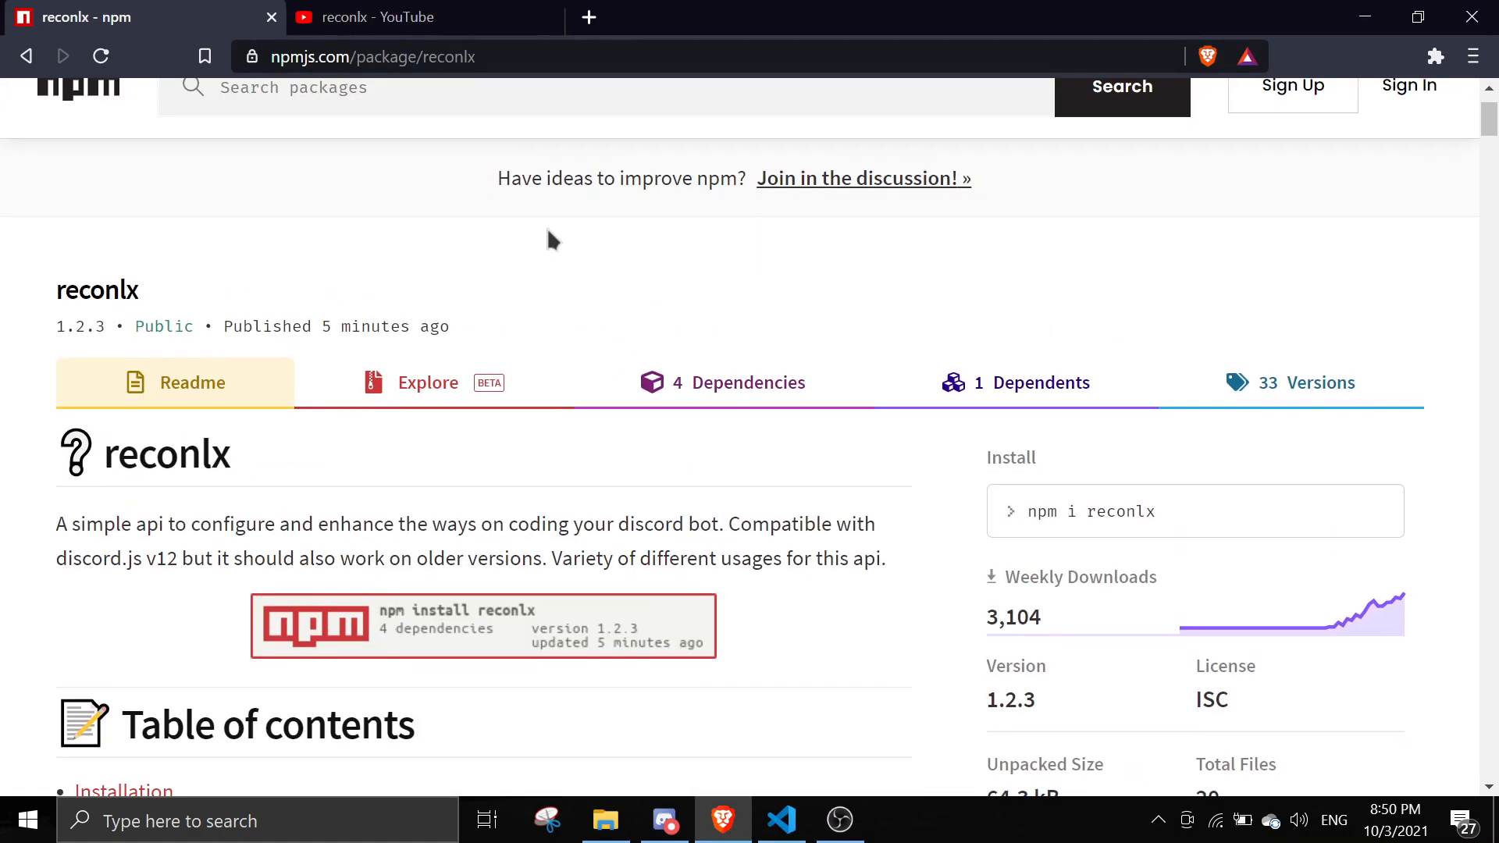
pyautogui.moveTo(320, 150)
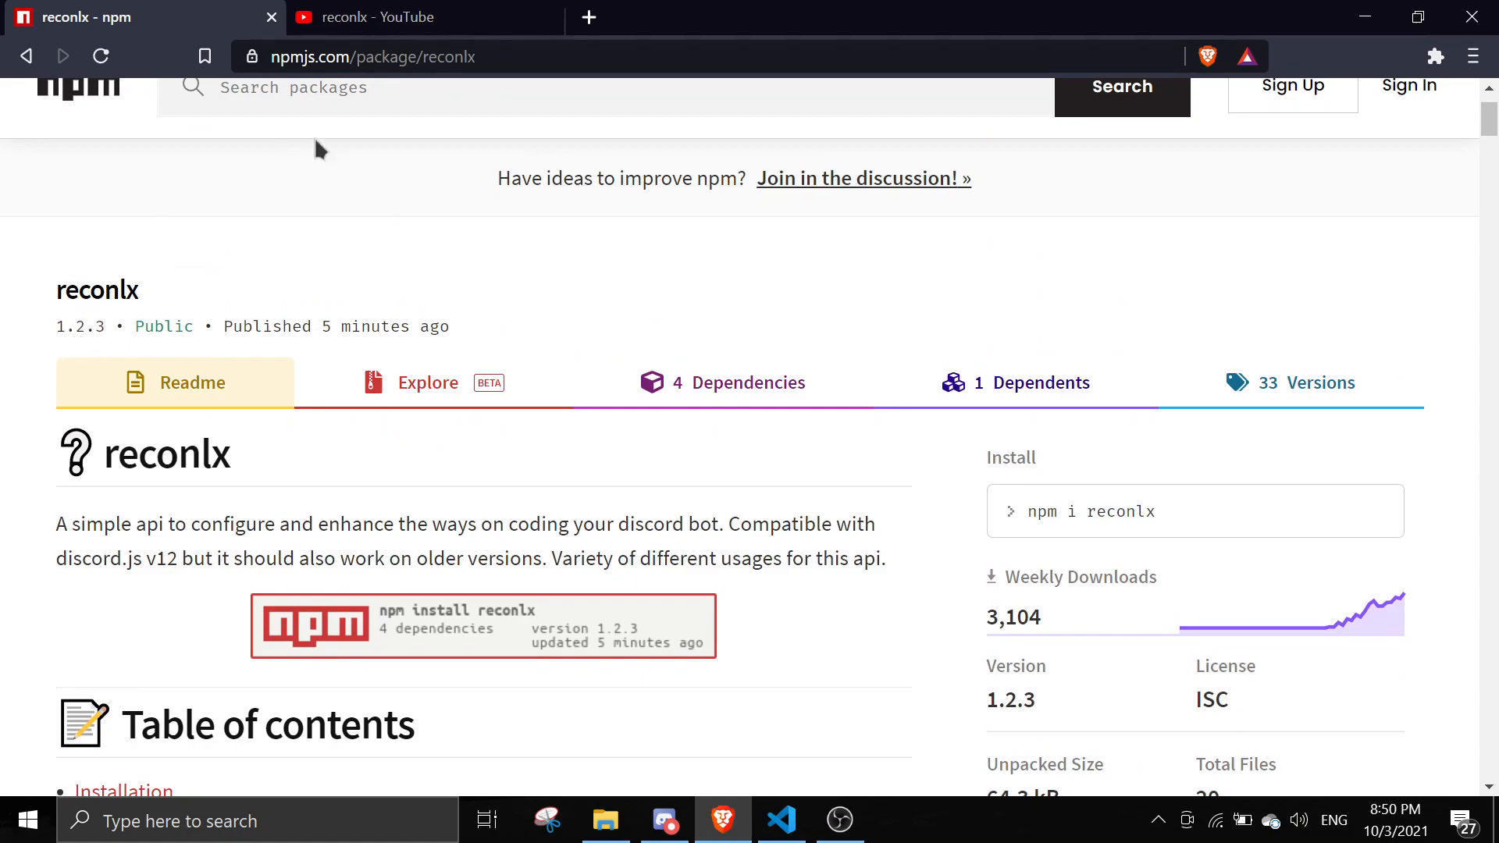
pyautogui.moveTo(530, 178)
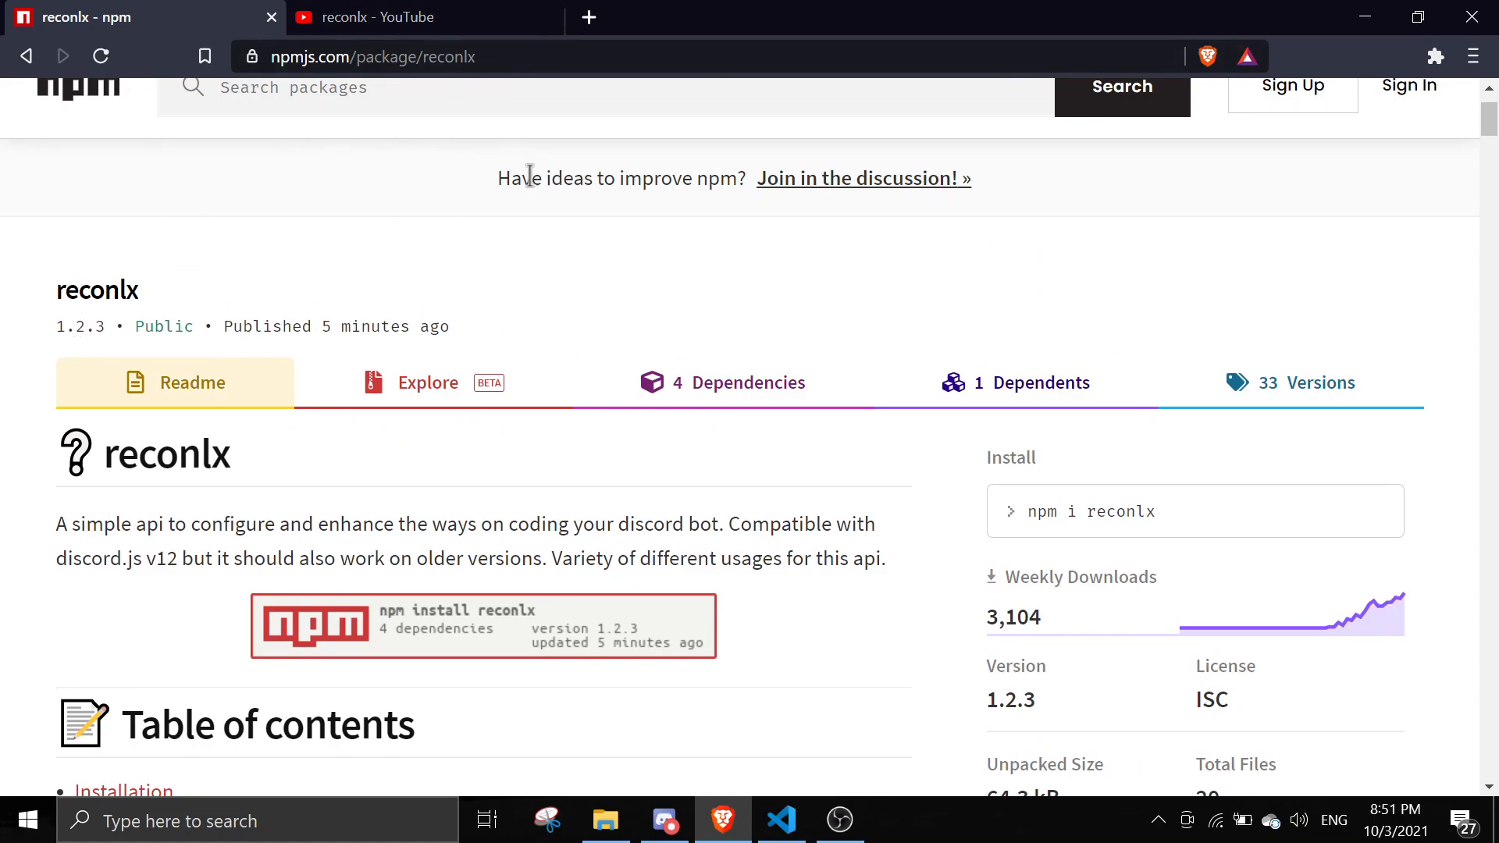
pyautogui.moveTo(438, 227)
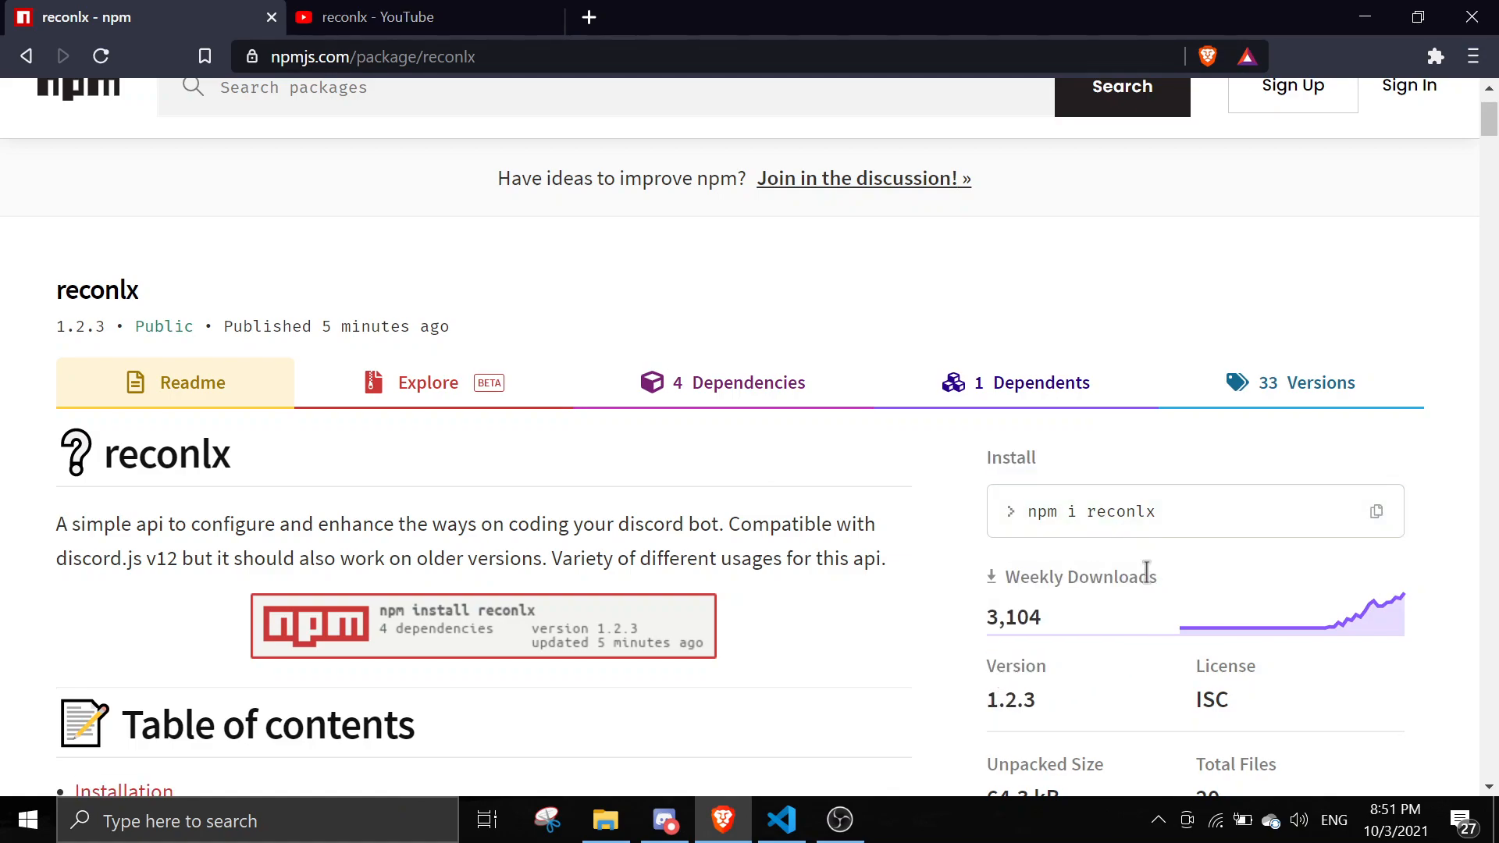
pyautogui.moveTo(1084, 515)
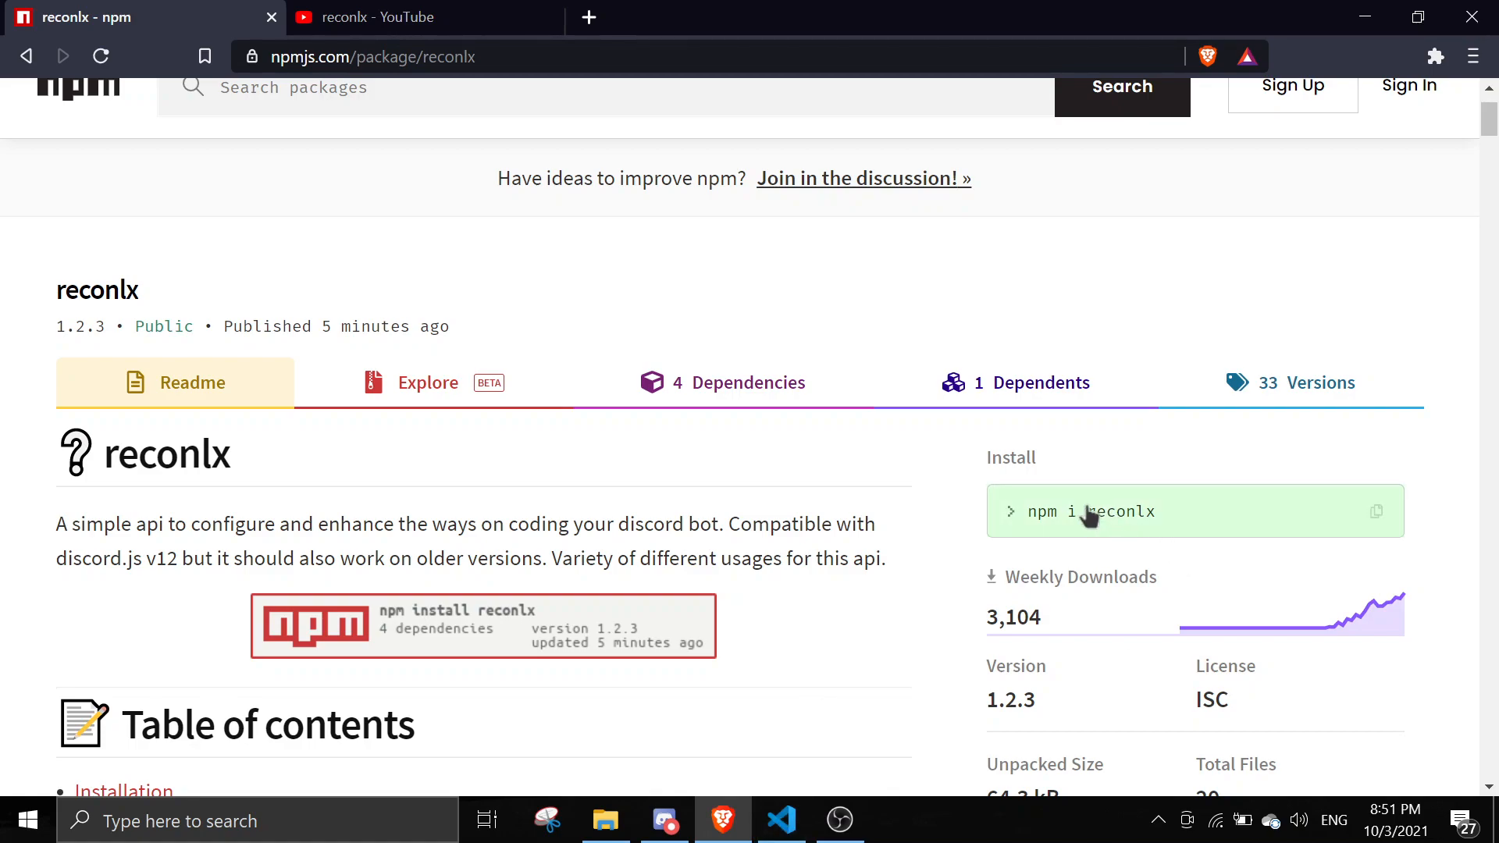
pyautogui.moveTo(874, 770)
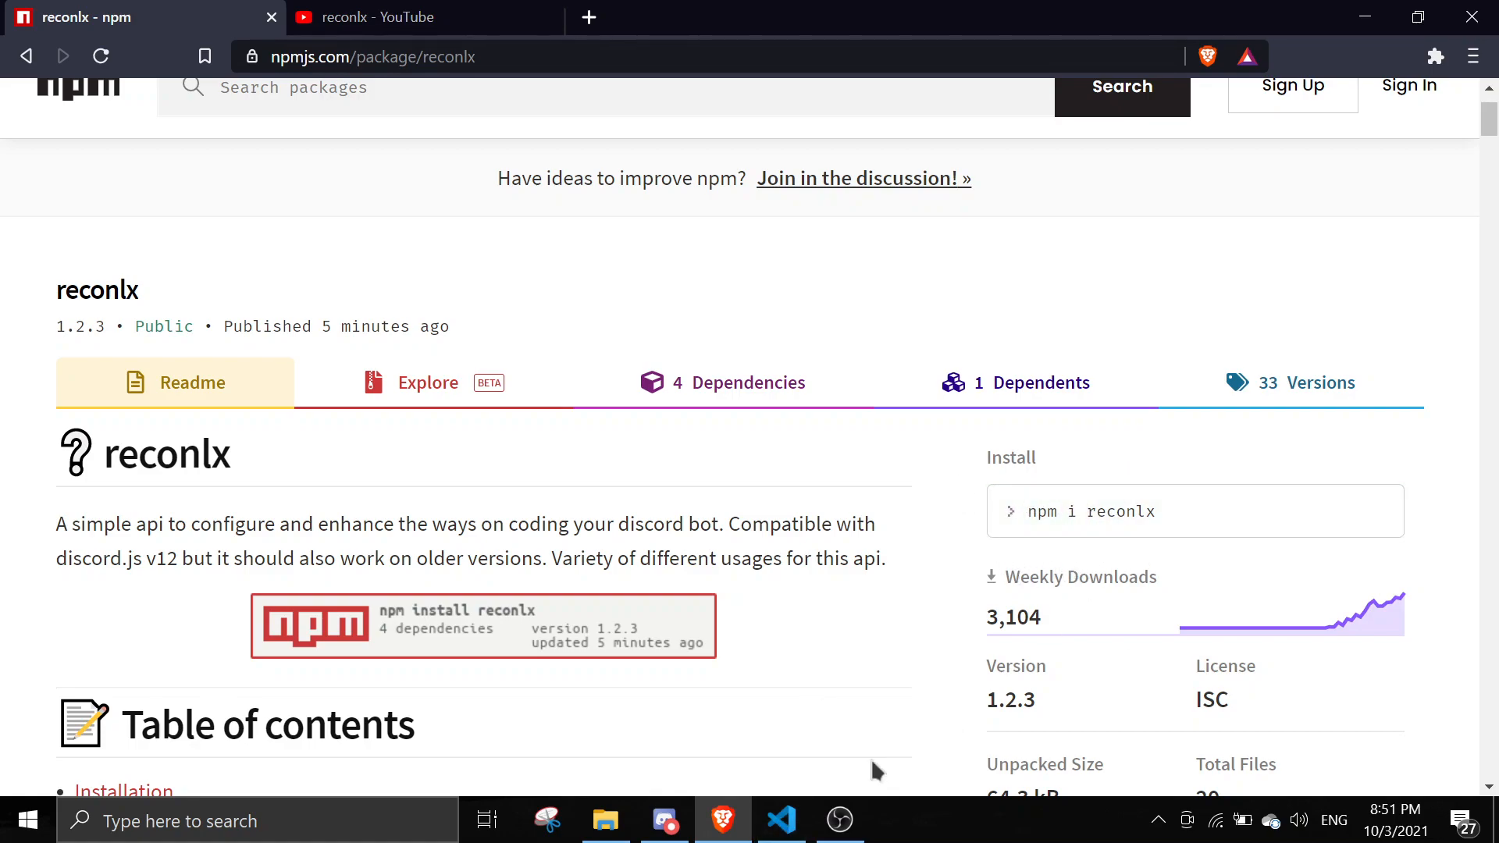
pyautogui.click(781, 820)
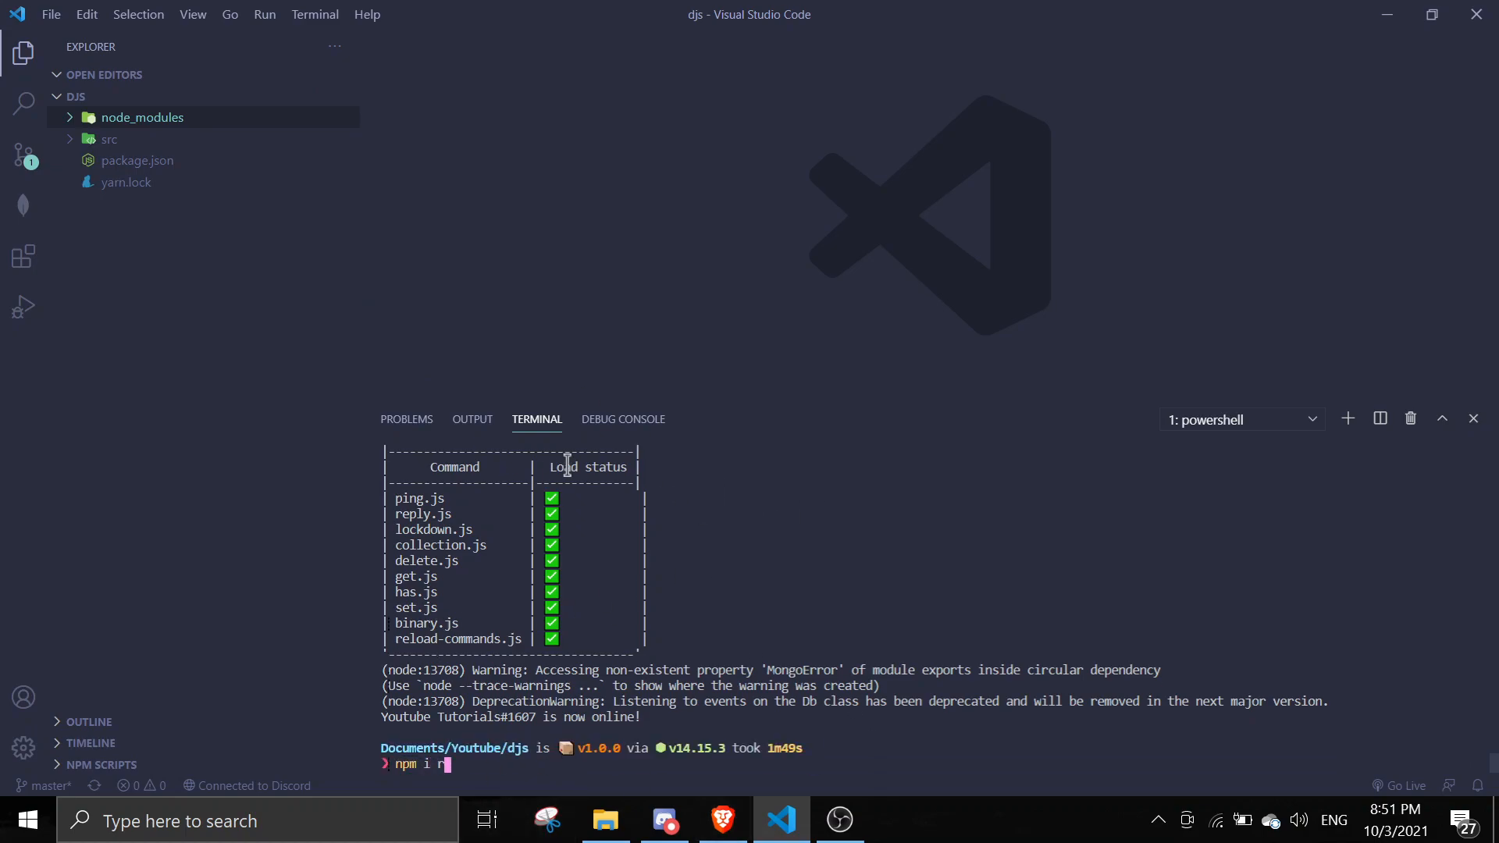
pyautogui.write('econlx')
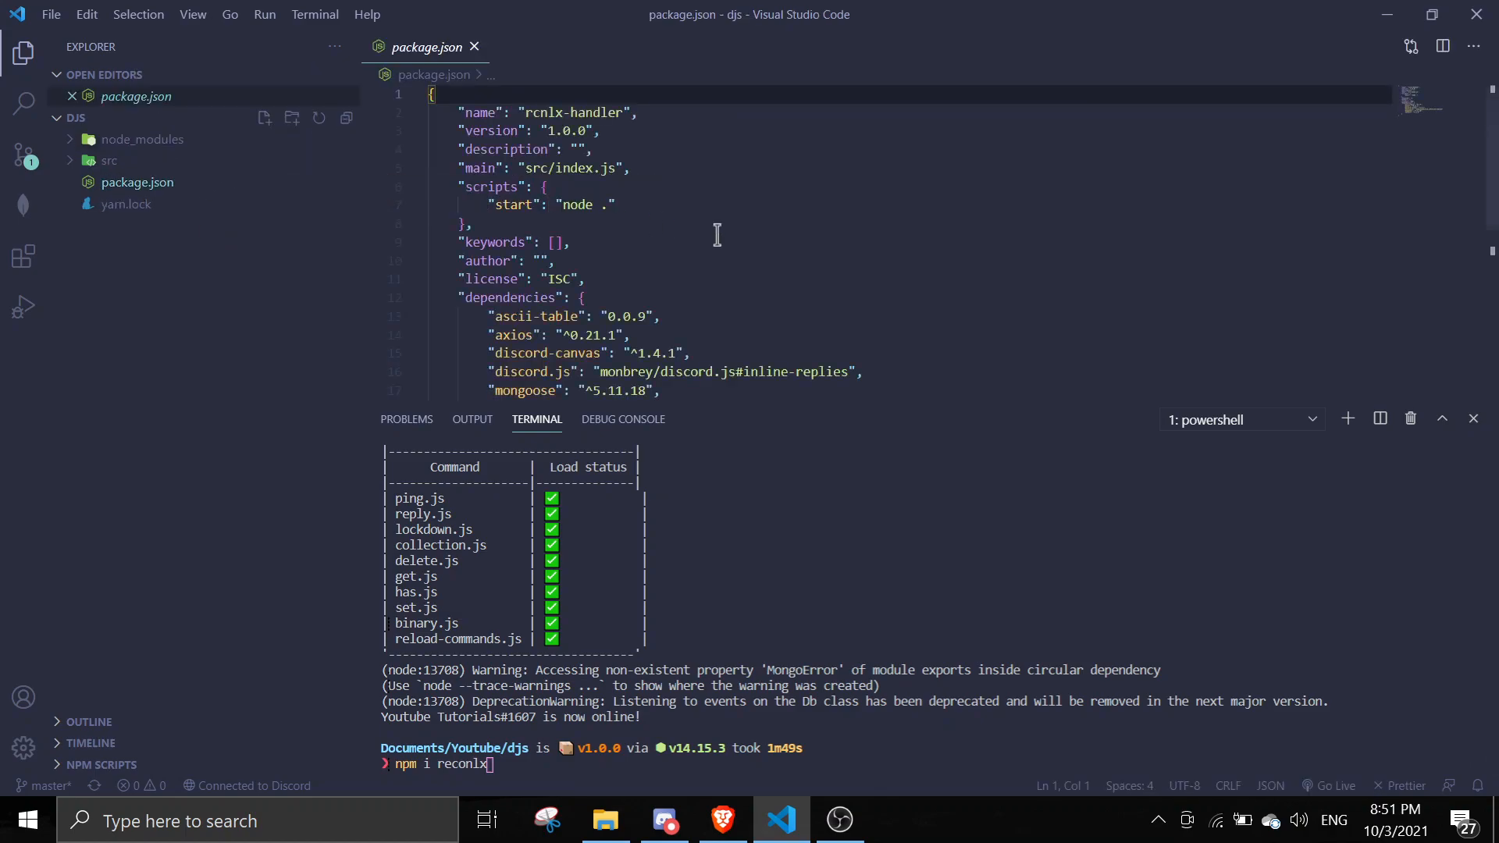
pyautogui.scroll(-3)
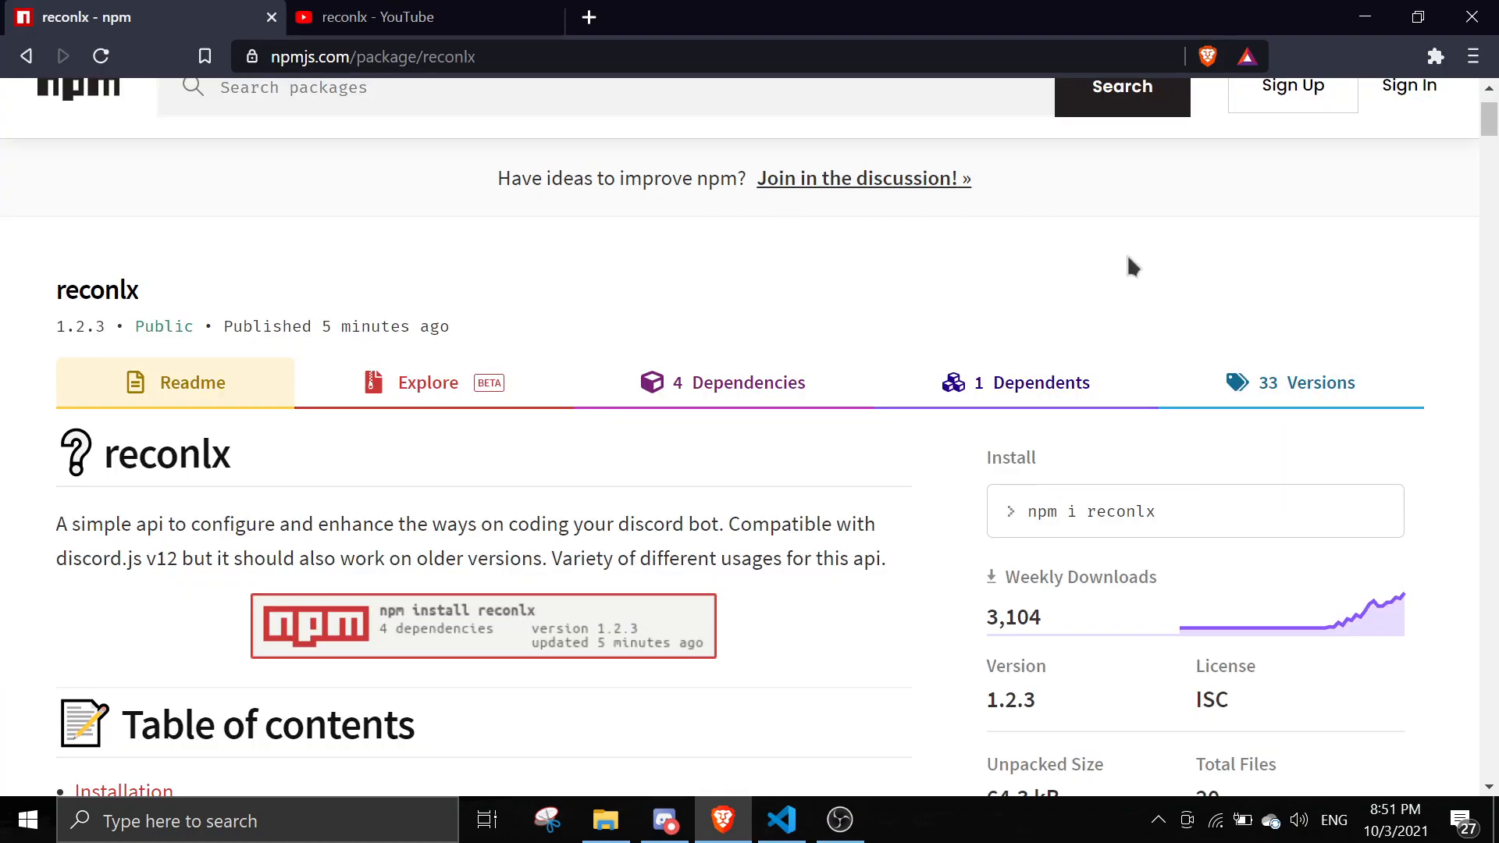
pyautogui.moveTo(81, 323)
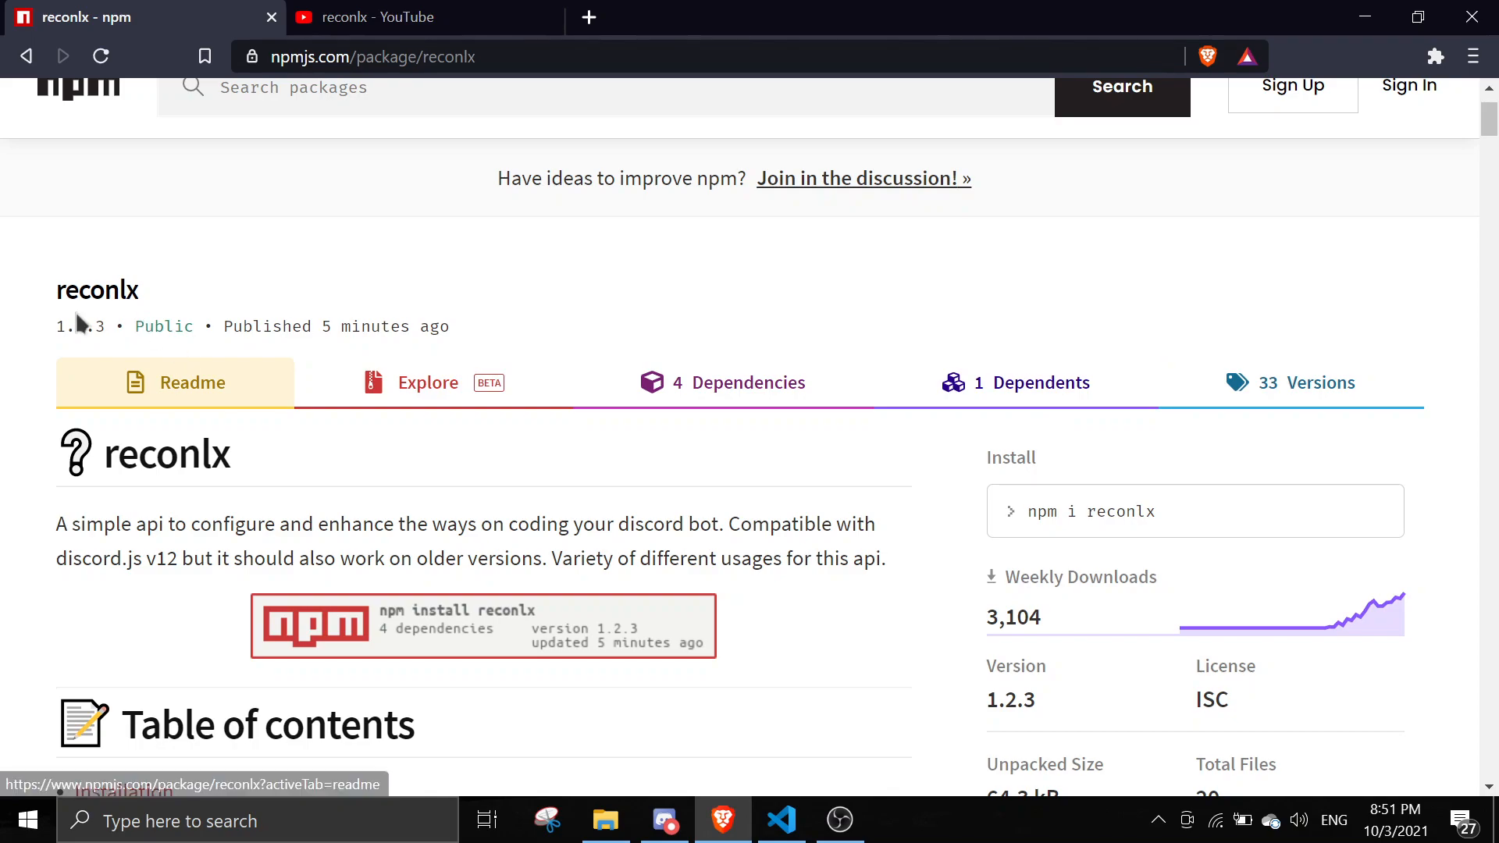
pyautogui.moveTo(234, 230)
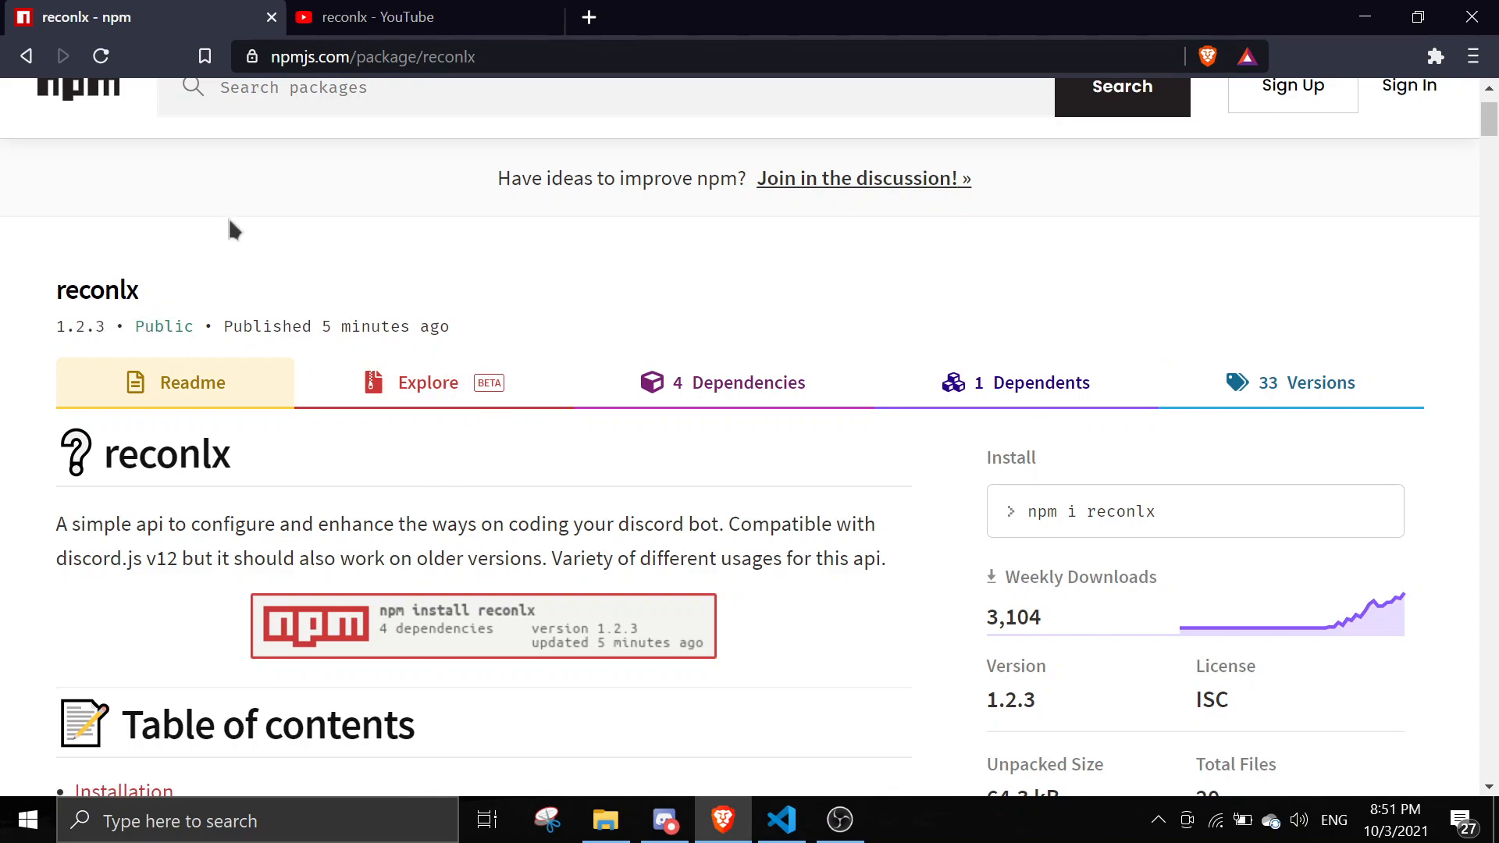
# - Confirm reconlx ^1.2.3 is in package.json dependencies and expand the src folder
pyautogui.click(780, 820)
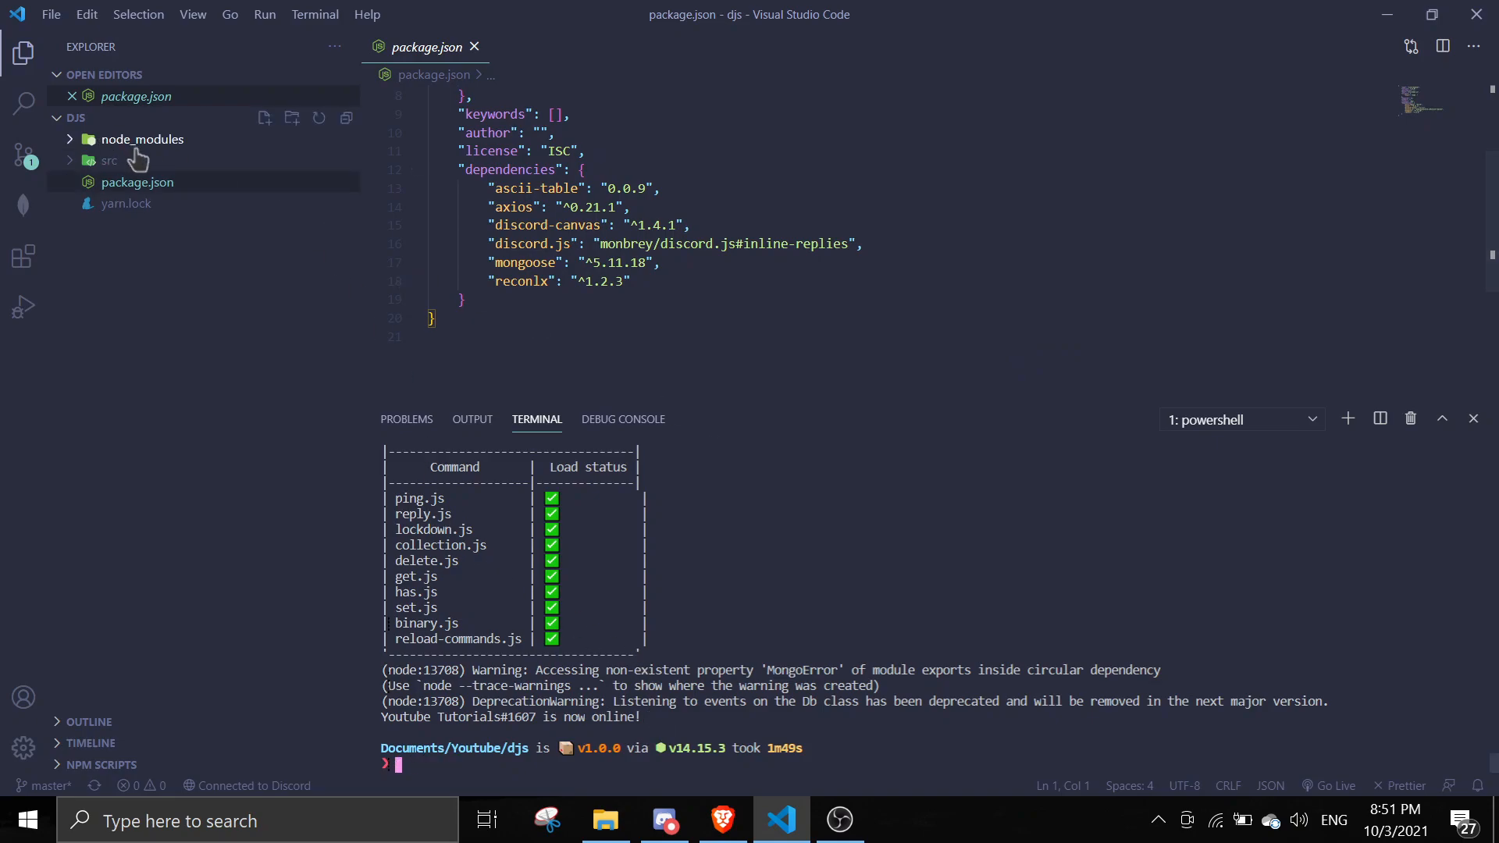
pyautogui.click(107, 159)
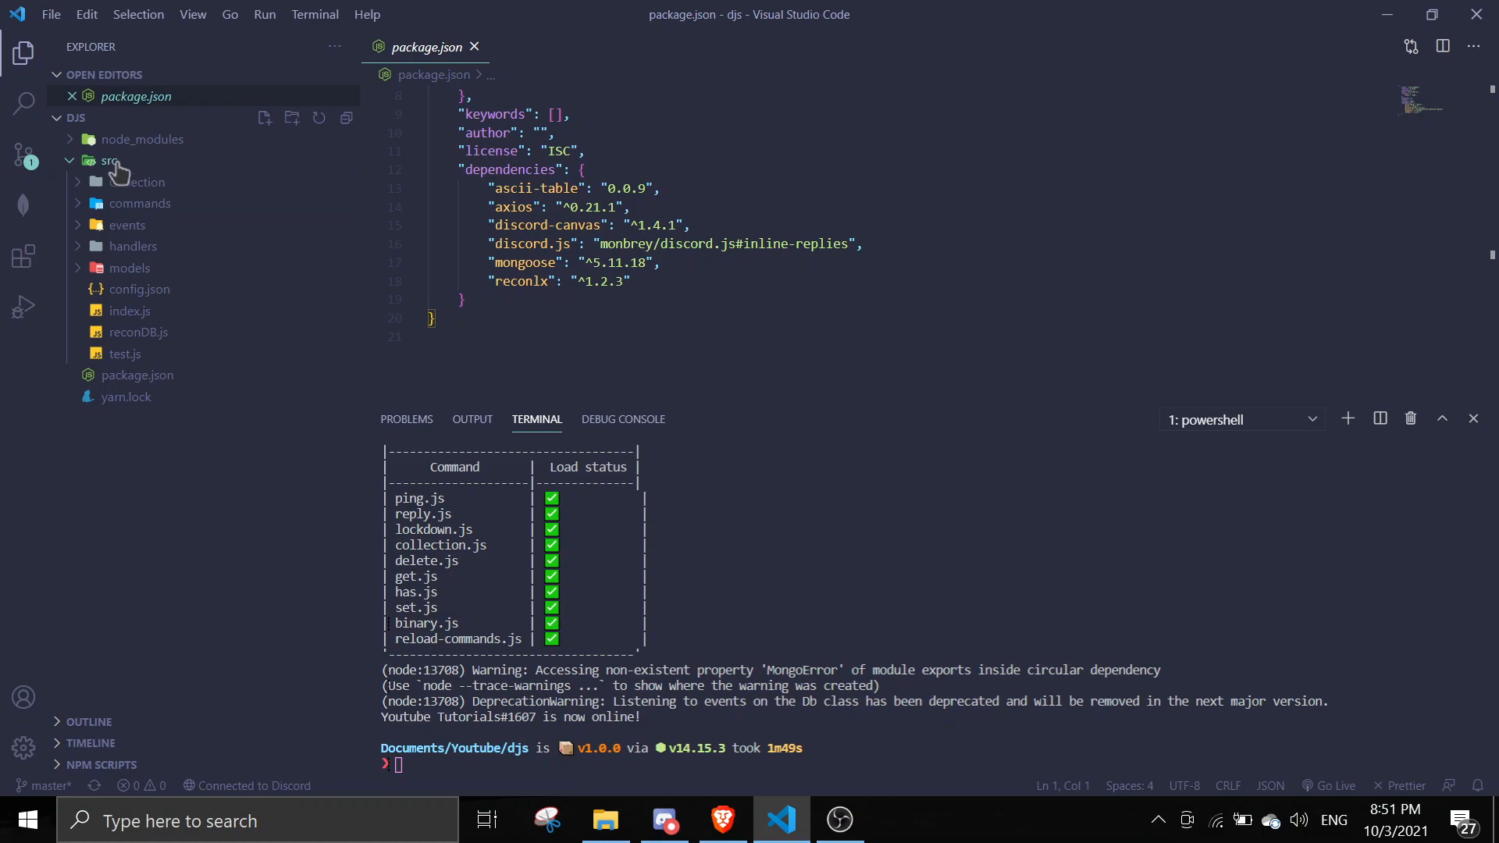
pyautogui.moveTo(120, 175)
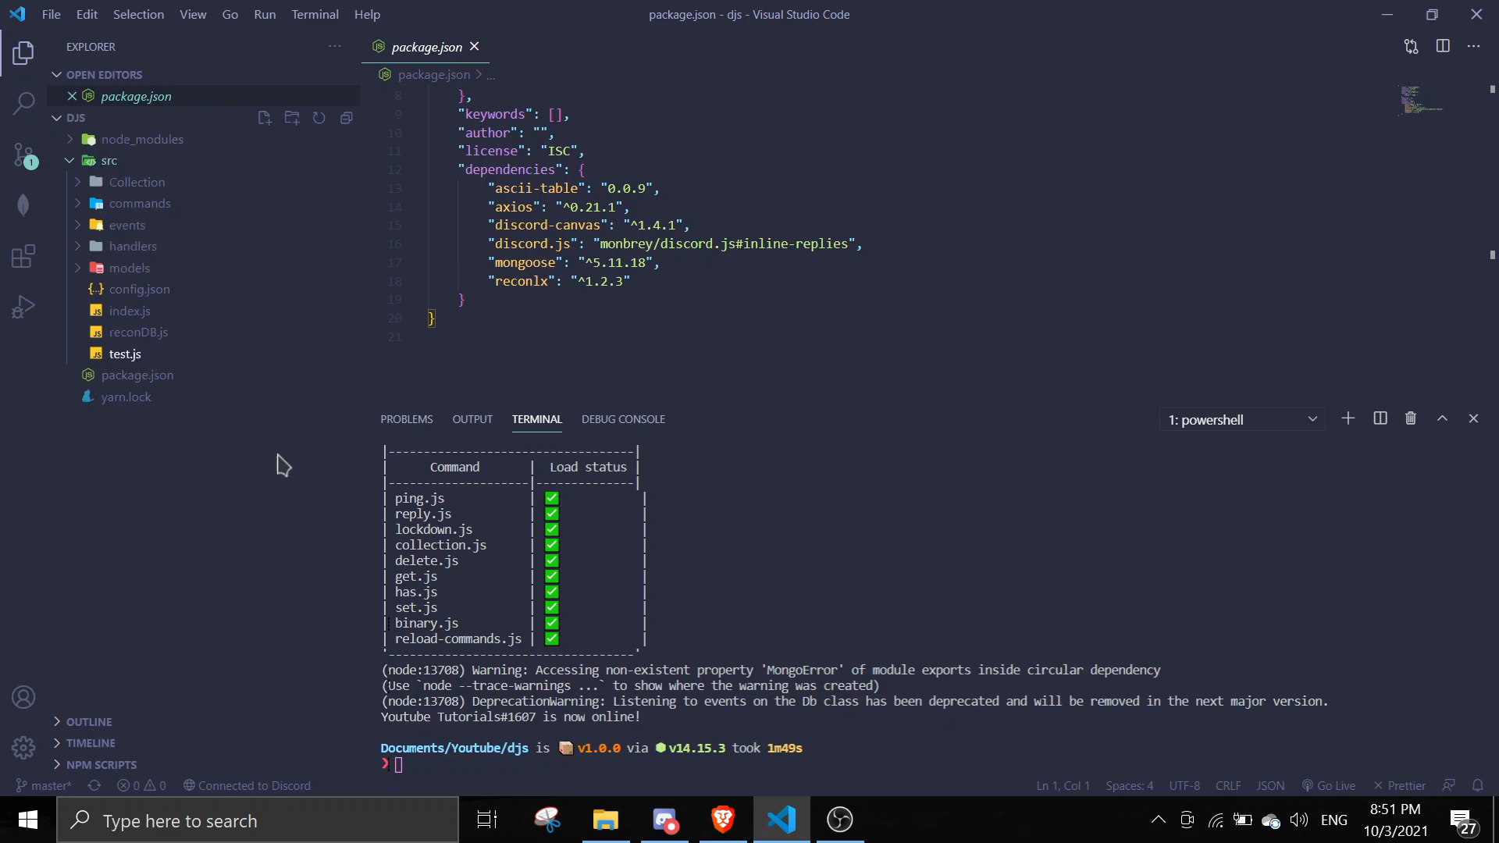
pyautogui.moveTo(139, 290)
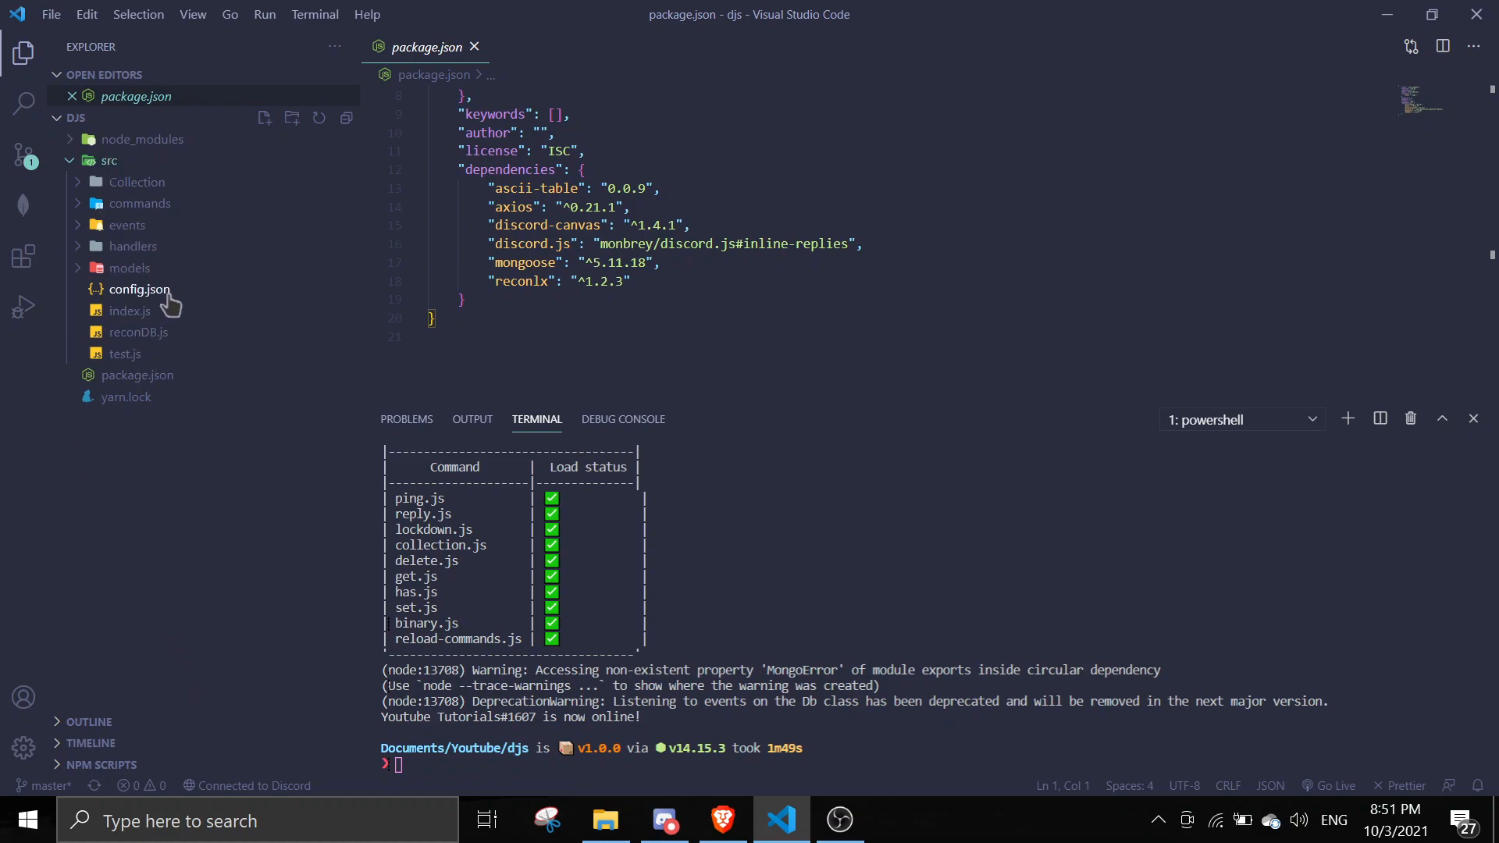
pyautogui.moveTo(137, 331)
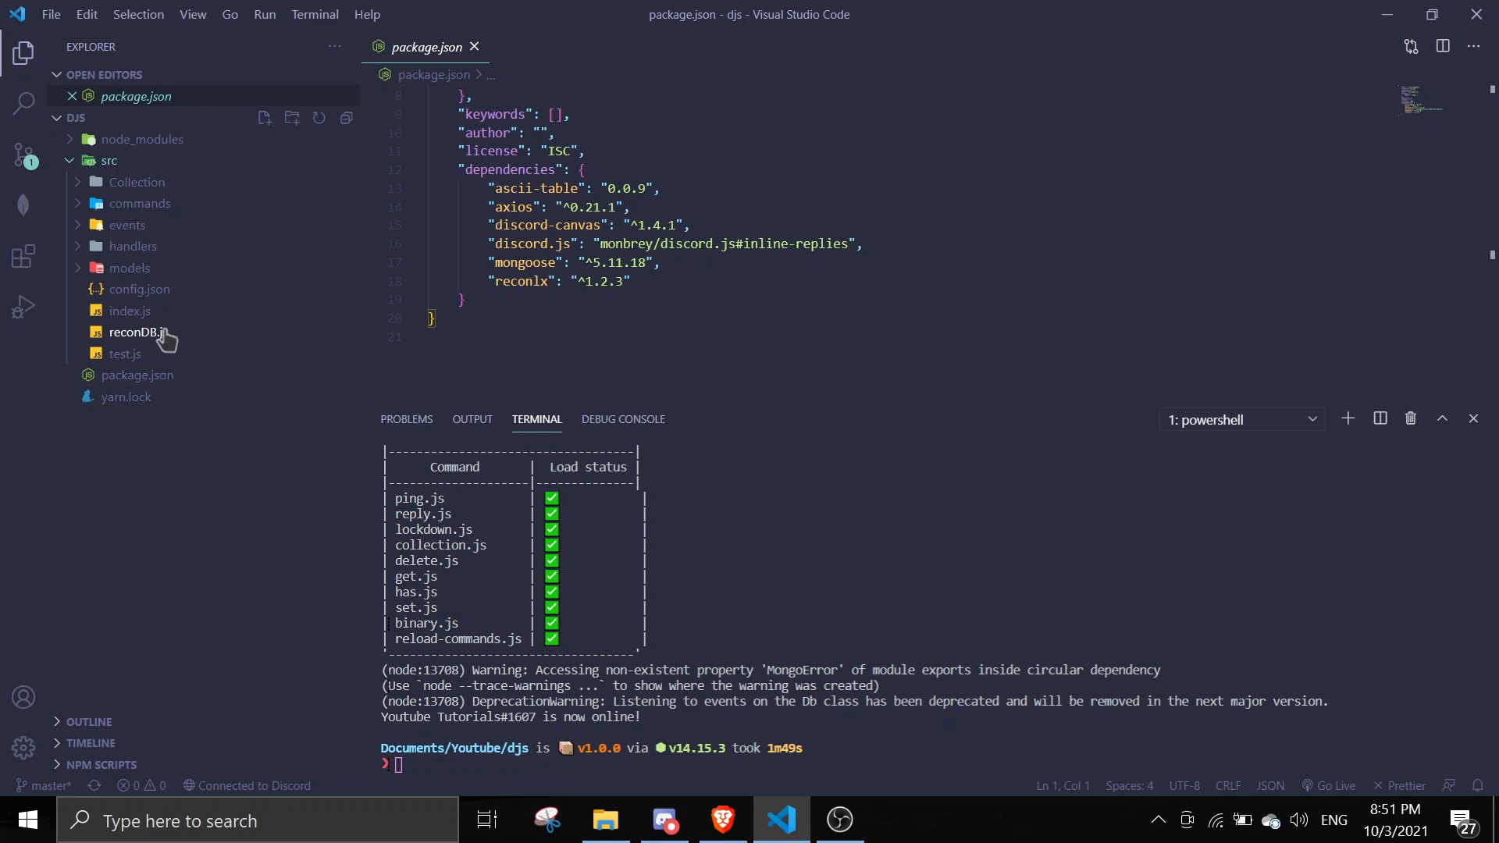
# - Open reconDB.js and select the reconDB class imported from reconlx
pyautogui.click(133, 332)
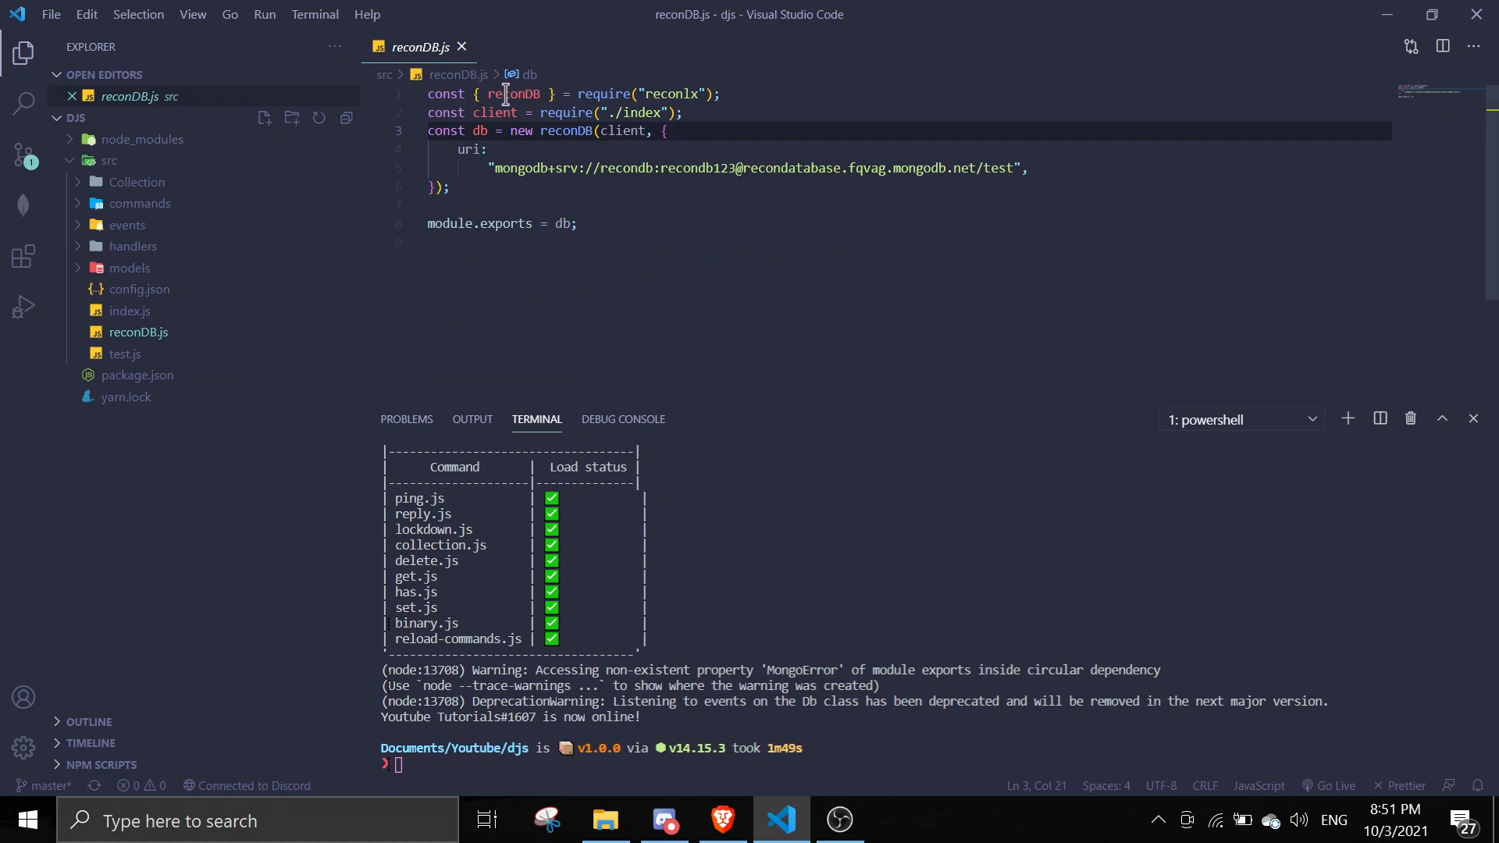
pyautogui.doubleClick(516, 93)
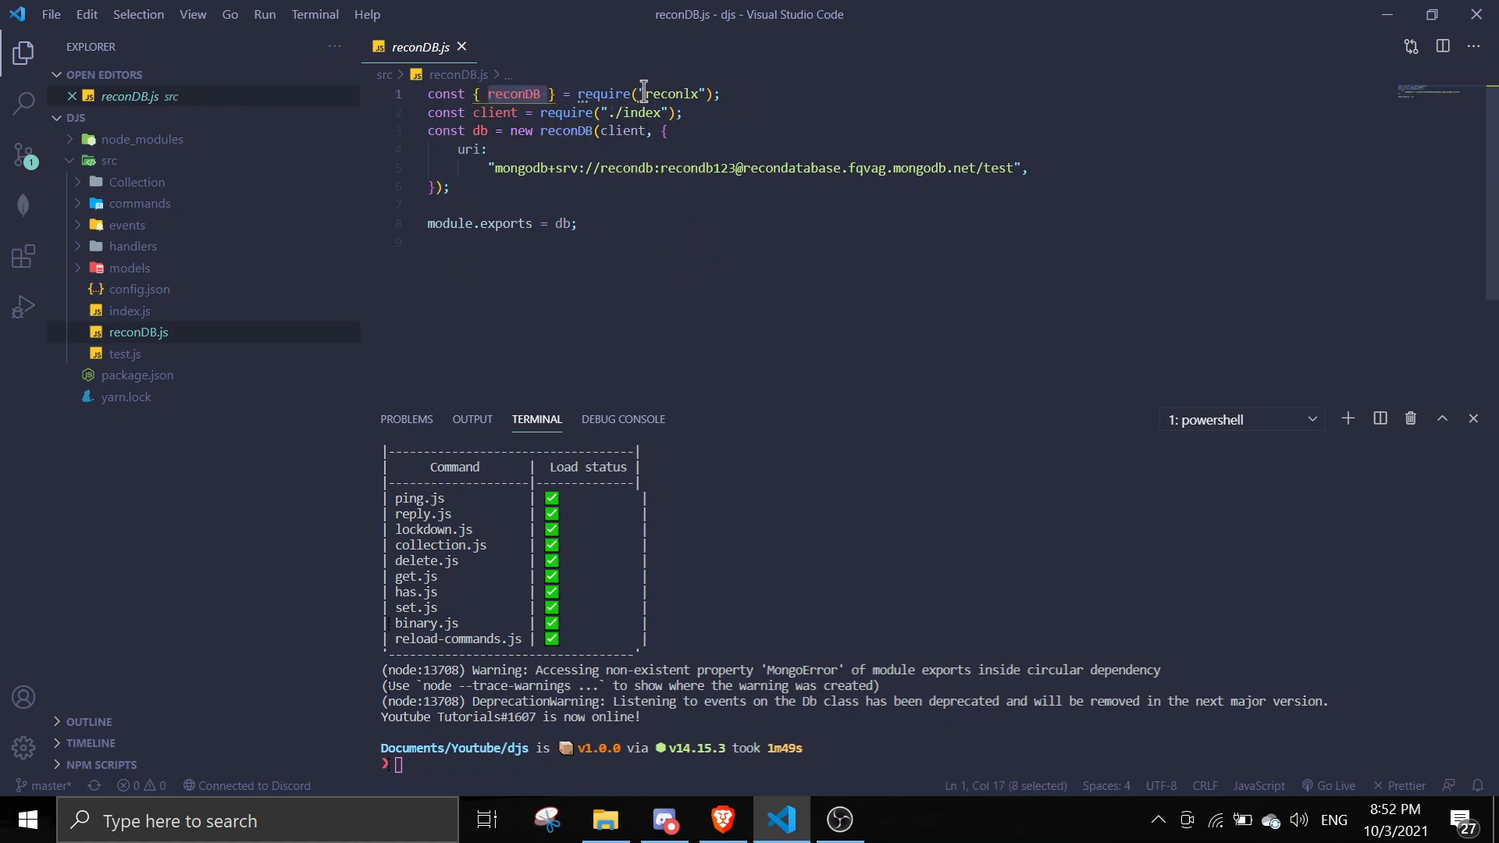
pyautogui.moveTo(456, 112)
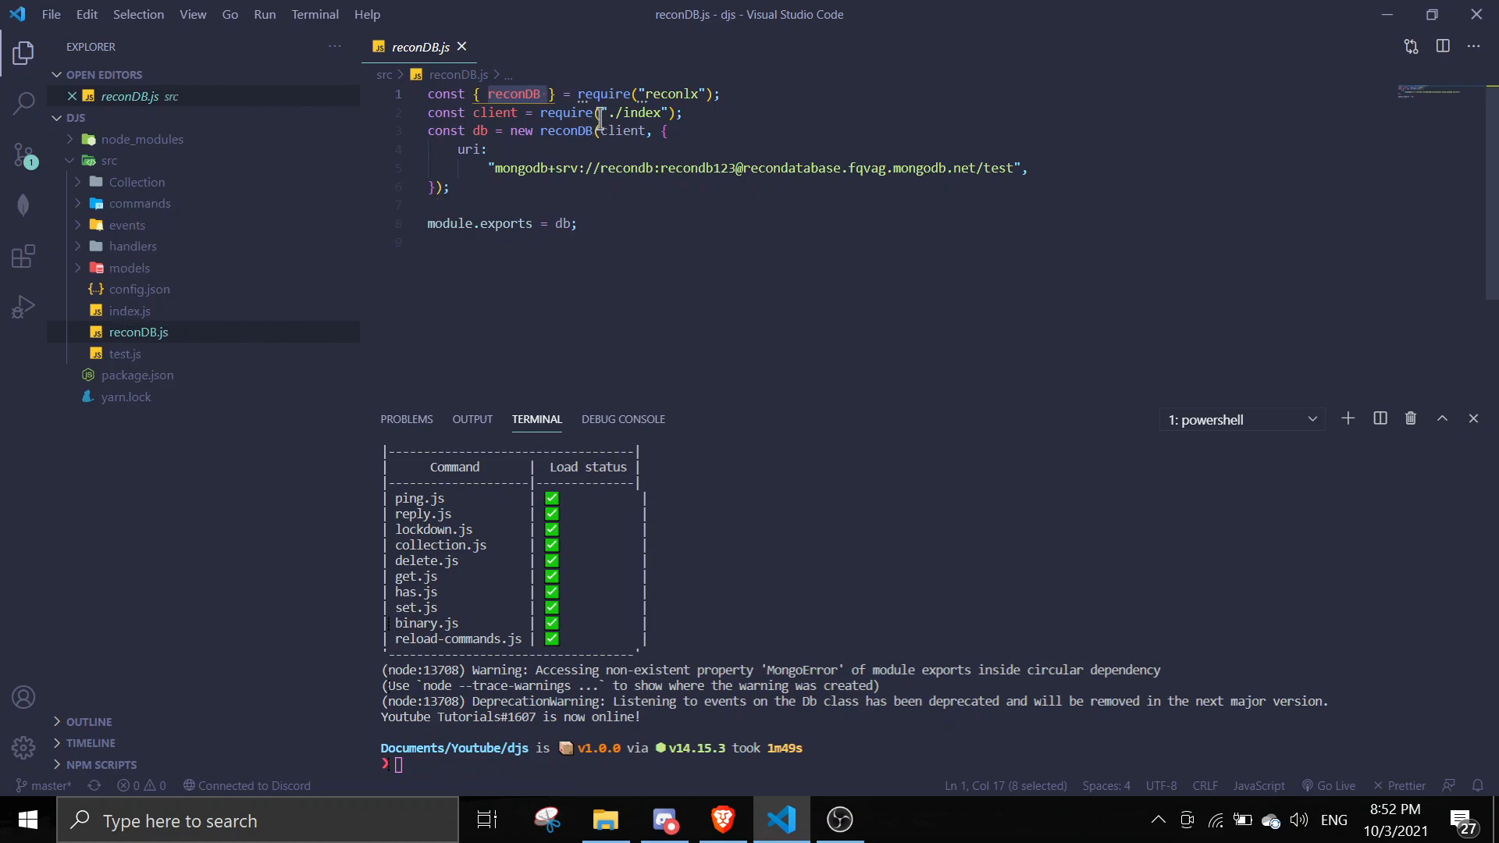
pyautogui.moveTo(168, 315)
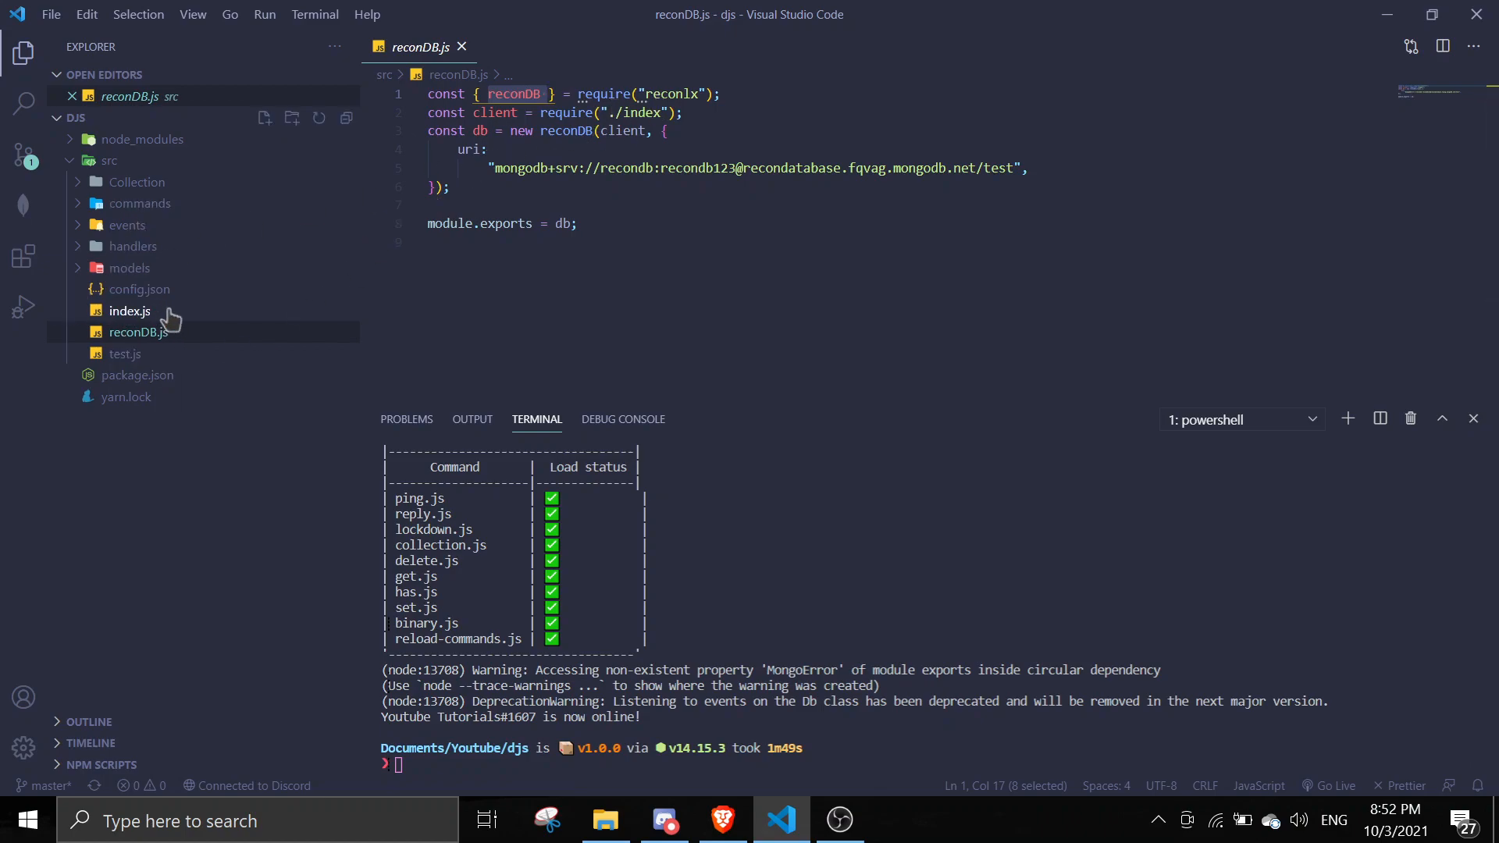
# - View the Discord client exported from index.js, then return to reconDB.js
pyautogui.click(131, 311)
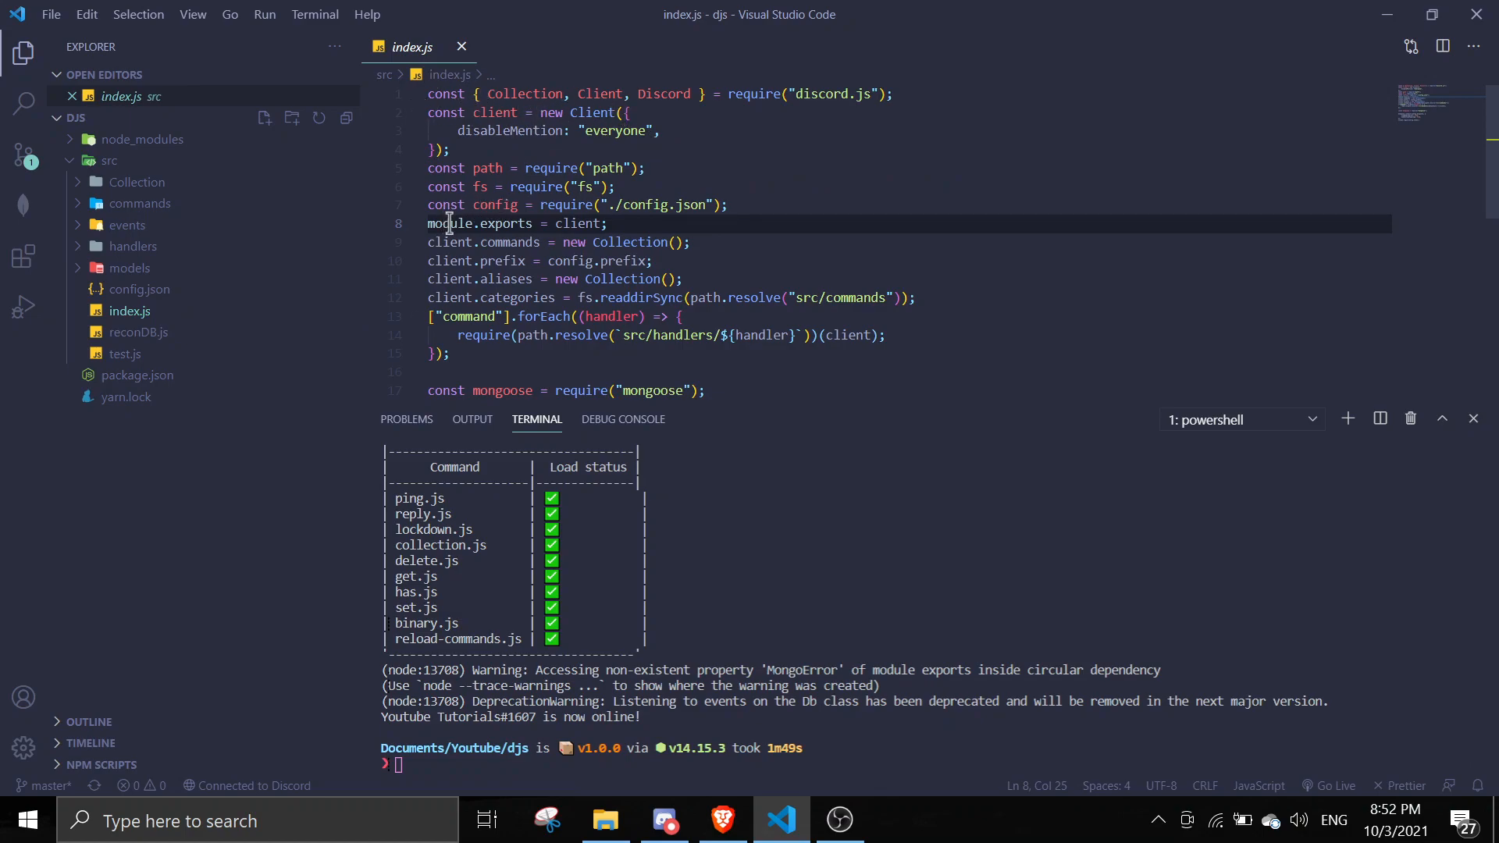
pyautogui.moveTo(477, 23)
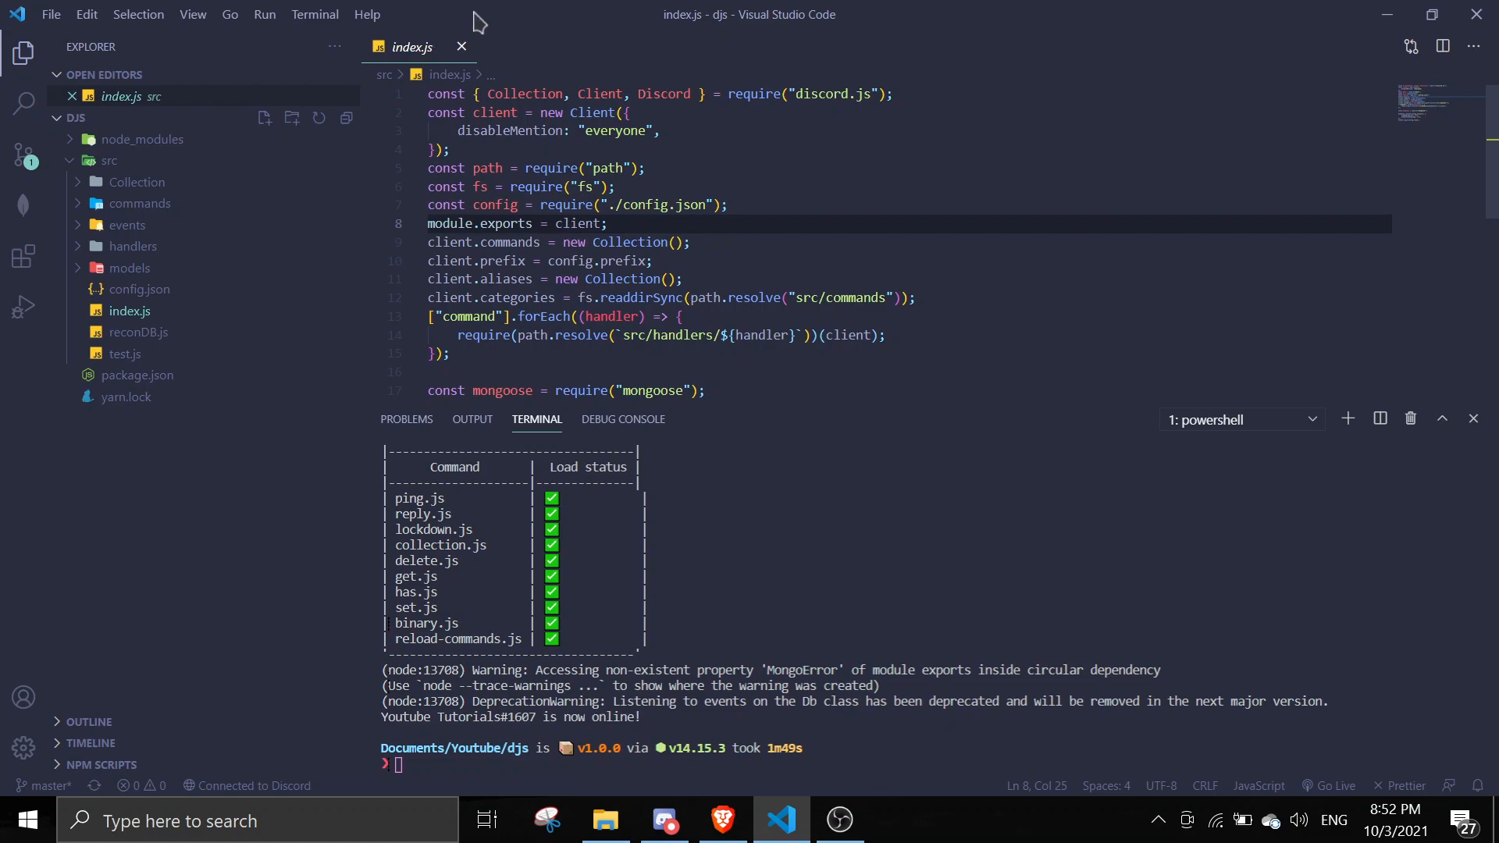
pyautogui.click(462, 46)
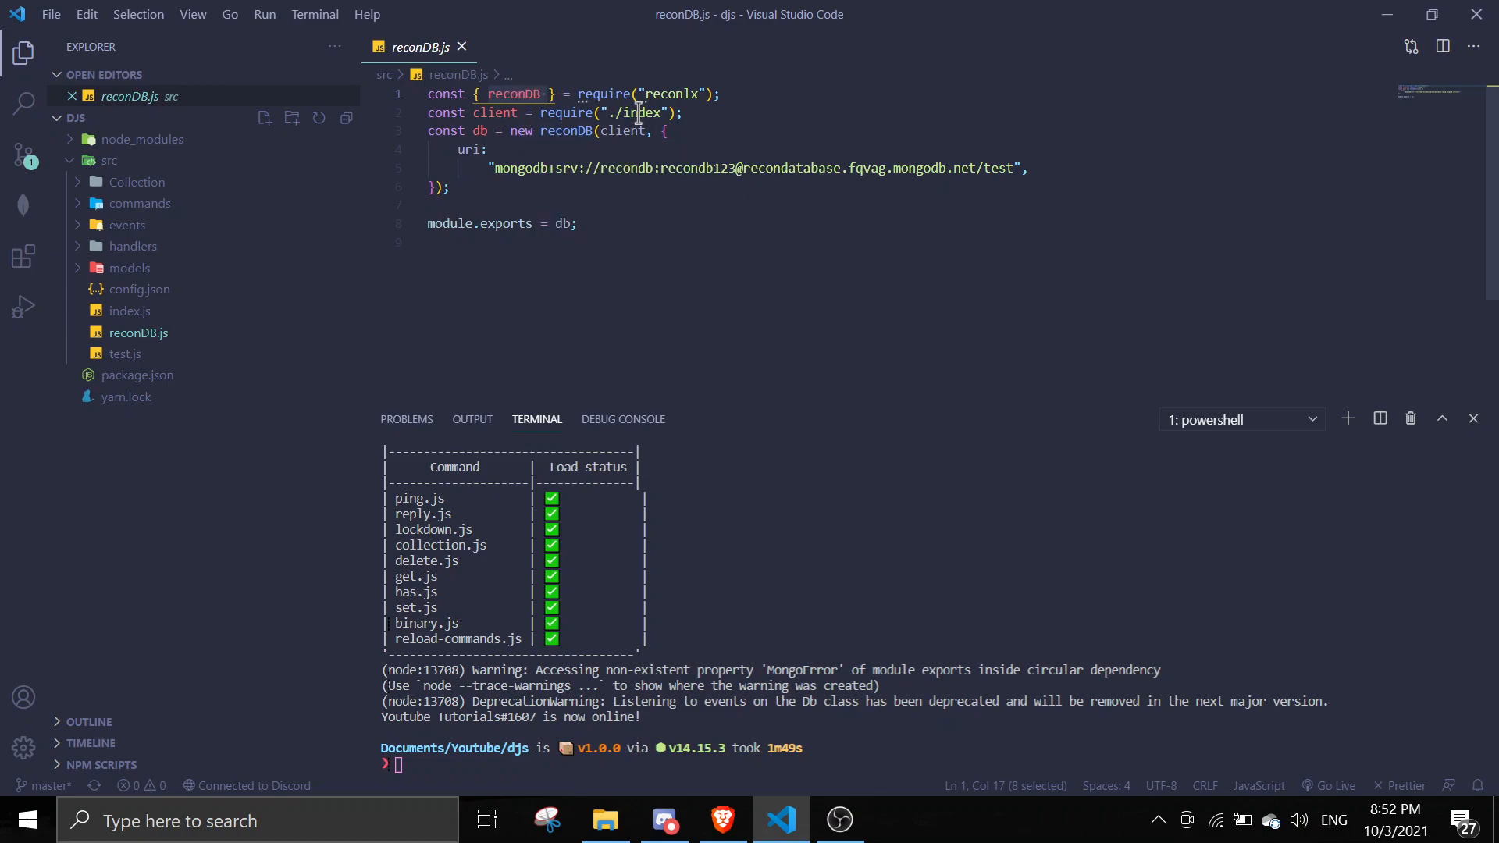
pyautogui.moveTo(567, 131)
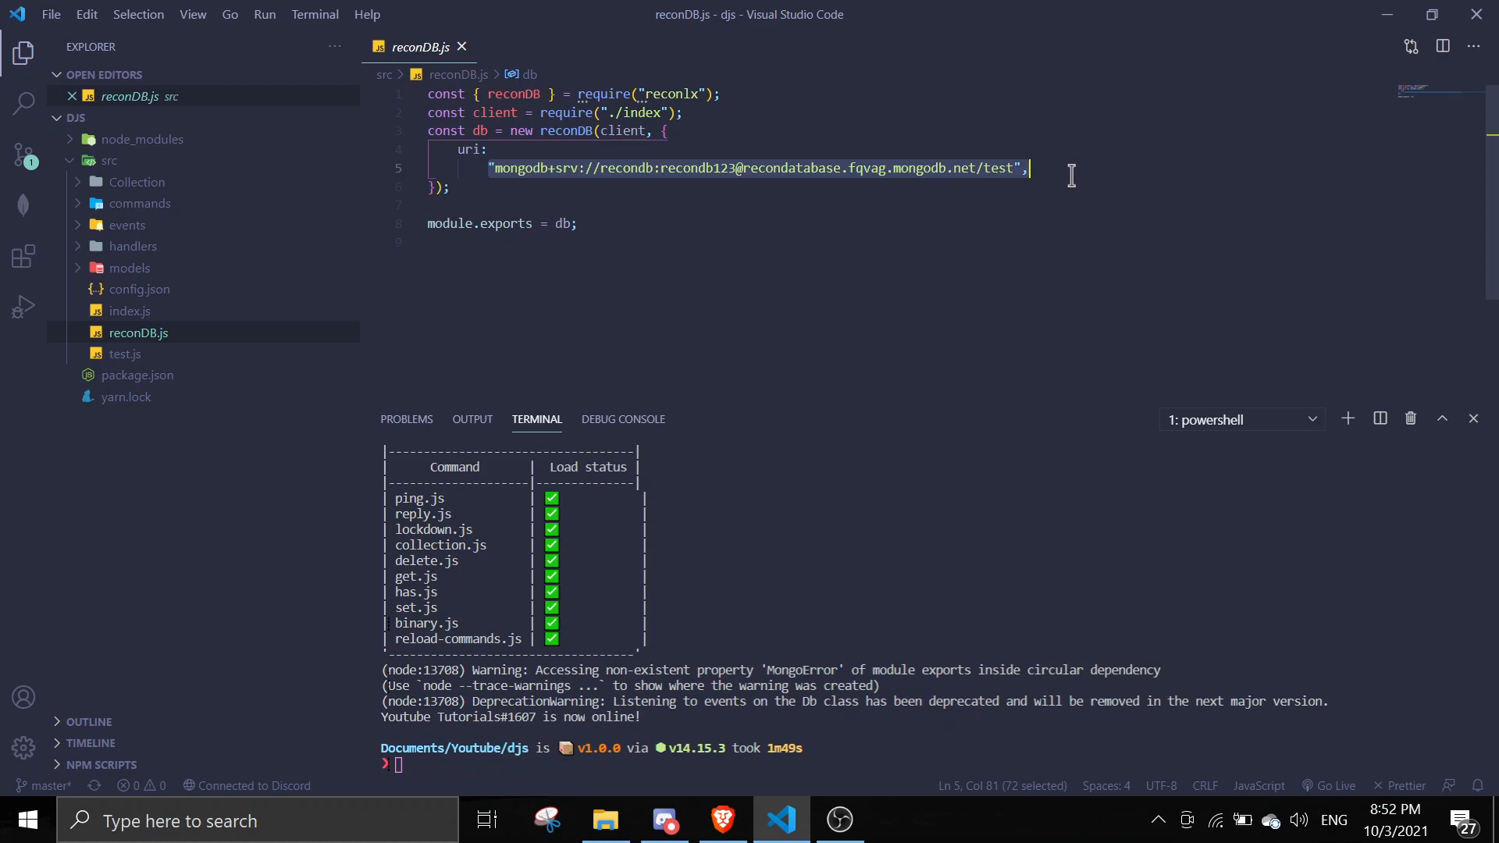
pyautogui.moveTo(932, 140)
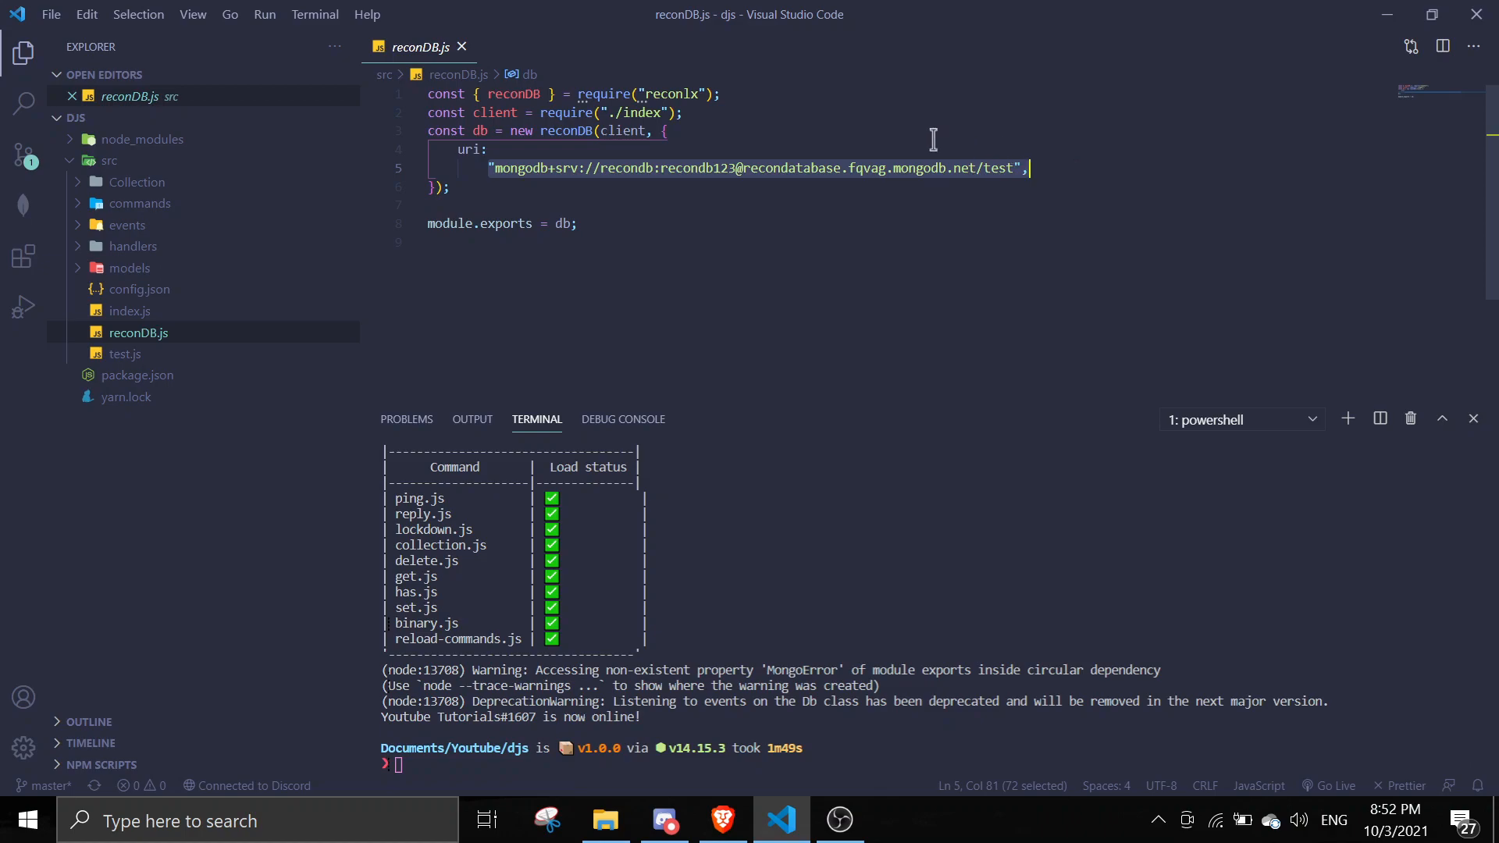
pyautogui.moveTo(942, 86)
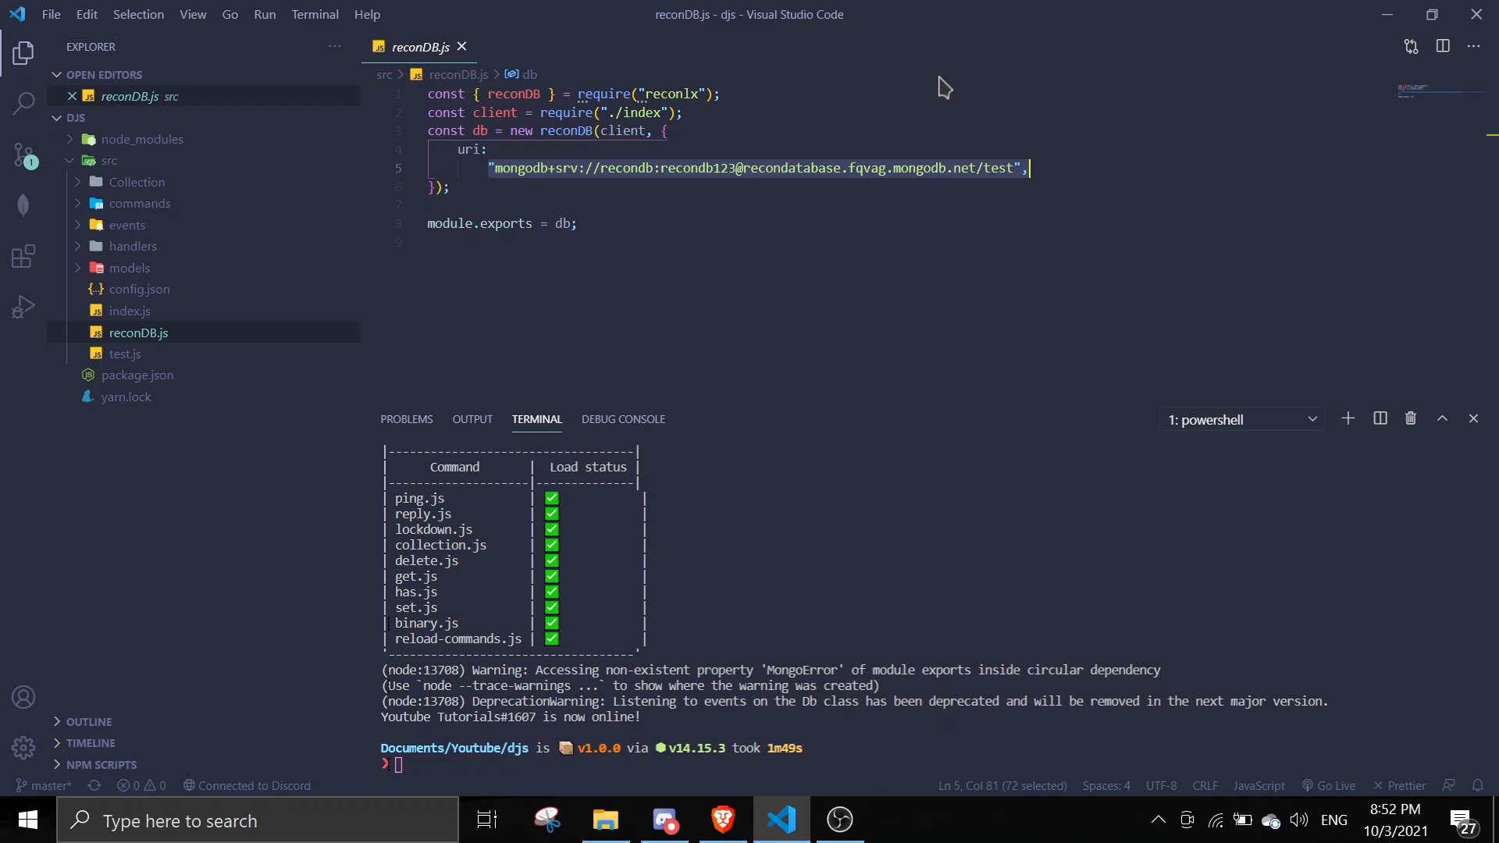
pyautogui.moveTo(886, 86)
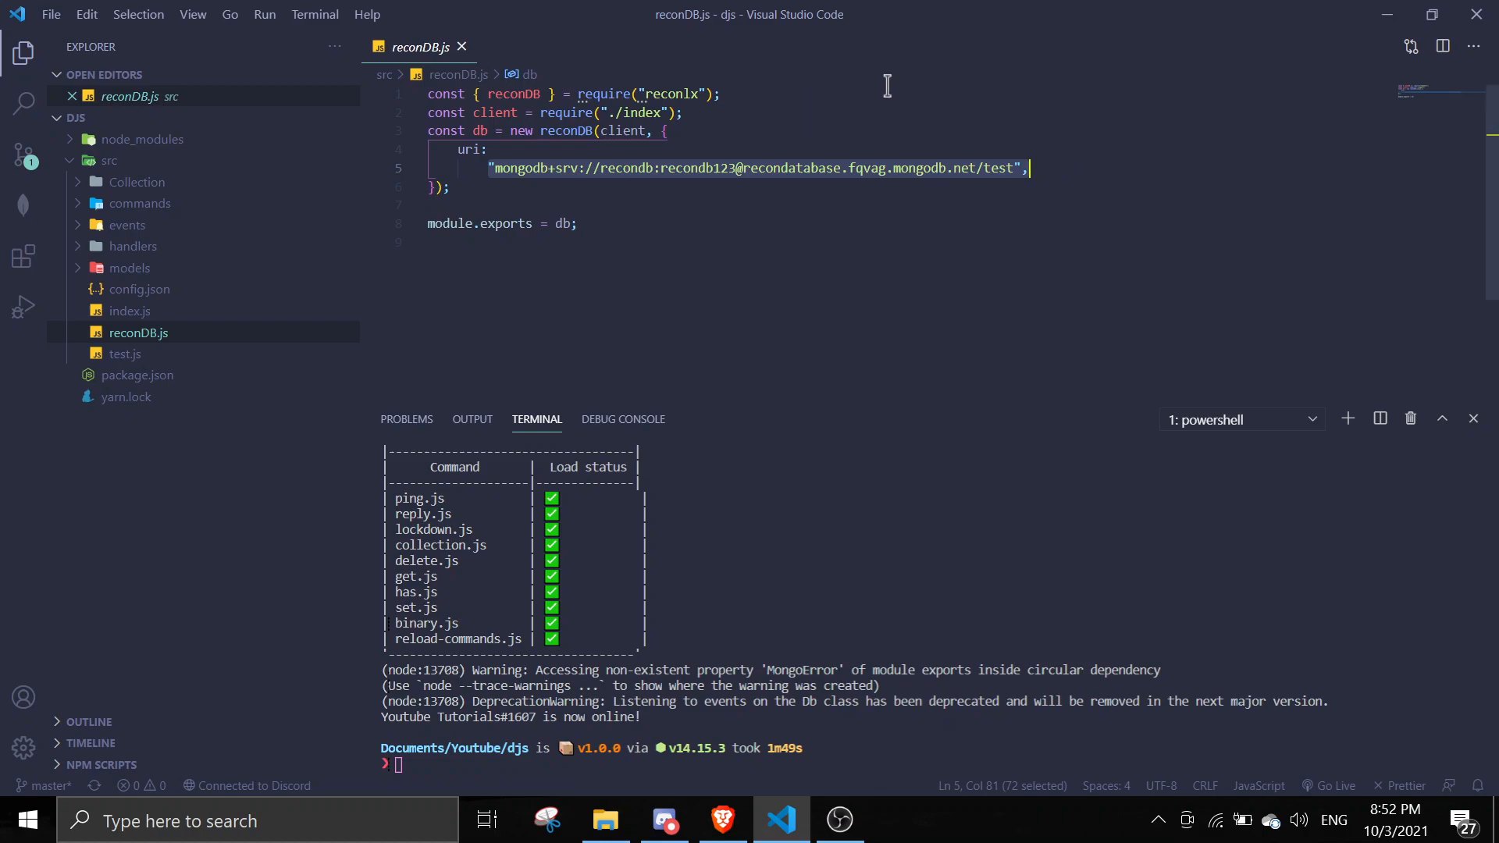
pyautogui.moveTo(893, 94)
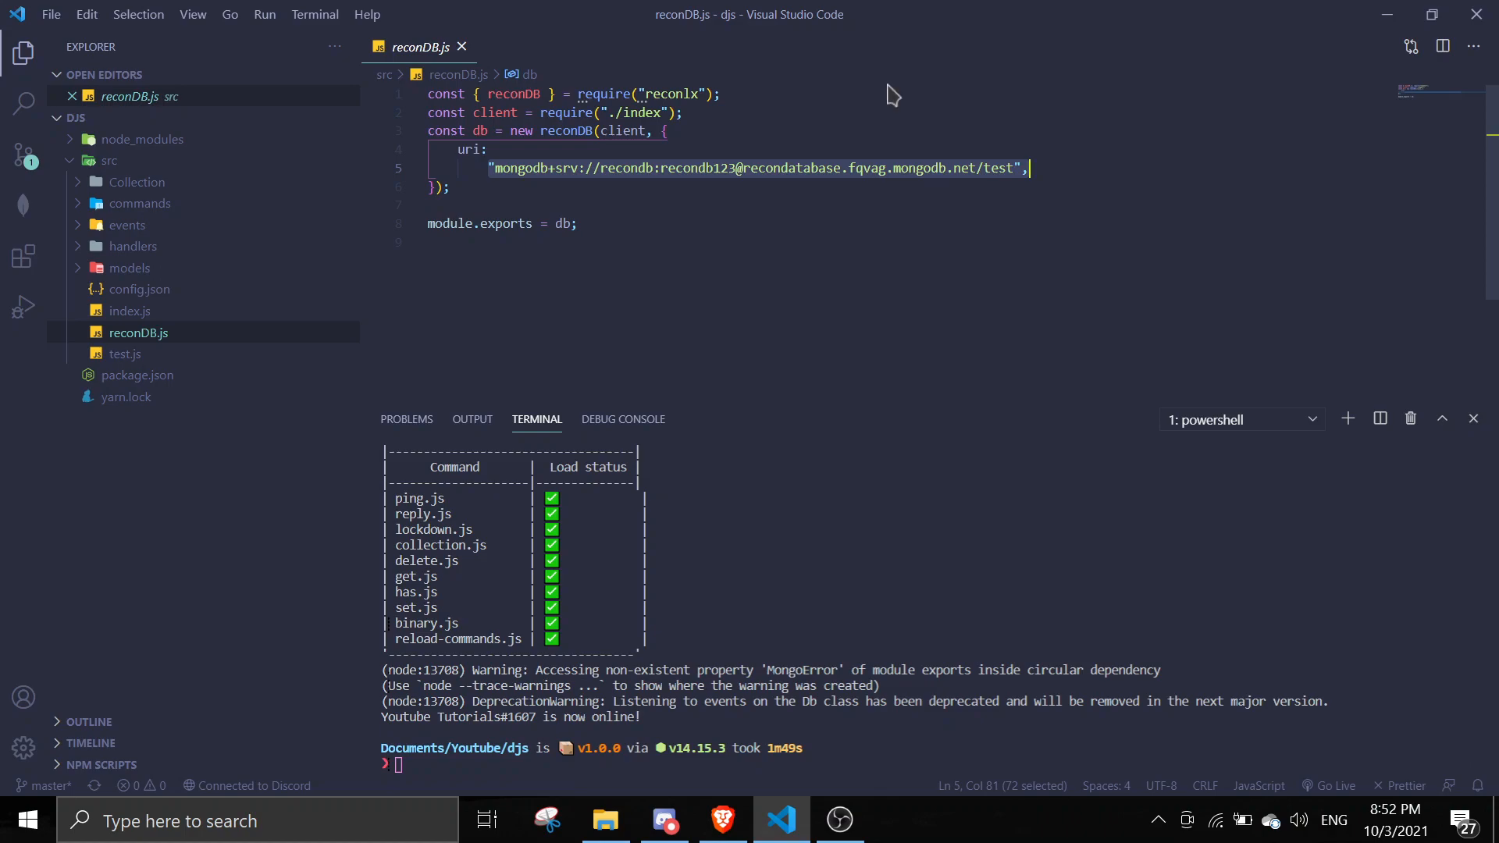
pyautogui.moveTo(516, 153)
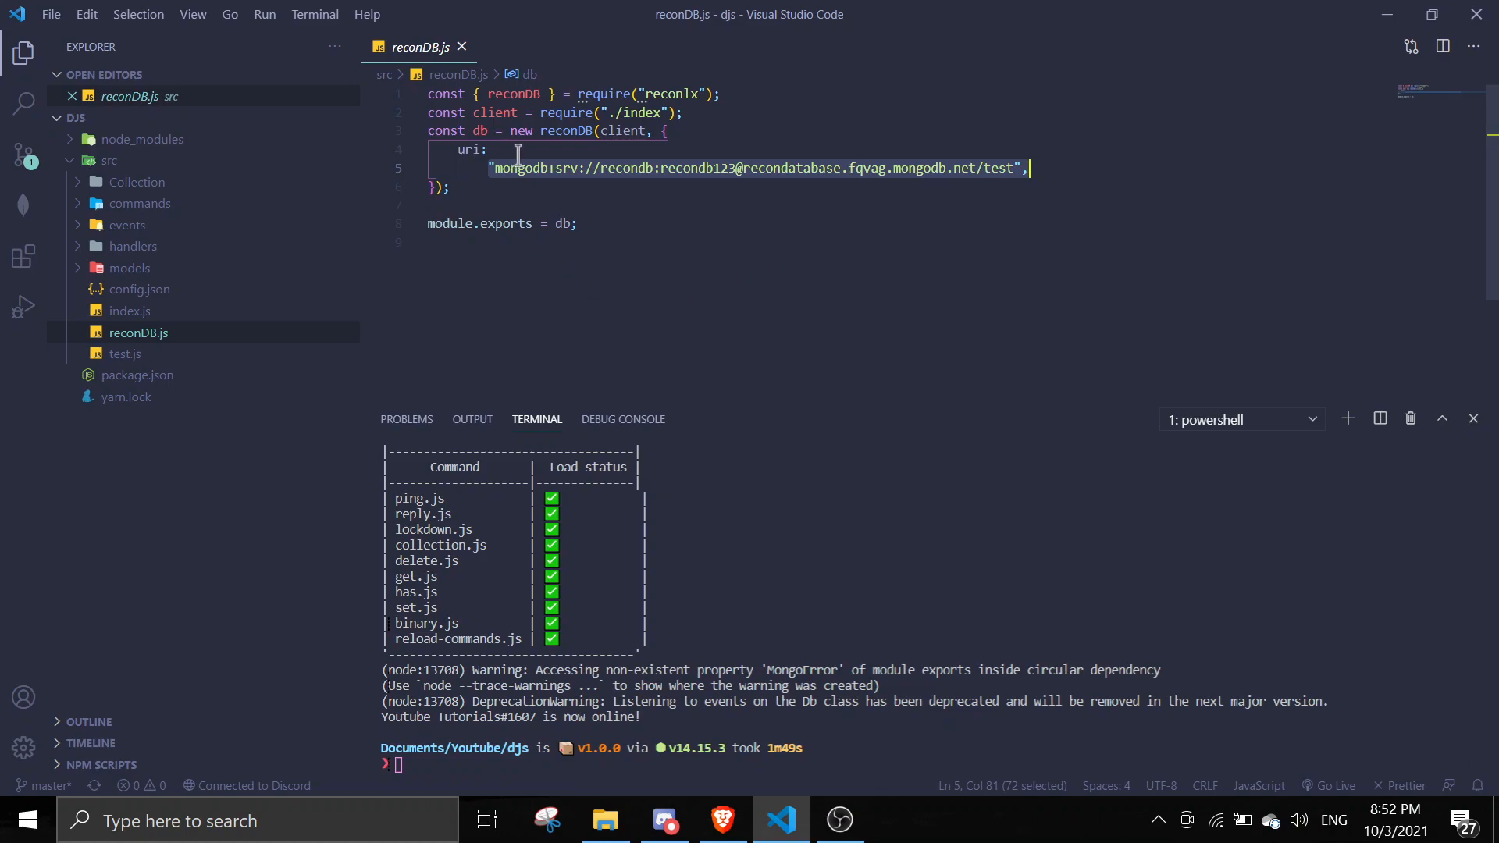
pyautogui.moveTo(622, 222)
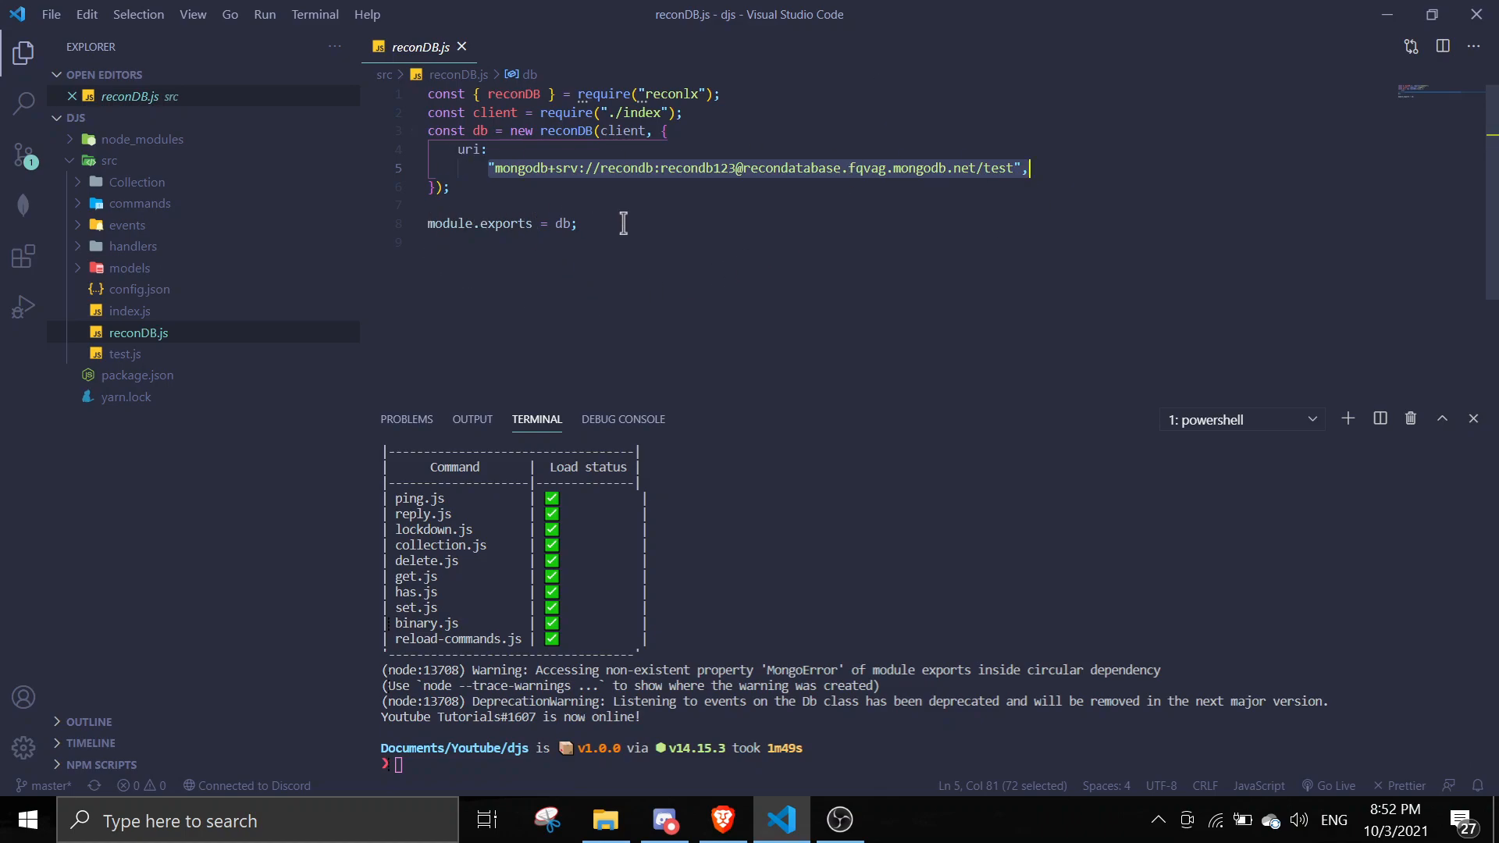
pyautogui.moveTo(562, 368)
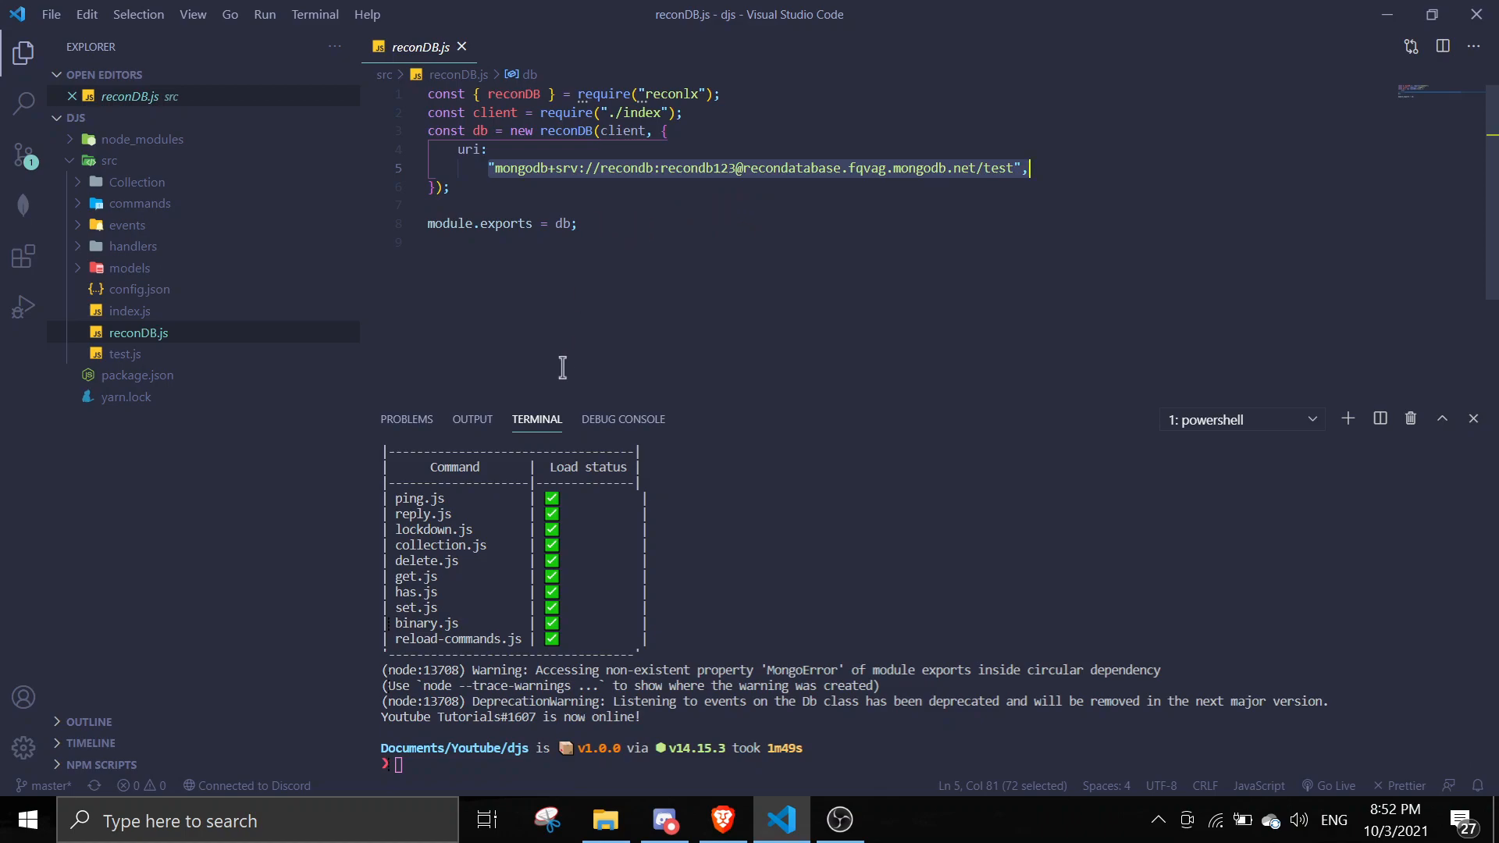
pyautogui.moveTo(189, 227)
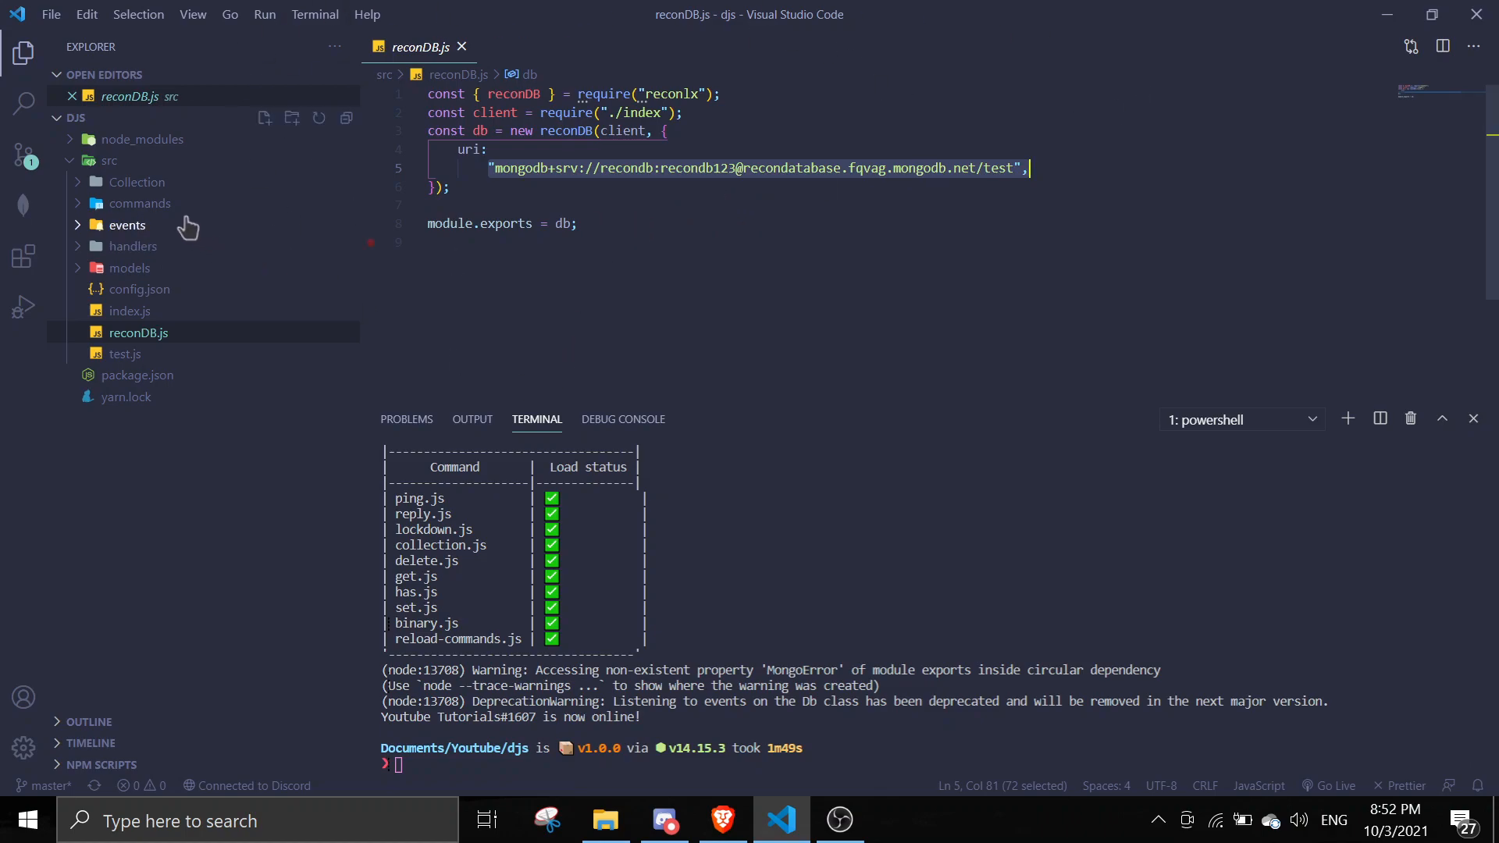
pyautogui.moveTo(140, 203)
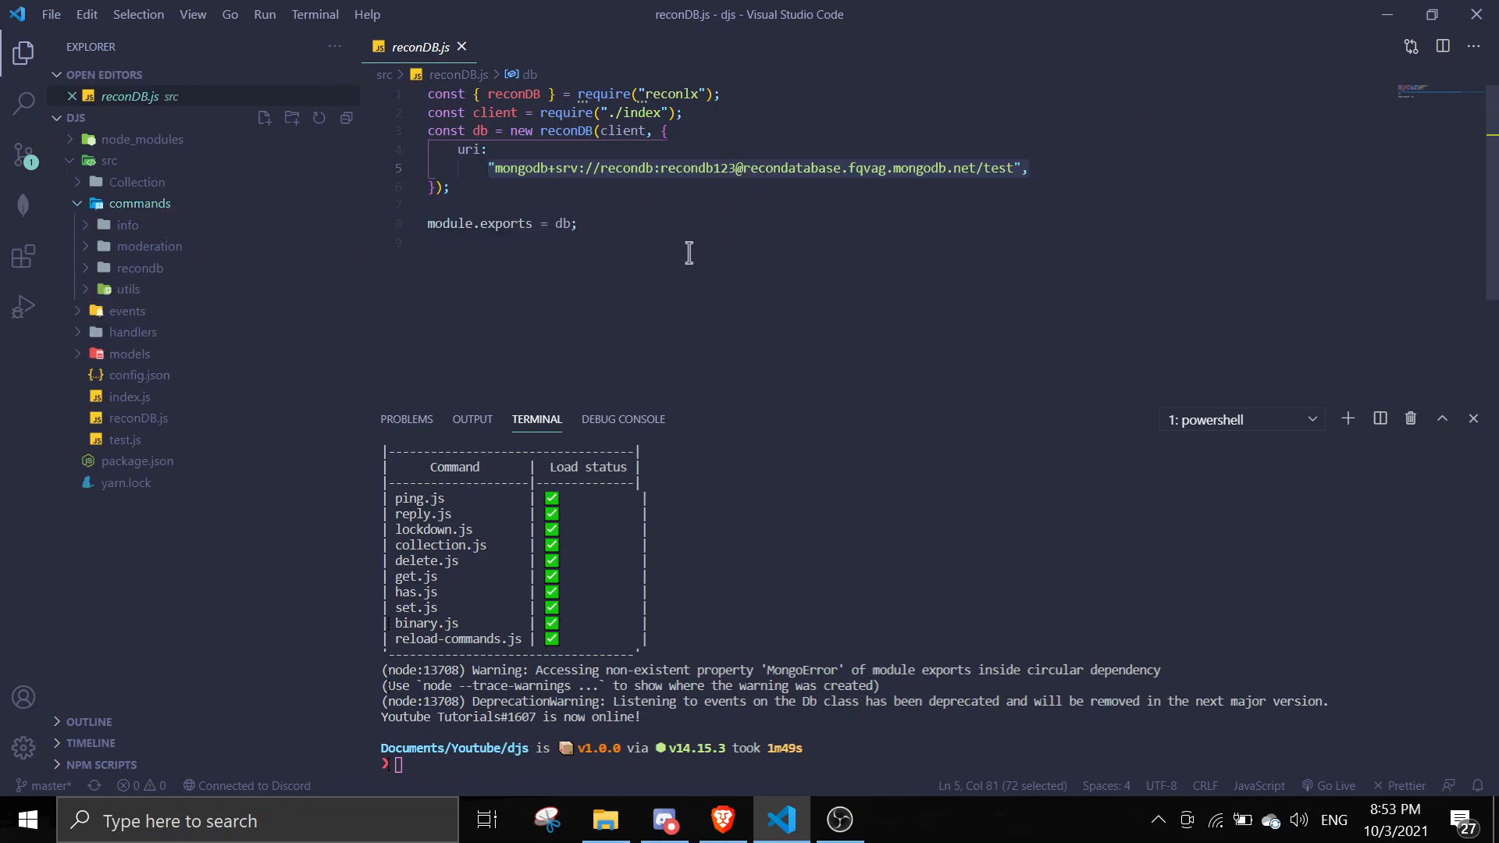
pyautogui.moveTo(770, 63)
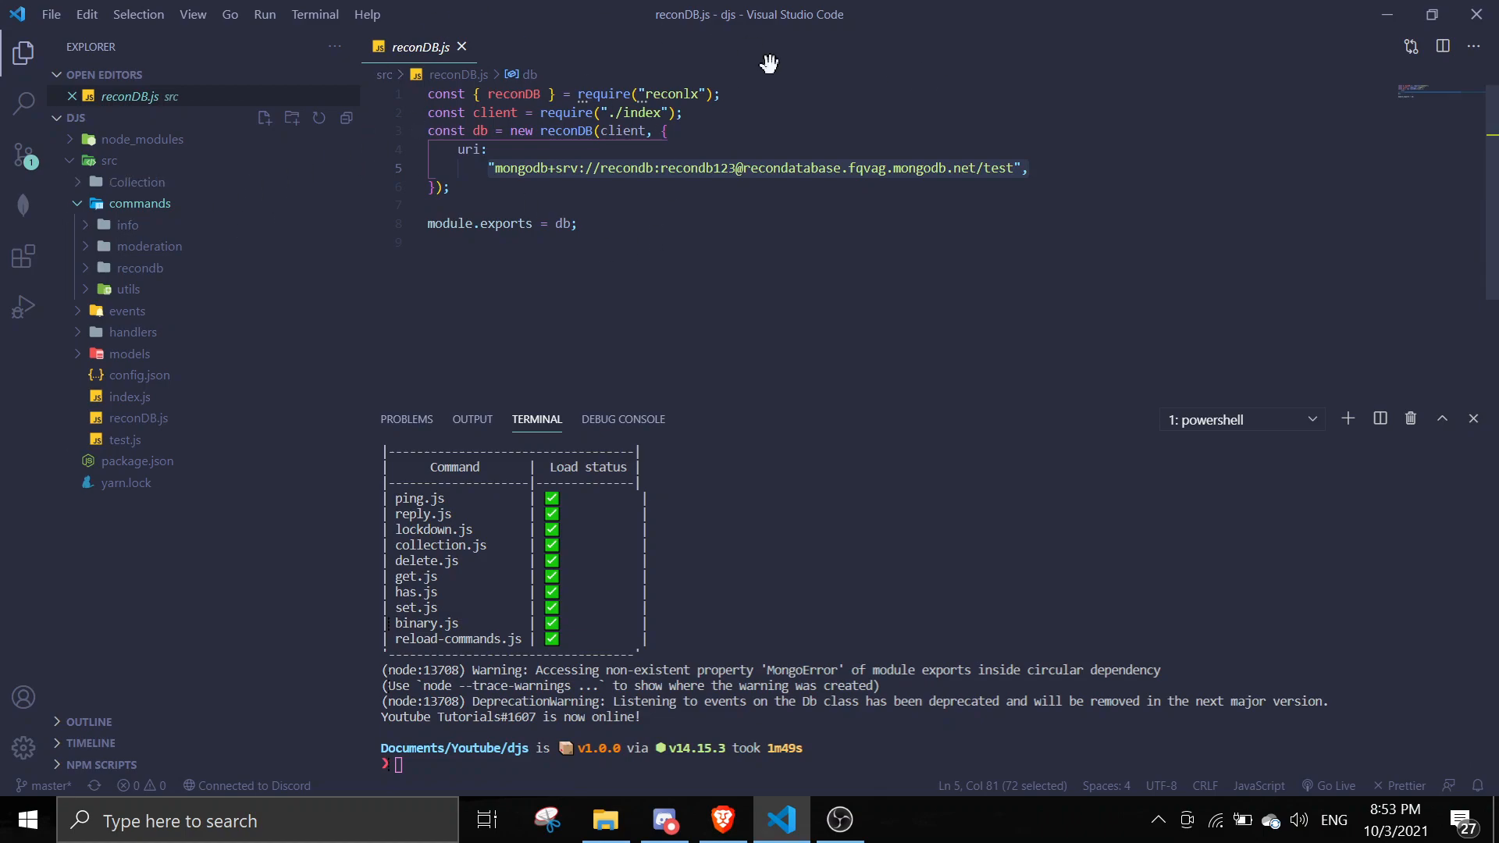
pyautogui.moveTo(139, 229)
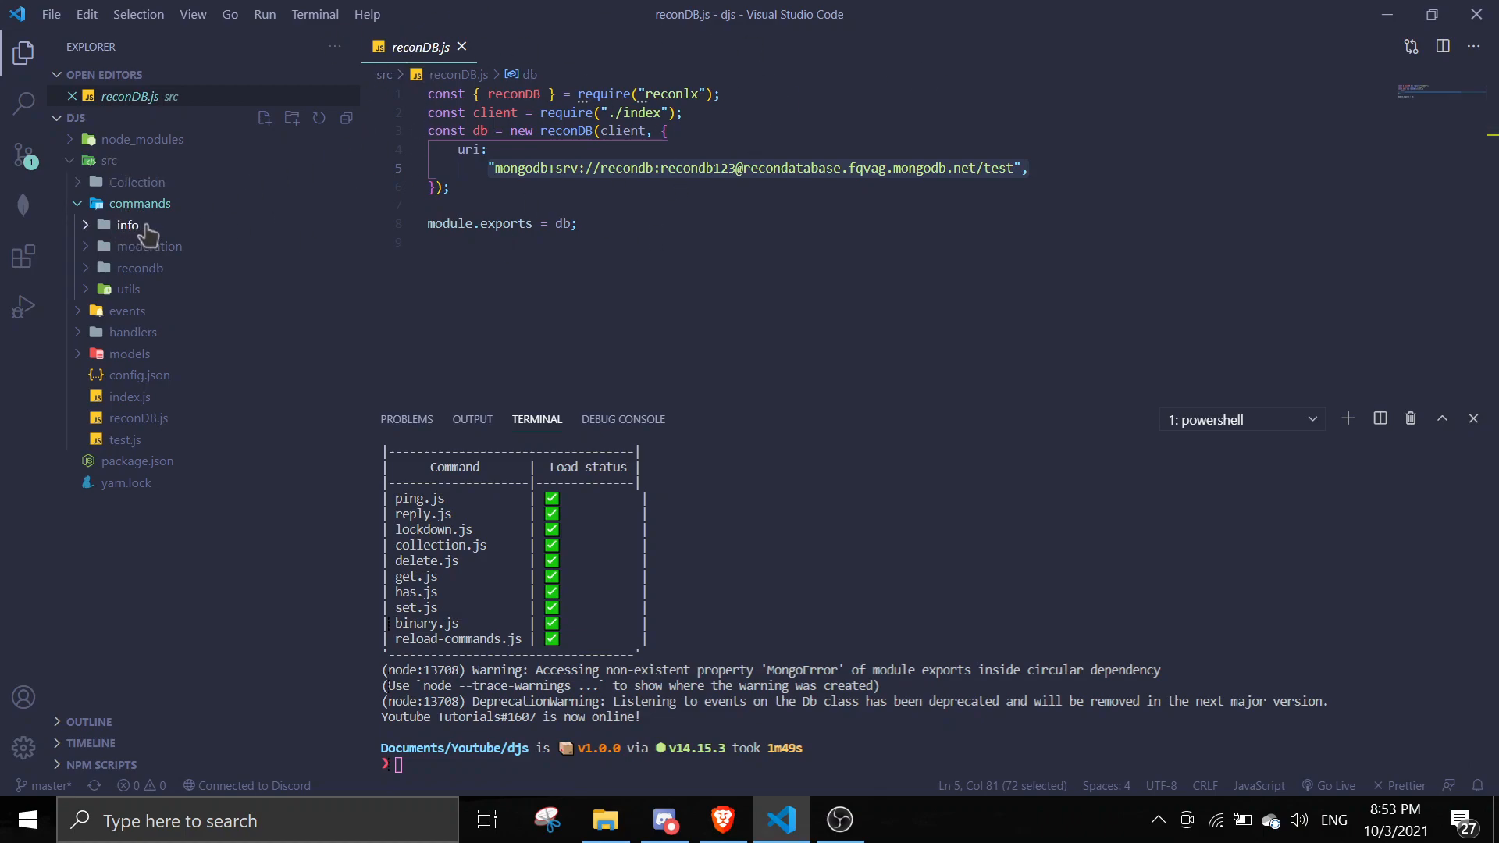
pyautogui.moveTo(139, 274)
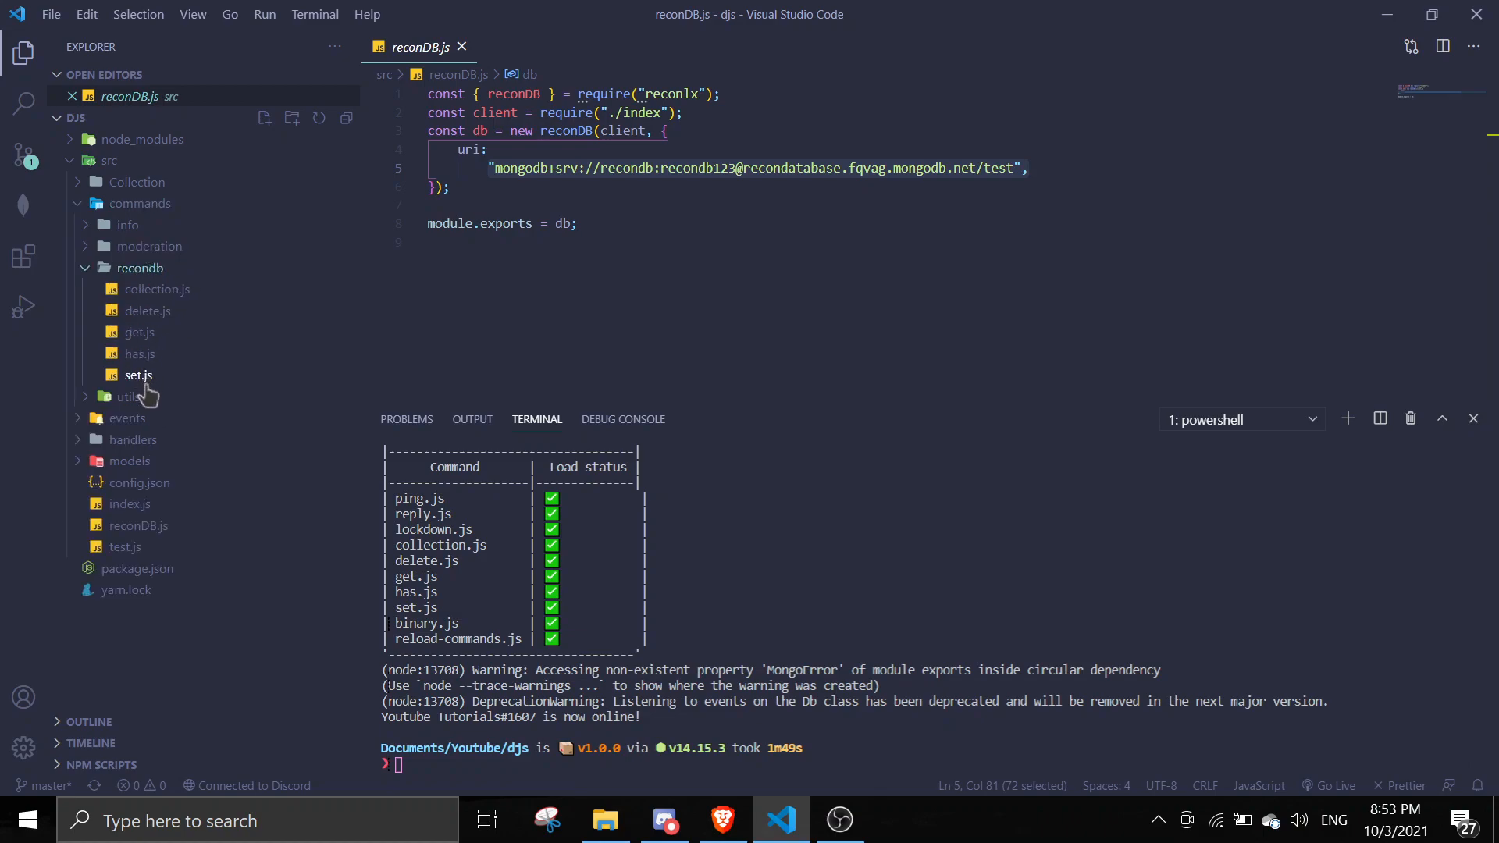
# - Review the delete, has and get command files in the recondb folder
pyautogui.click(148, 311)
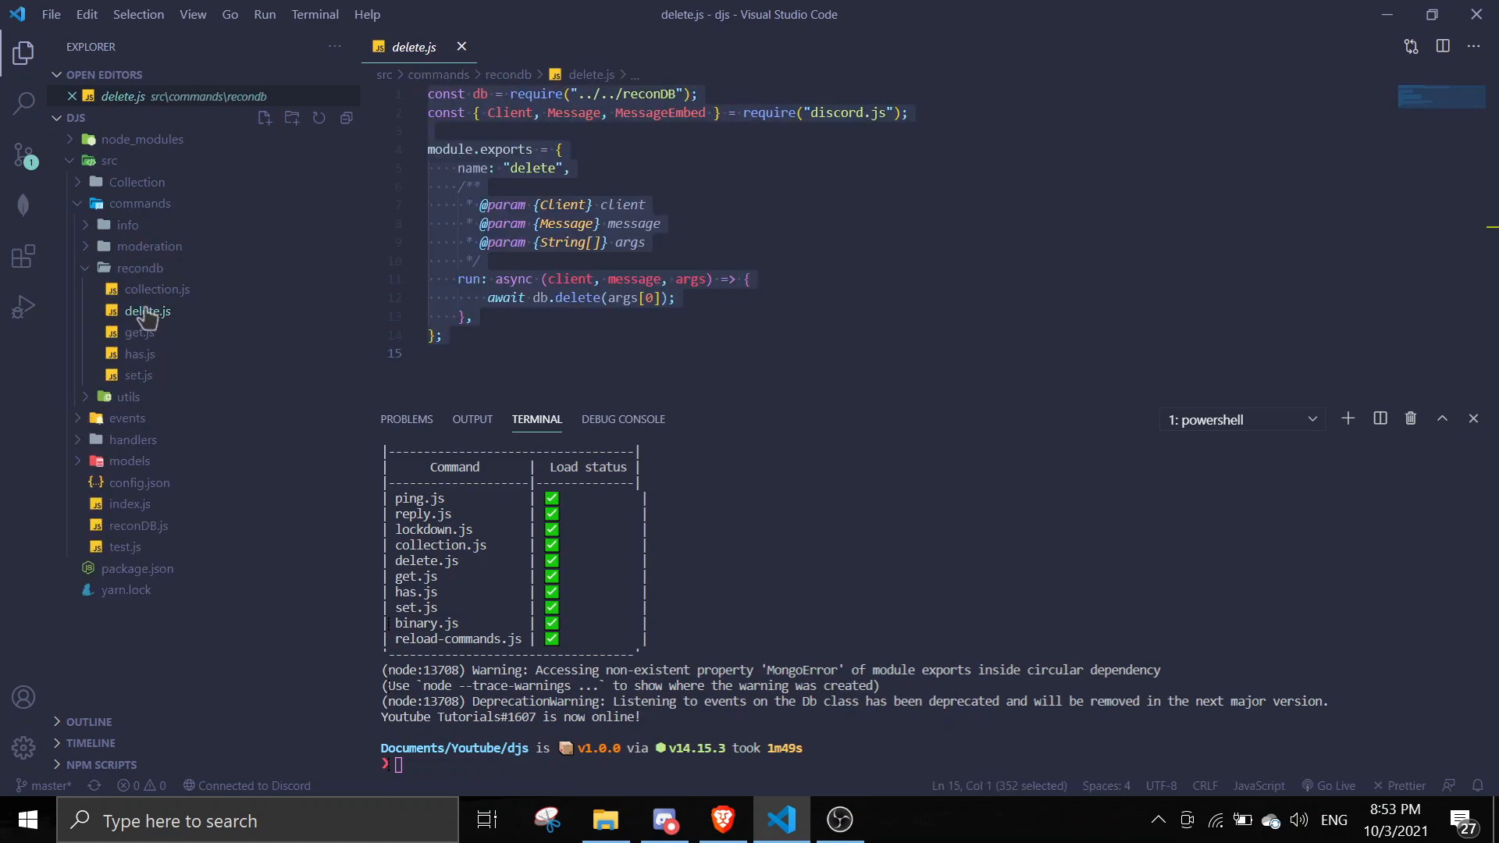
pyautogui.click(660, 224)
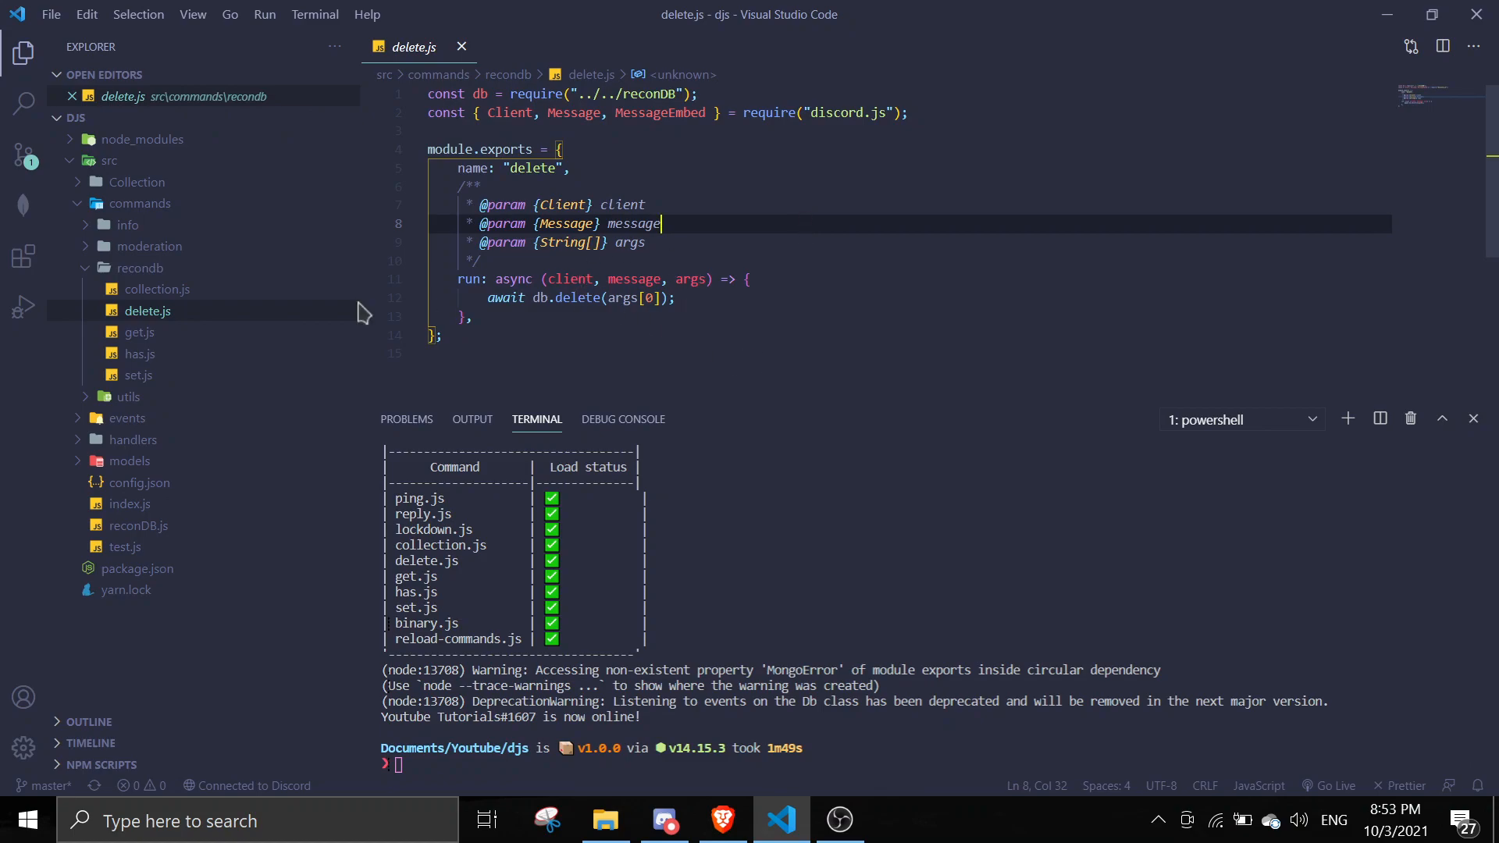
pyautogui.click(141, 354)
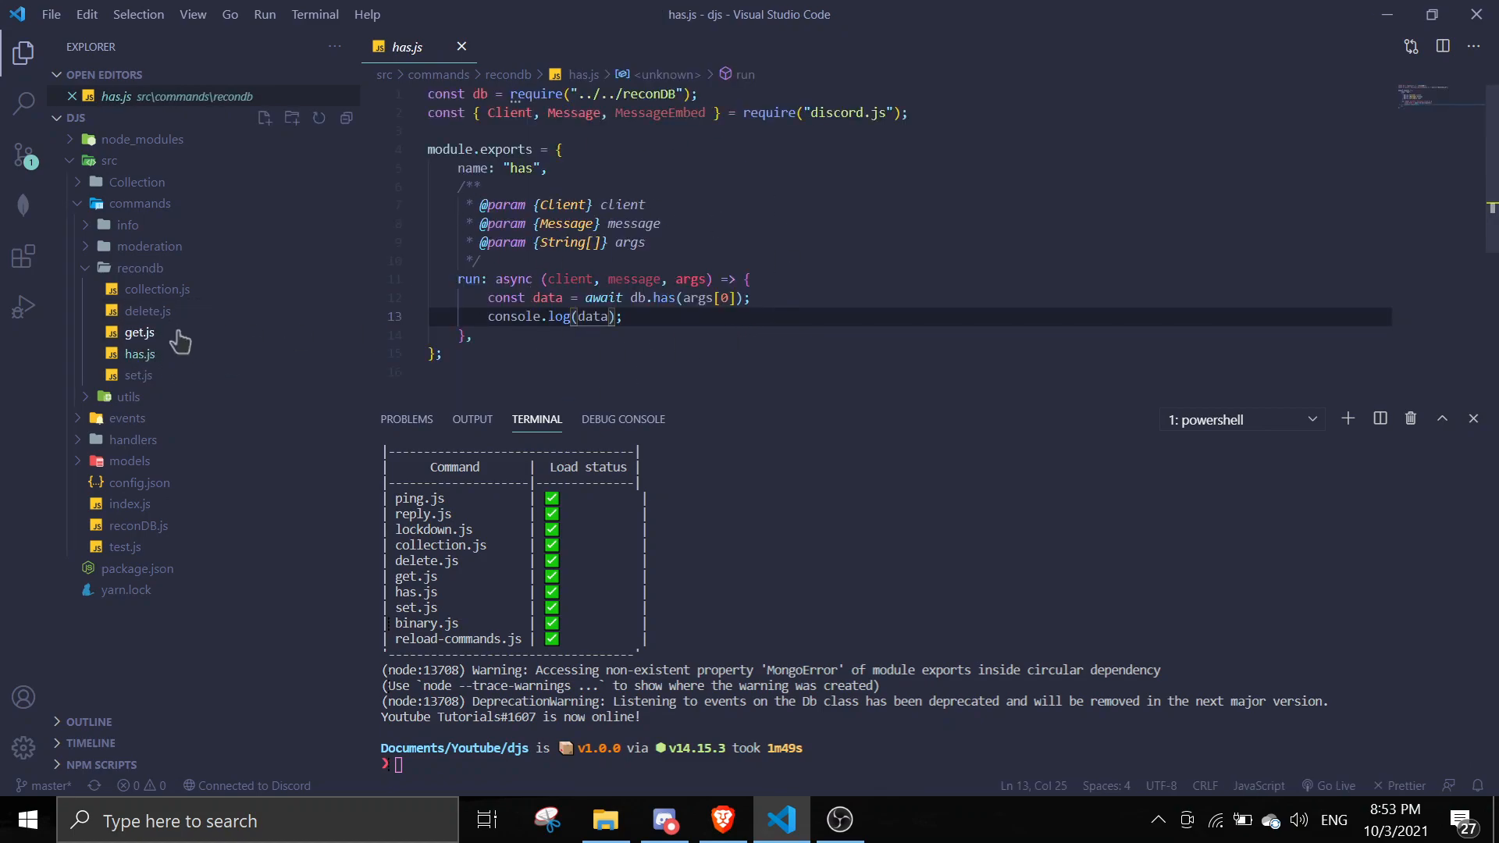
pyautogui.click(140, 332)
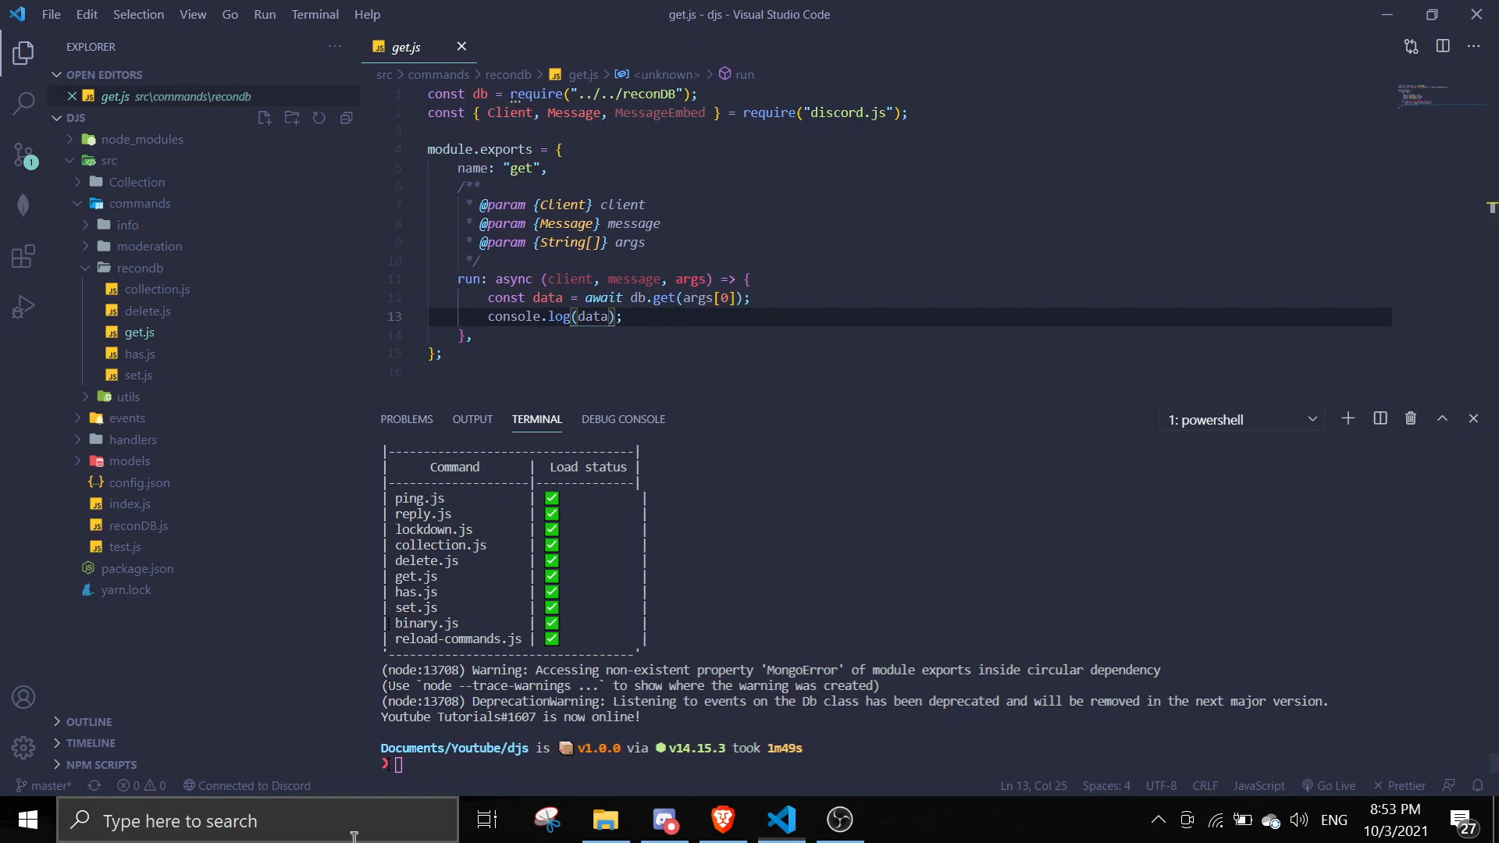
# - Launch a blank Microsoft Paint canvas from Start search, then bring get.js back
pyautogui.write('notepad')
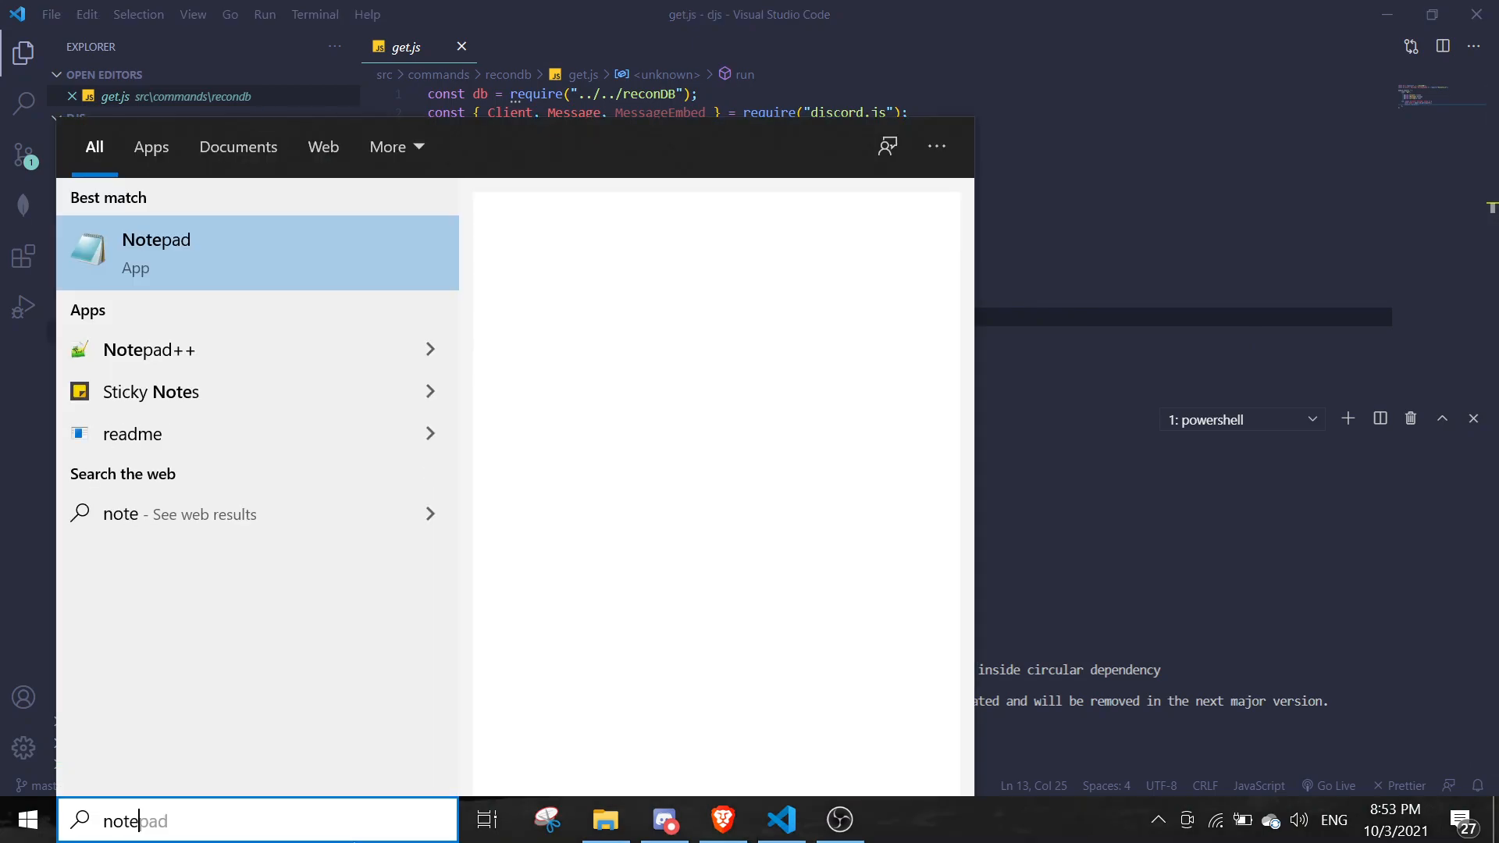
pyautogui.write('paint')
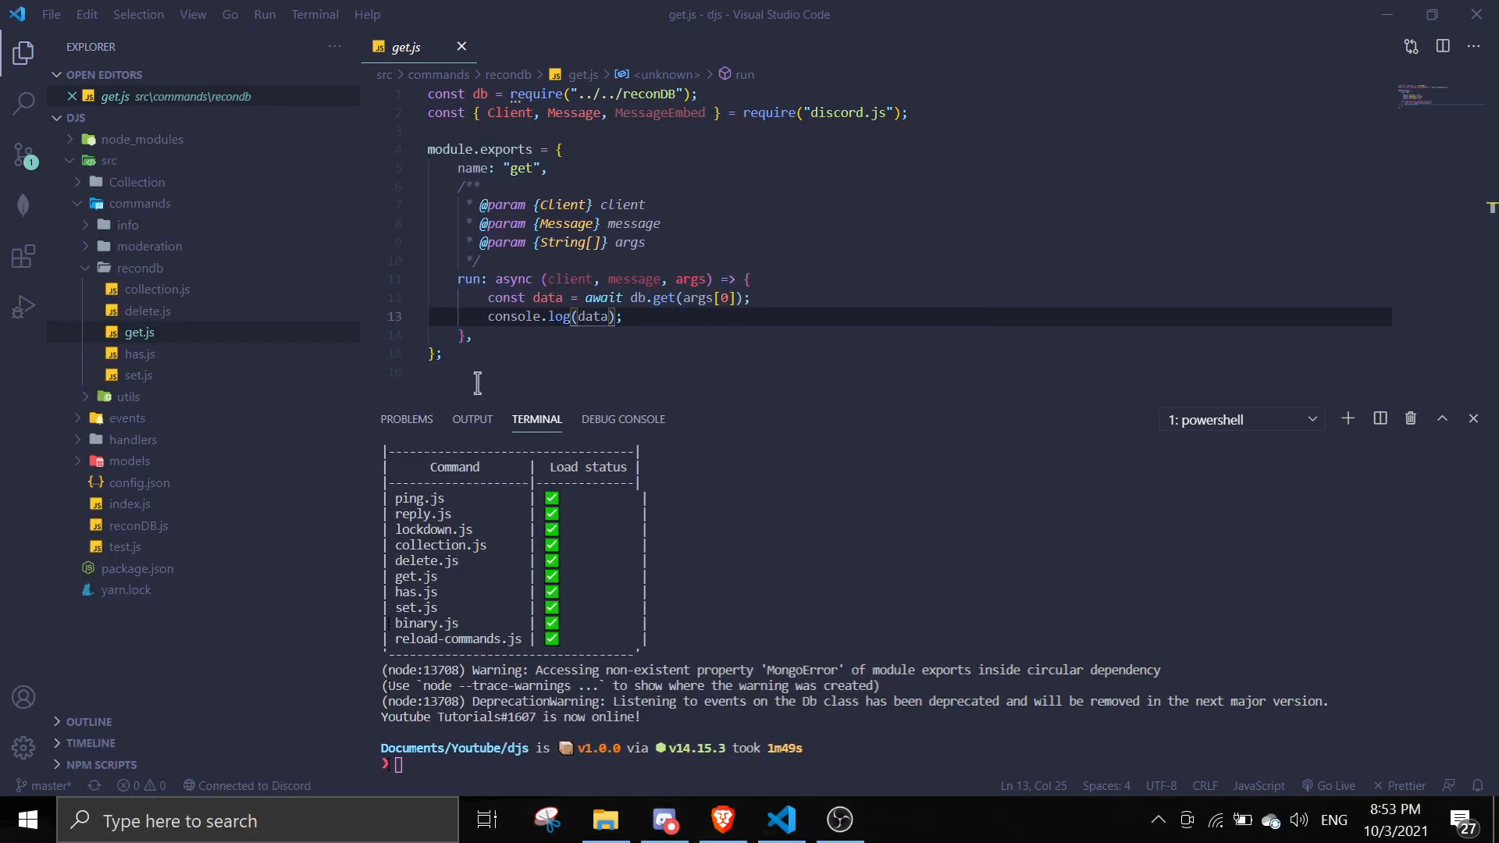
pyautogui.click(897, 820)
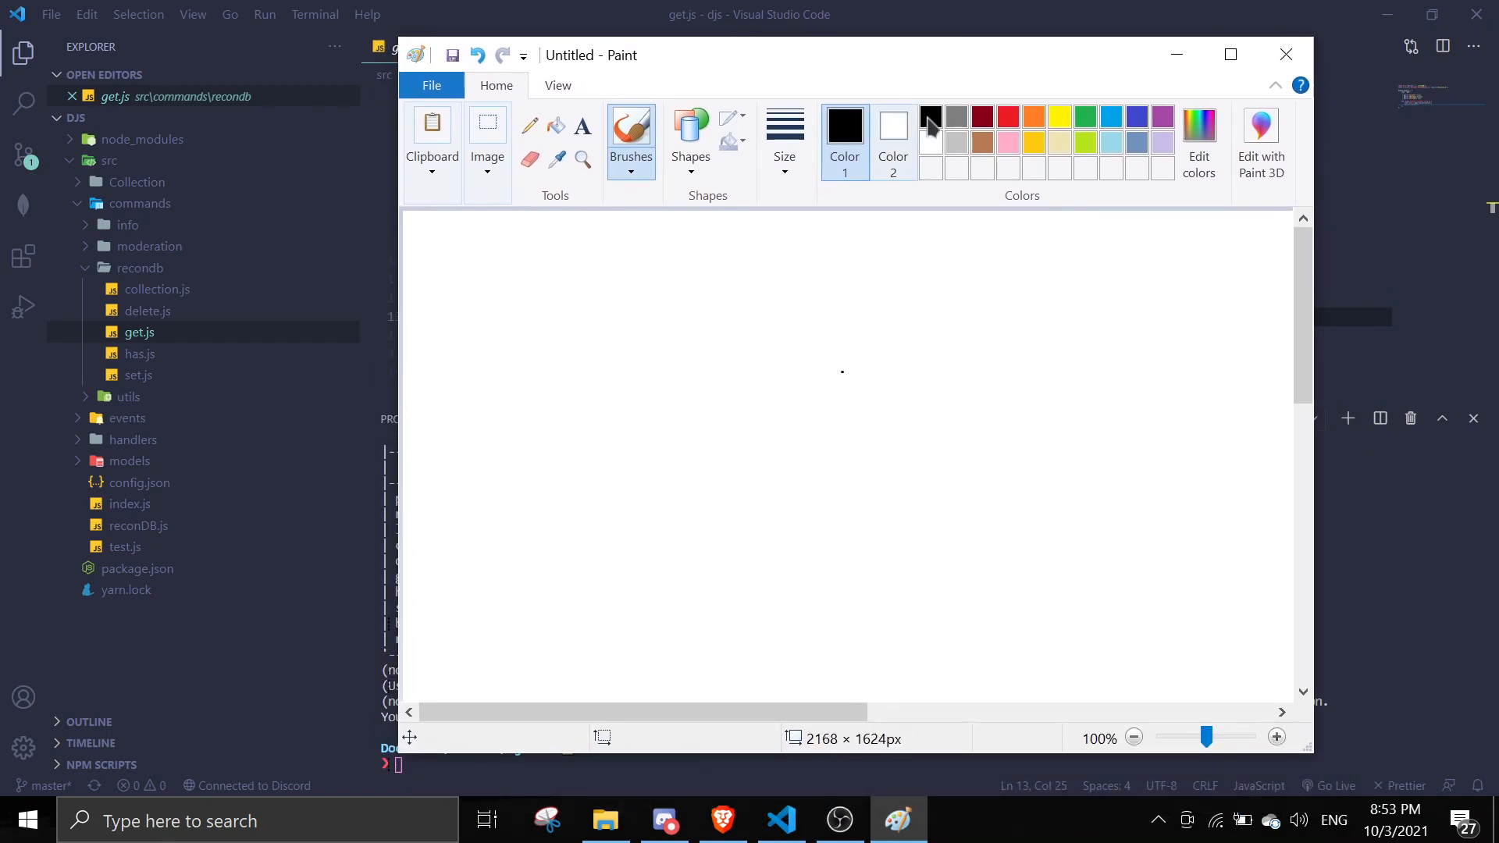
pyautogui.moveTo(607, 286); pyautogui.dragTo(640, 358)
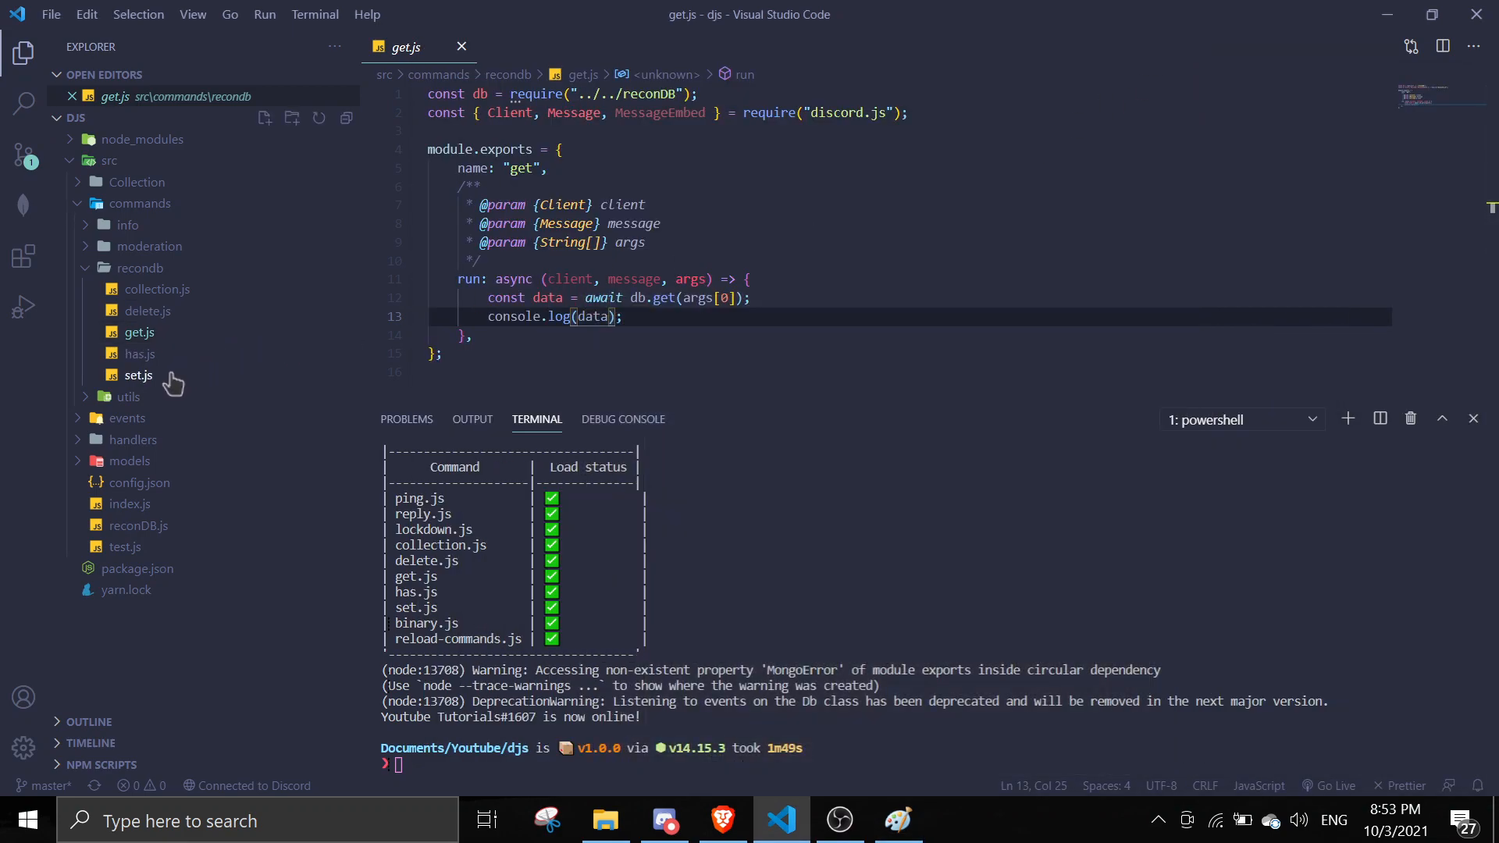
# - Review set.js, collection.js and get.js, ending on the collection command file
pyautogui.click(139, 374)
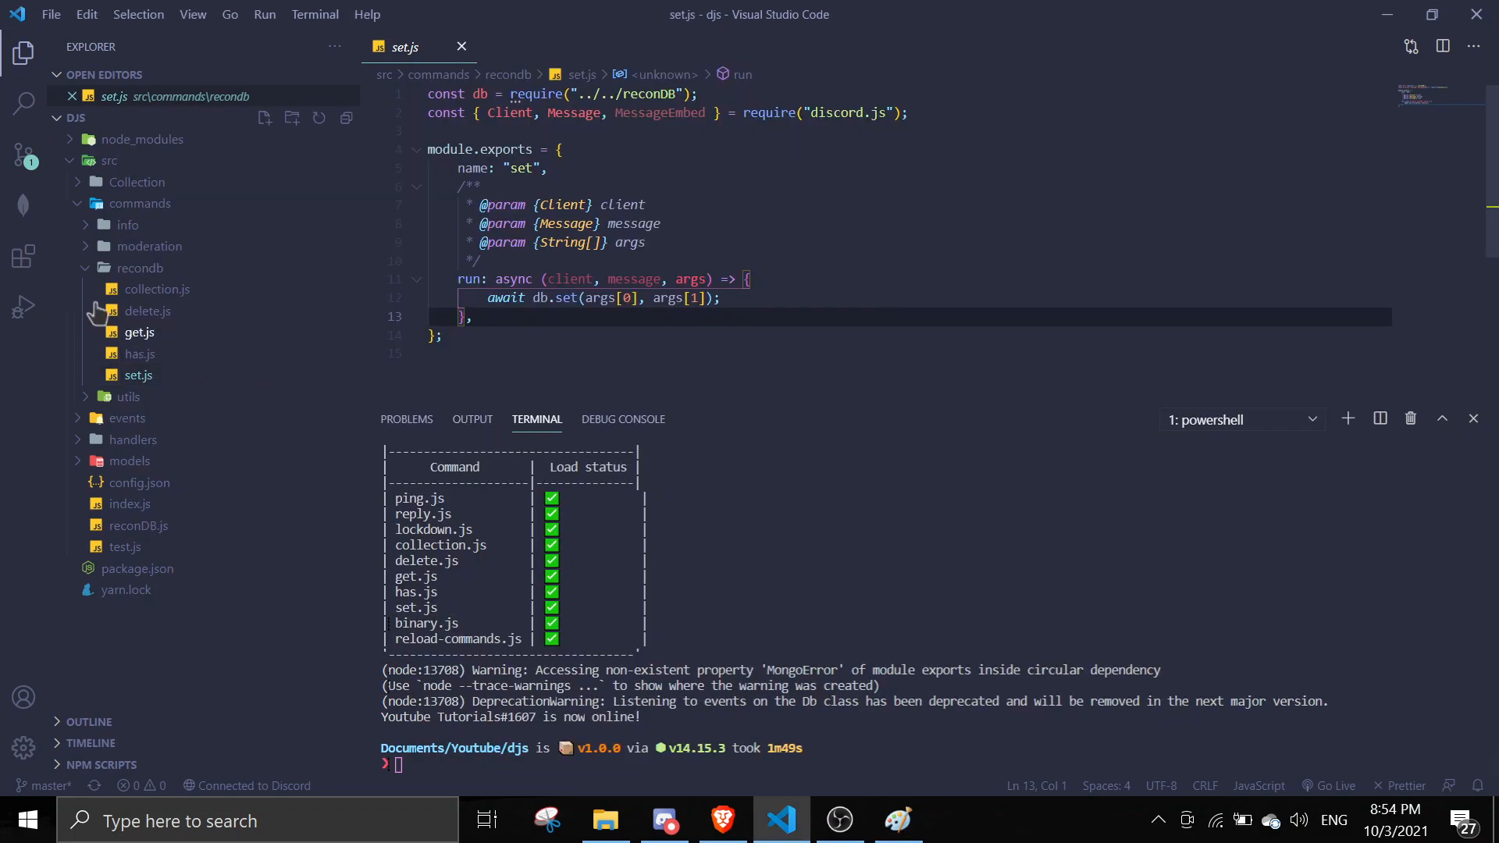
pyautogui.click(157, 289)
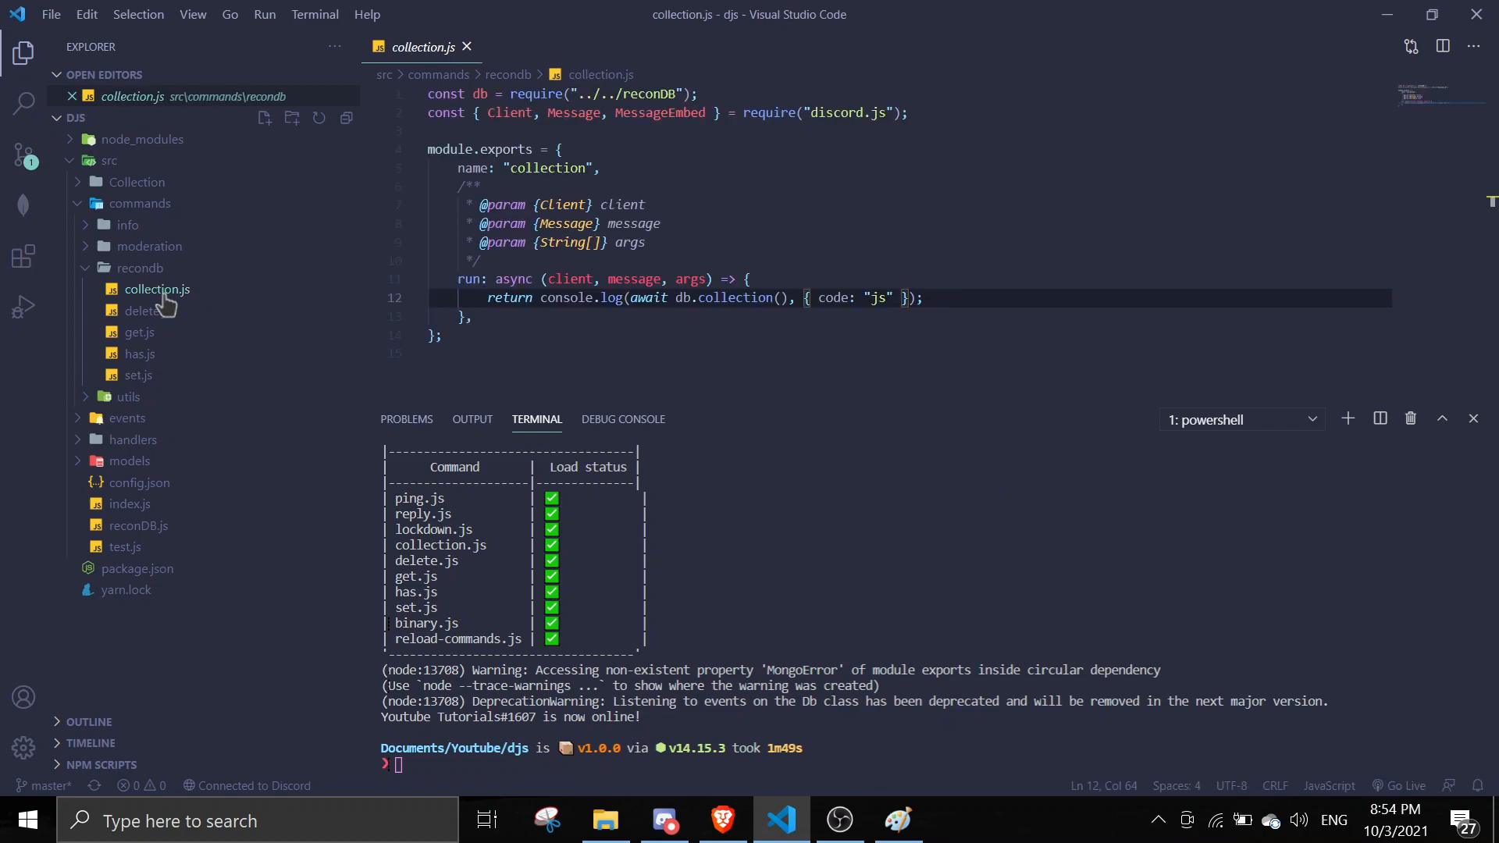
pyautogui.click(690, 188)
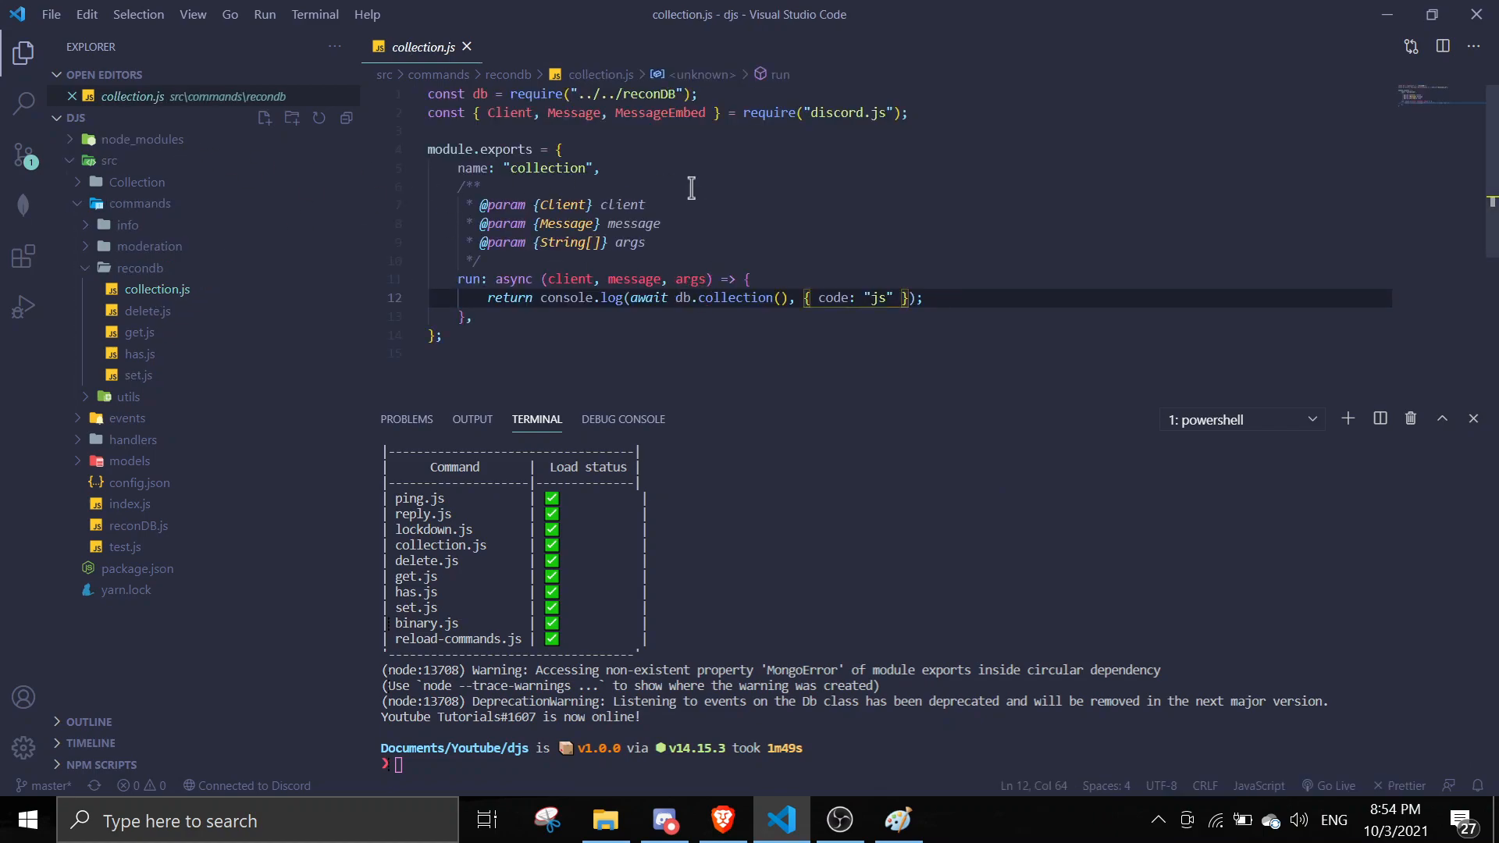
pyautogui.moveTo(736, 421)
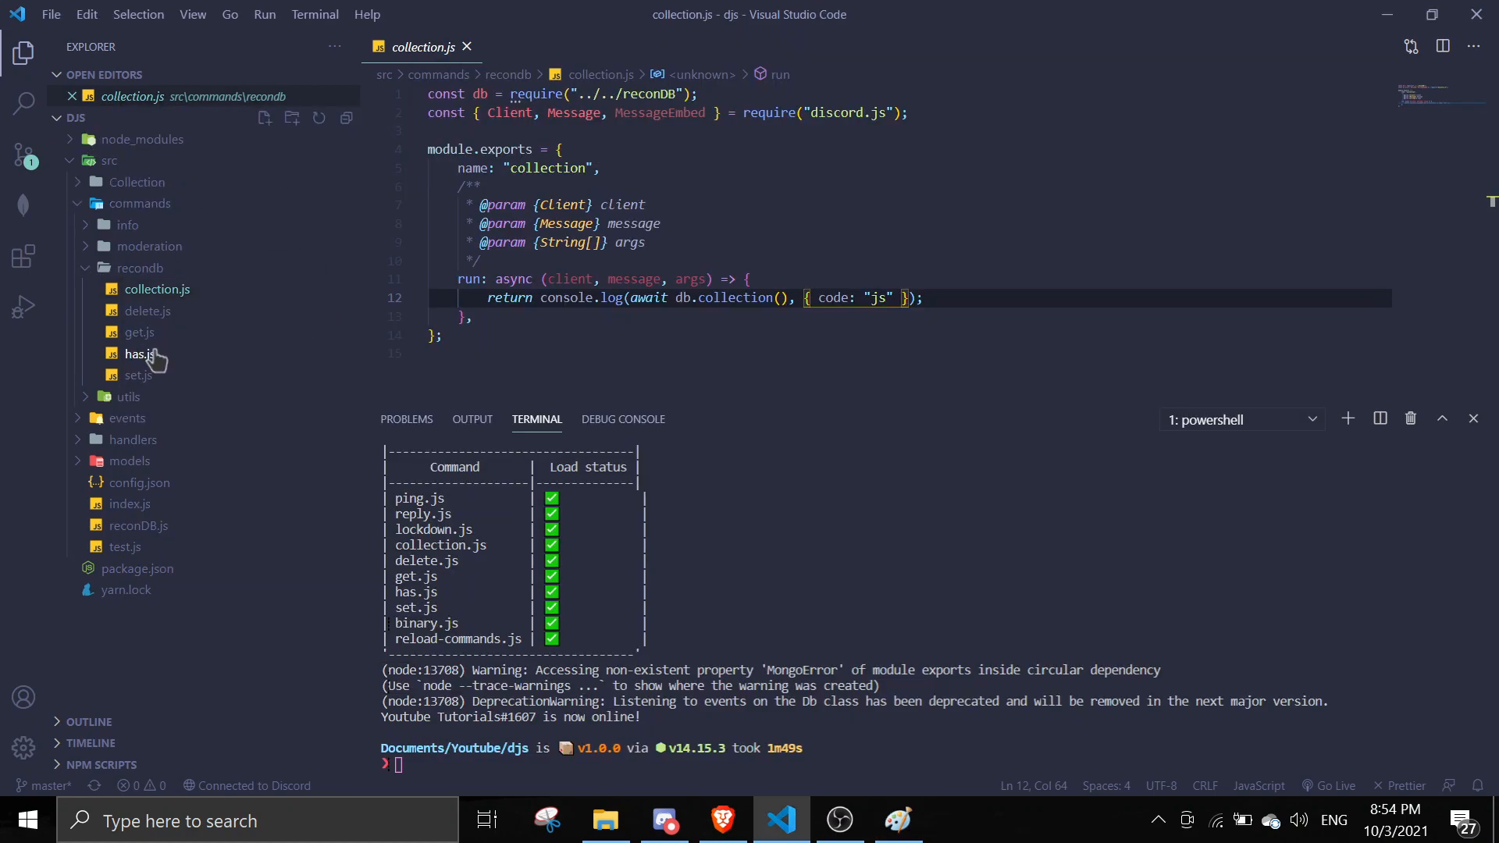
pyautogui.click(137, 374)
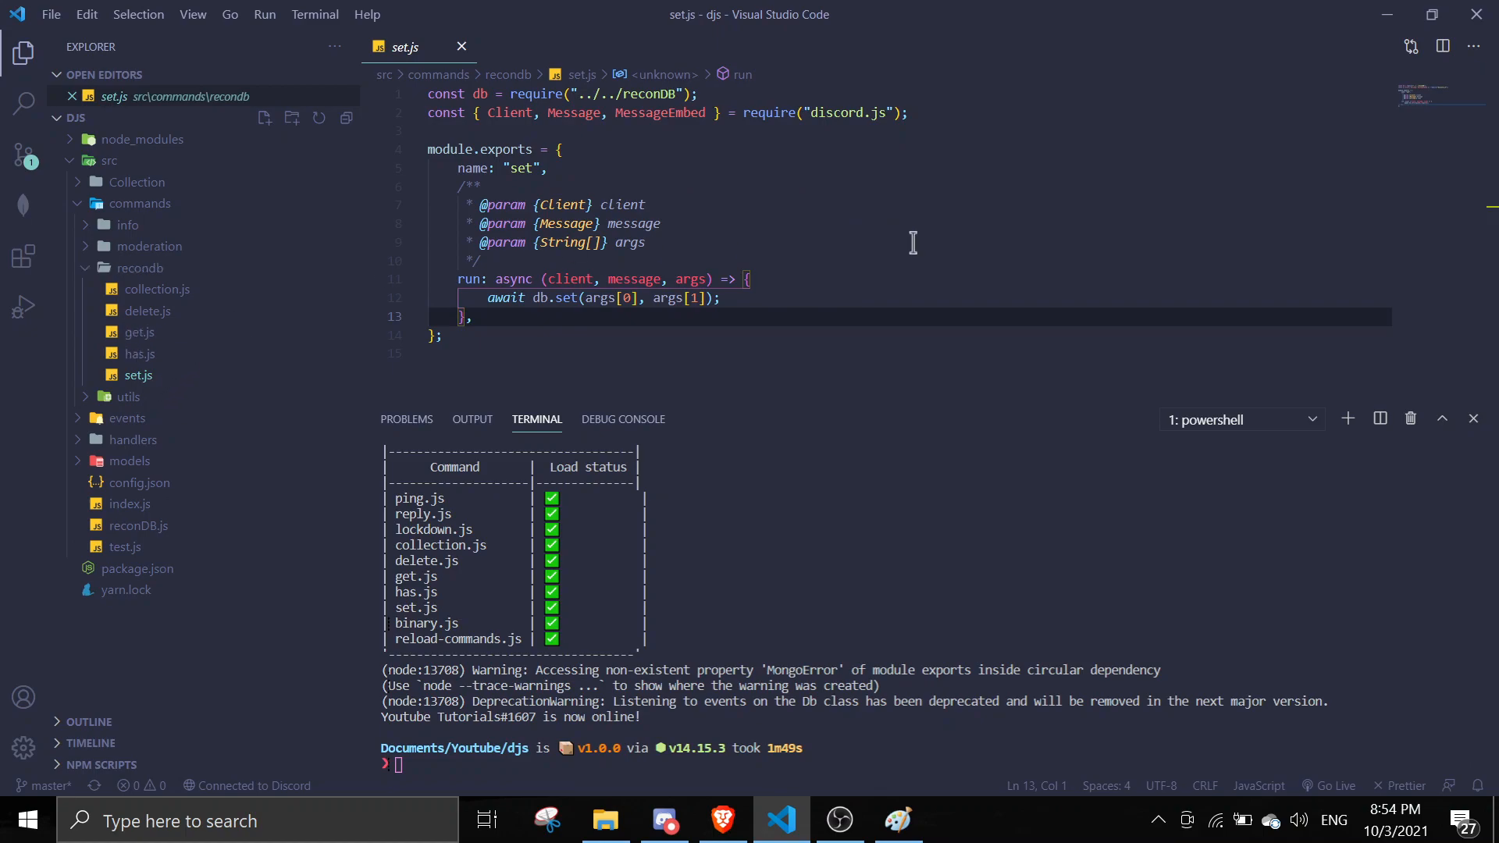
pyautogui.moveTo(569, 306)
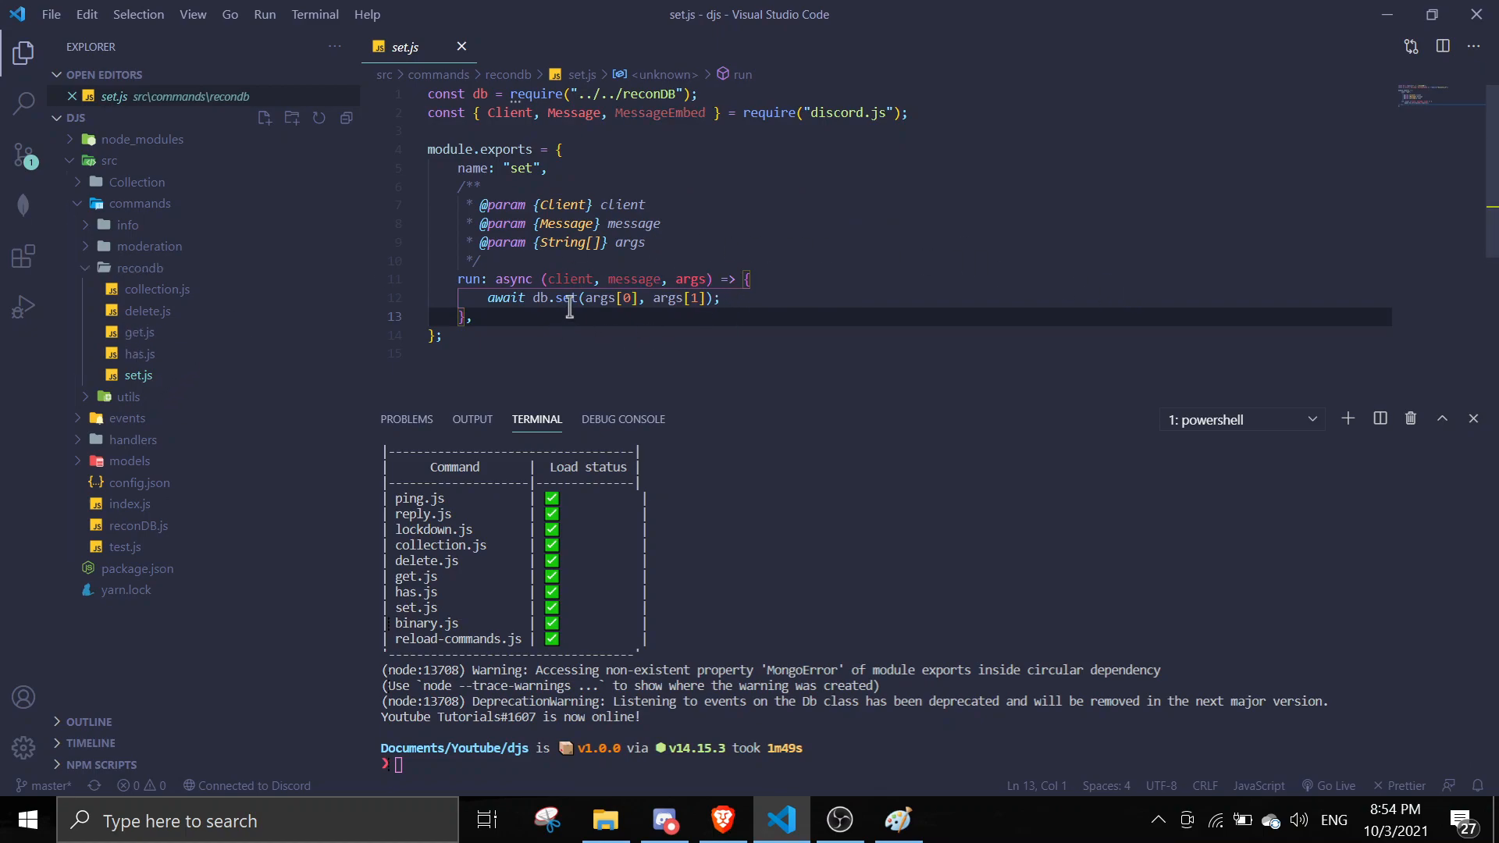
pyautogui.moveTo(559, 298)
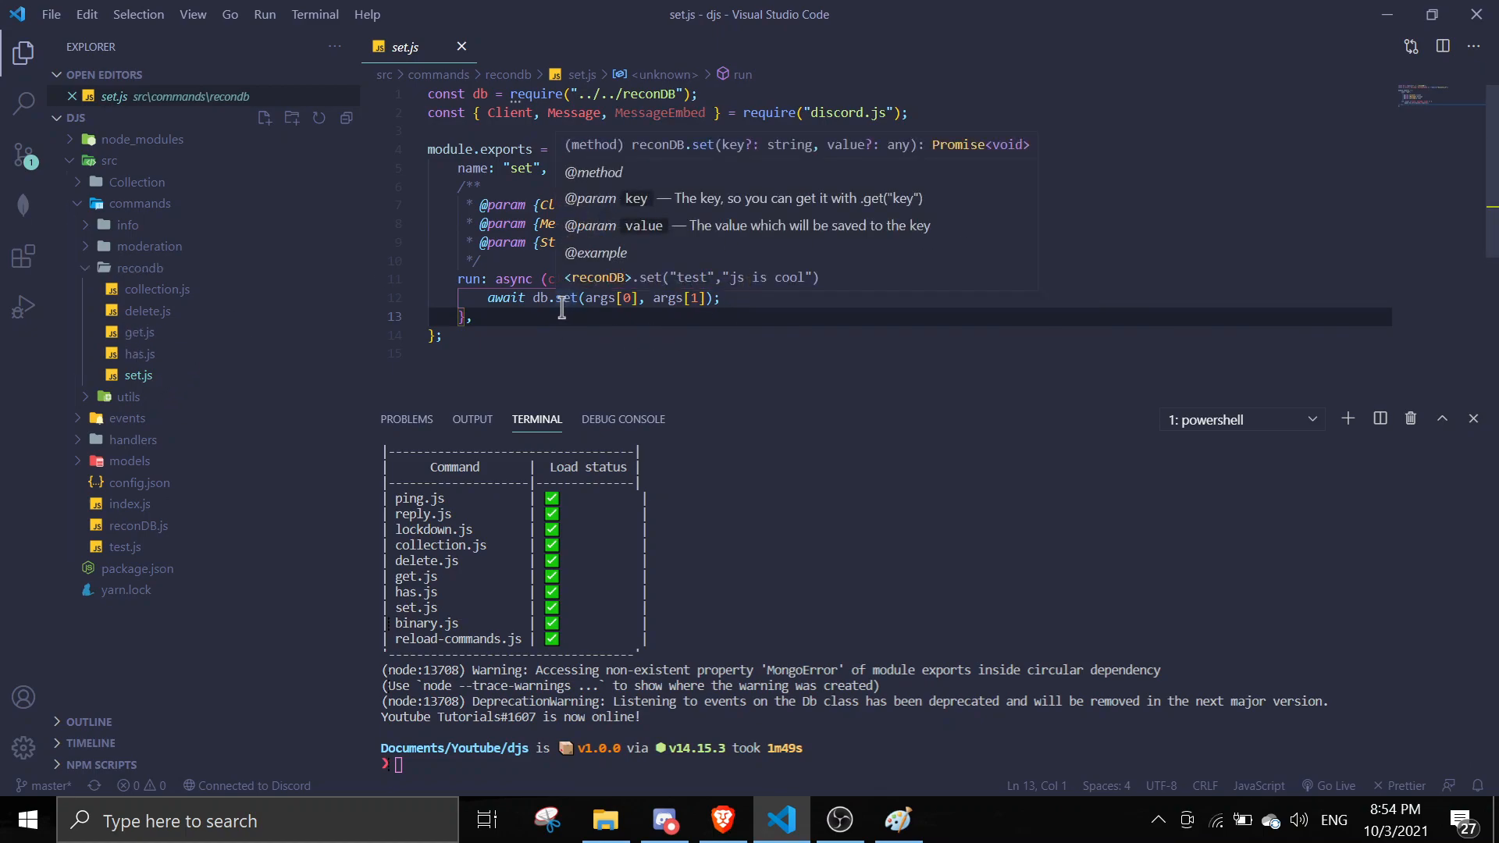
pyautogui.moveTo(182, 357)
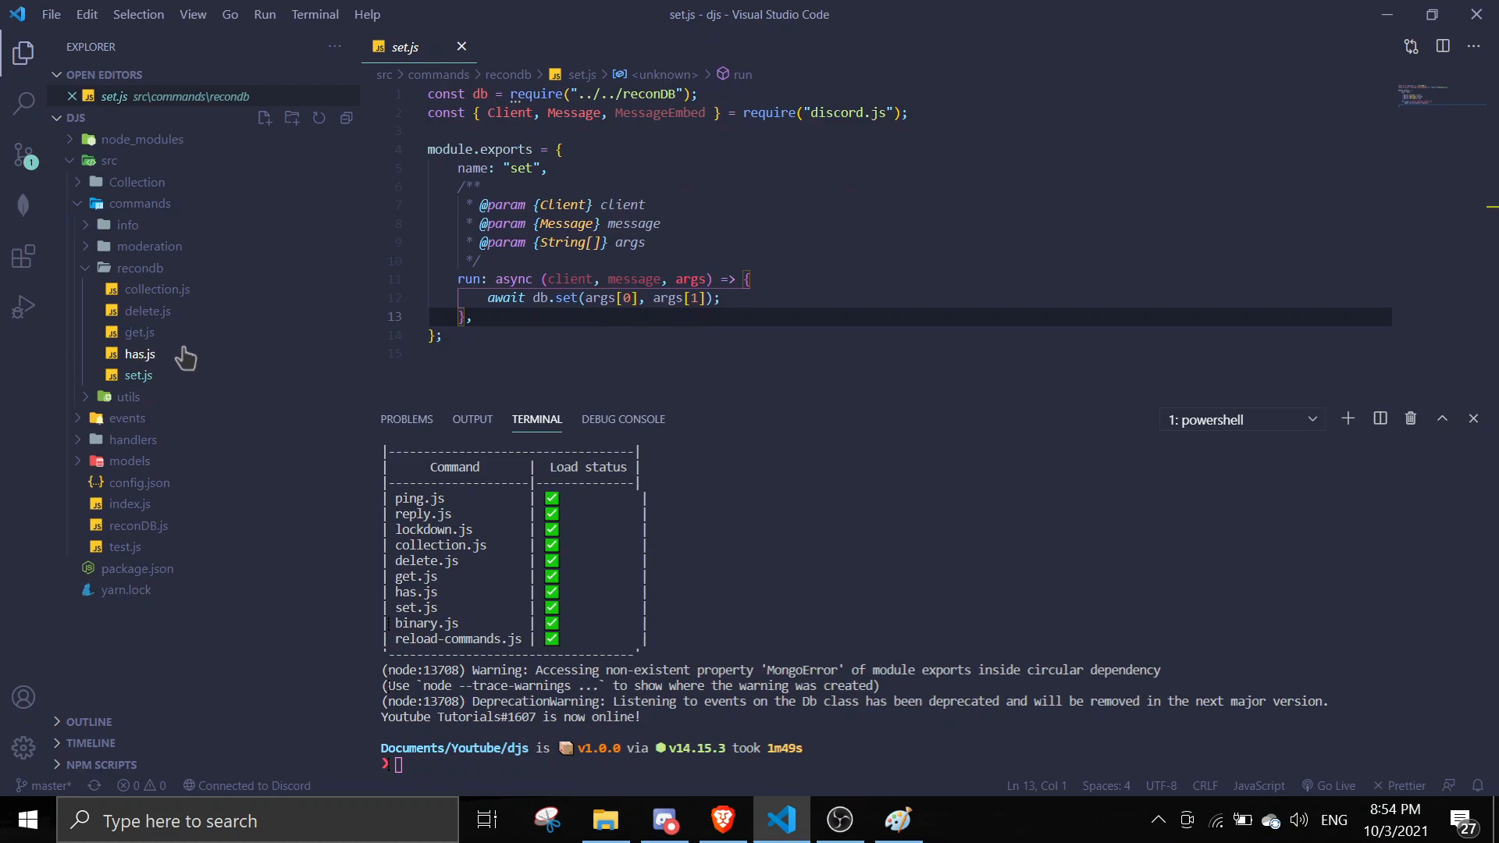
pyautogui.moveTo(142, 362)
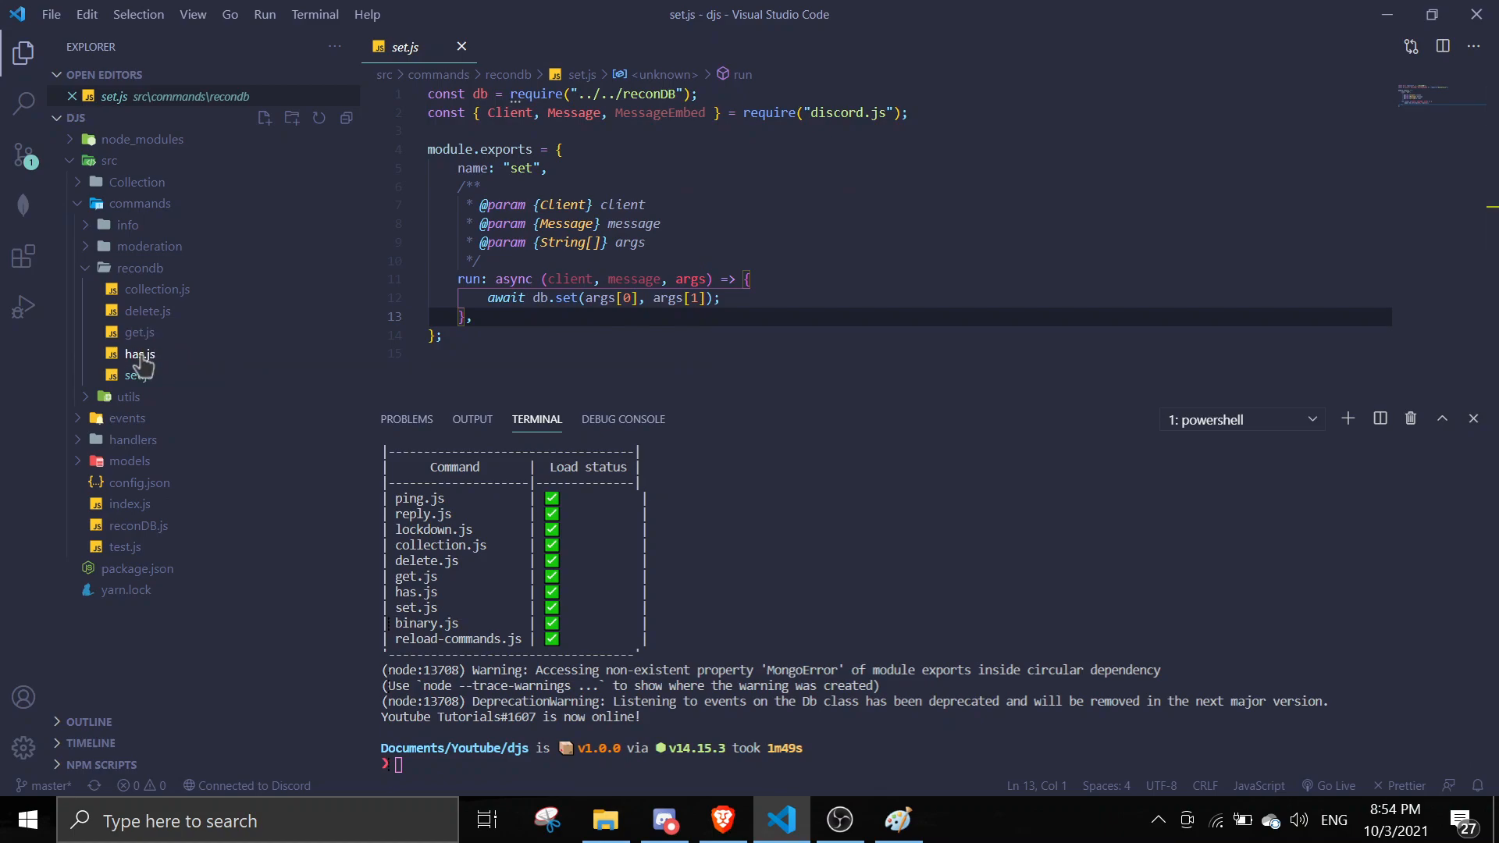
pyautogui.click(139, 332)
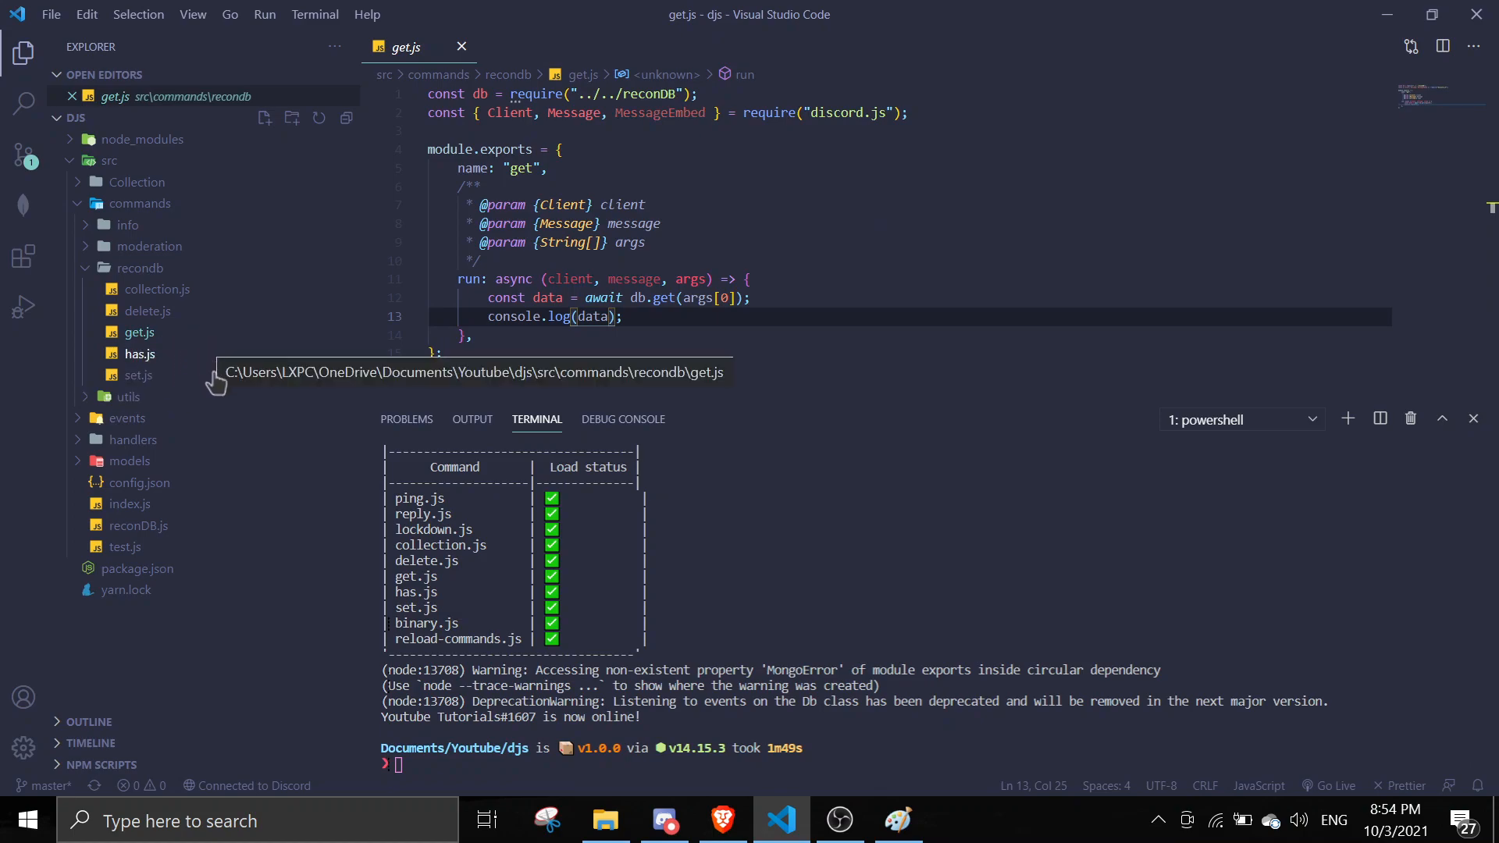
pyautogui.moveTo(1336, 186)
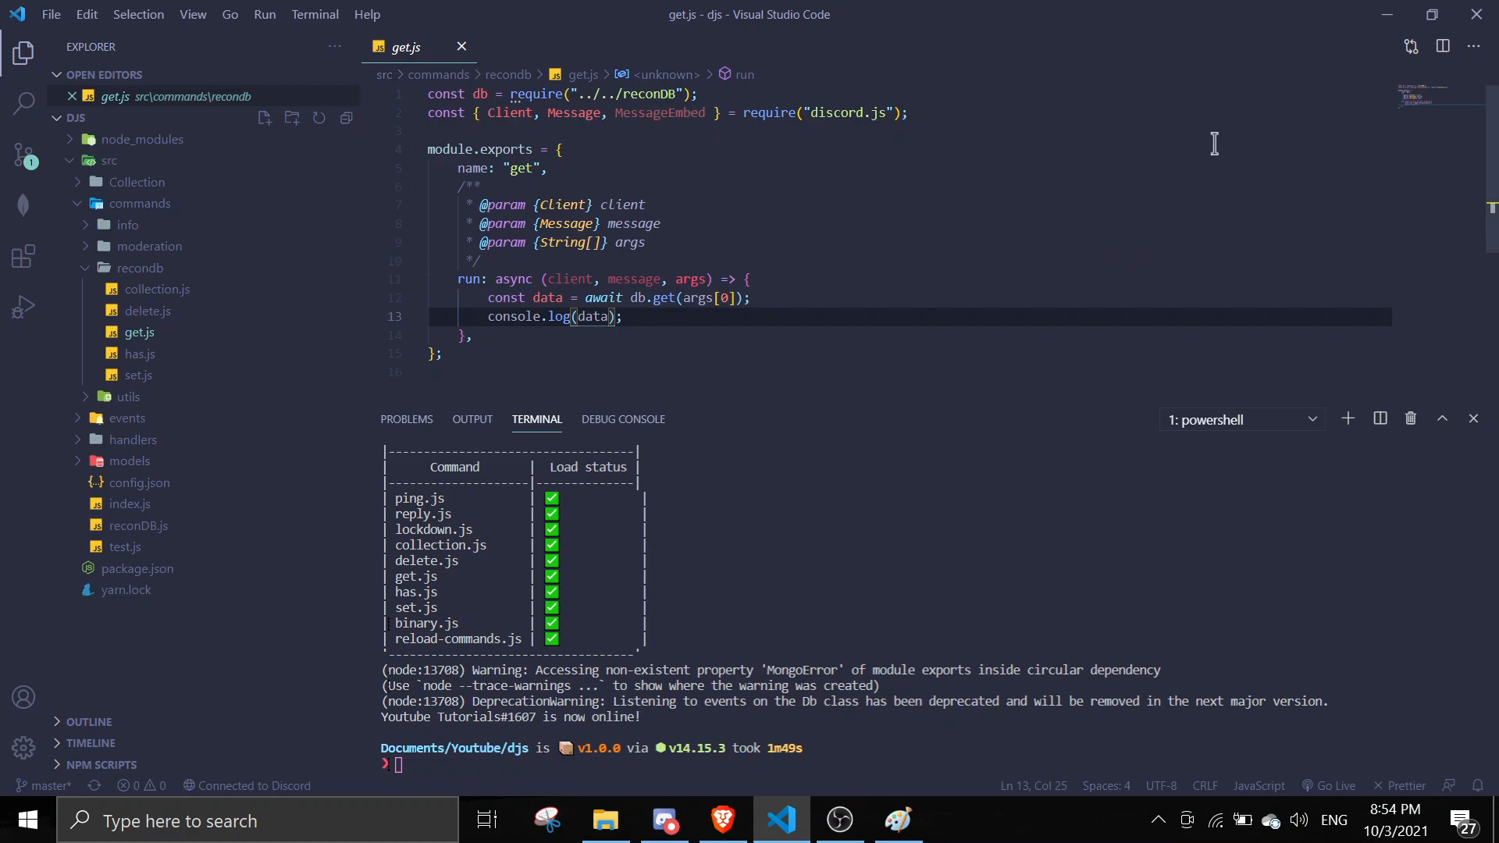
pyautogui.moveTo(401, 336)
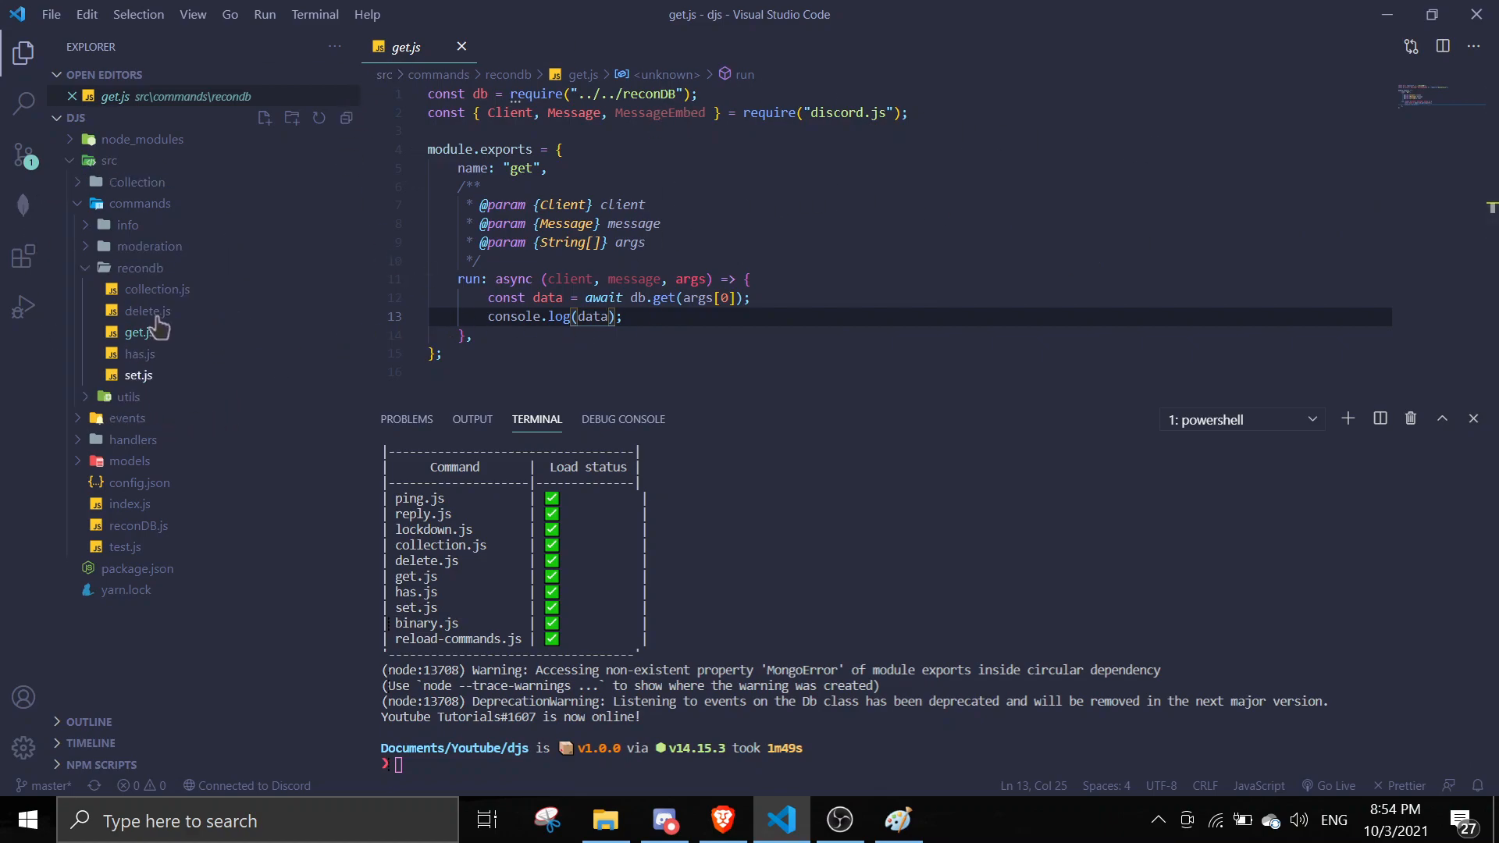
pyautogui.moveTo(188, 342)
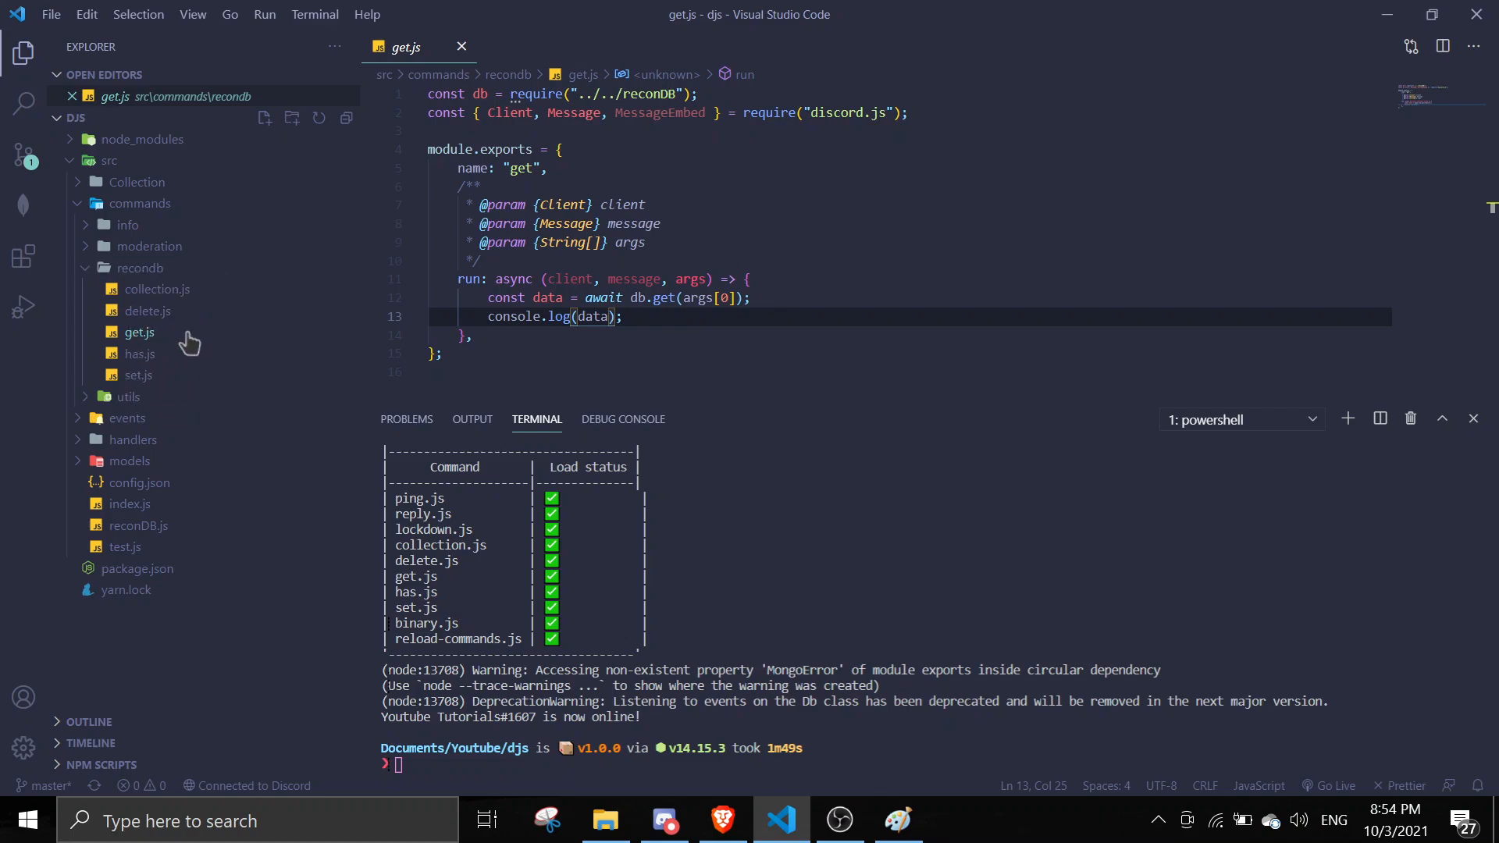
pyautogui.click(158, 289)
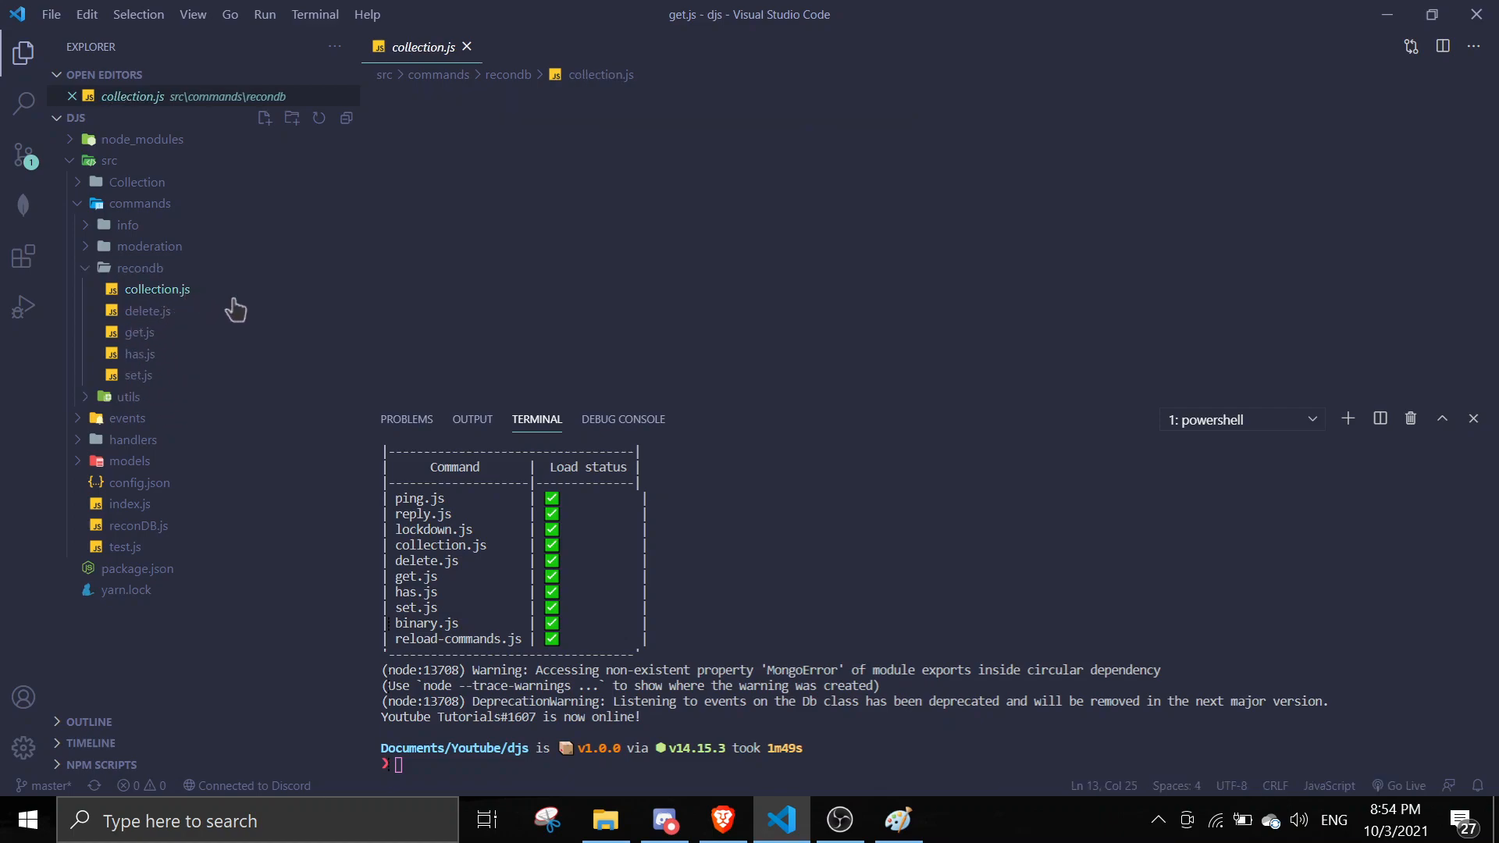
# - Drop the code option from the collection log and restart the bot with node
pyautogui.click(158, 288)
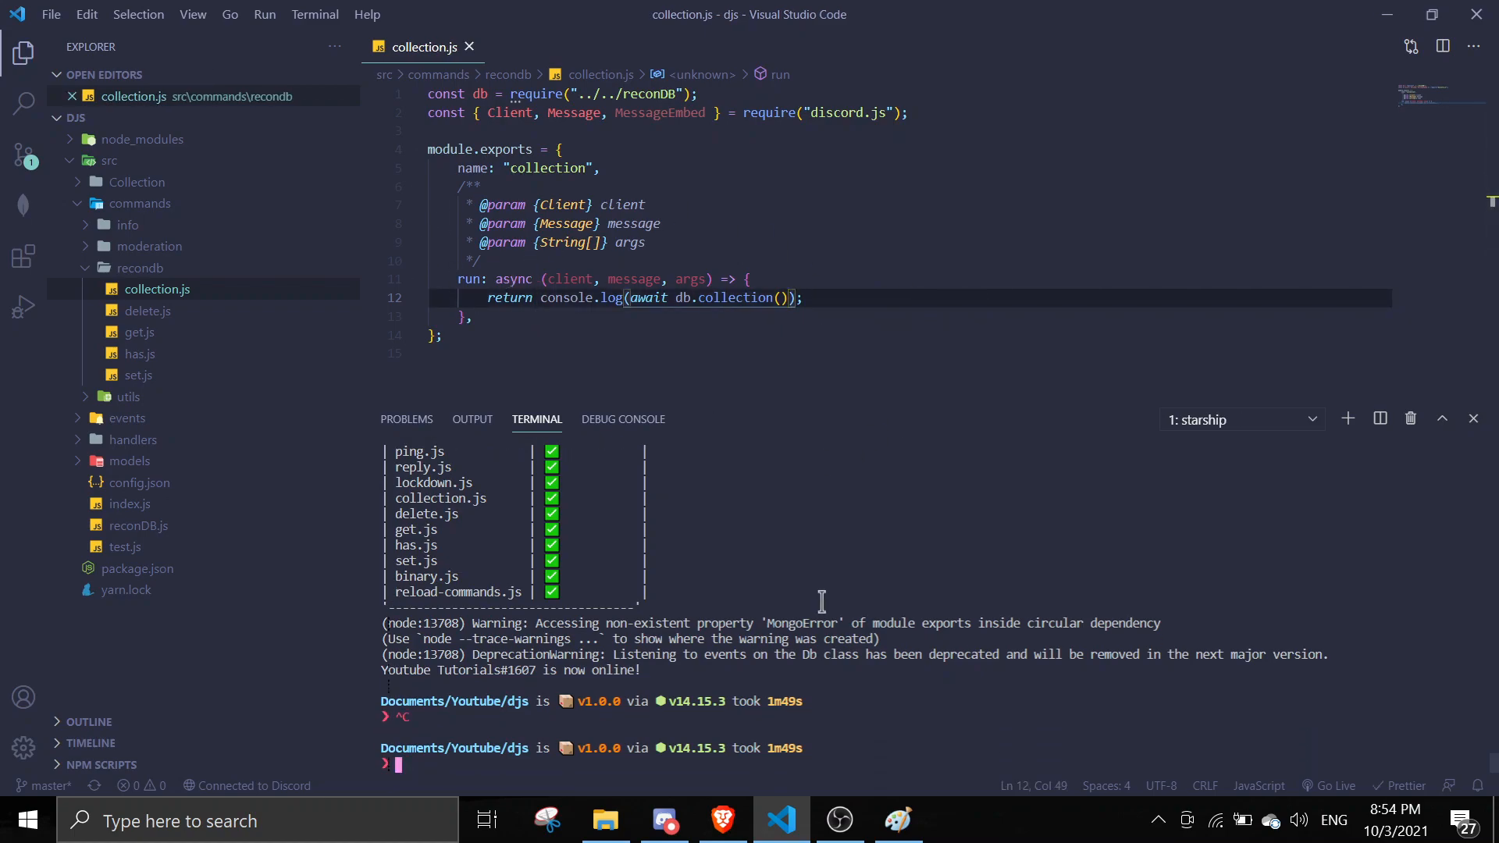
pyautogui.write('node .')
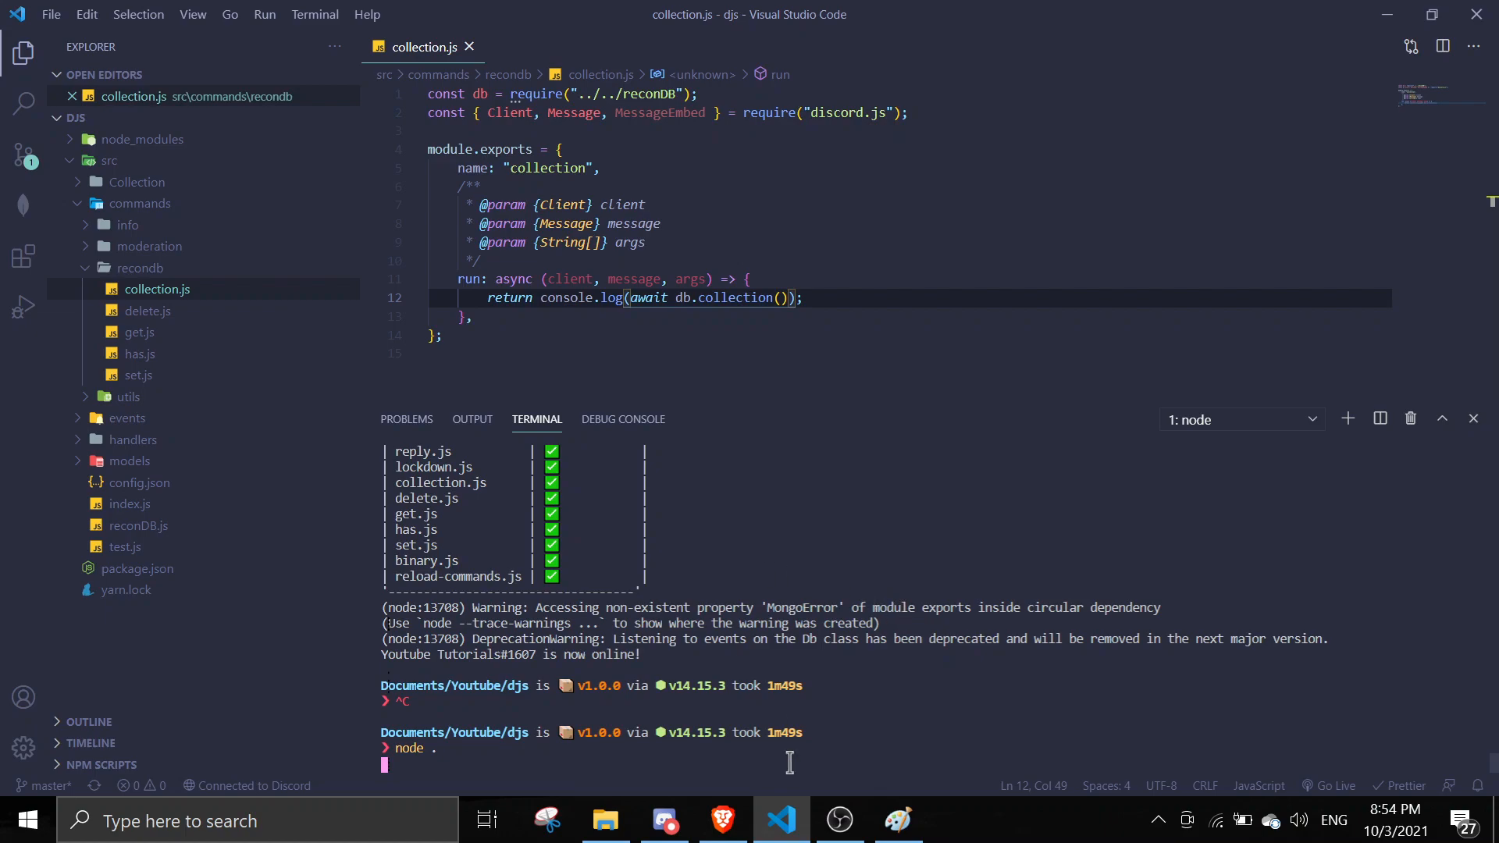
pyautogui.press('Return')
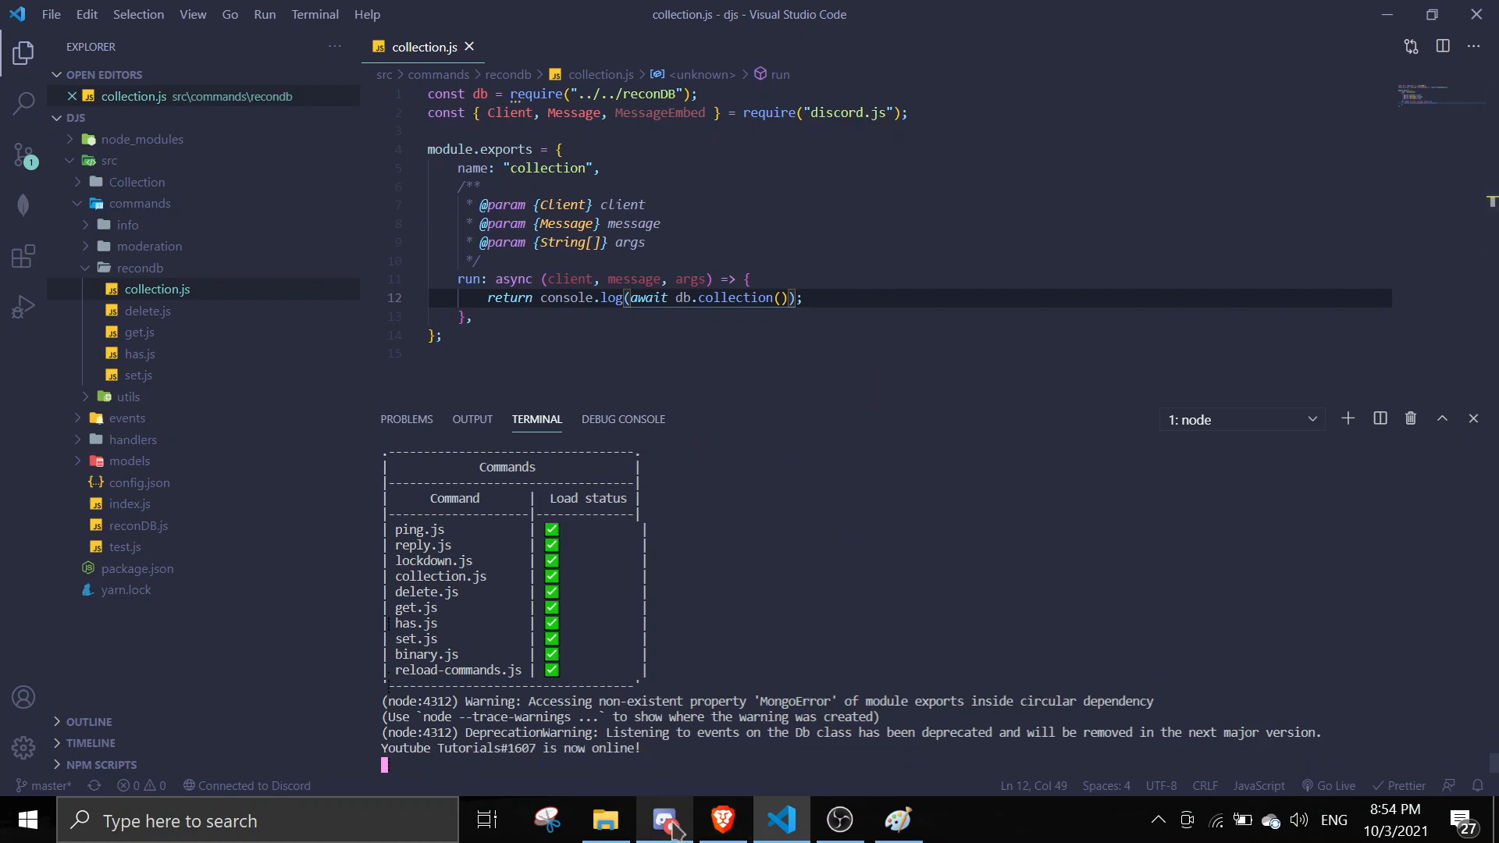
# - Send y!collection in Discord and check the terminal's four-entry Collection log
pyautogui.click(663, 821)
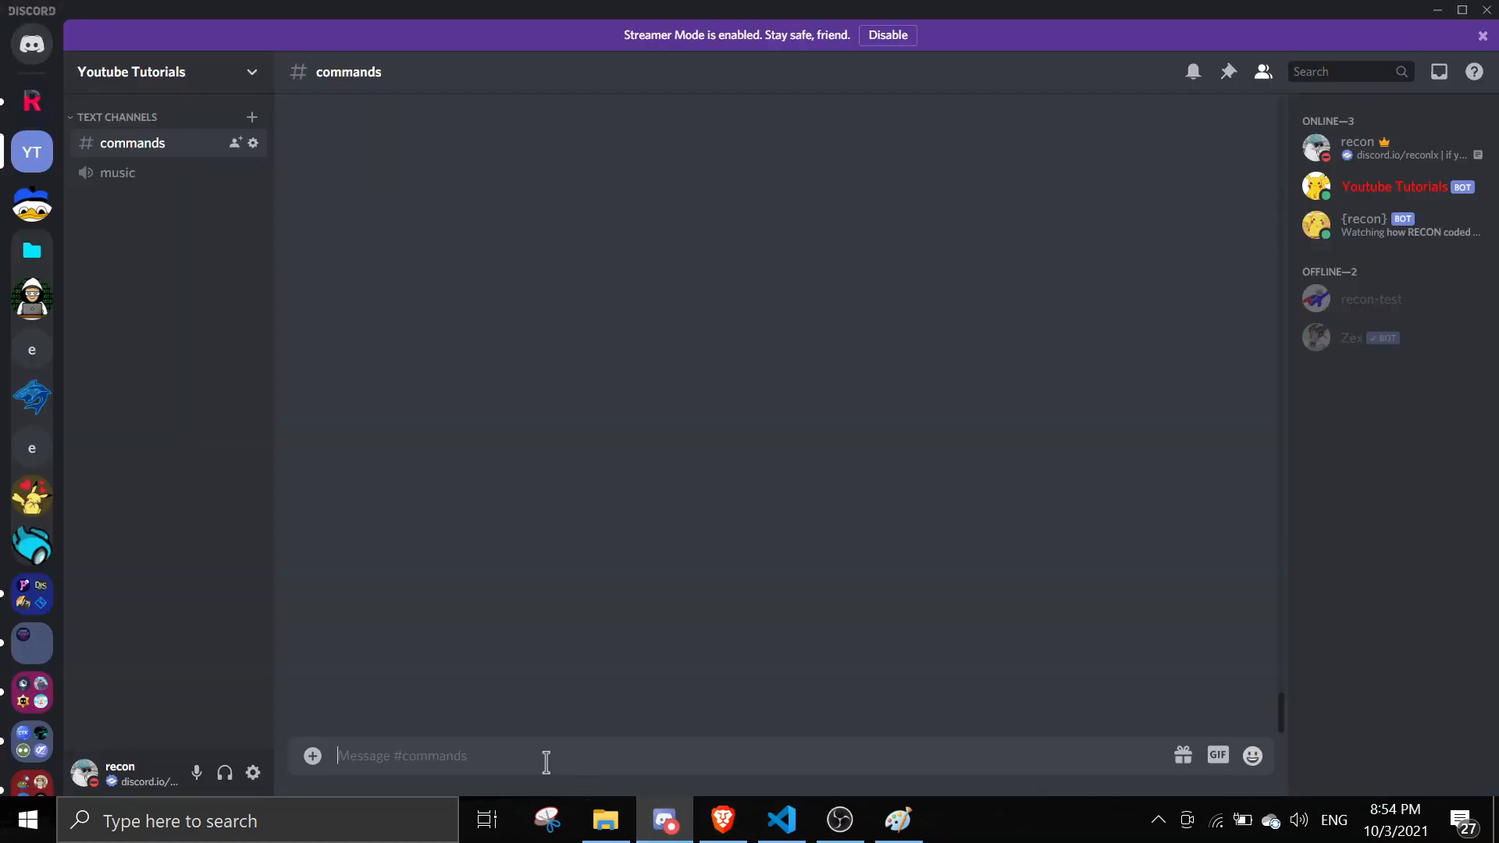
pyautogui.write('y!collec')
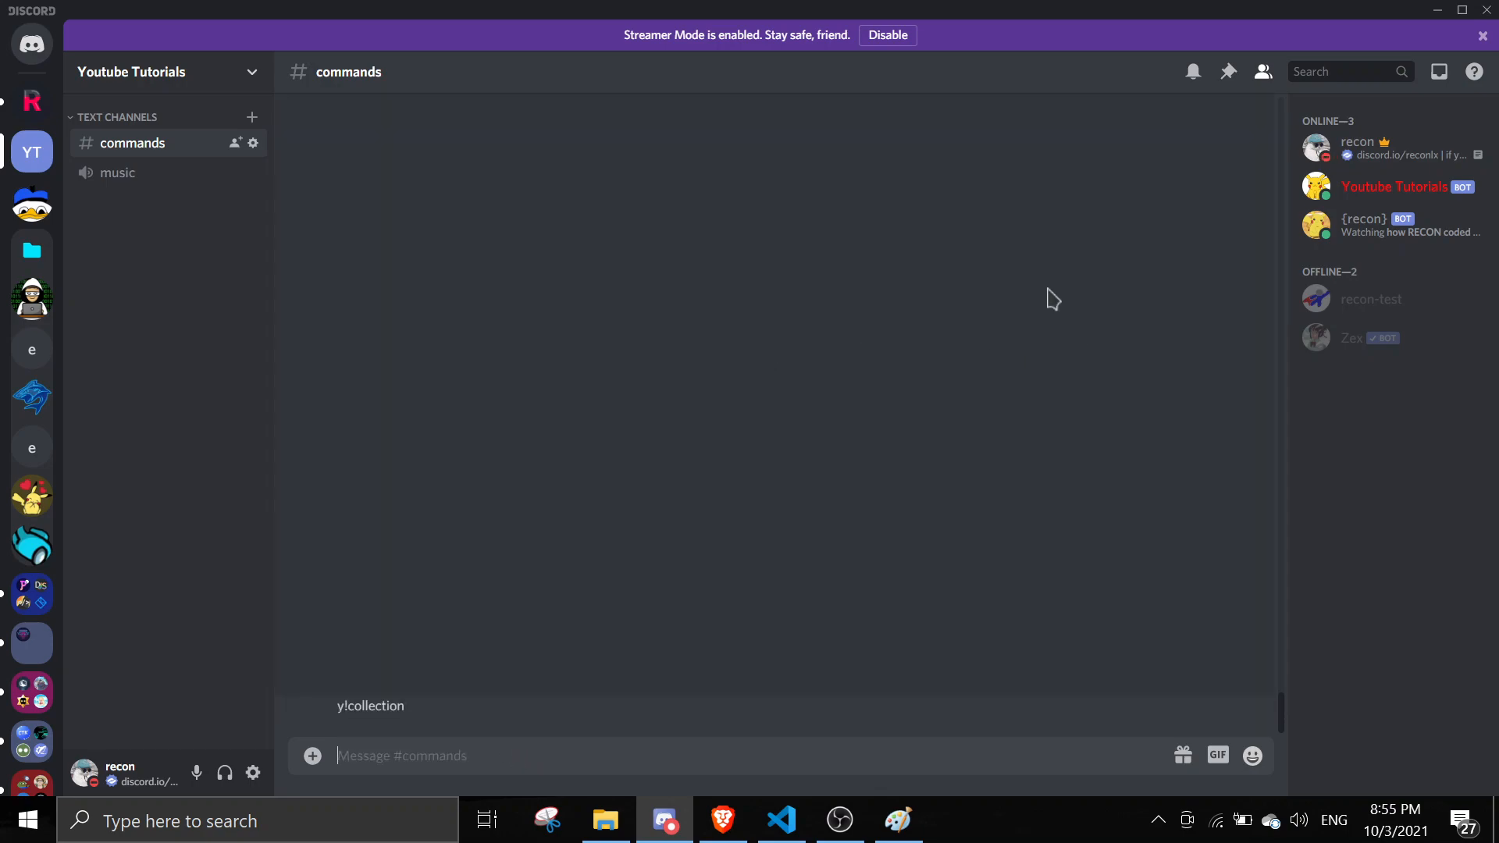
pyautogui.moveTo(1443, 17)
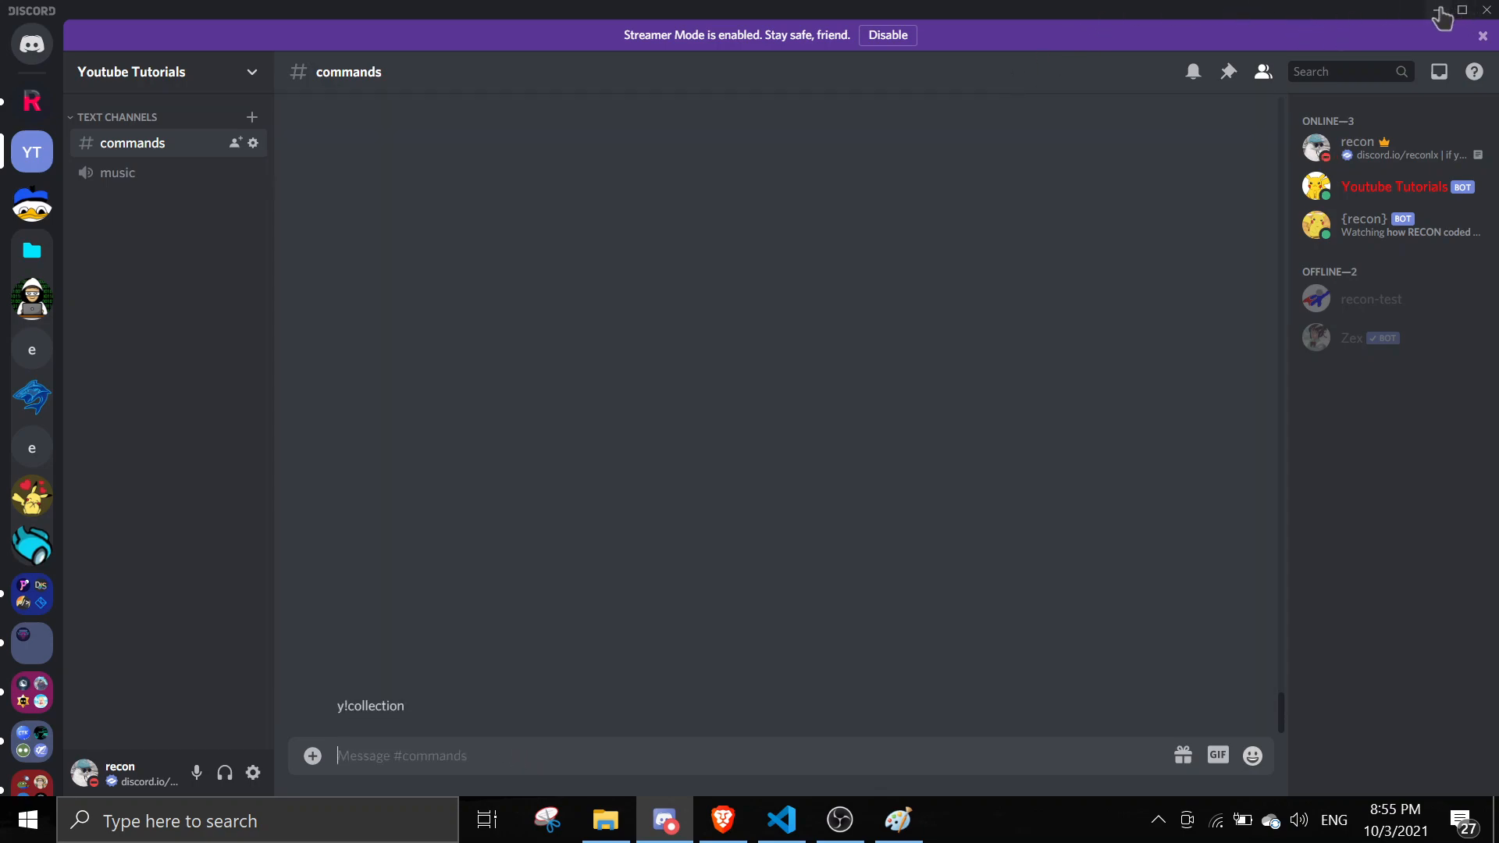
pyautogui.click(781, 821)
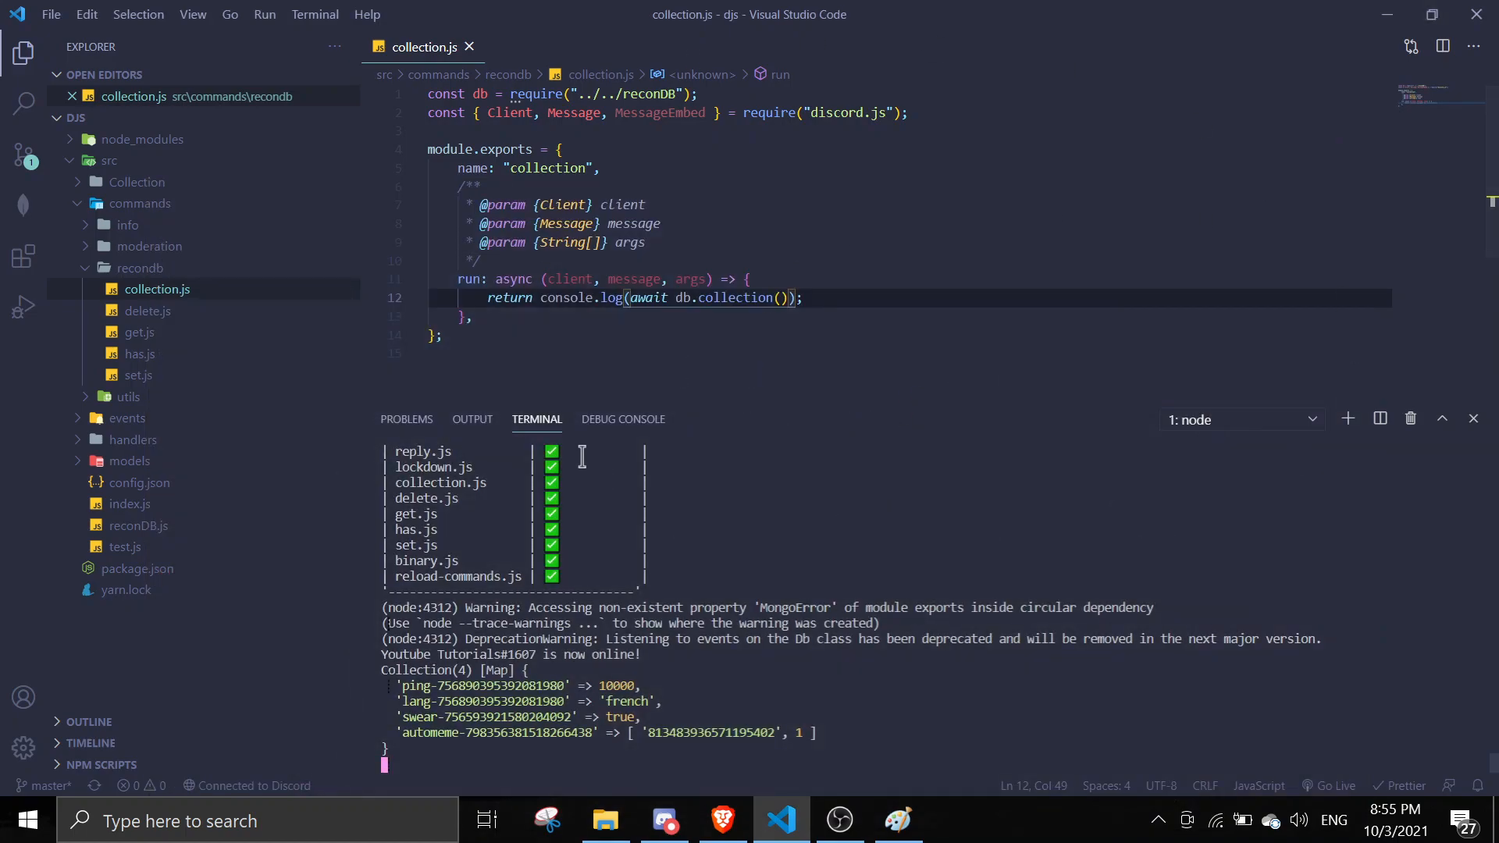
pyautogui.moveTo(792, 750)
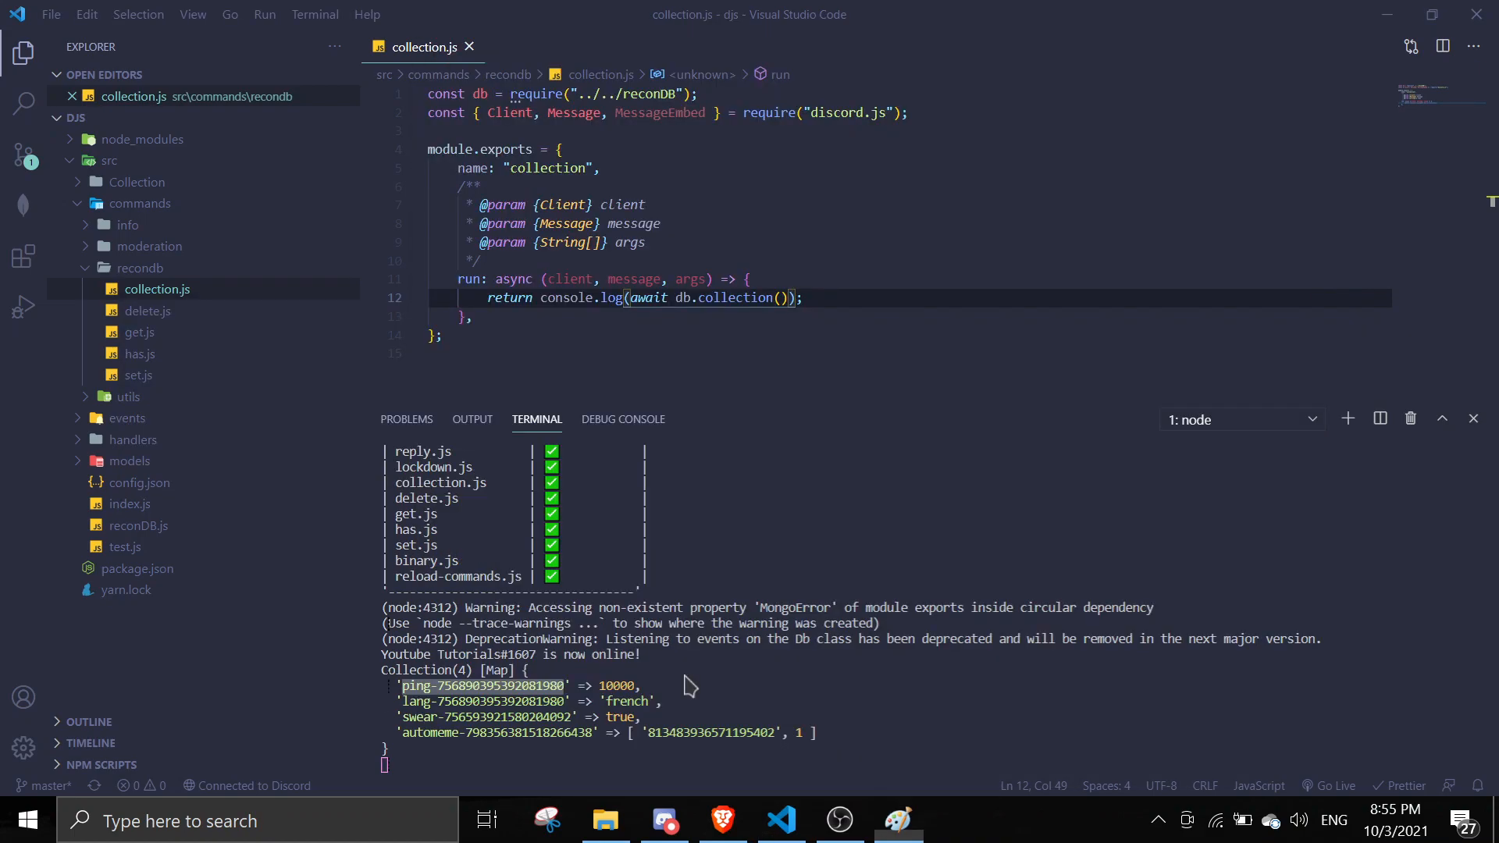
# - Delete the ping key with y!delete, rerun y!collection, and see three entries remain
pyautogui.click(663, 820)
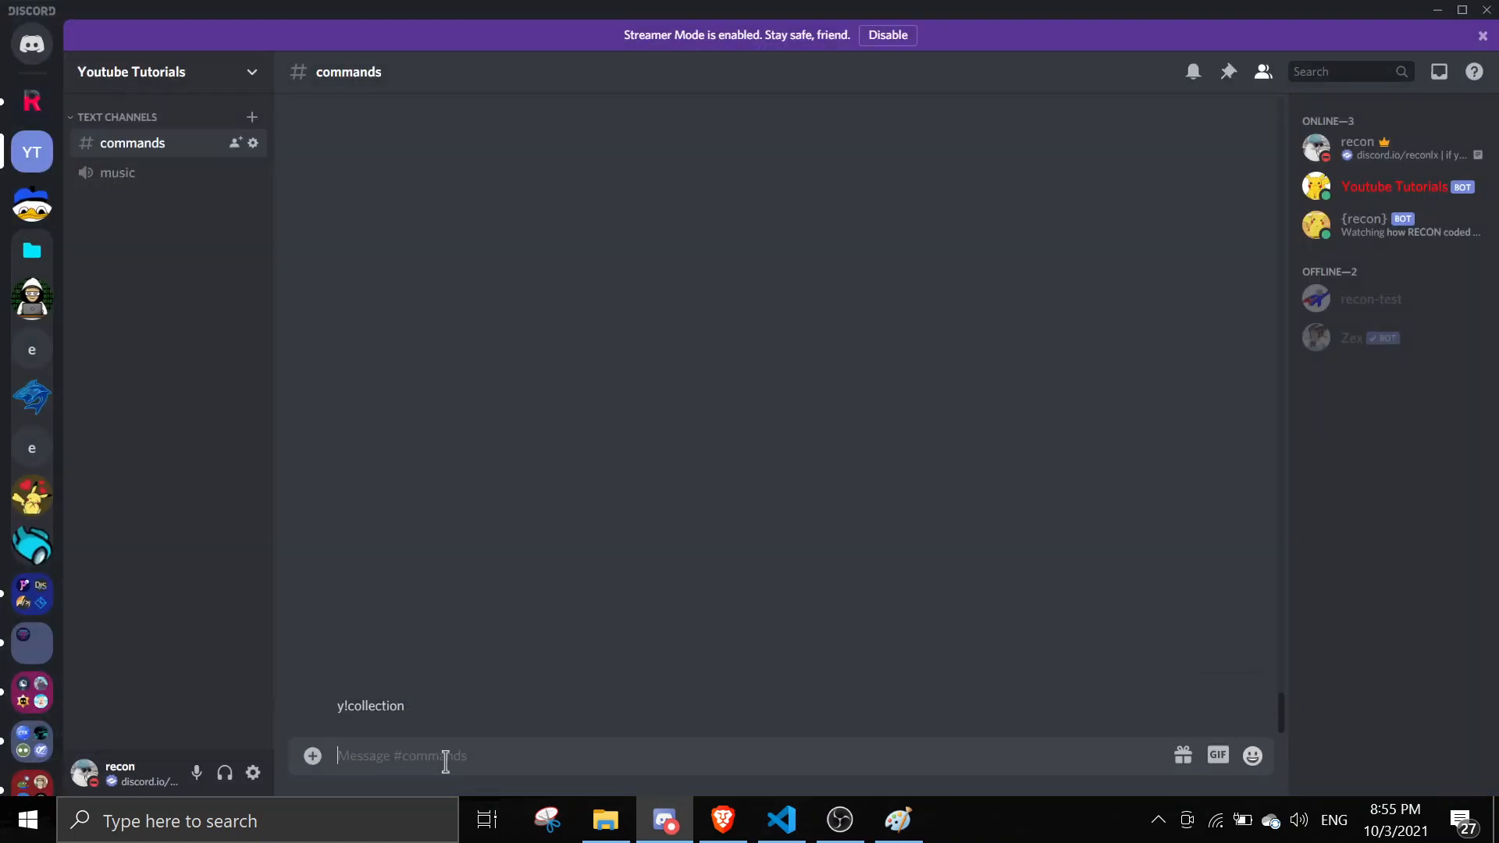
pyautogui.write('y!d')
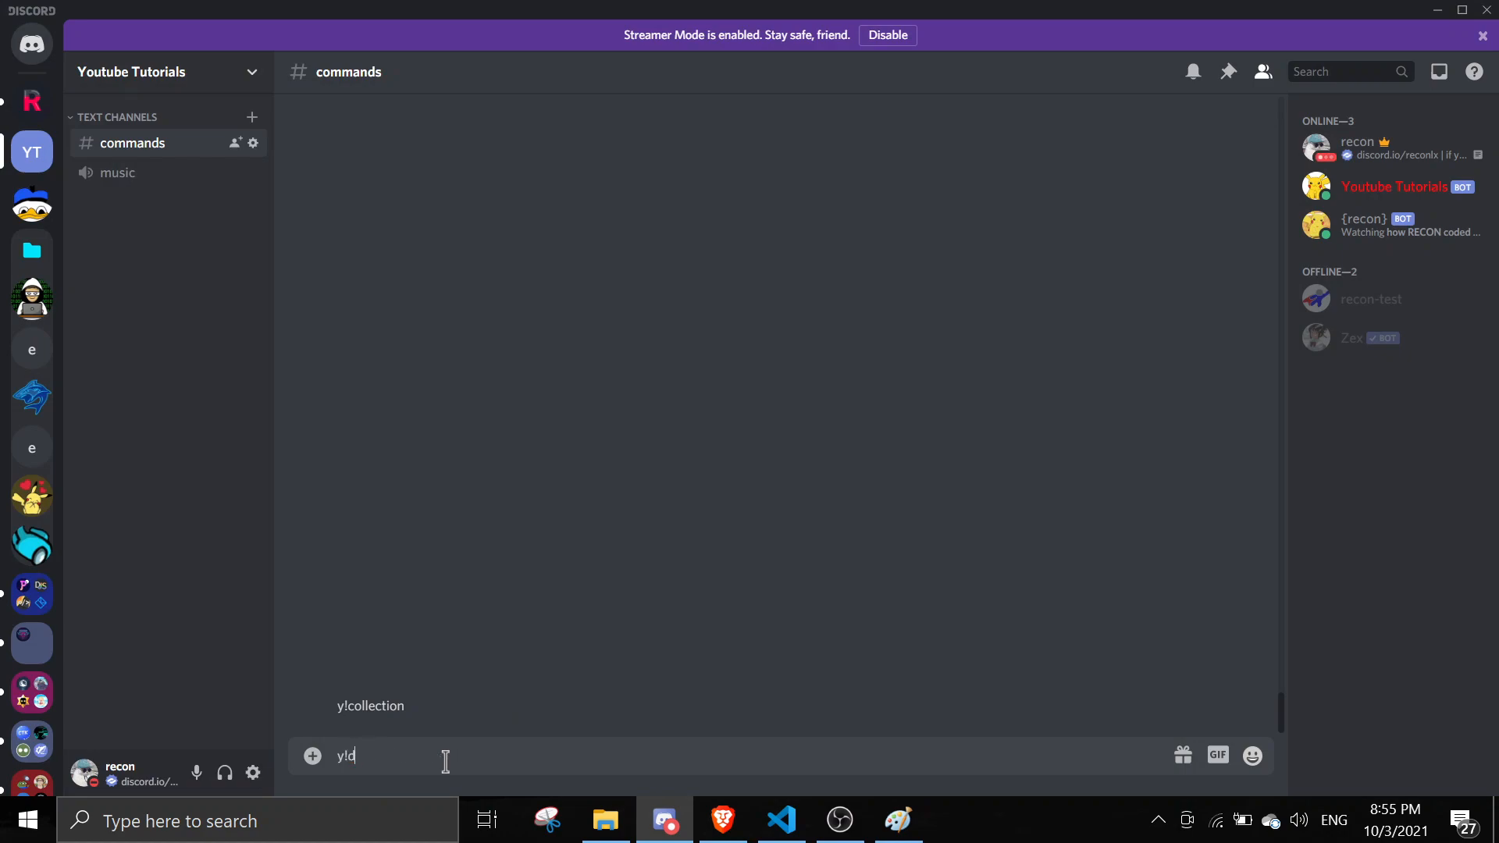
pyautogui.press('Return')
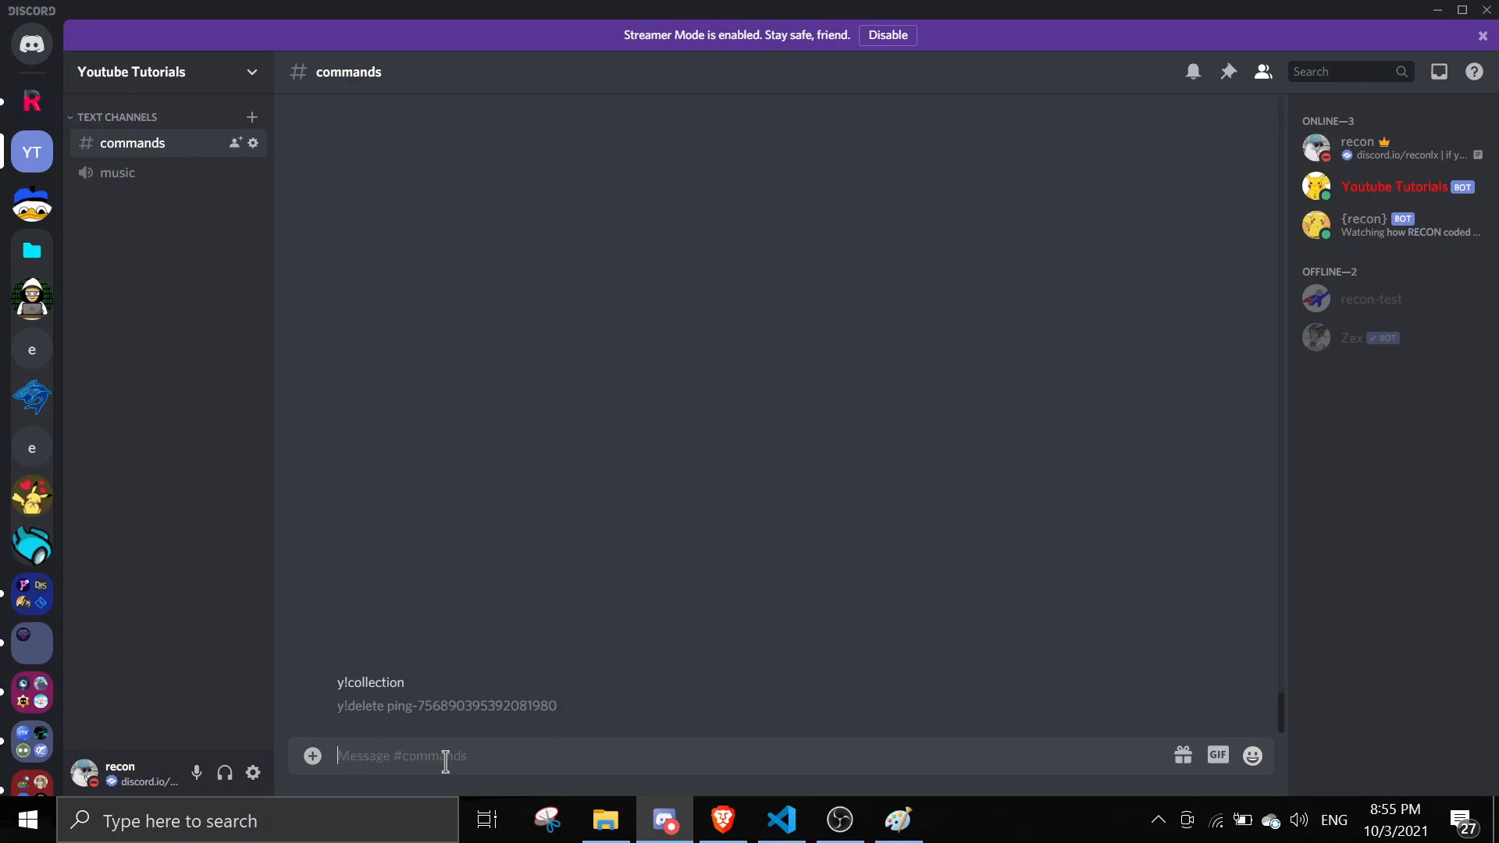
pyautogui.moveTo(629, 711)
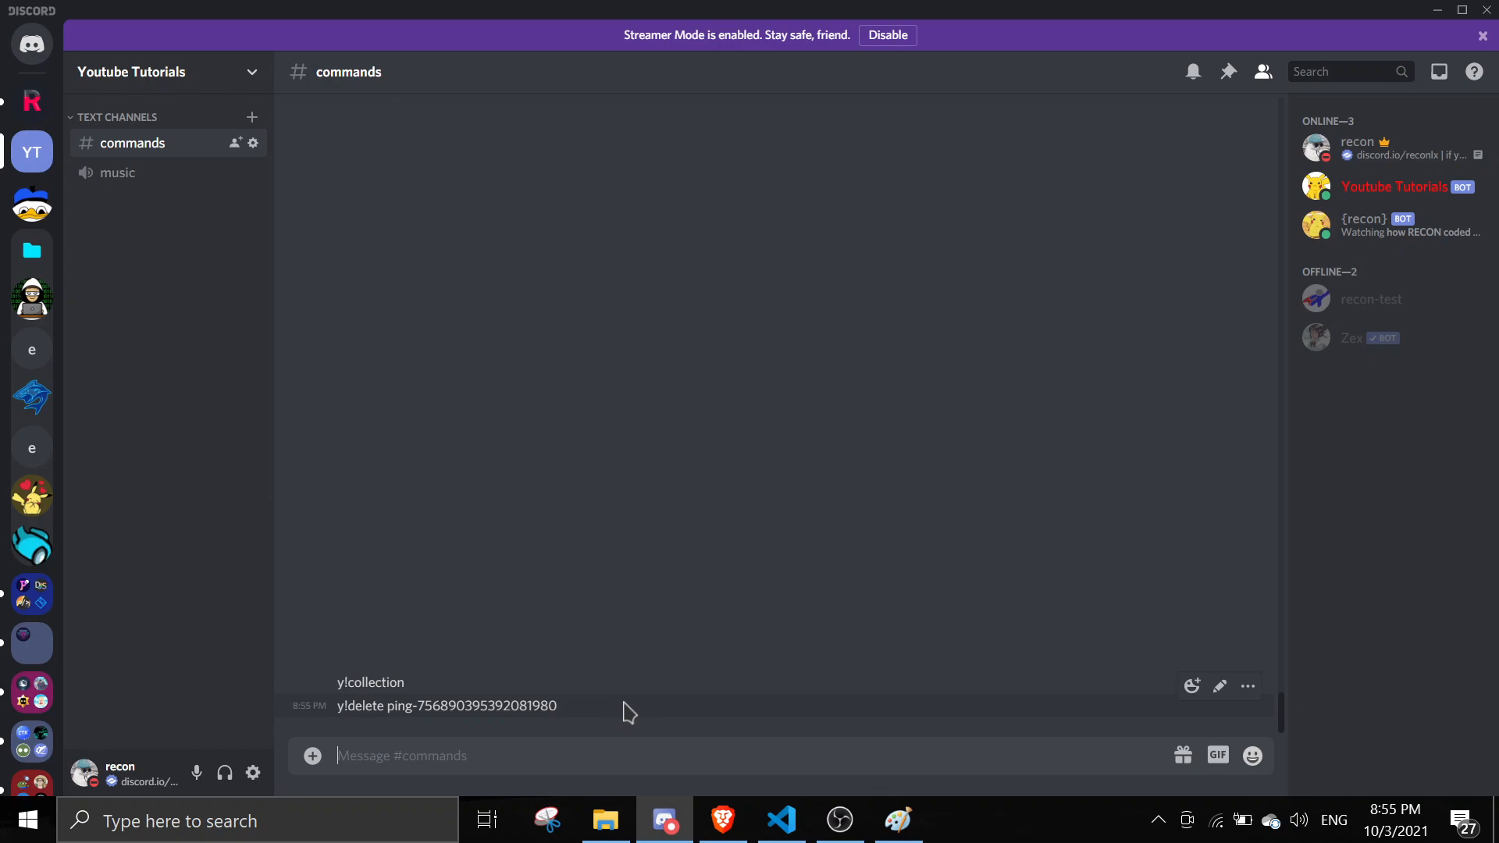
pyautogui.write('y!collectio')
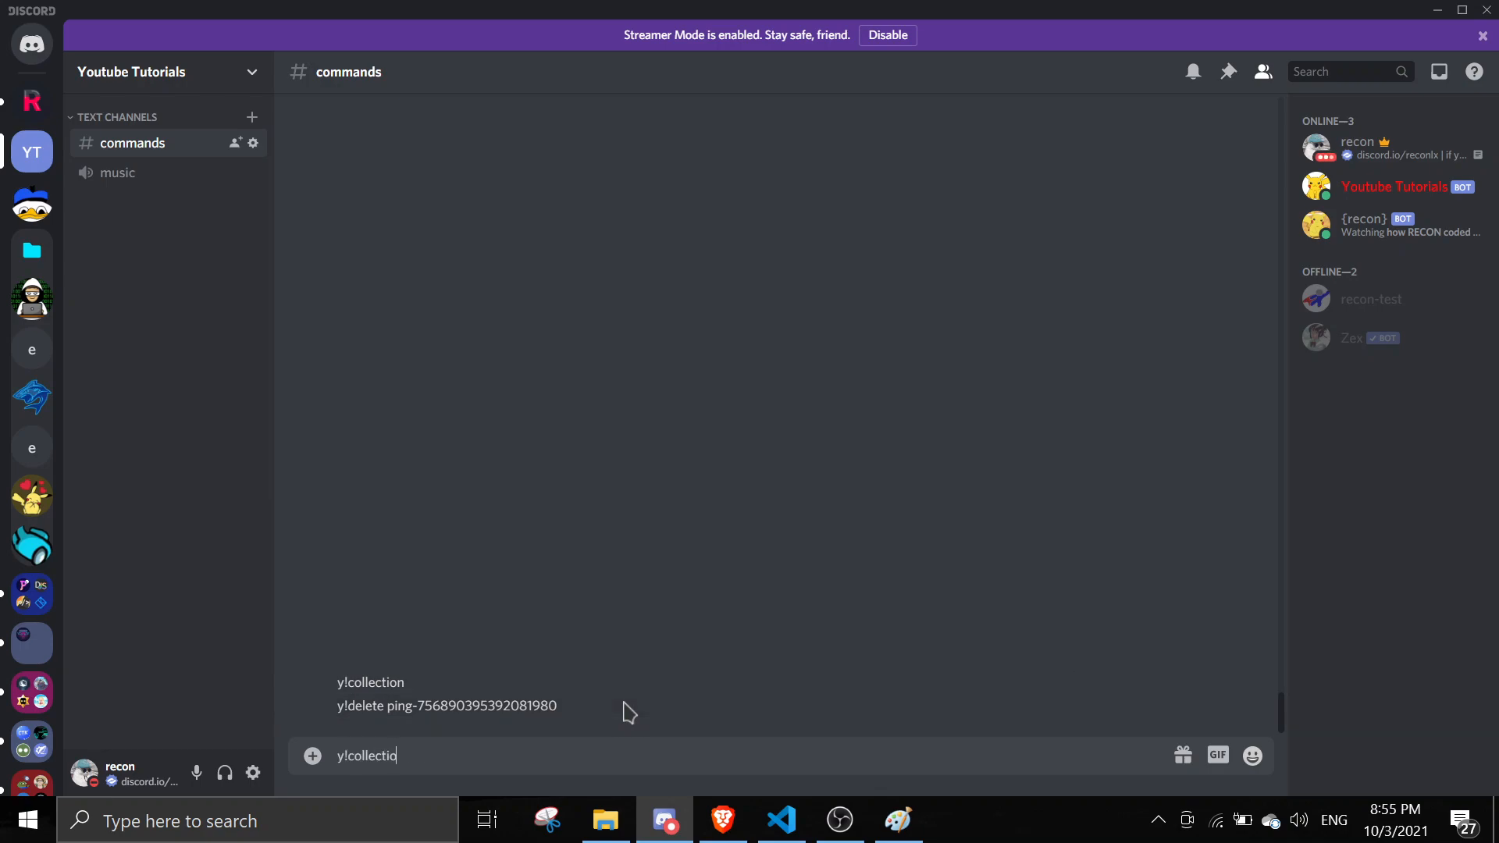
pyautogui.click(780, 819)
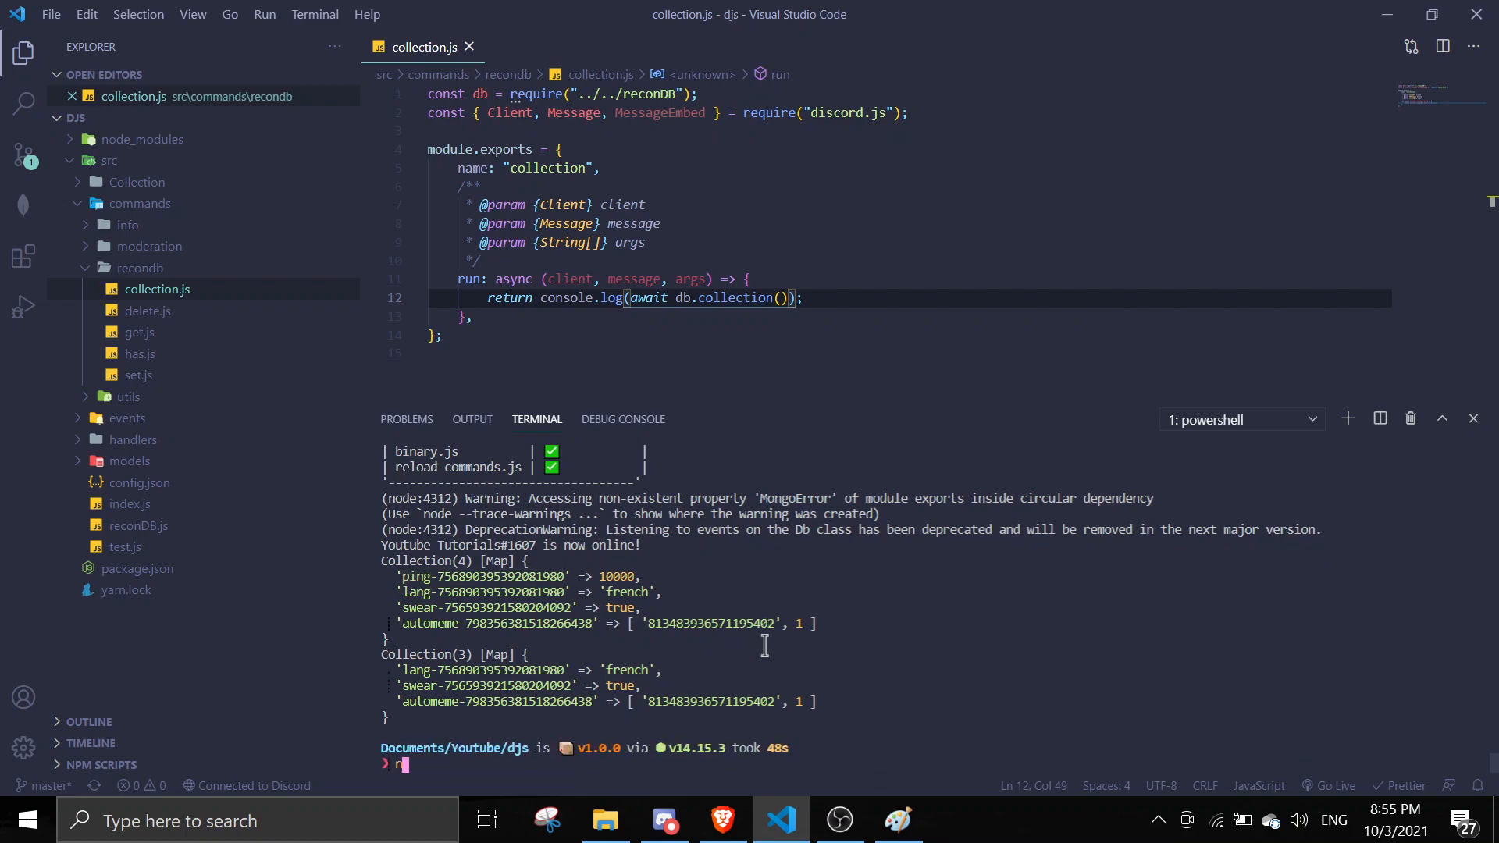
# - Restart the bot with node . and resend y!collection; the log still lists lang, swear, automeme
pyautogui.write('ode .')
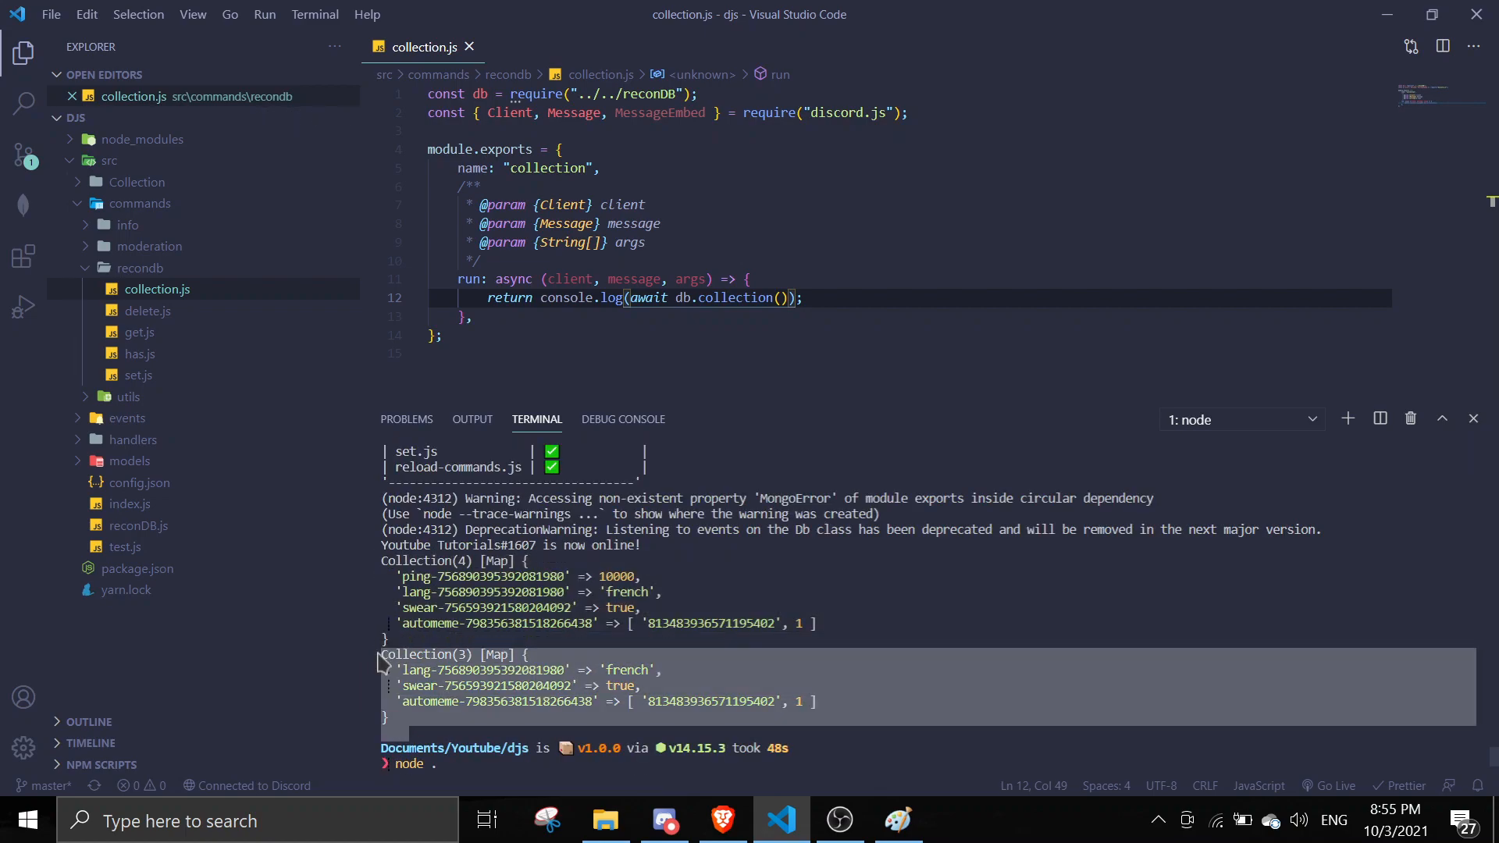
pyautogui.click(663, 820)
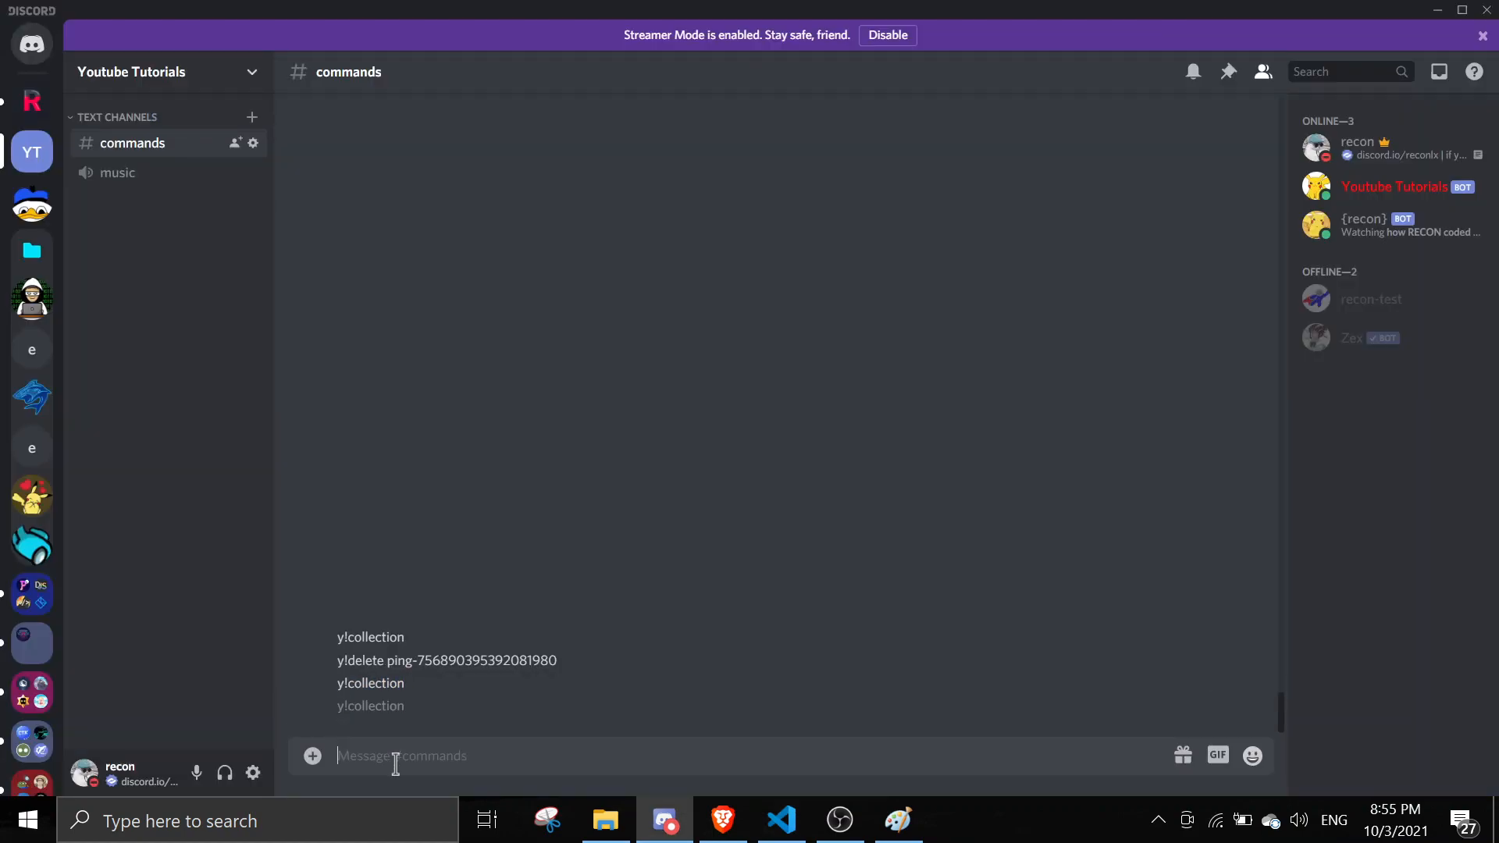
pyautogui.click(780, 820)
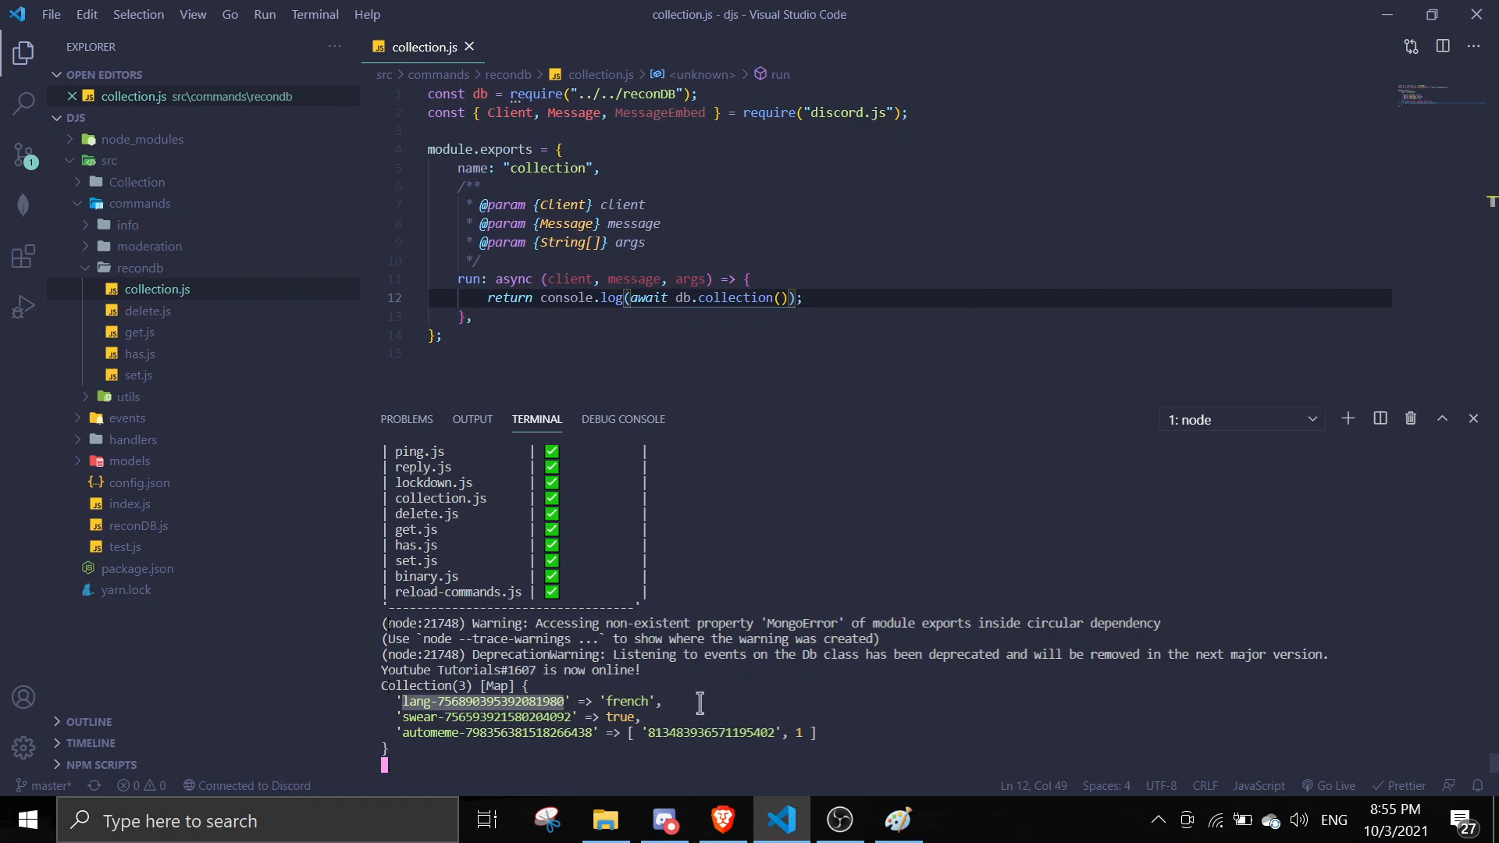
# - Copy the lang, swear and automeme keys from the terminal and send y!delete for each
pyautogui.click(663, 820)
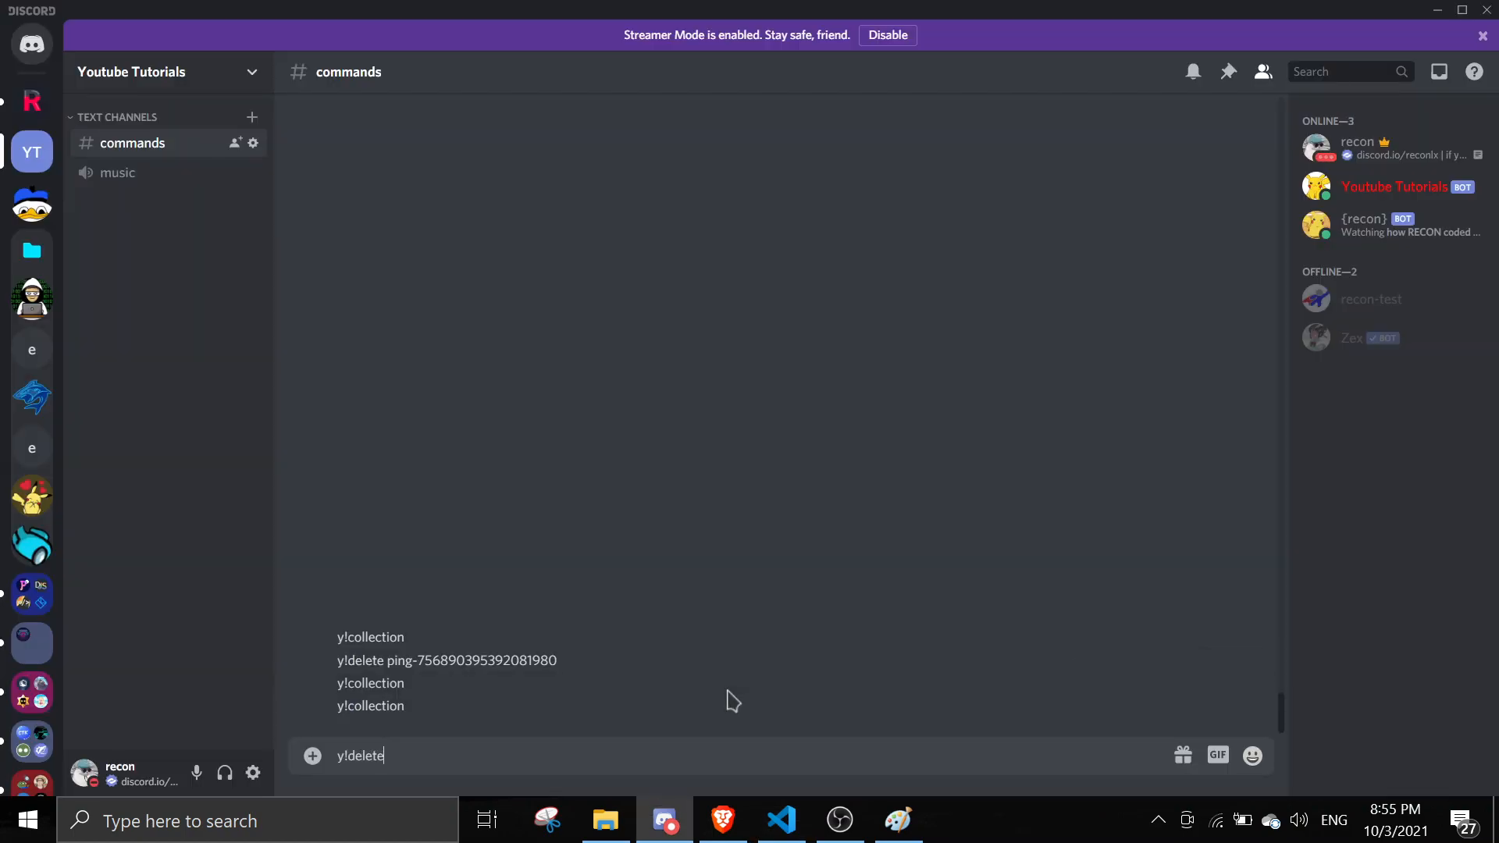
pyautogui.click(780, 820)
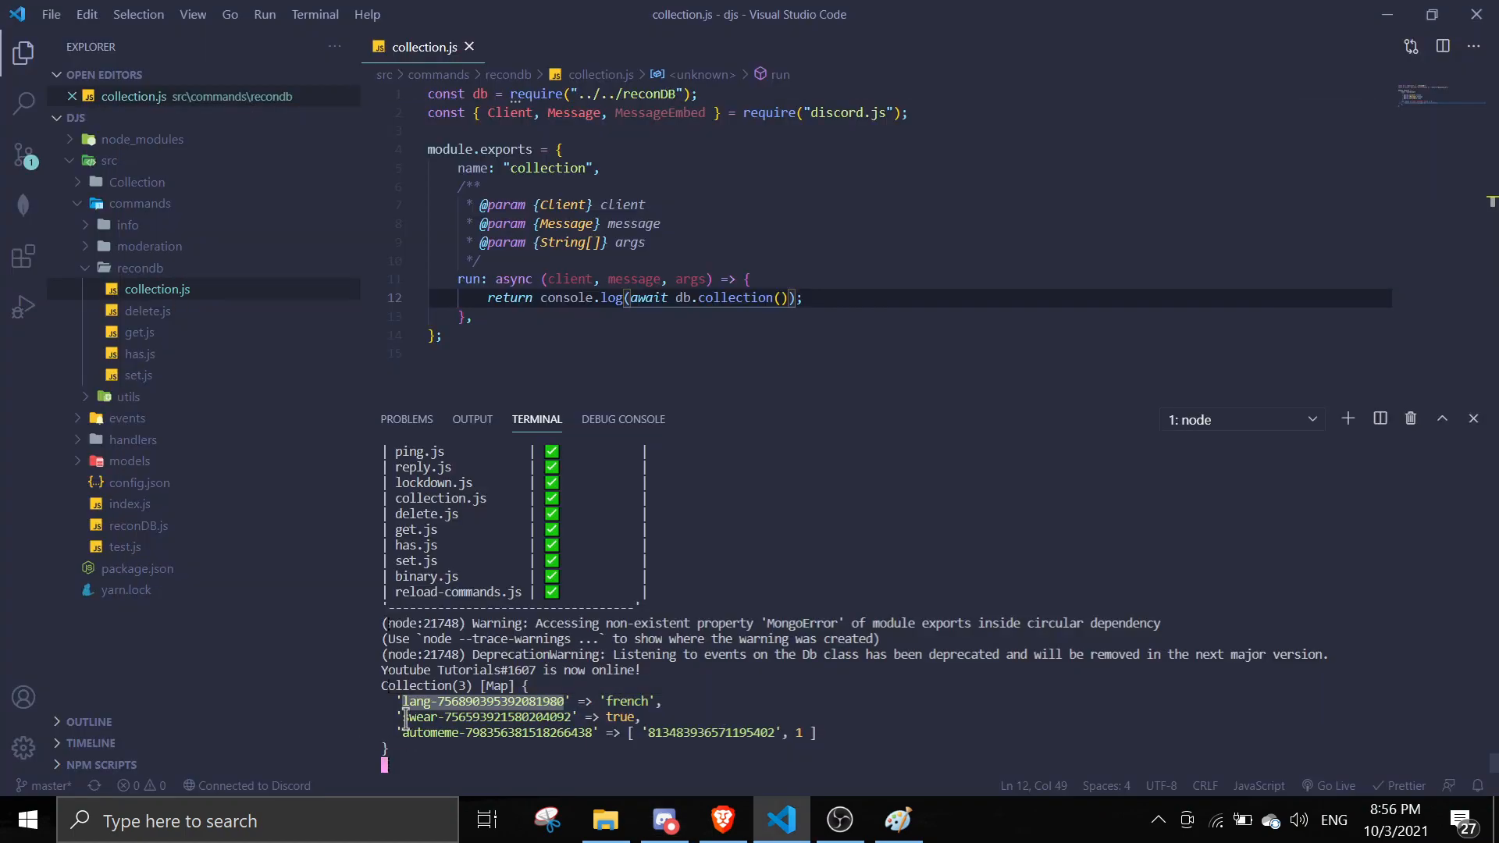
pyautogui.click(663, 820)
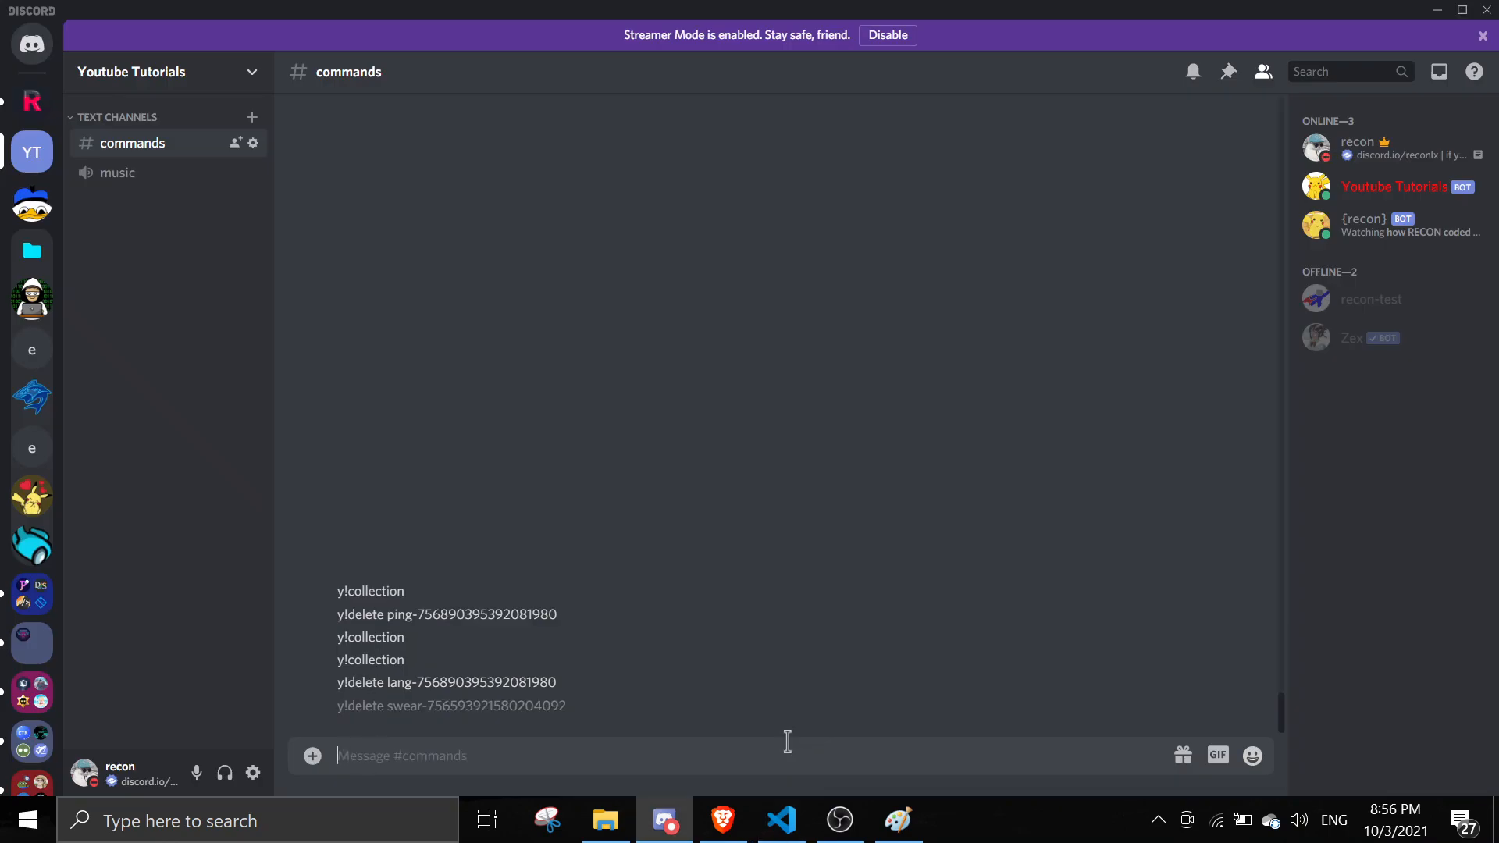
pyautogui.click(780, 820)
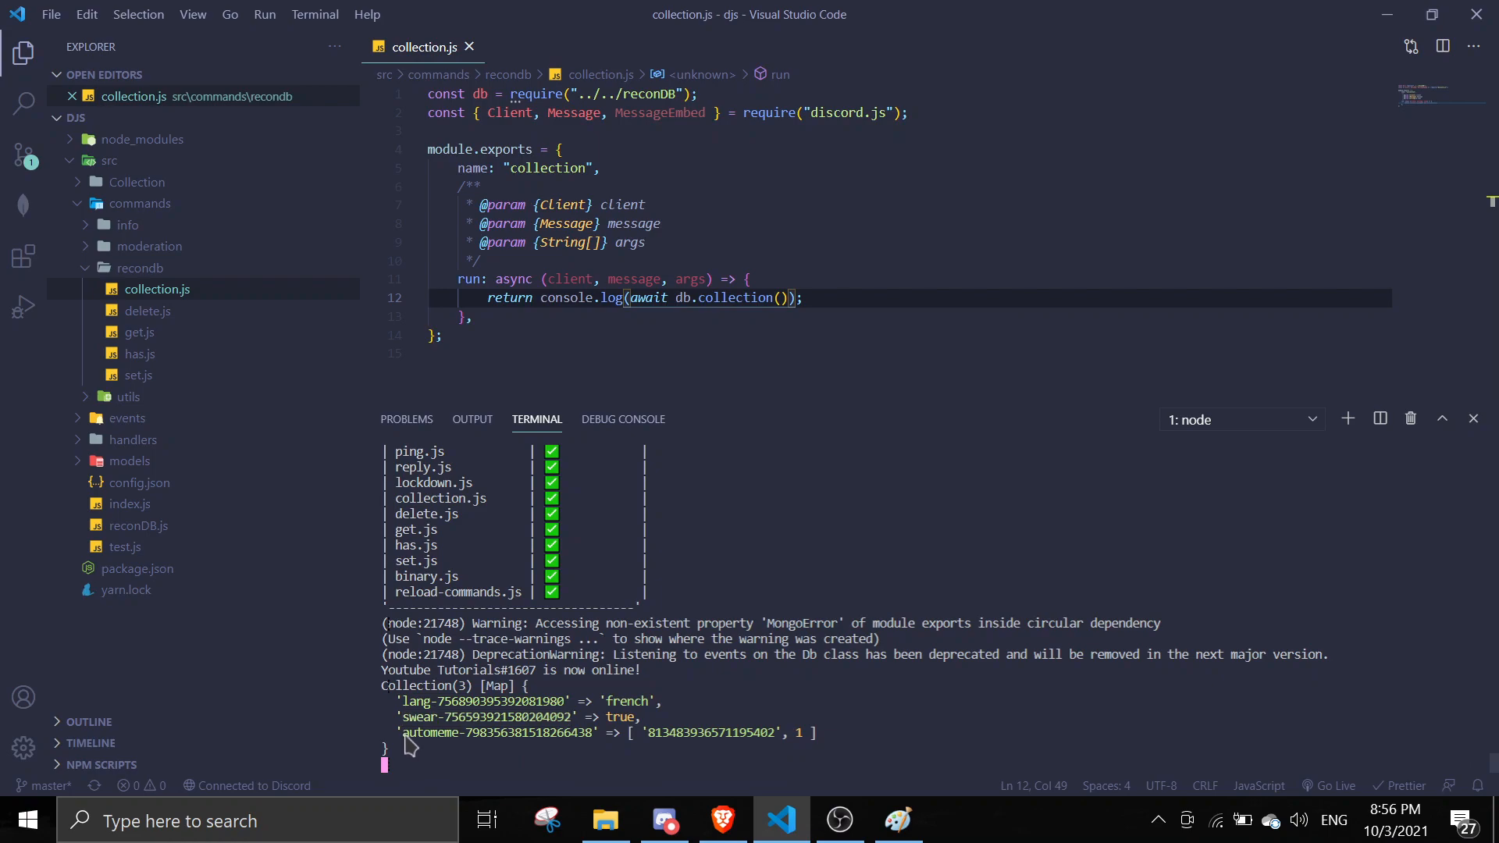
pyautogui.click(664, 821)
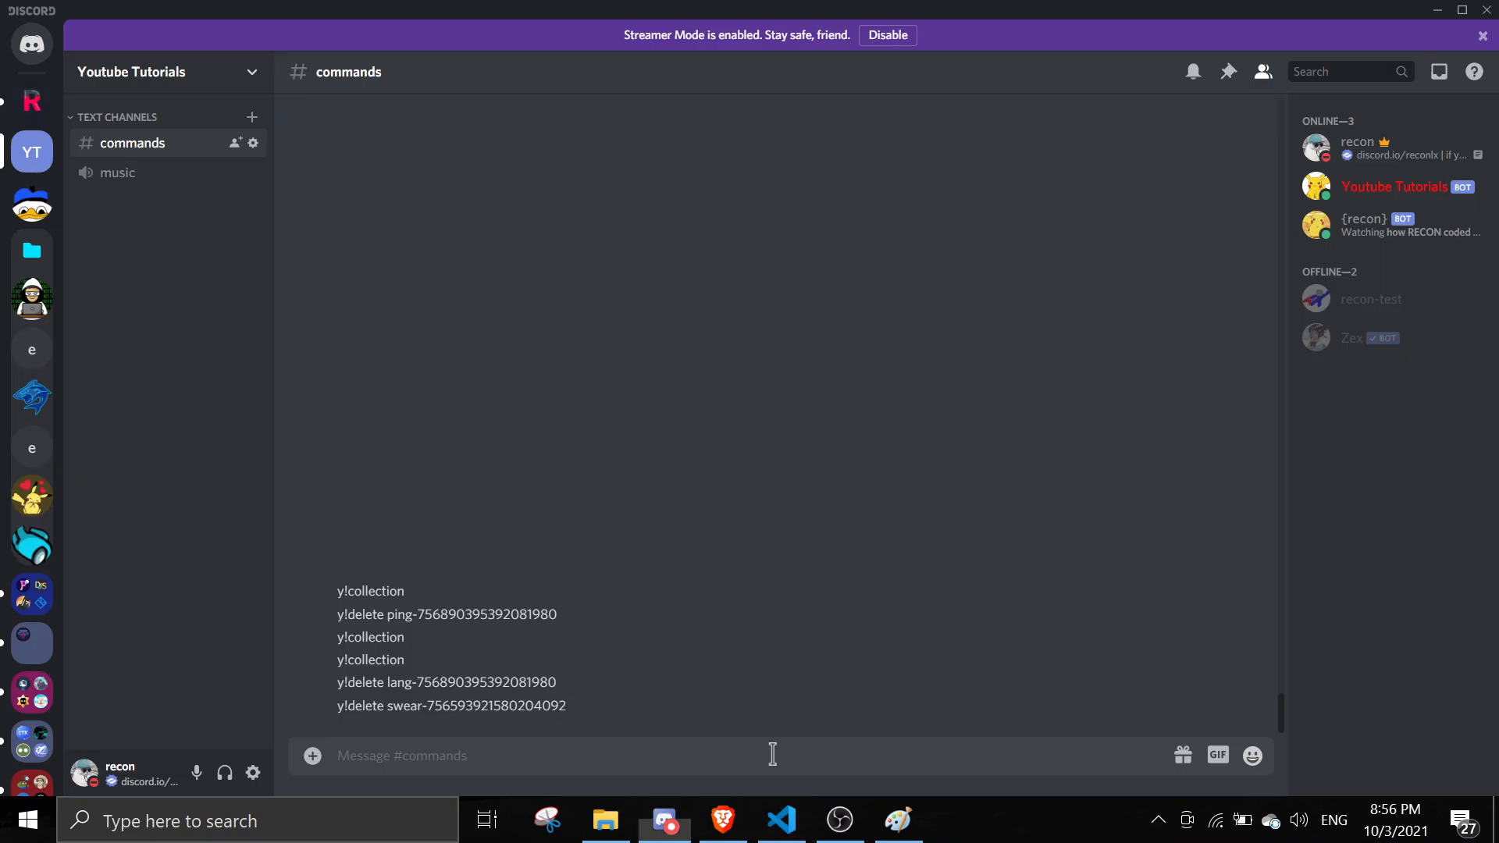
pyautogui.write('y!delete')
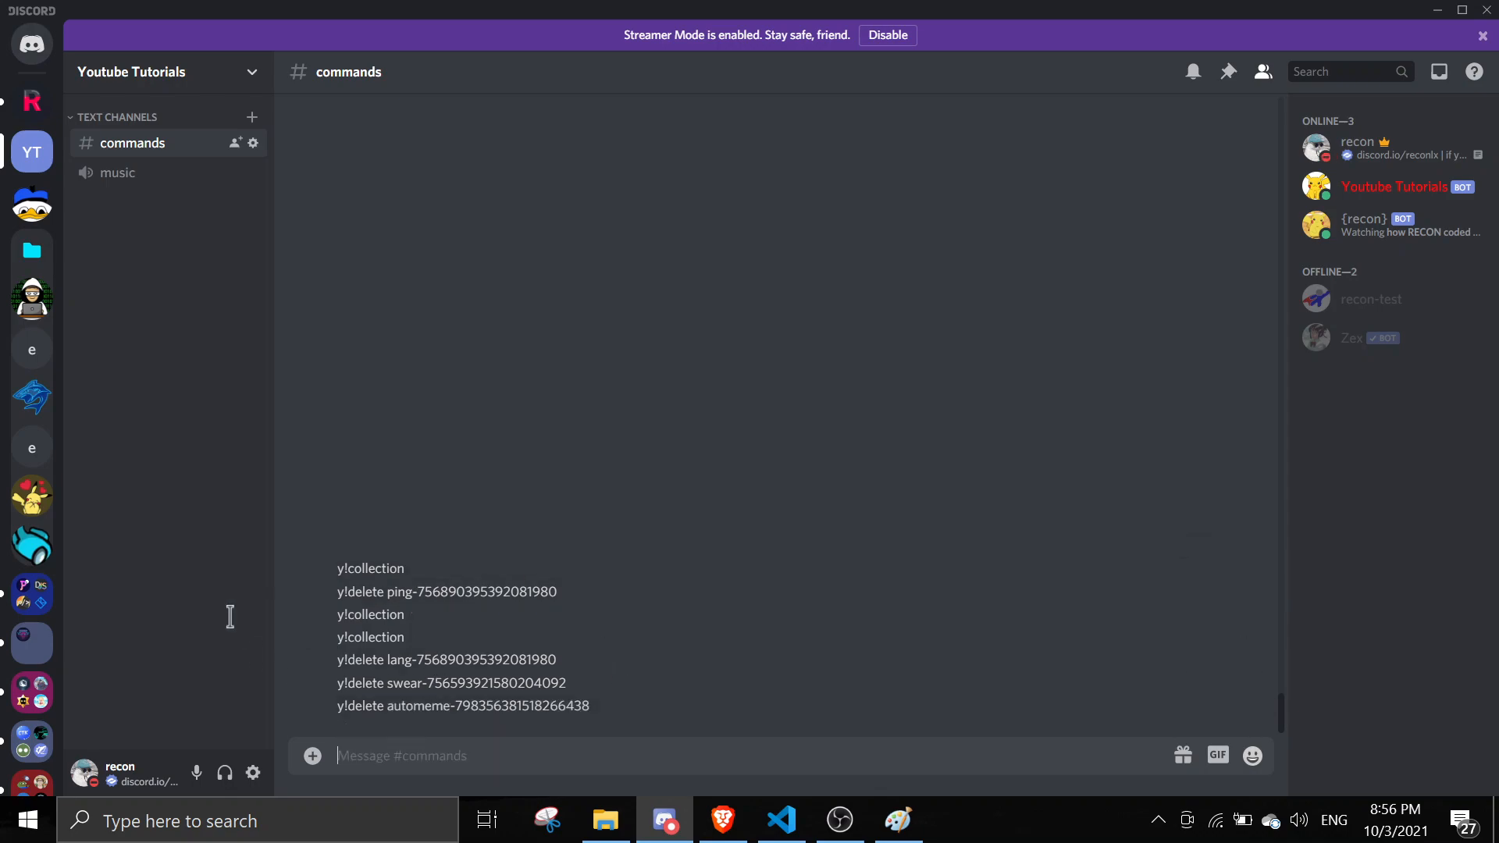
pyautogui.write('Y!')
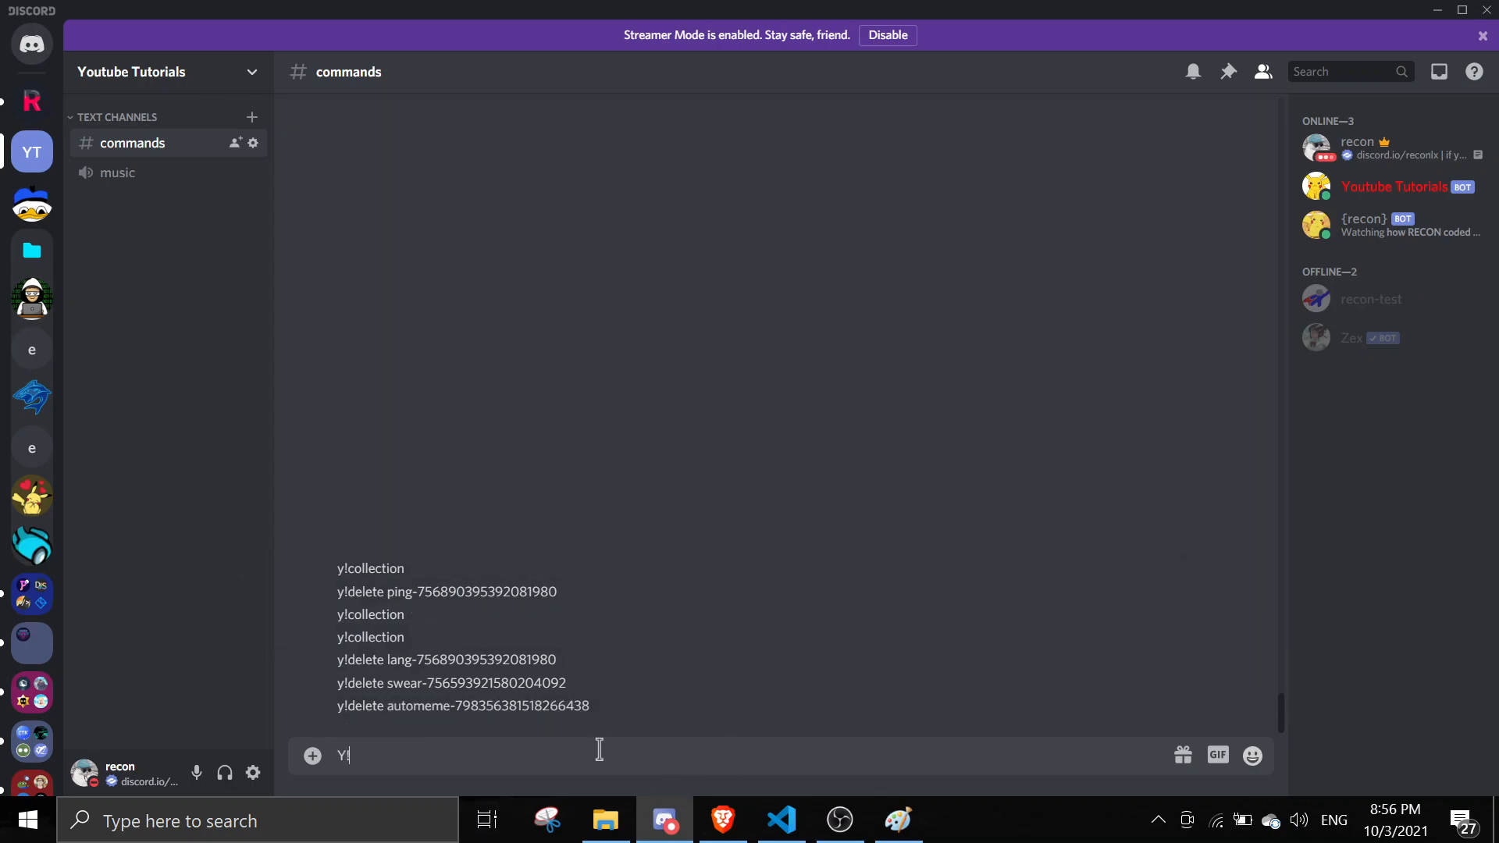
# - Send y!collection and confirm the terminal logs an empty Collection
pyautogui.click(781, 820)
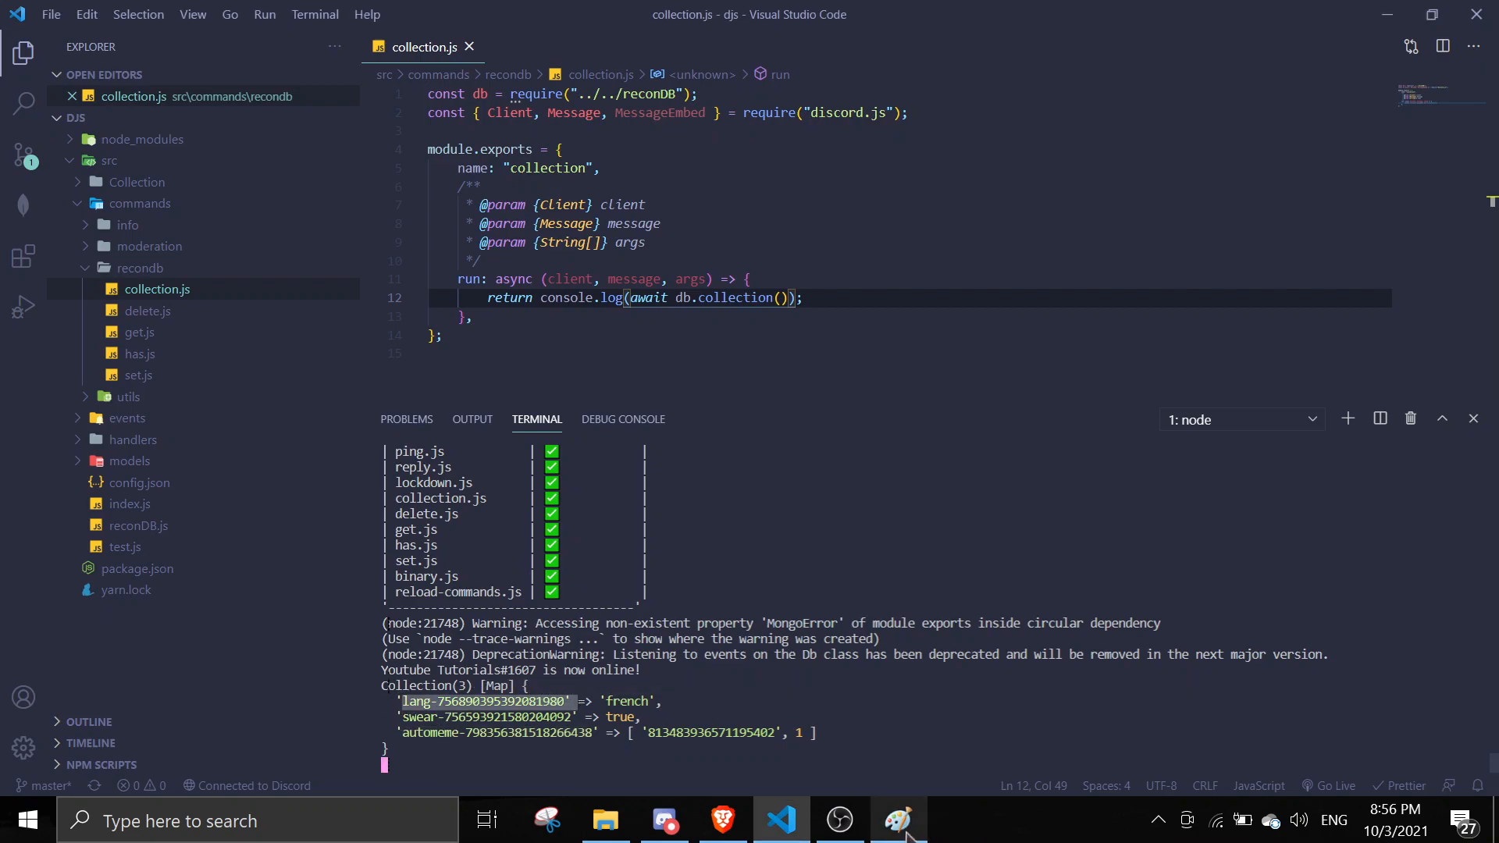
pyautogui.click(663, 820)
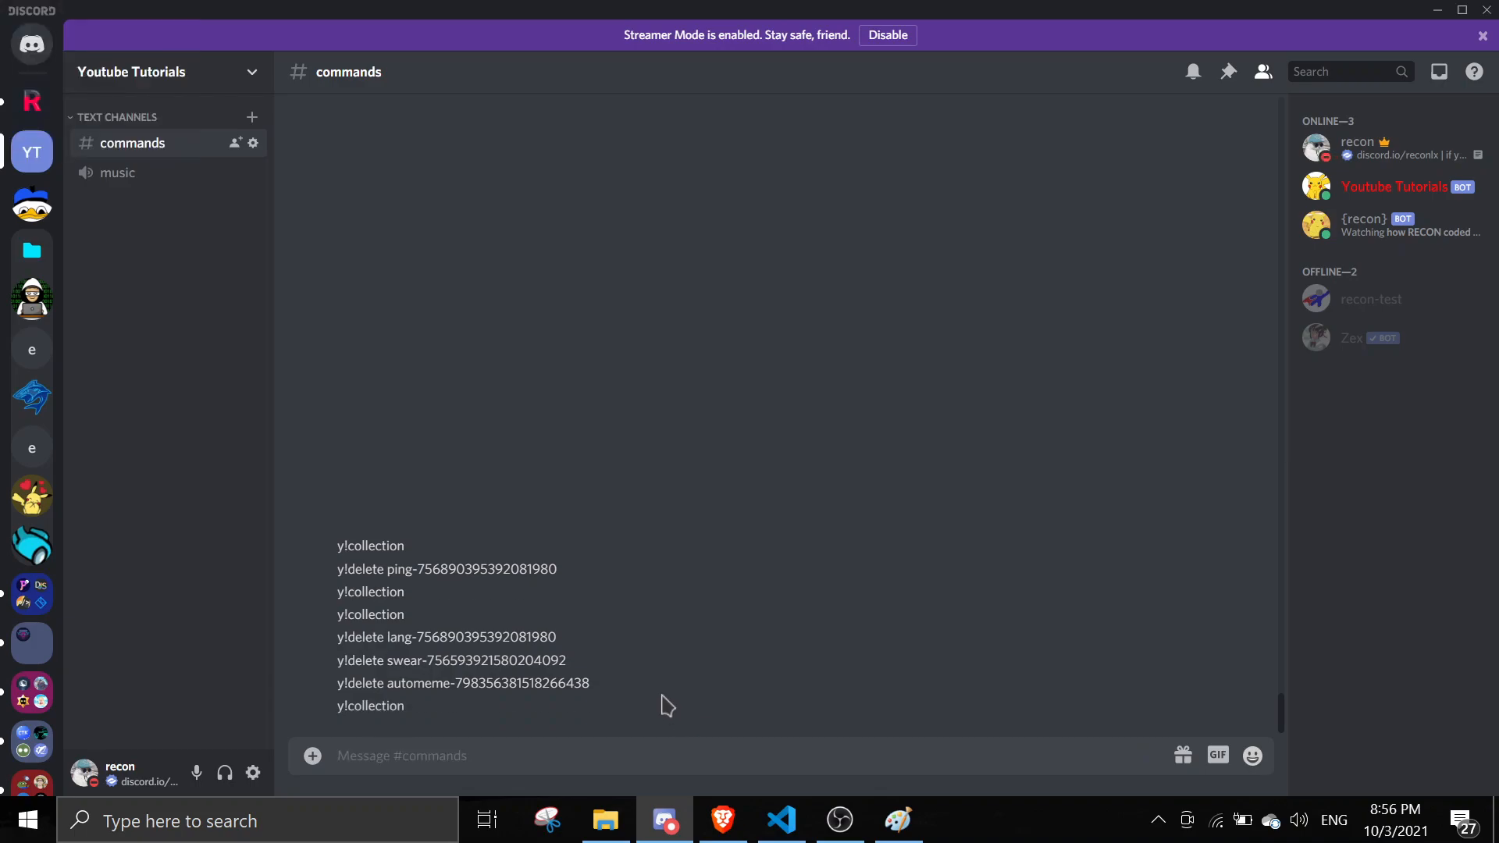
pyautogui.click(781, 820)
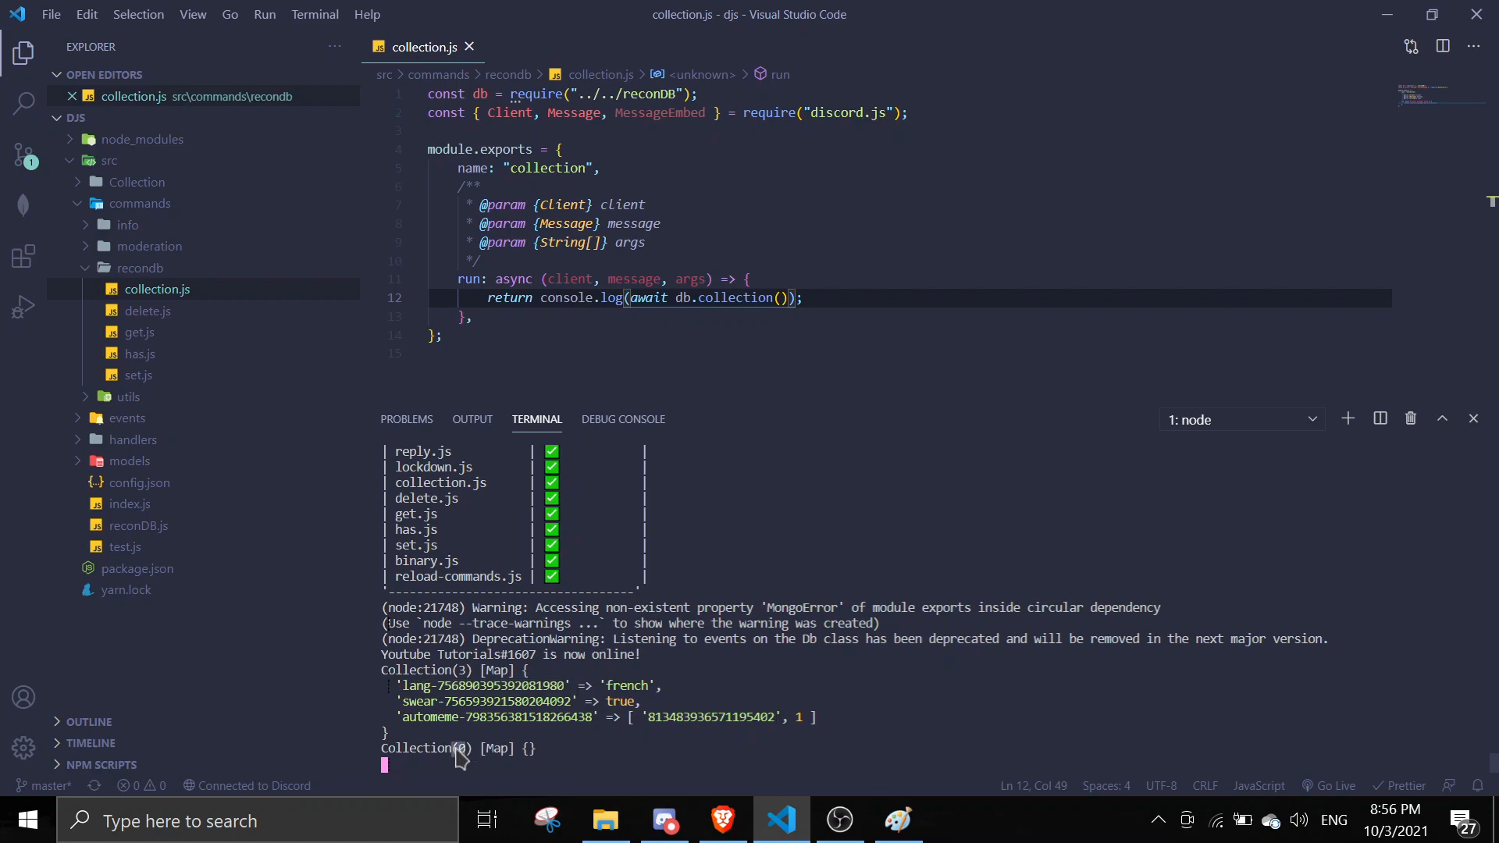
pyautogui.click(664, 820)
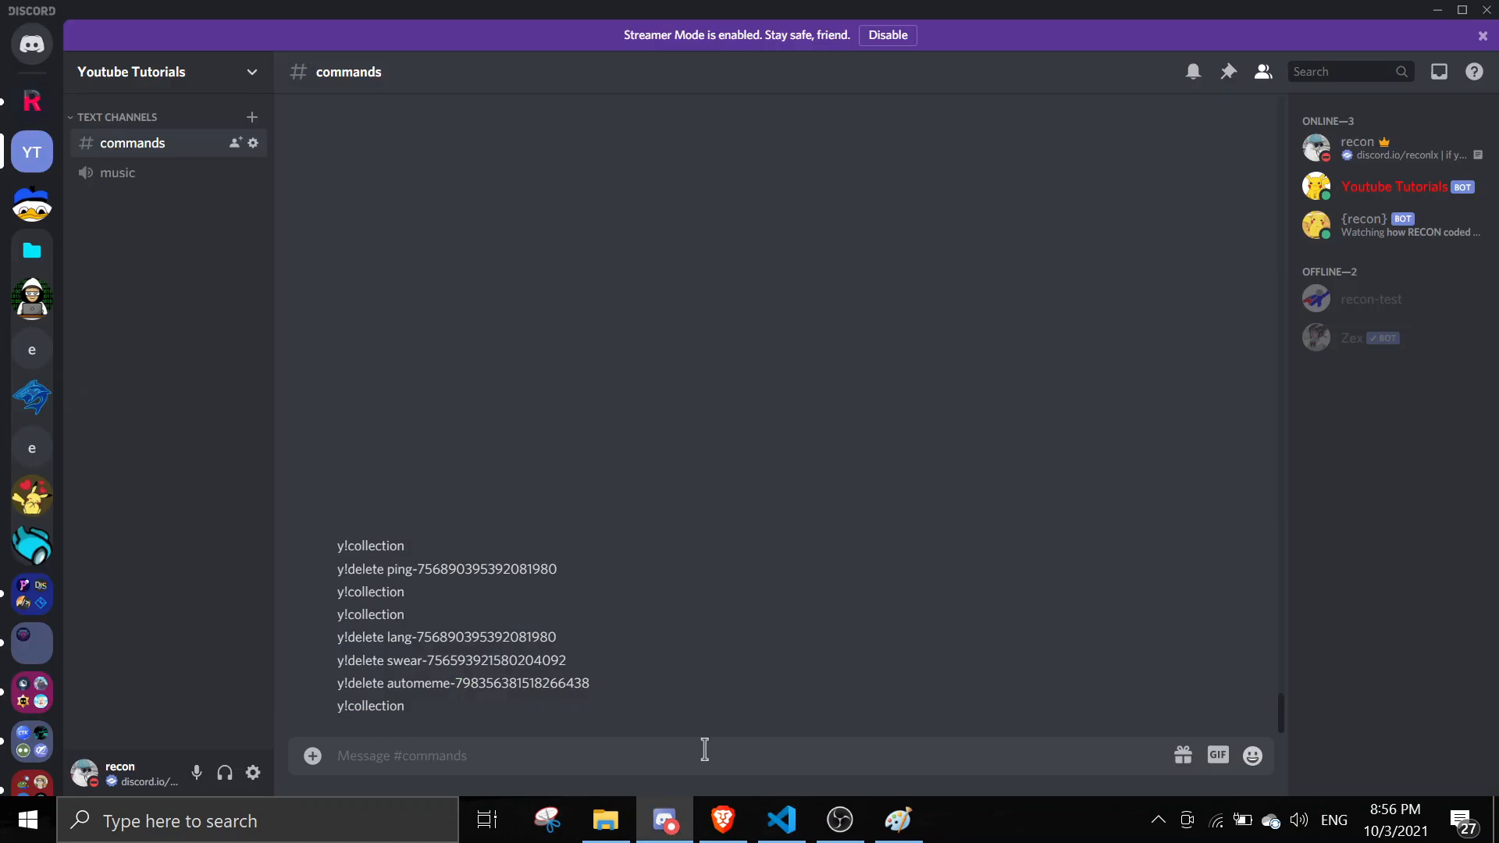
# - Send y!set recon youtube, then y!collection, and view Collection(1) mapping recon to youtube
pyautogui.write('y!')
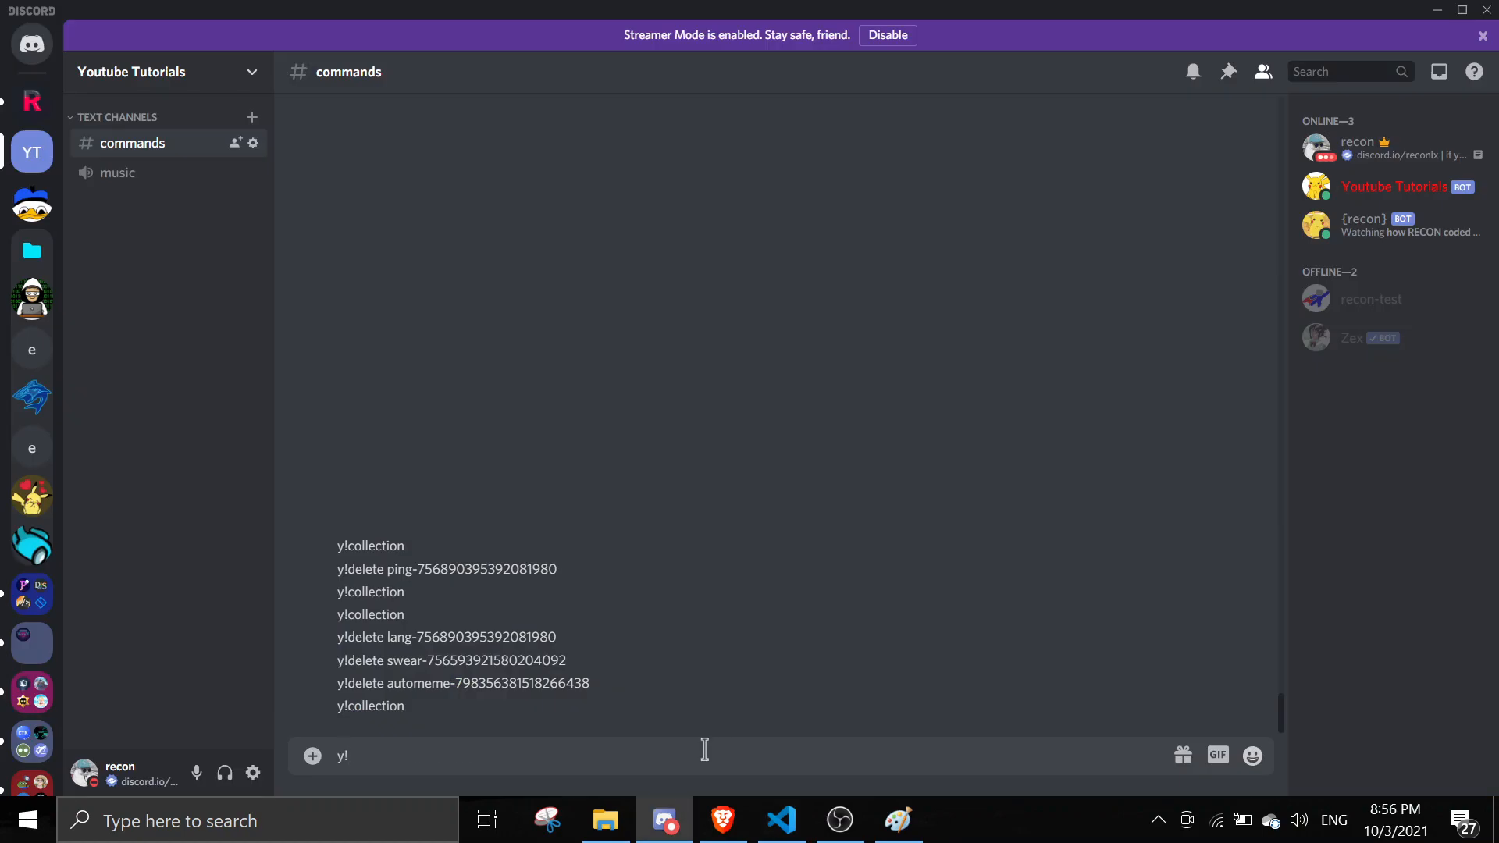
pyautogui.write('set')
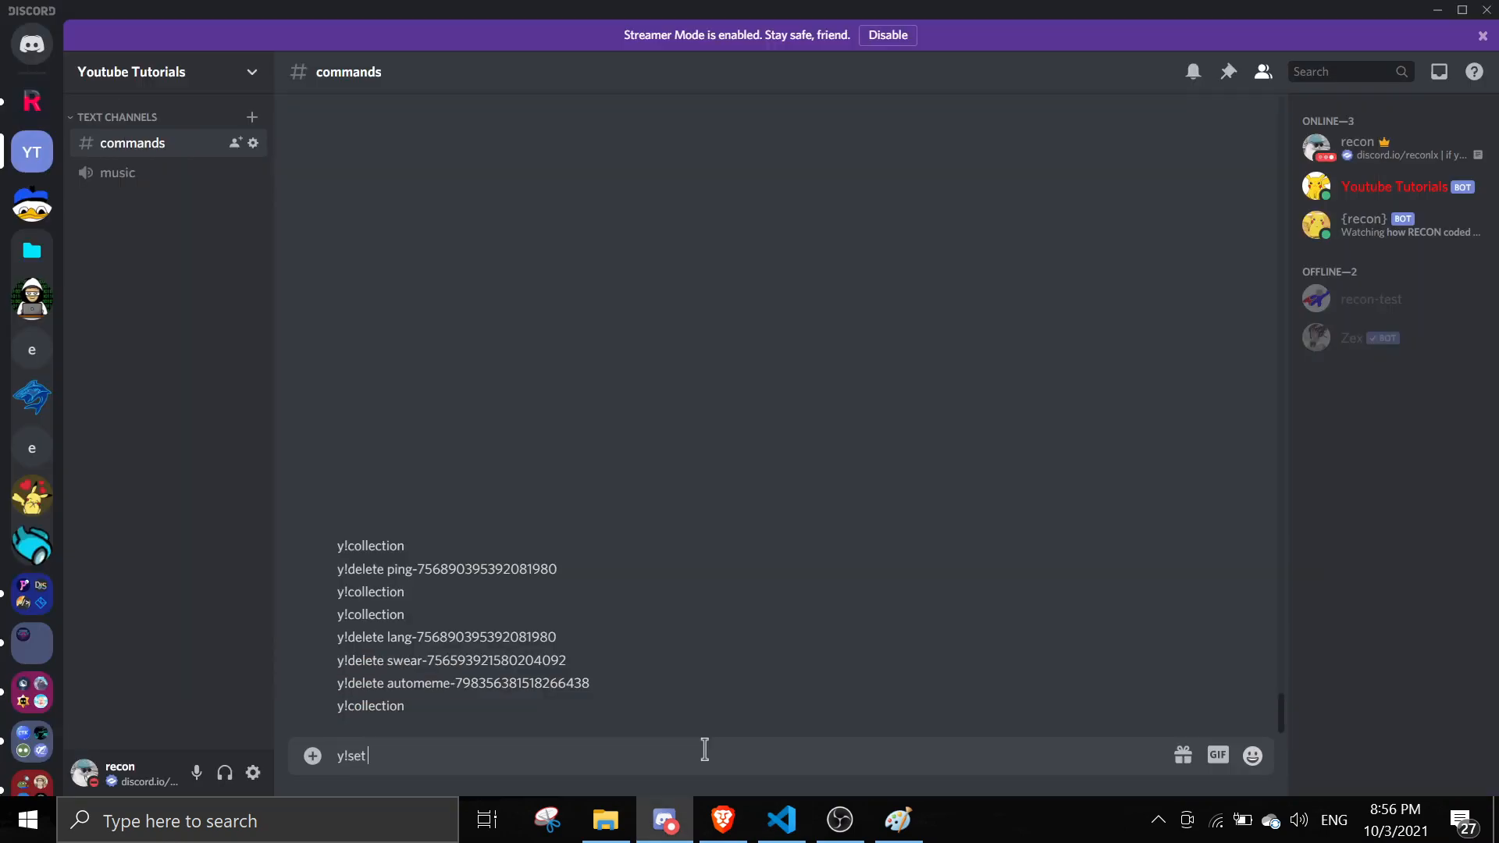
pyautogui.write('recon youtube')
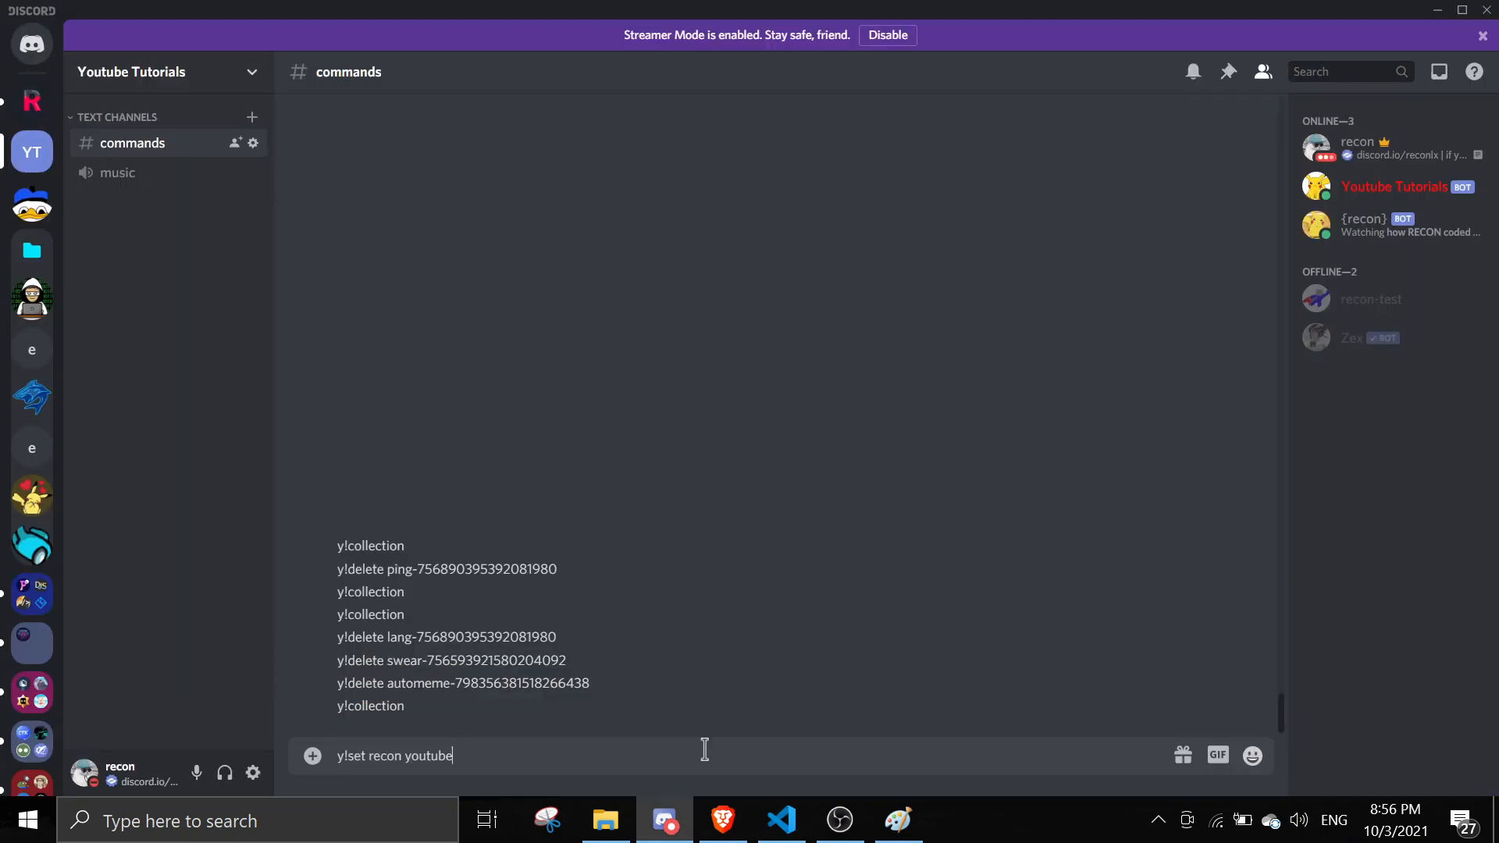
pyautogui.press('Return')
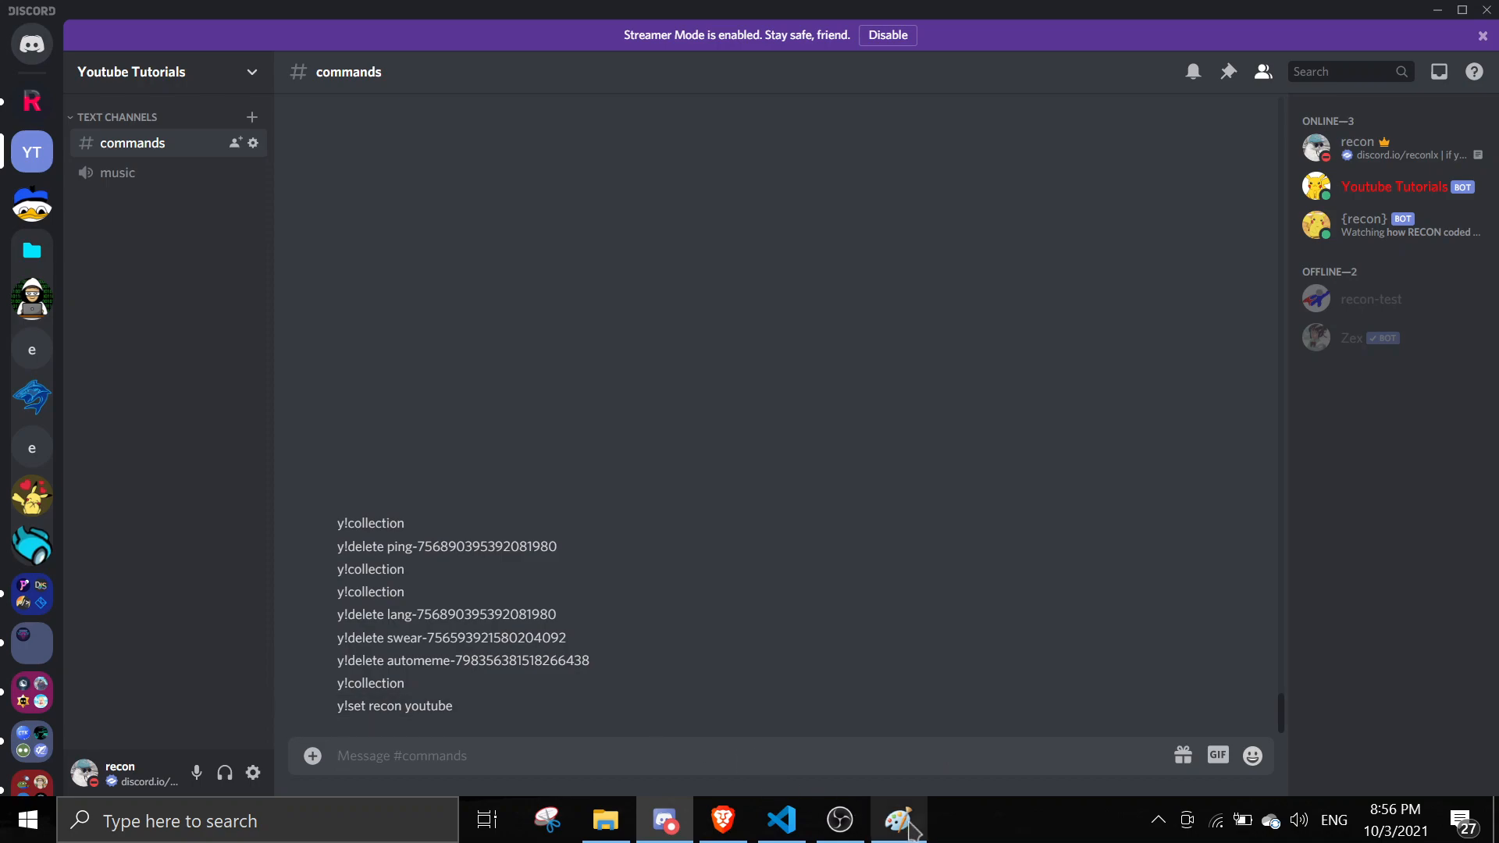
pyautogui.click(897, 818)
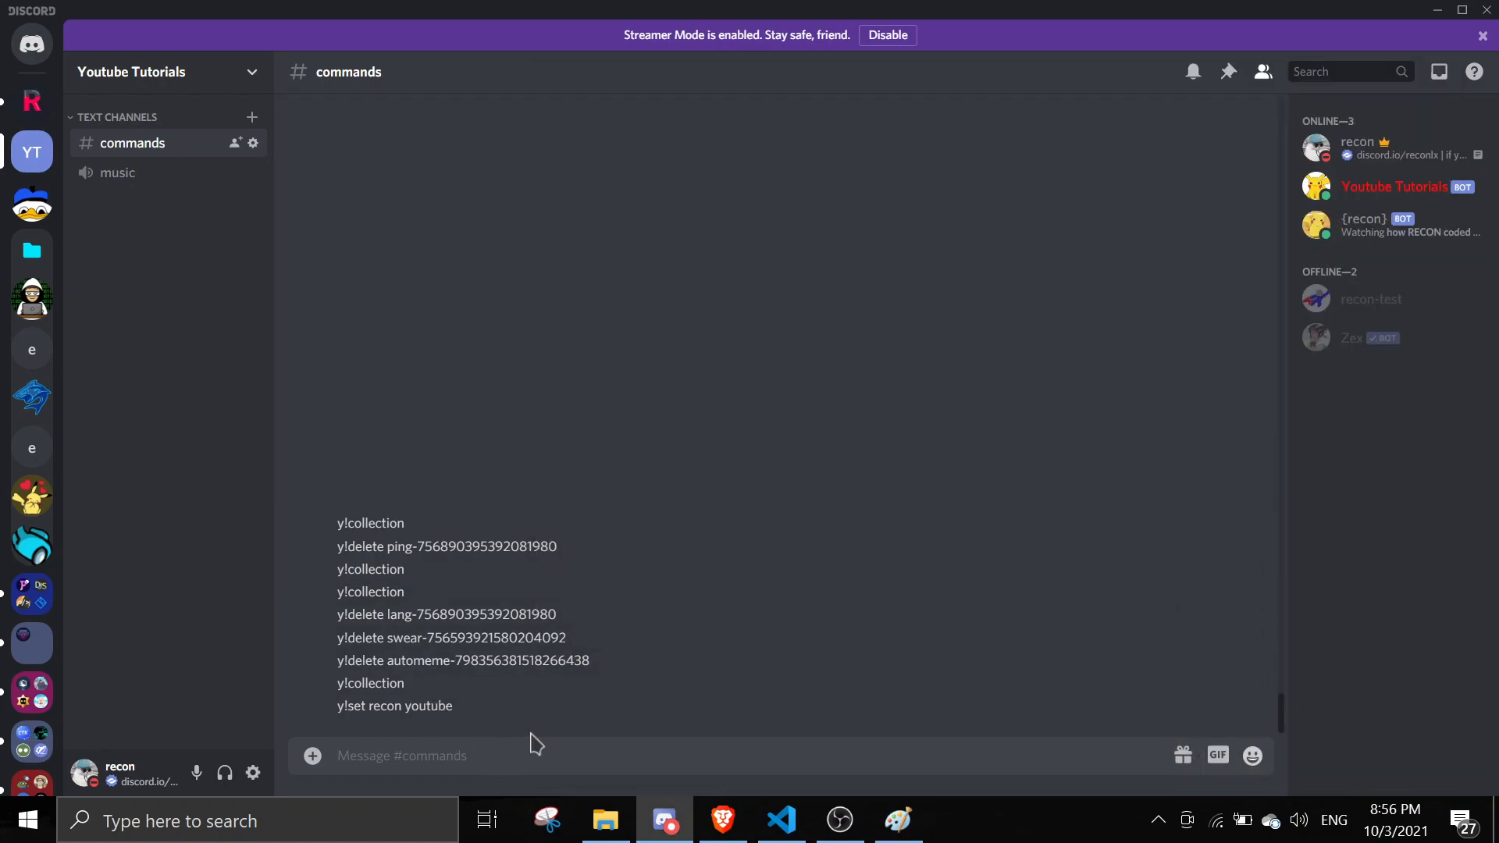
pyautogui.write('y!')
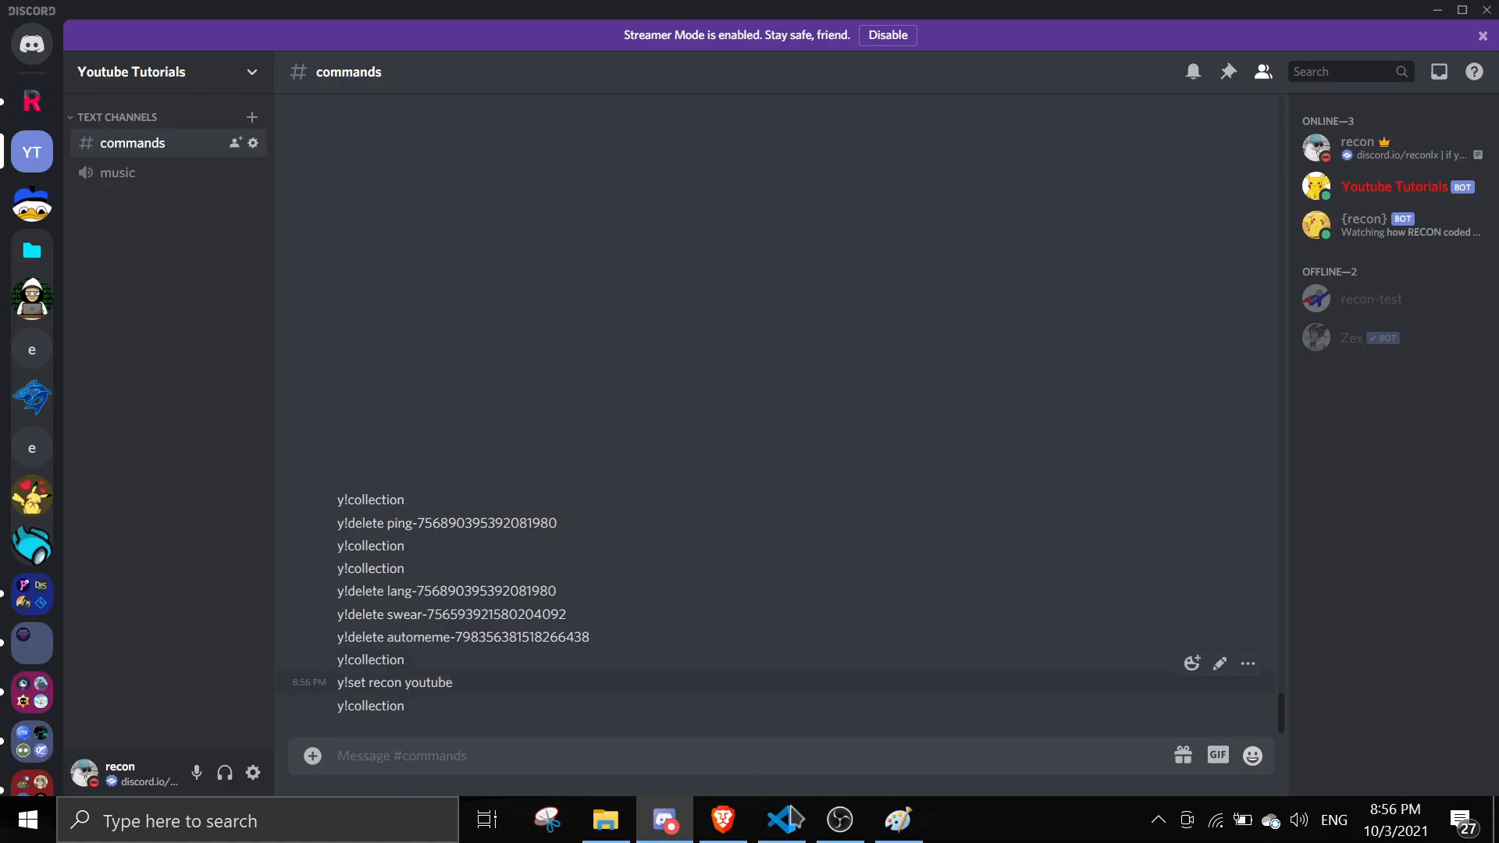
pyautogui.click(780, 820)
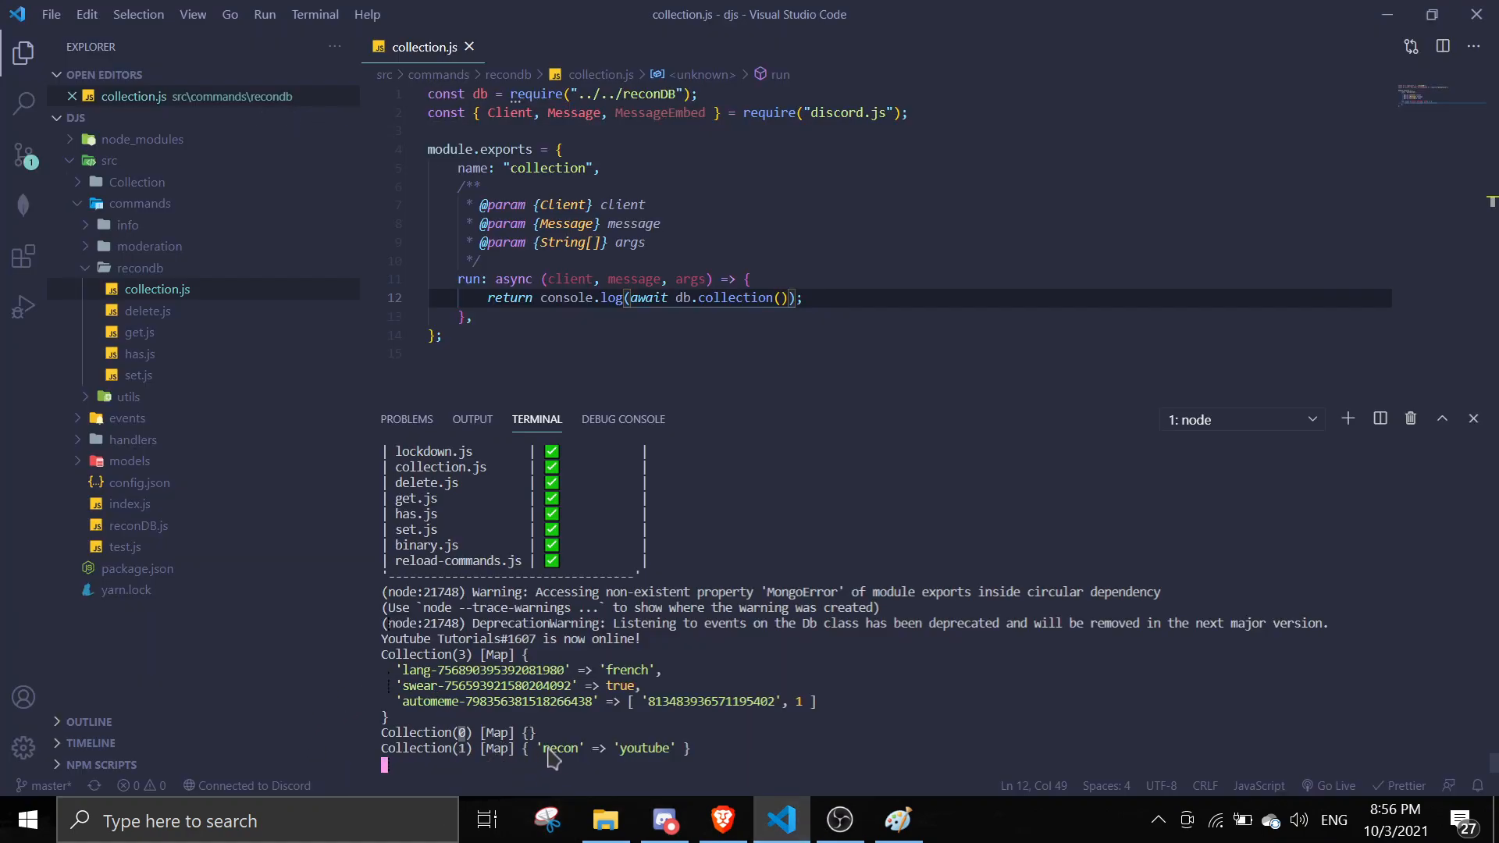
pyautogui.moveTo(476, 759)
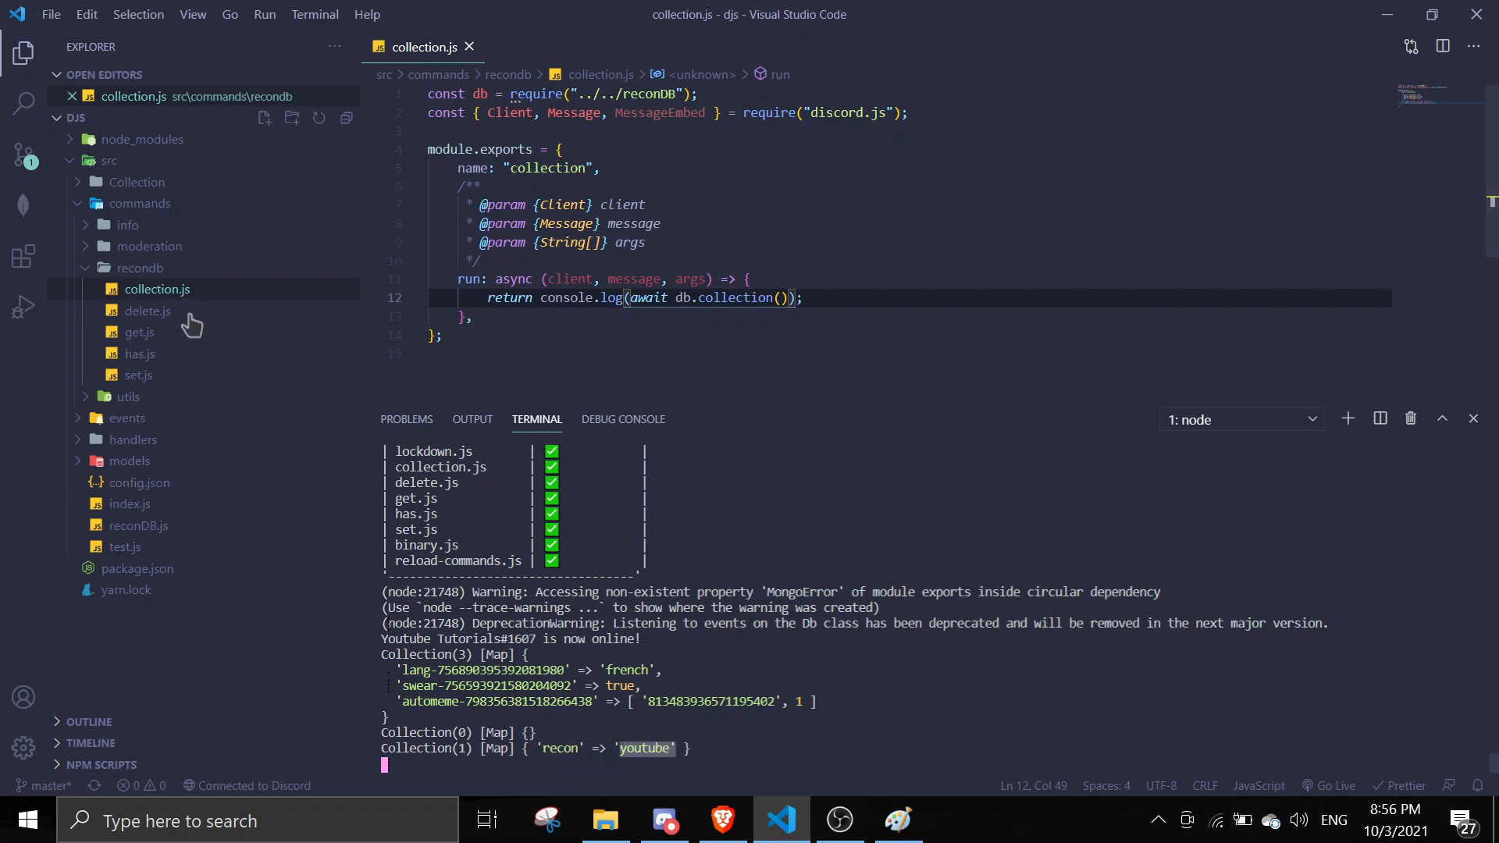
# - Send y!get recon from Discord and see youtube logged in the terminal
pyautogui.click(139, 332)
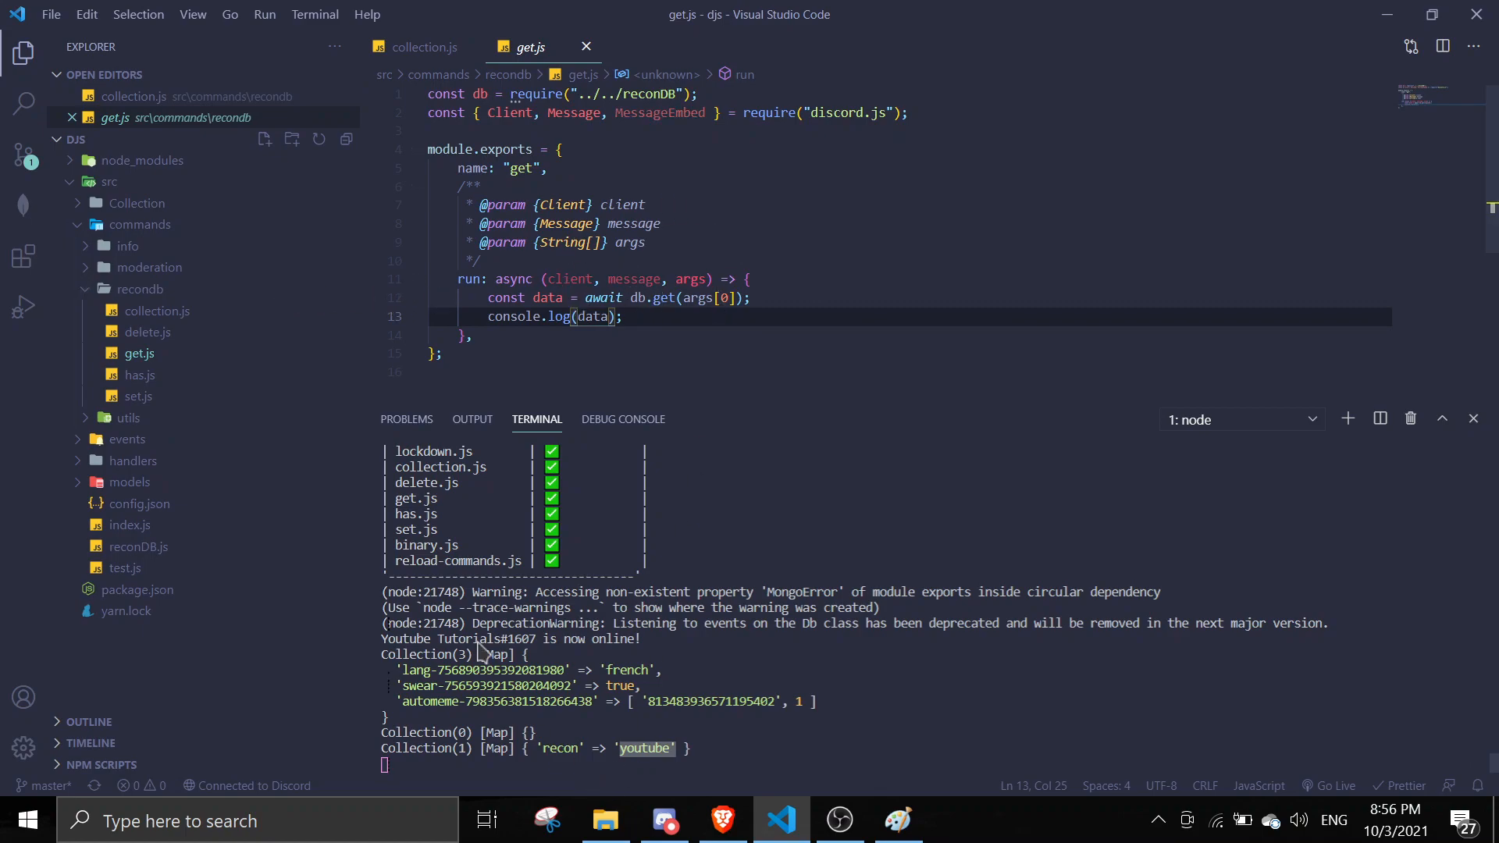
pyautogui.moveTo(697, 297)
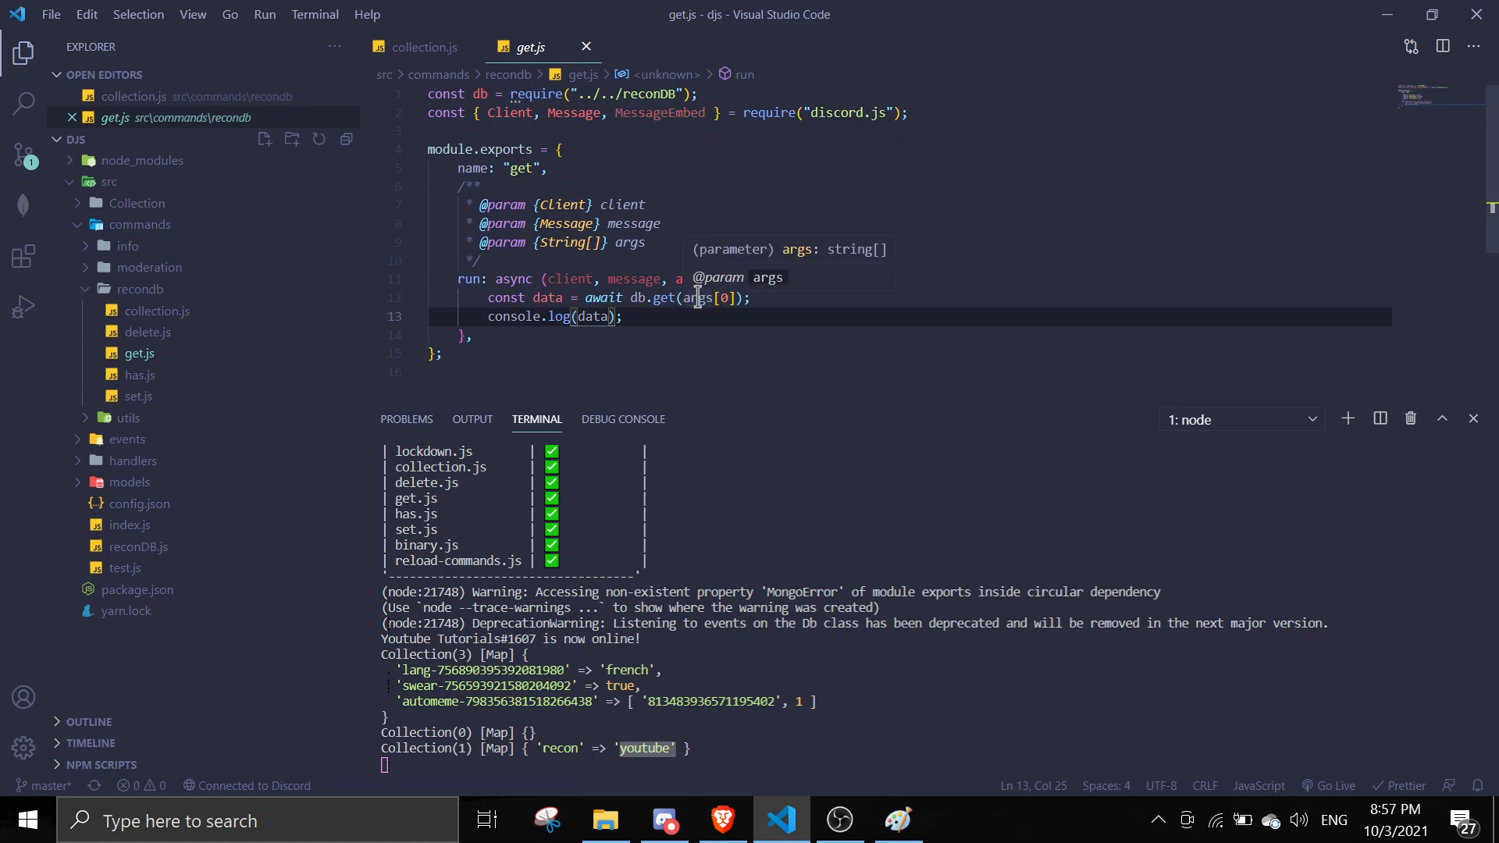
pyautogui.moveTo(549, 760)
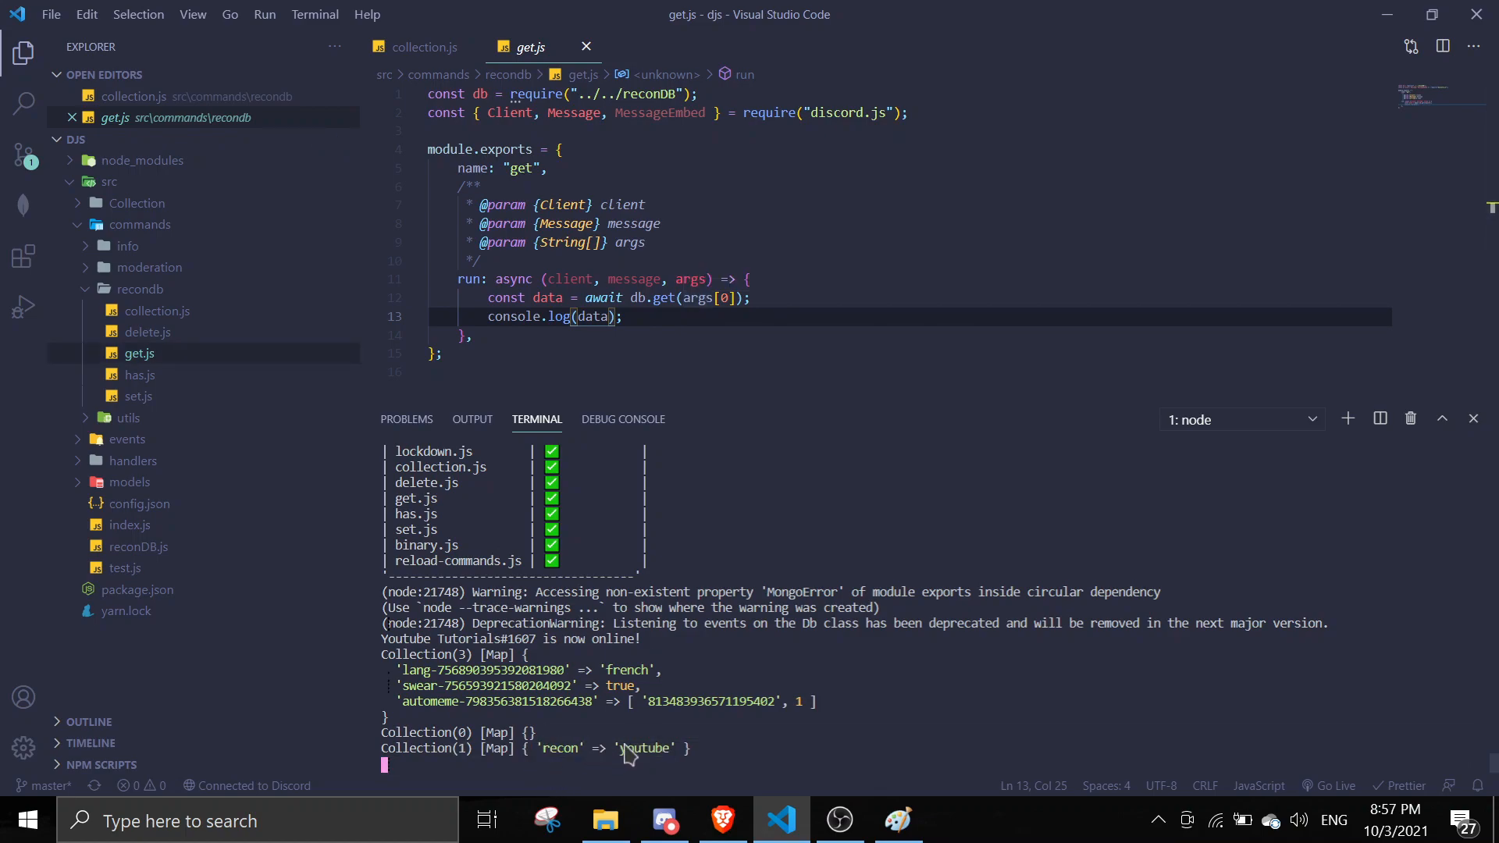
pyautogui.click(663, 821)
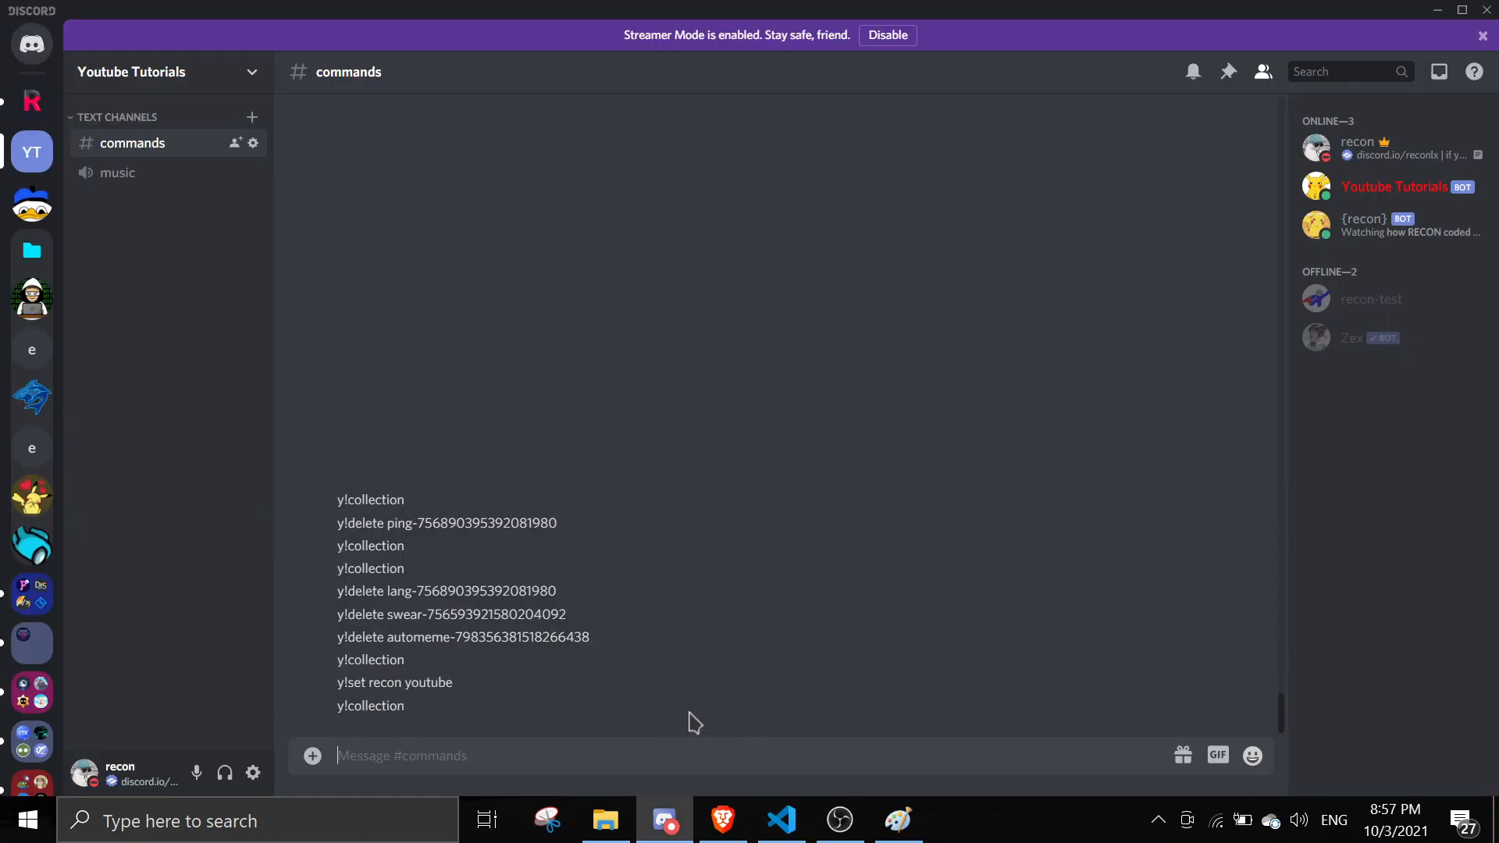
pyautogui.write('y!')
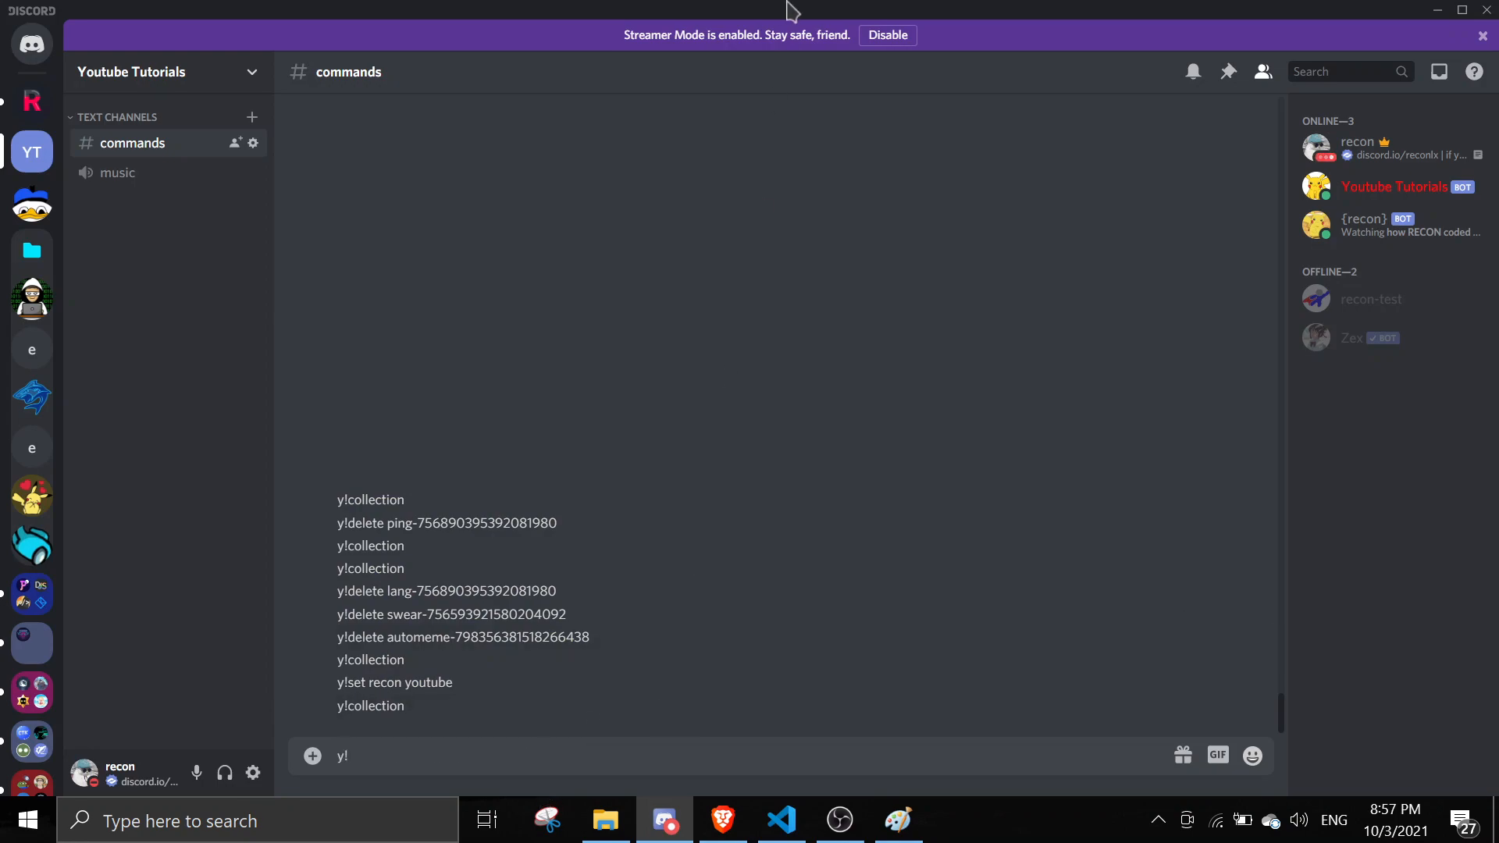
pyautogui.click(780, 821)
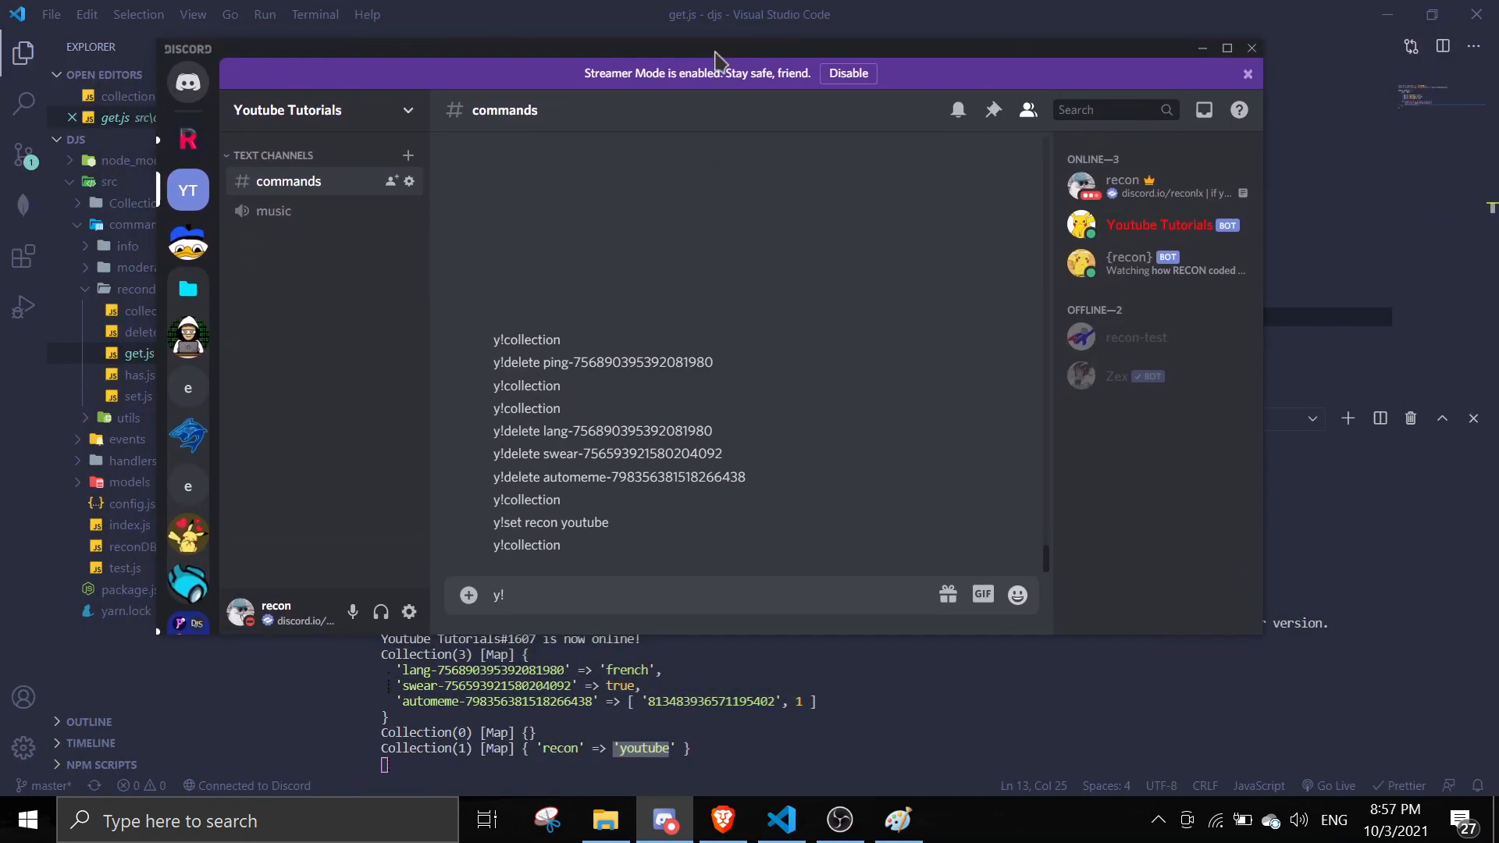
pyautogui.write('get re')
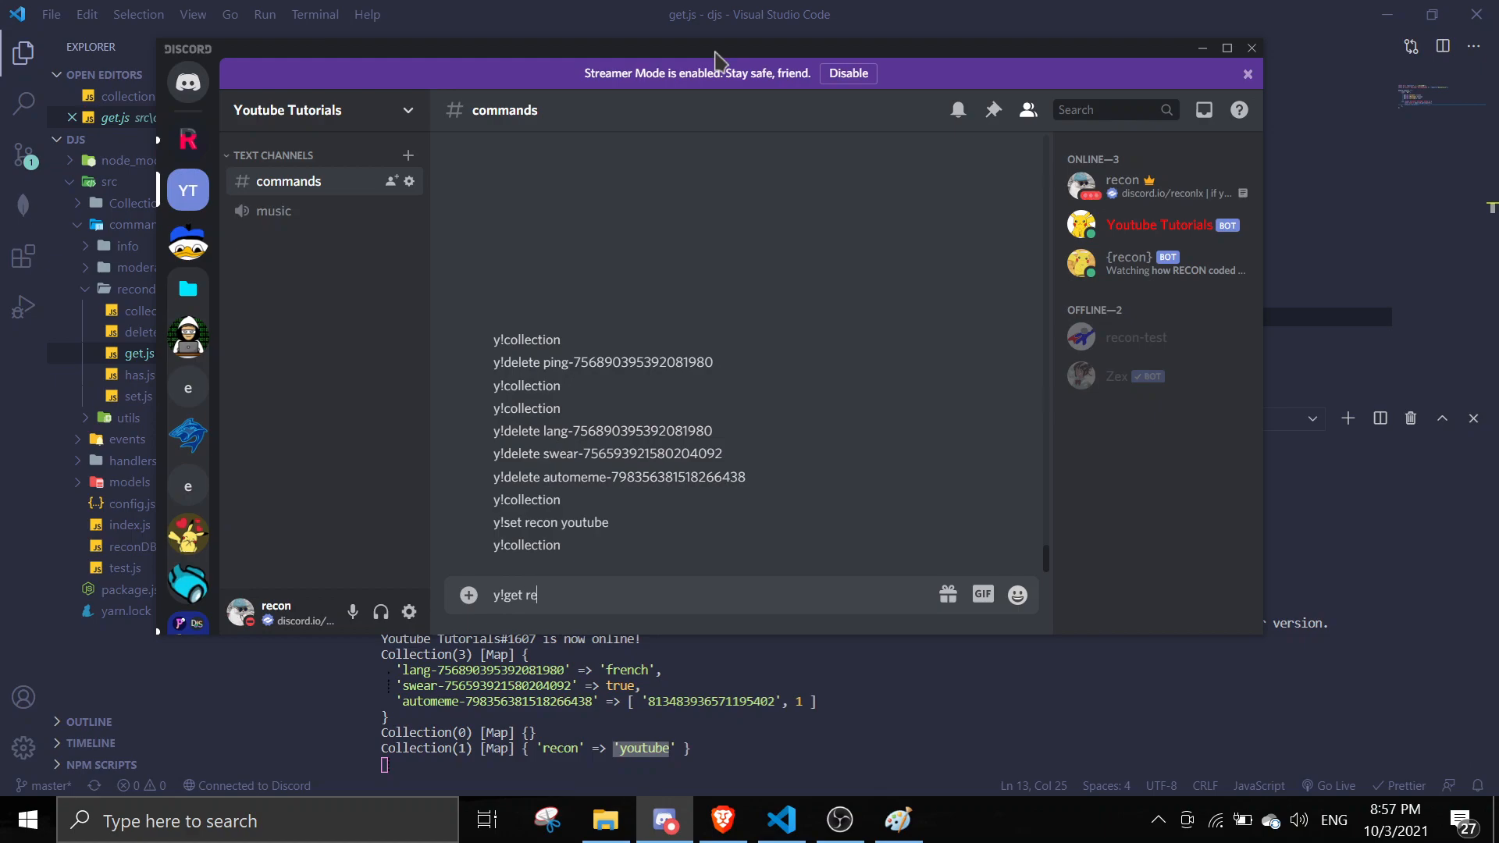
pyautogui.press('Return')
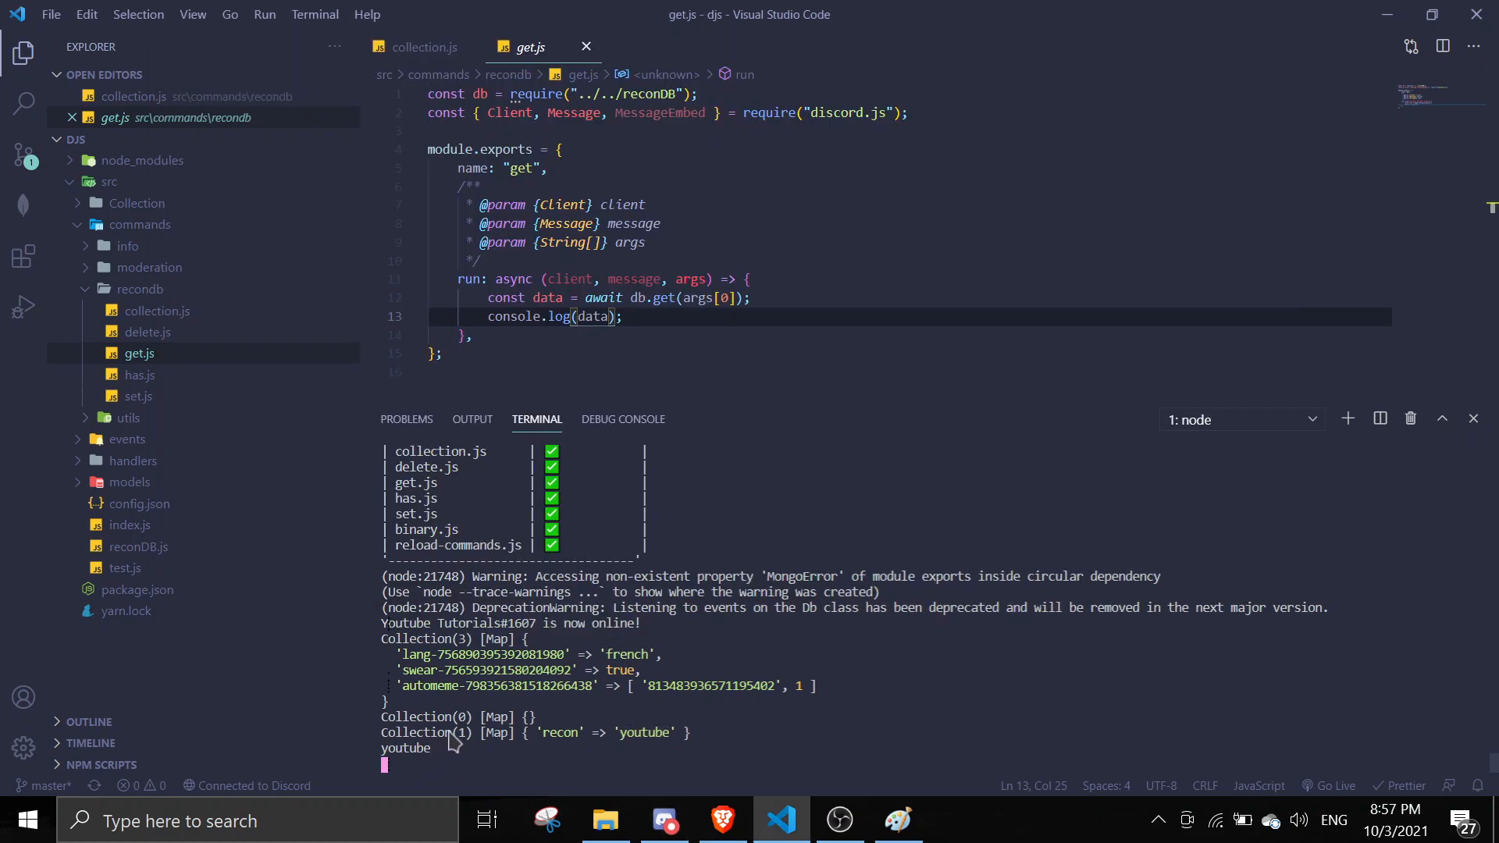
pyautogui.moveTo(190, 370)
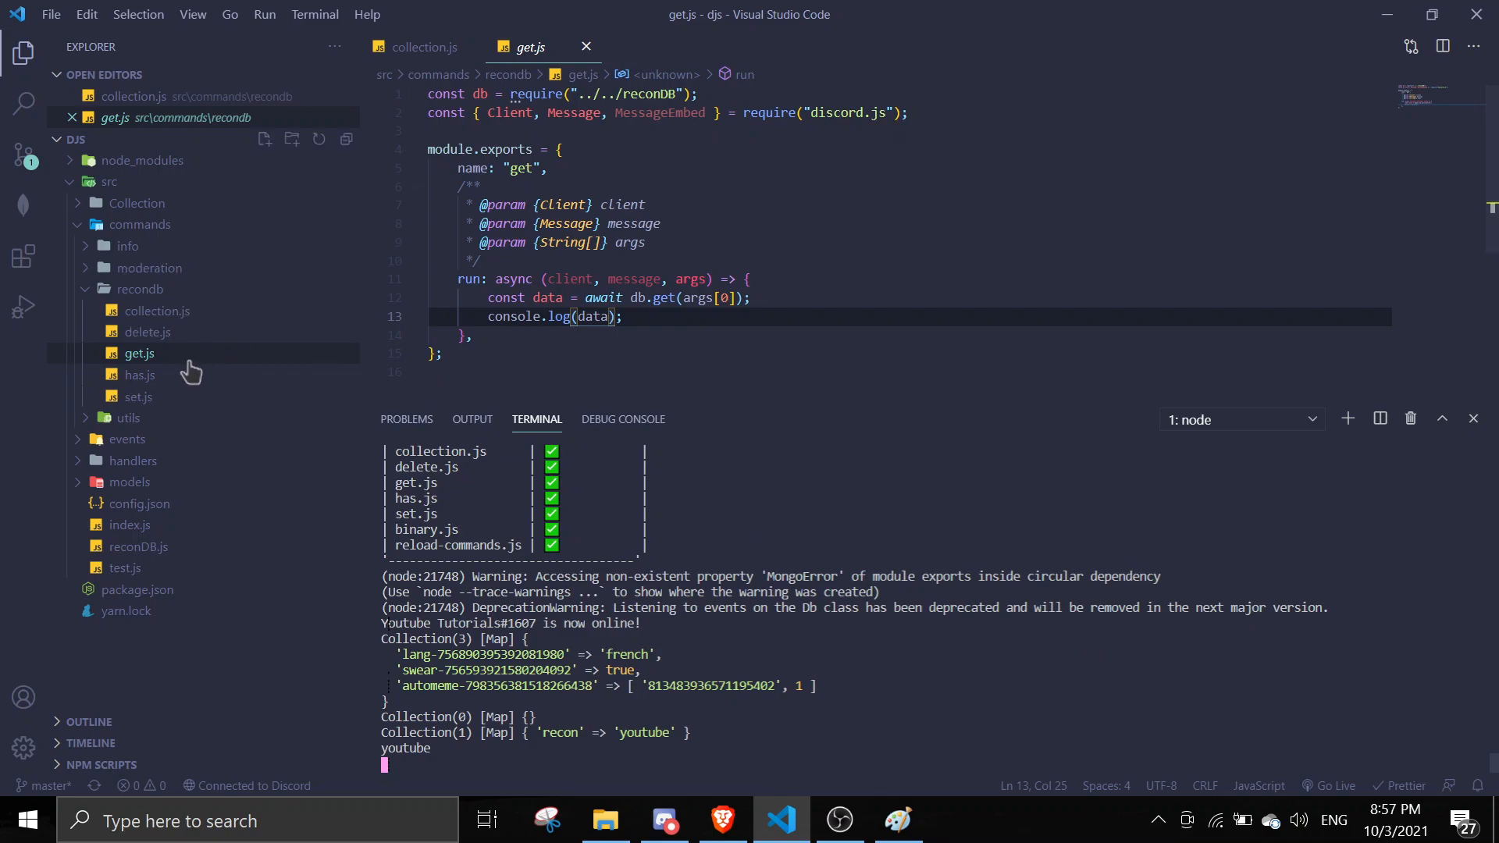
# - Open has.js, send y!has for recon and a nonexistent key, logging true then false
pyautogui.click(139, 374)
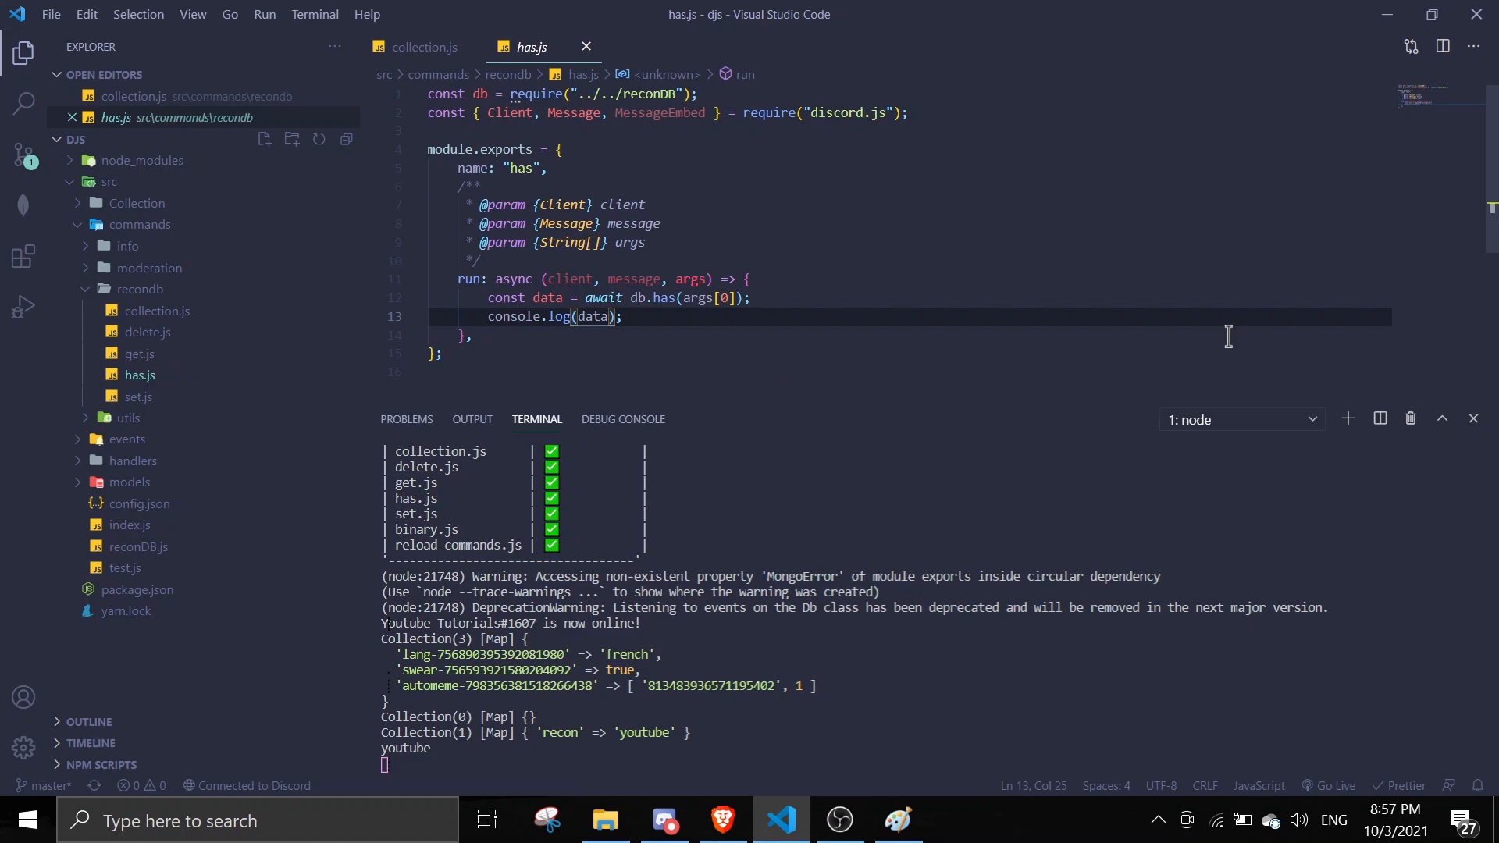
pyautogui.moveTo(1125, 352)
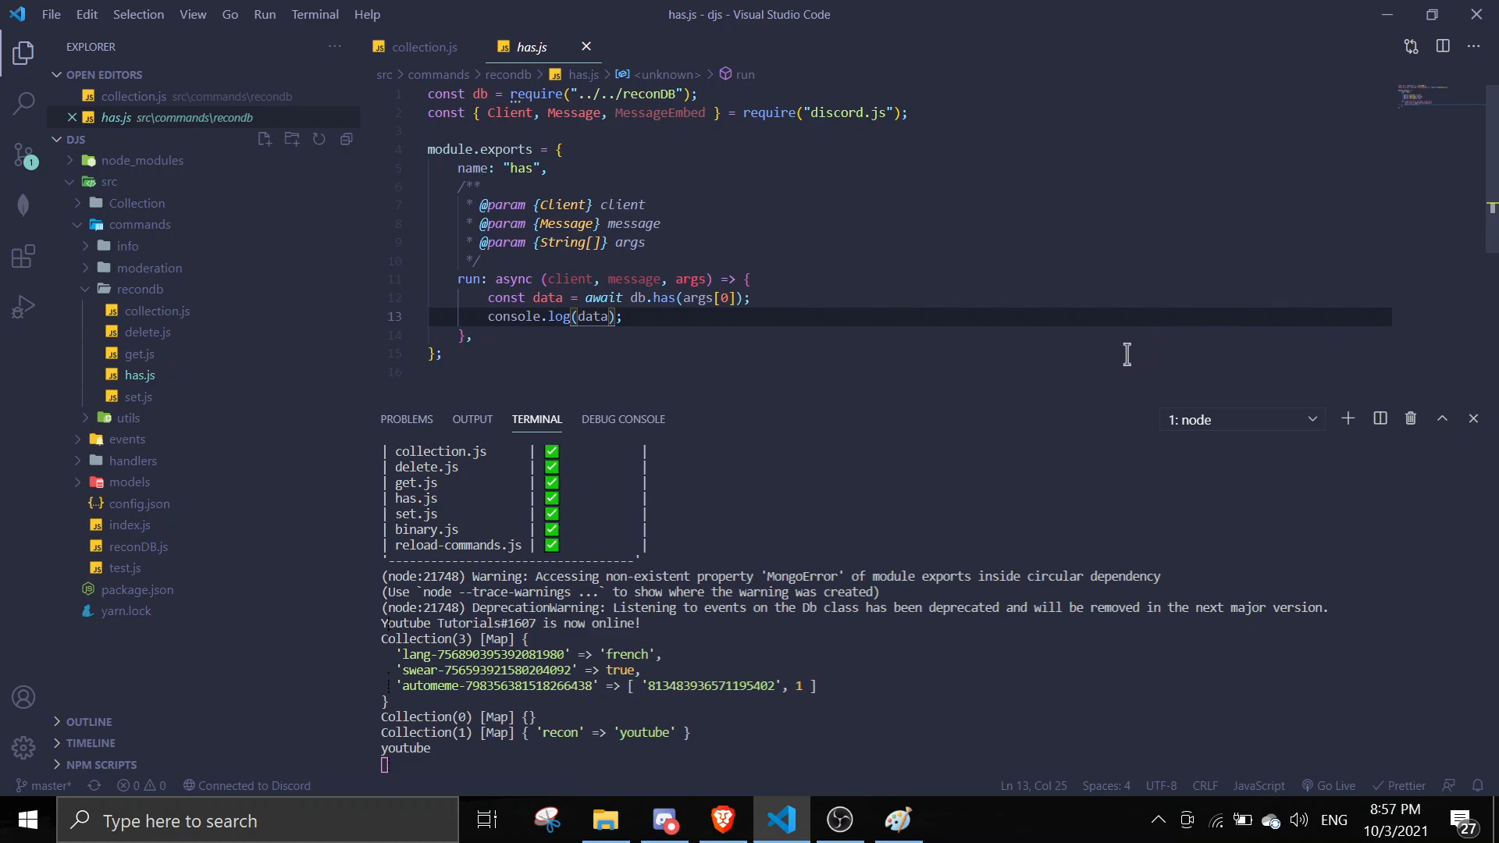
pyautogui.moveTo(1014, 285)
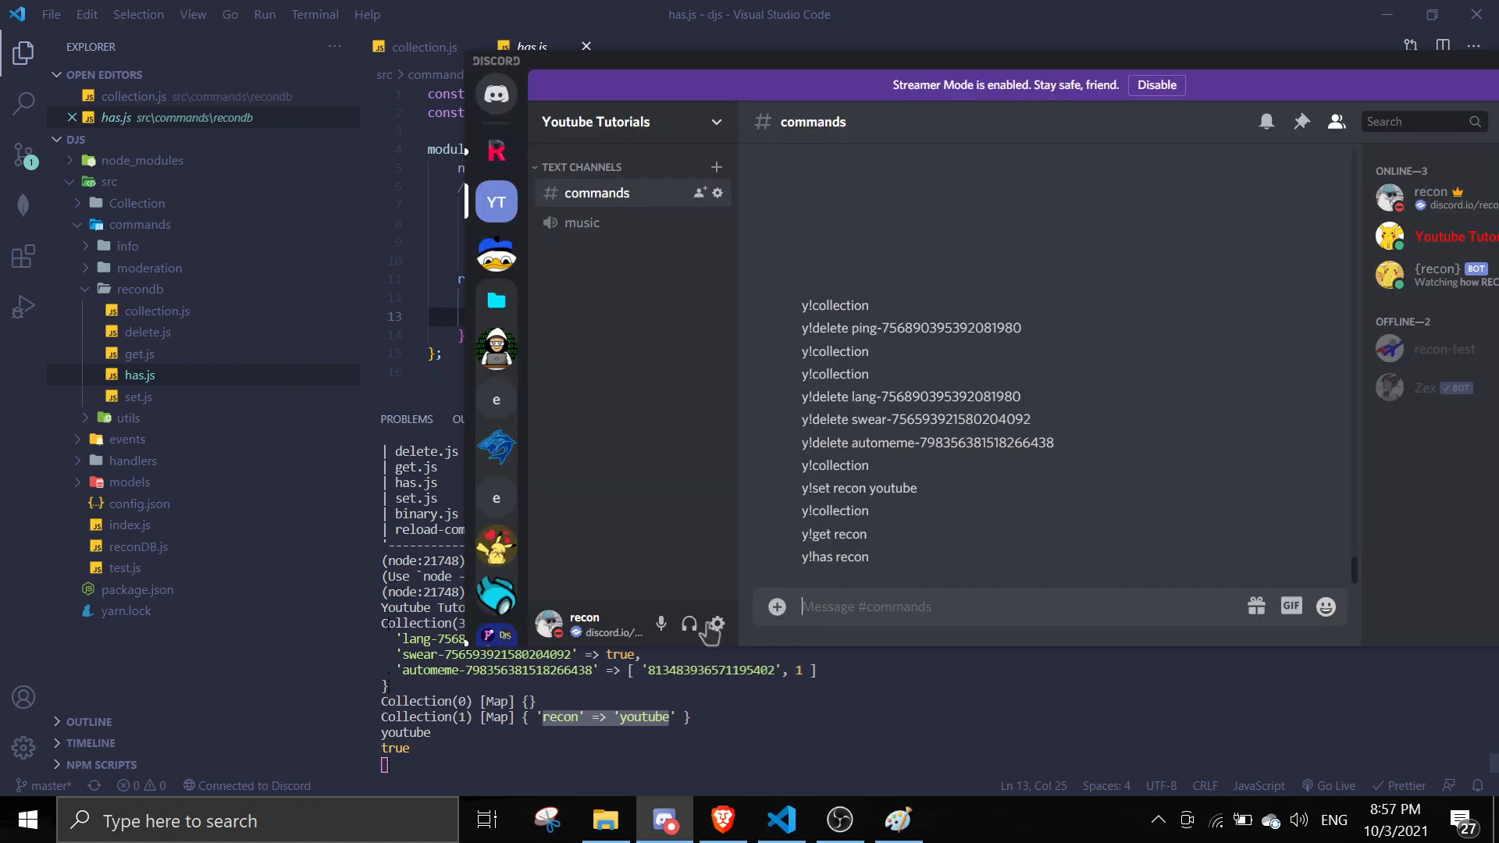
pyautogui.write('y!has')
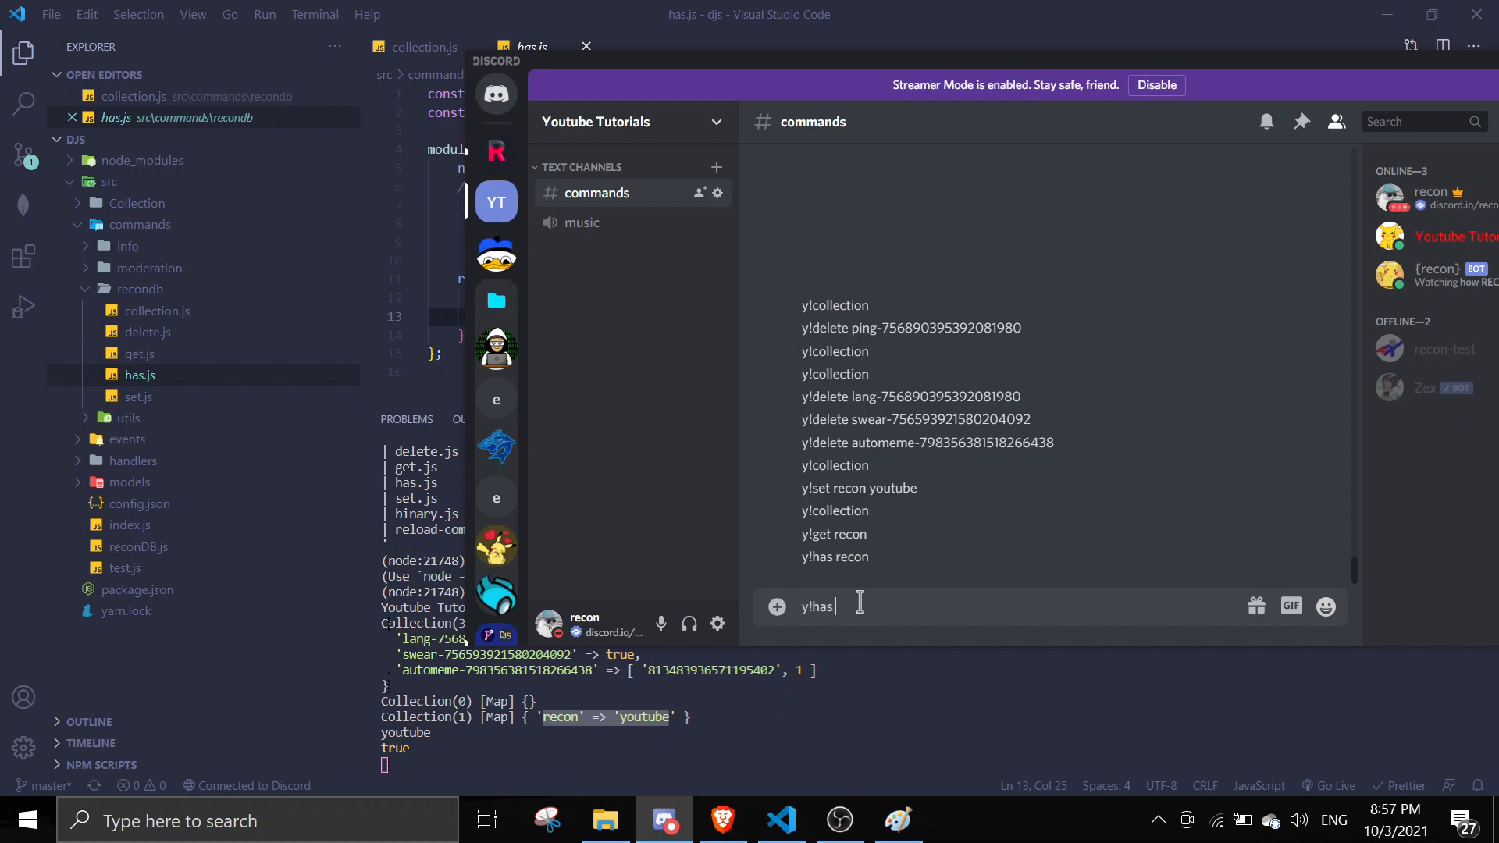
pyautogui.press('Return')
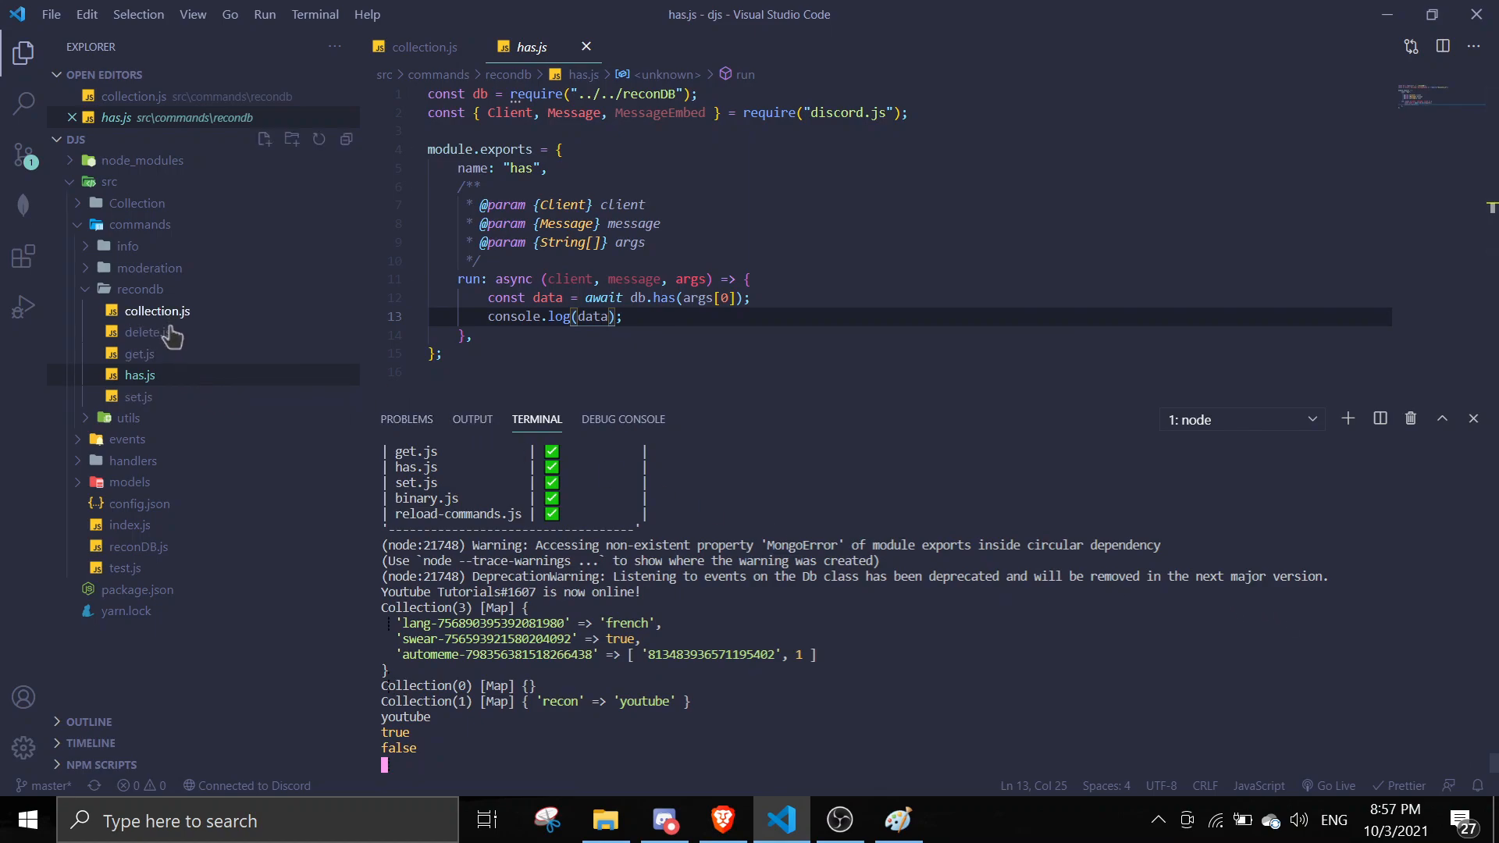
pyautogui.click(156, 311)
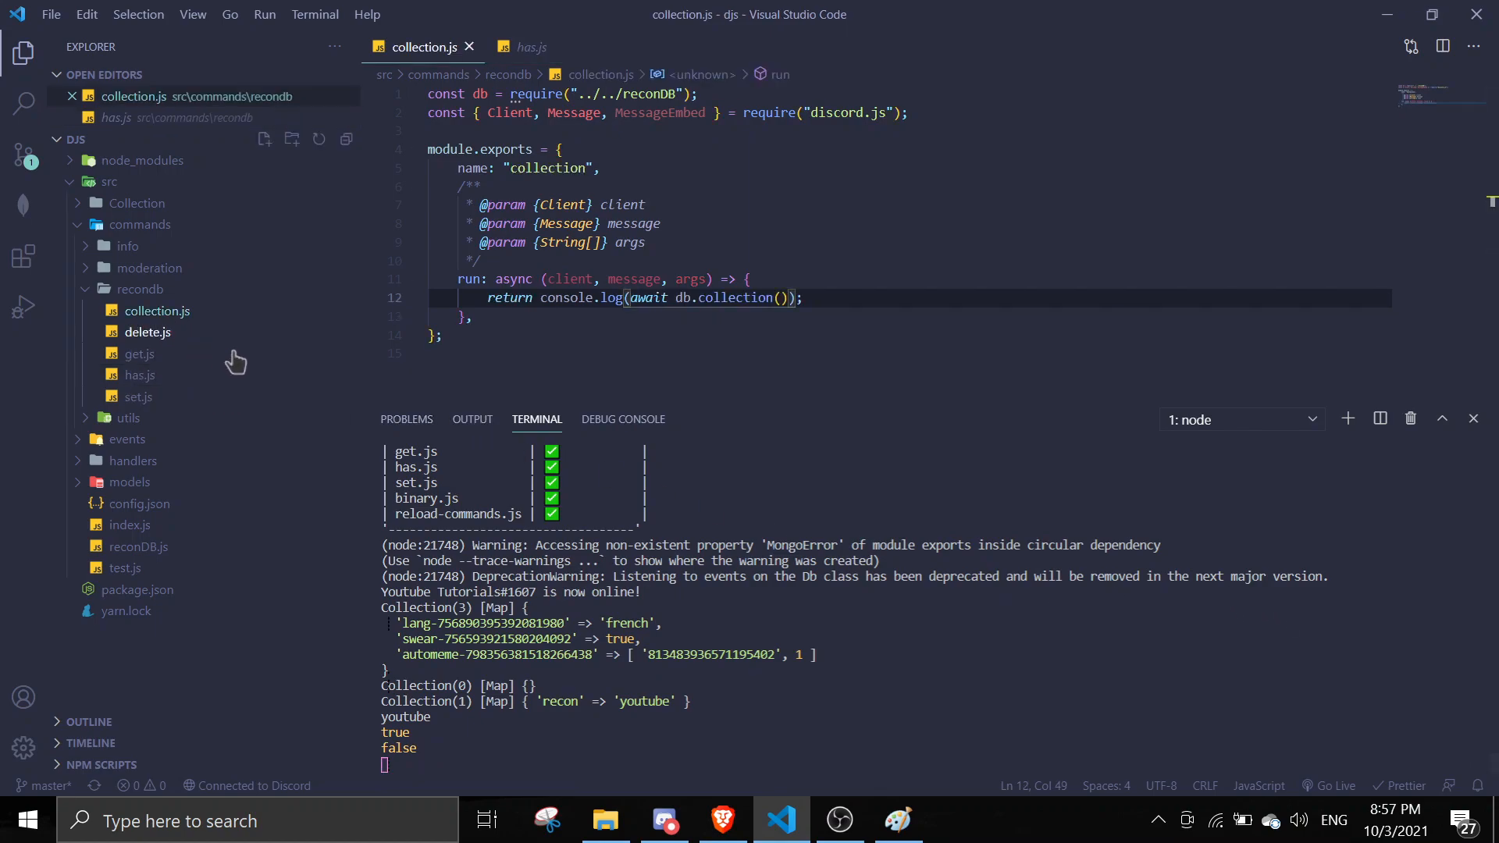
# - Open delete.js, delete recon, then check y!collection and y!has recon show empty and false
pyautogui.click(148, 331)
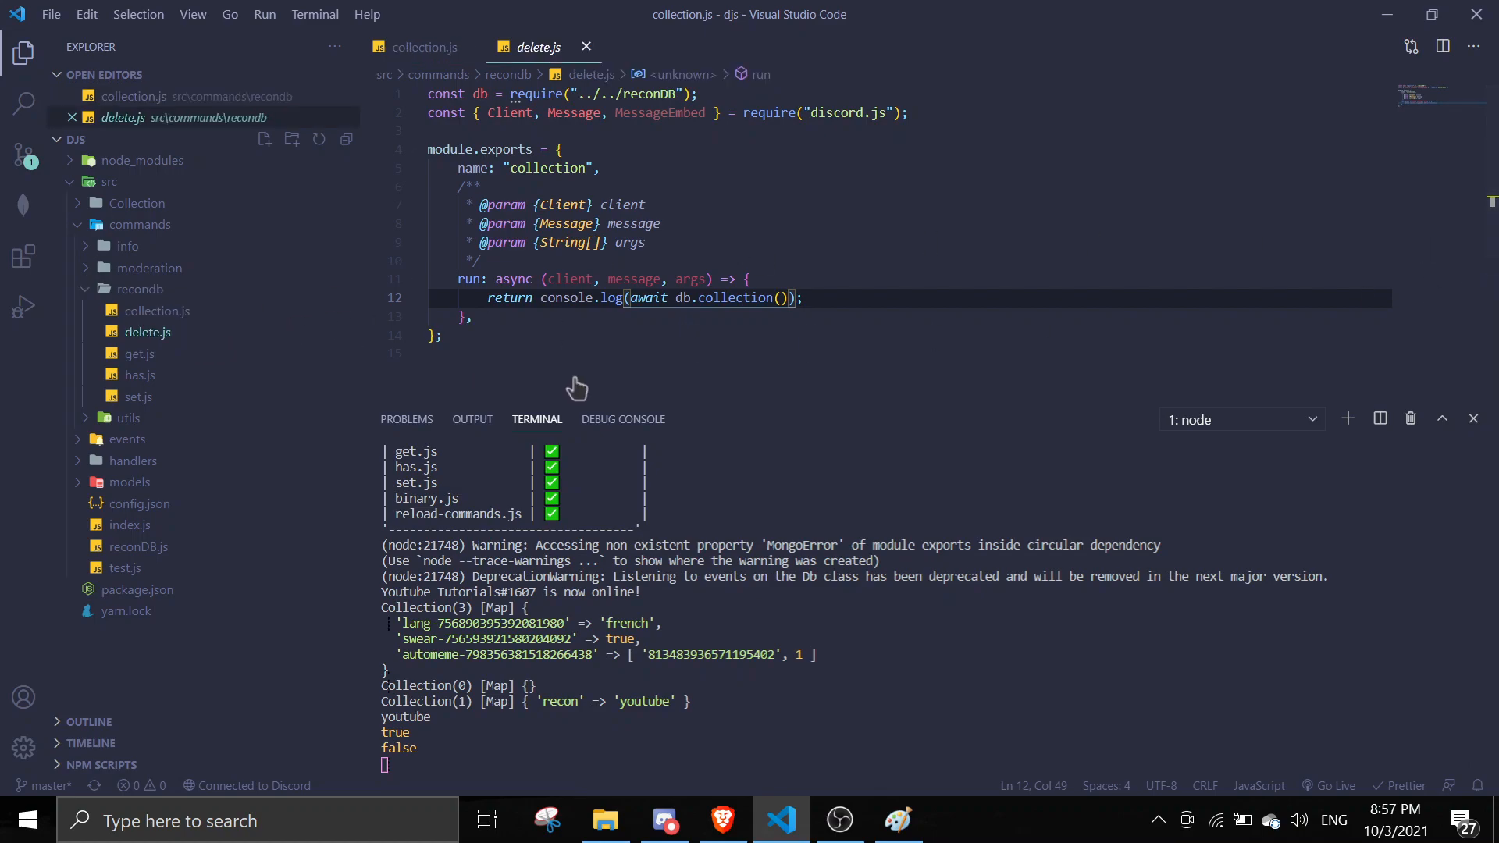
pyautogui.click(663, 820)
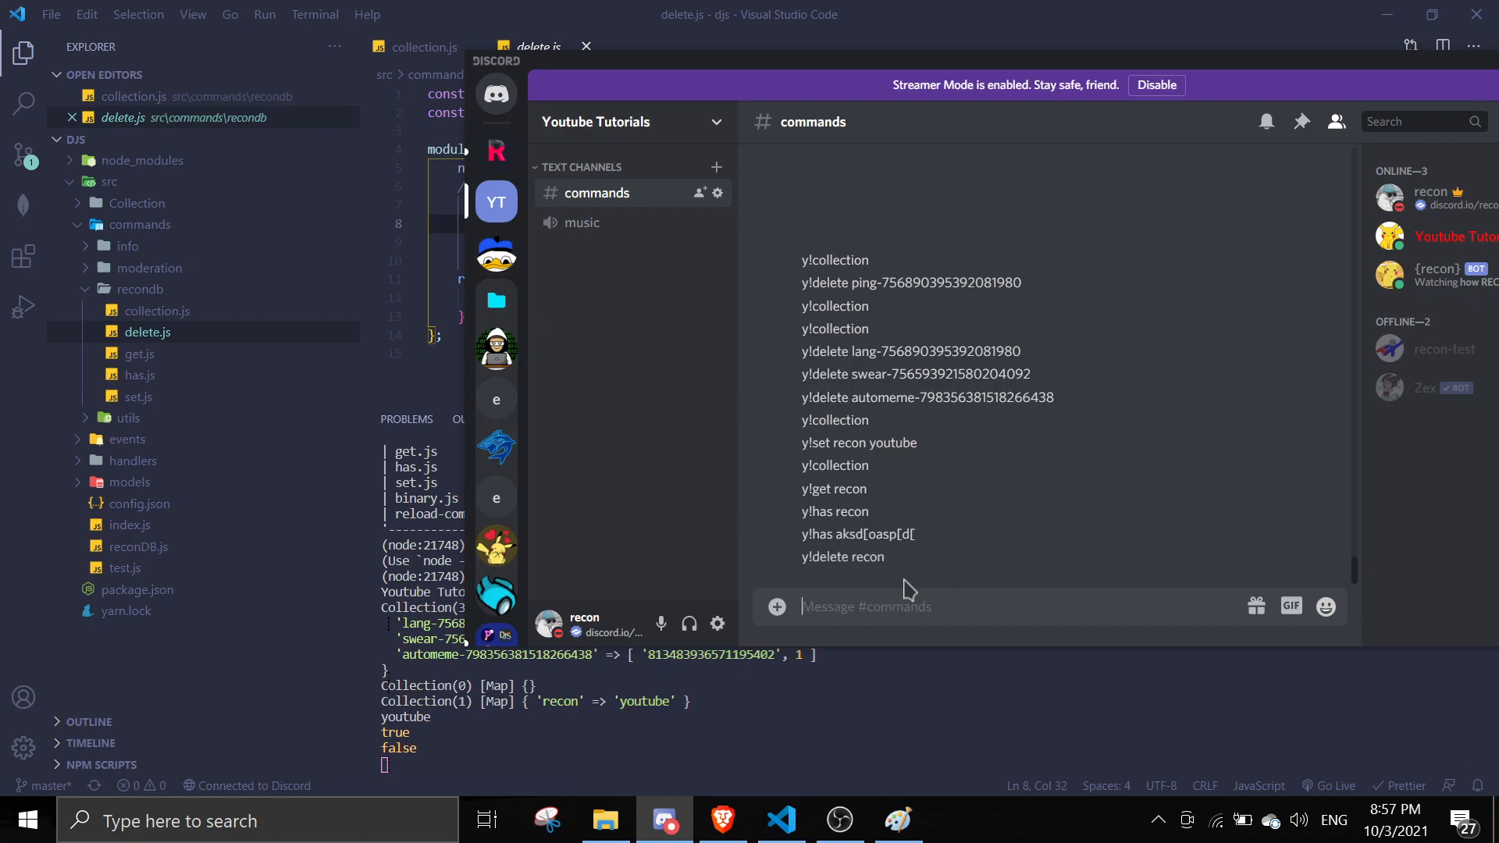
pyautogui.write('y!collecti')
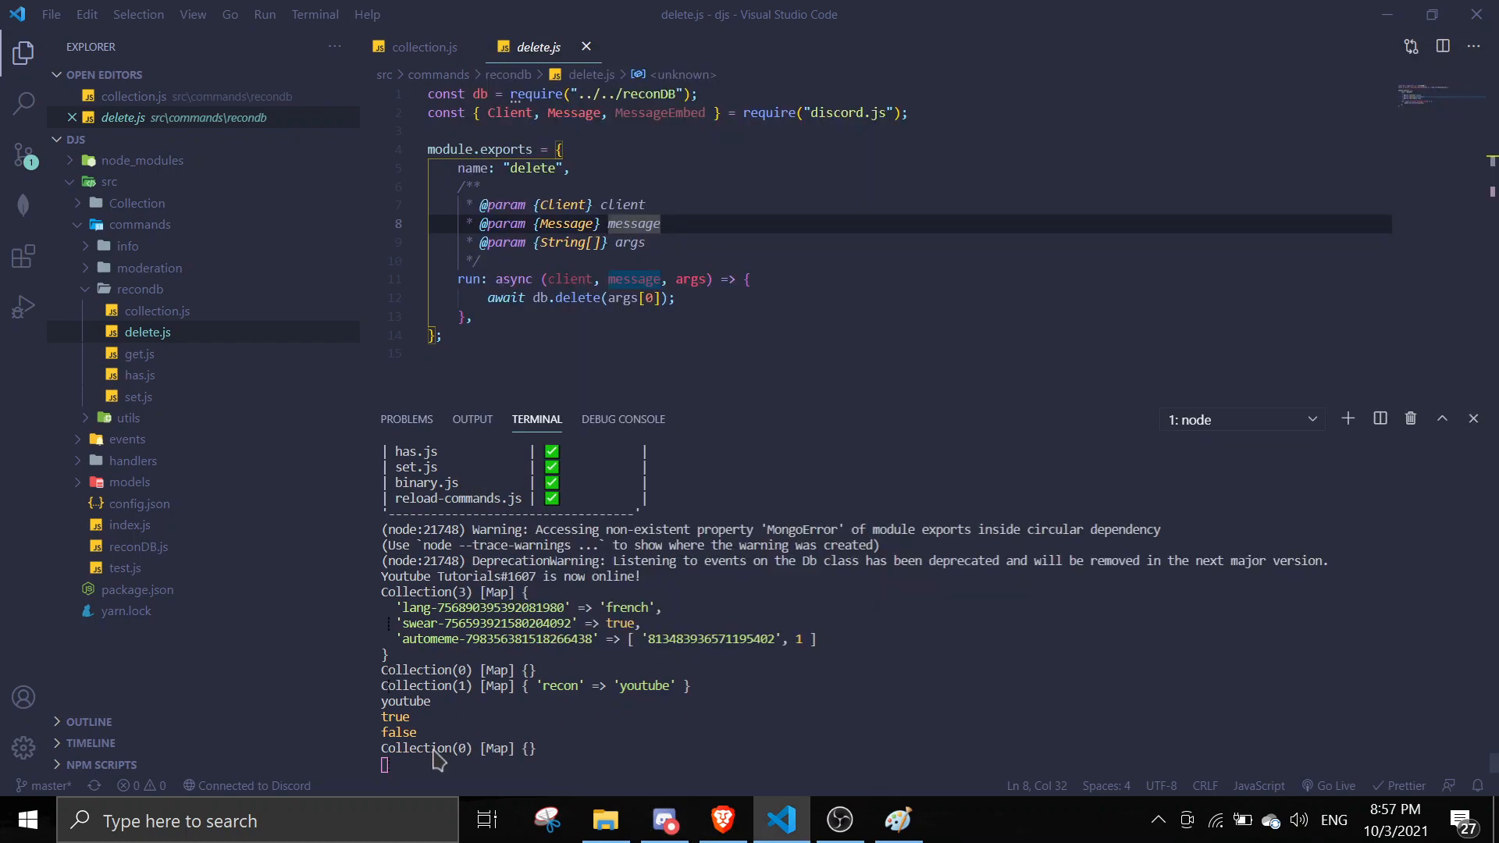
pyautogui.click(662, 820)
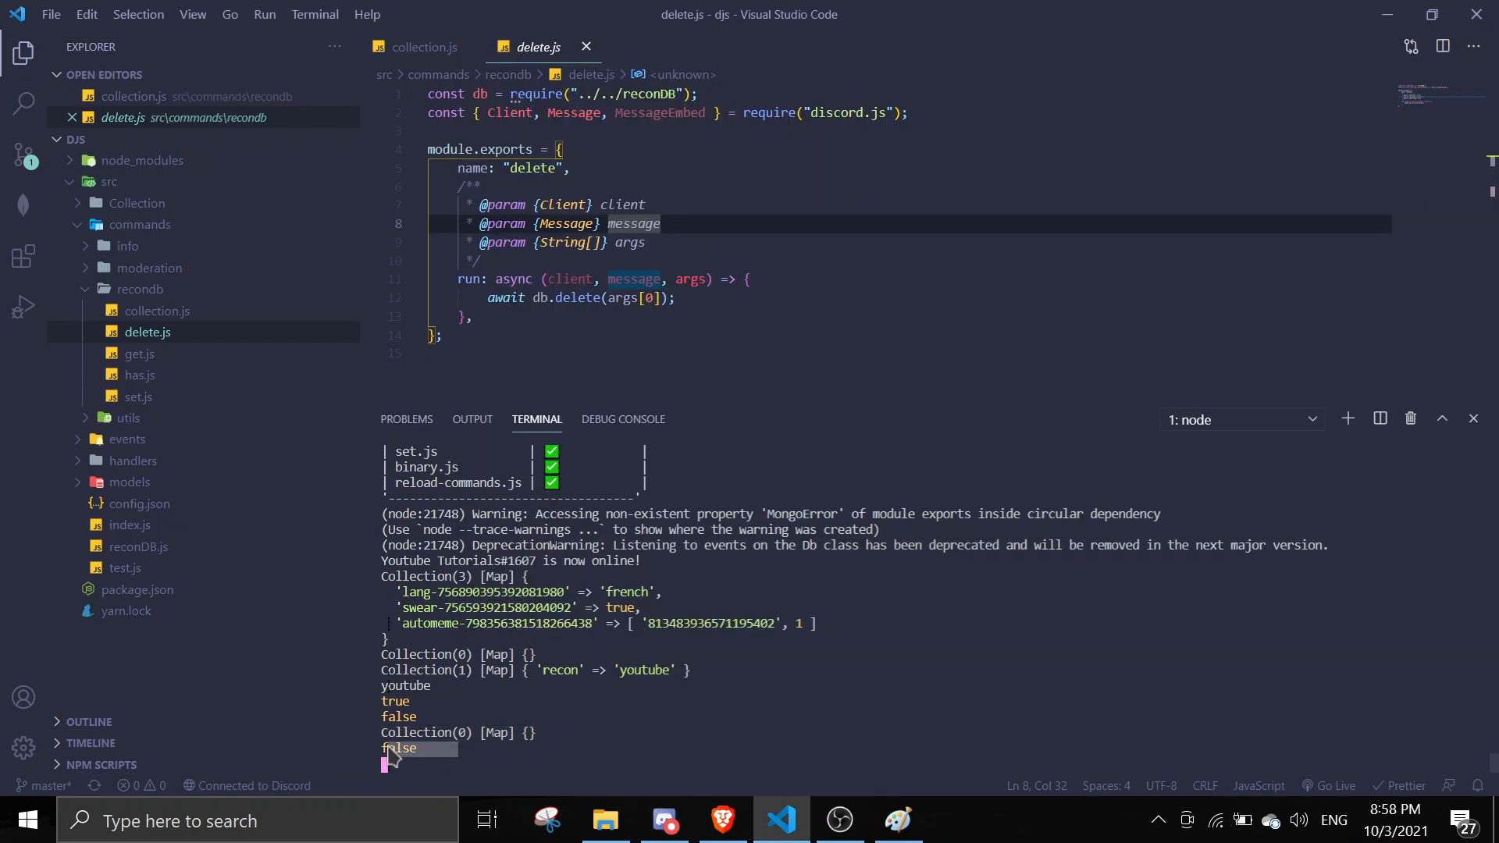
pyautogui.moveTo(777, 740)
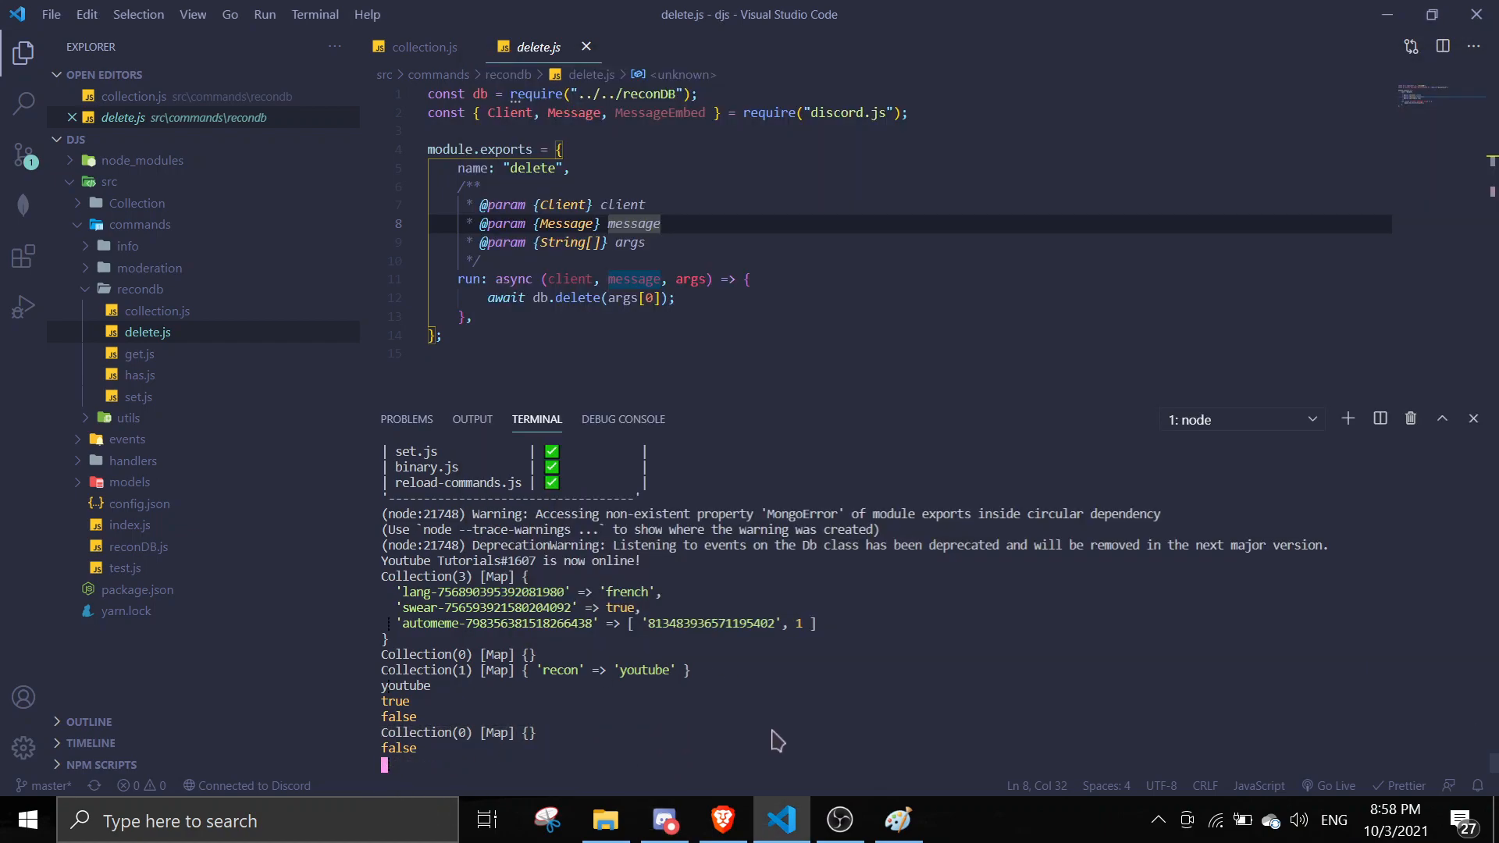
pyautogui.moveTo(721, 818)
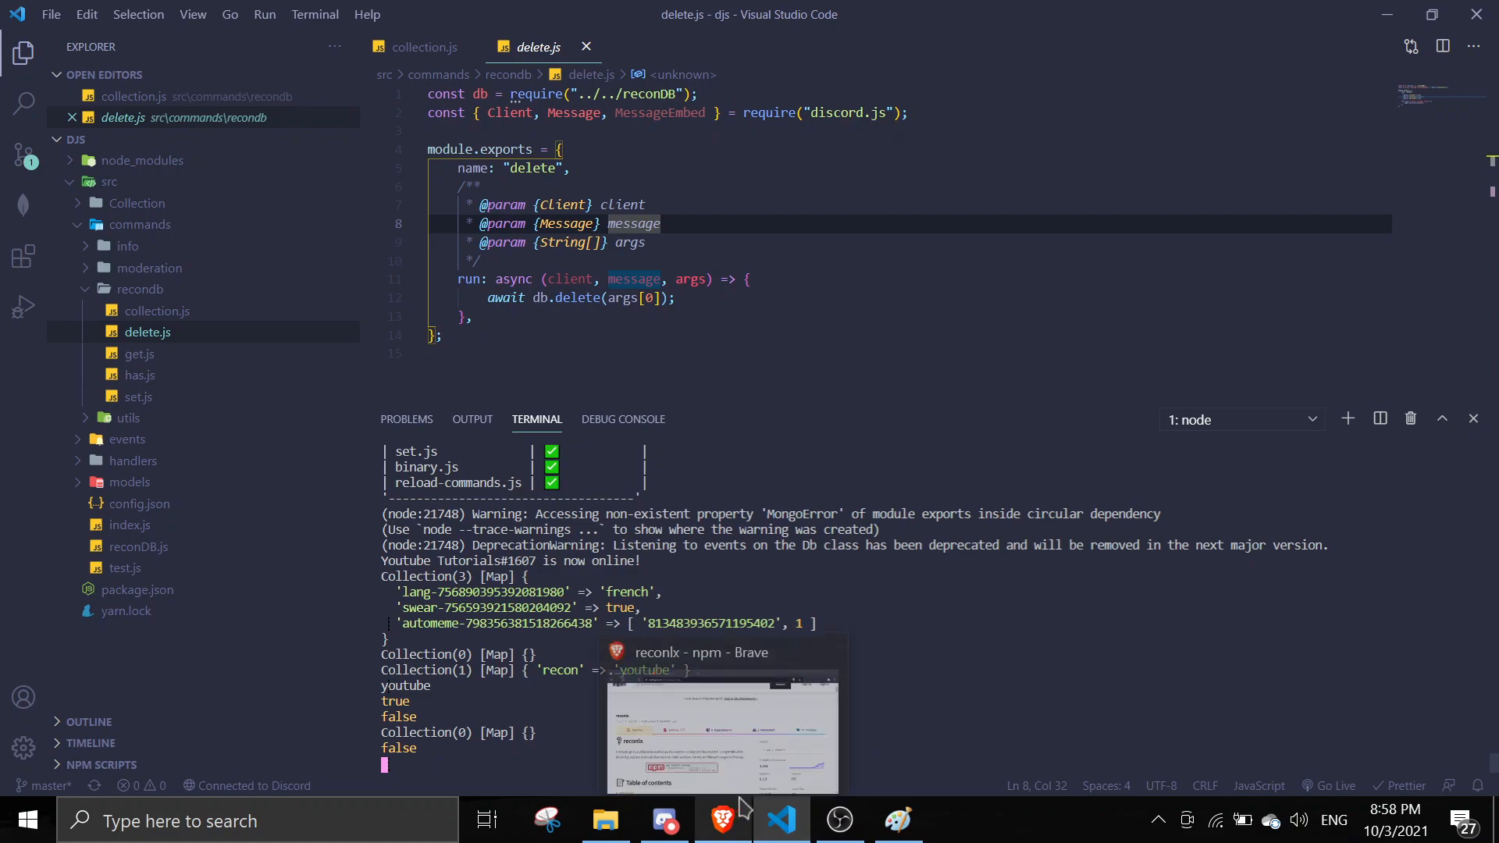
pyautogui.moveTo(753, 805)
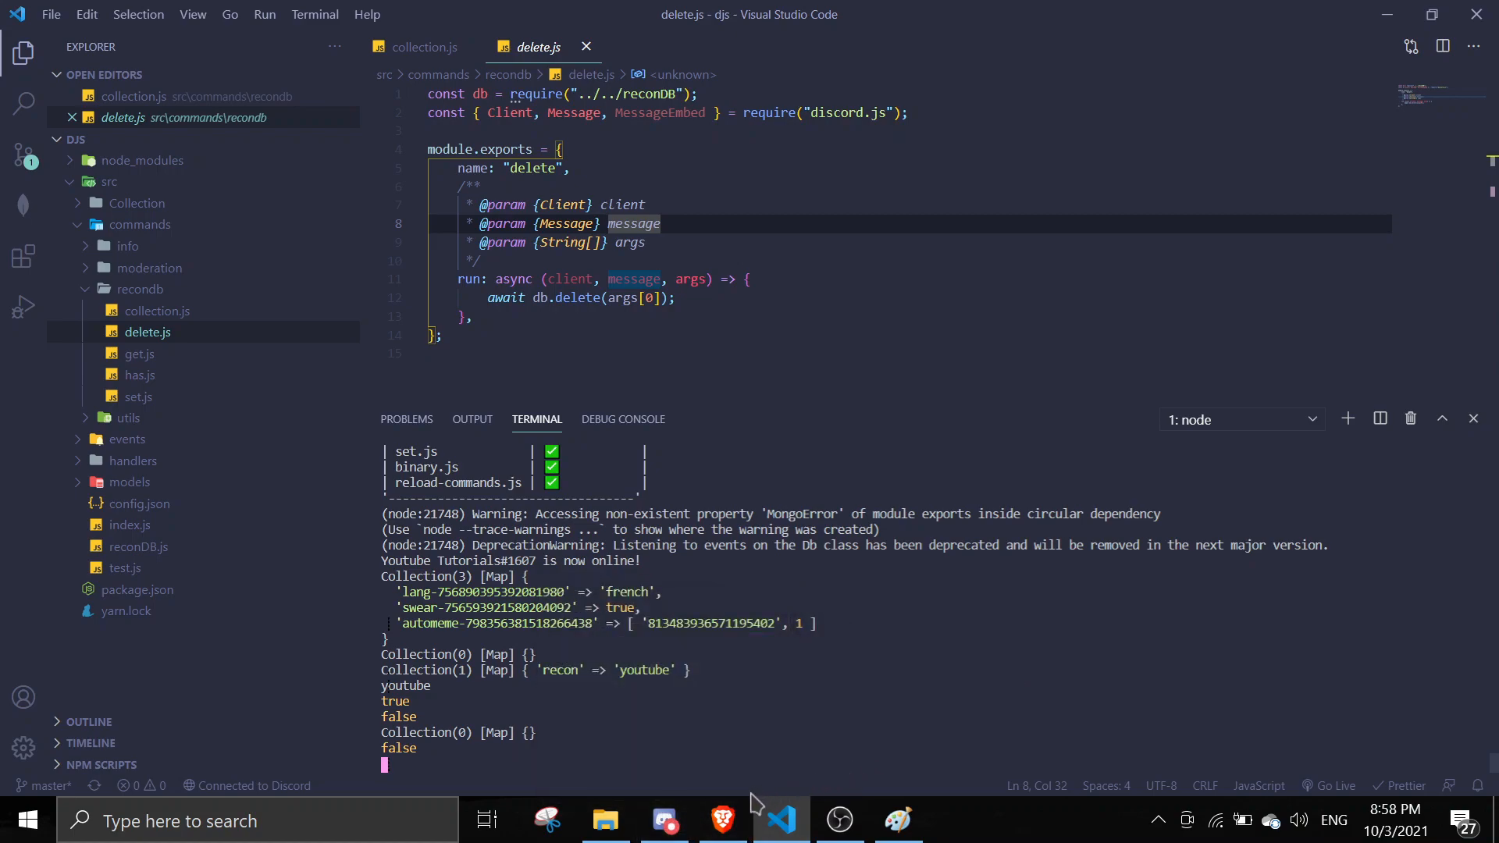
# - Bring up the reconlx npm page in Brave and scroll through its readme and install details
pyautogui.click(720, 821)
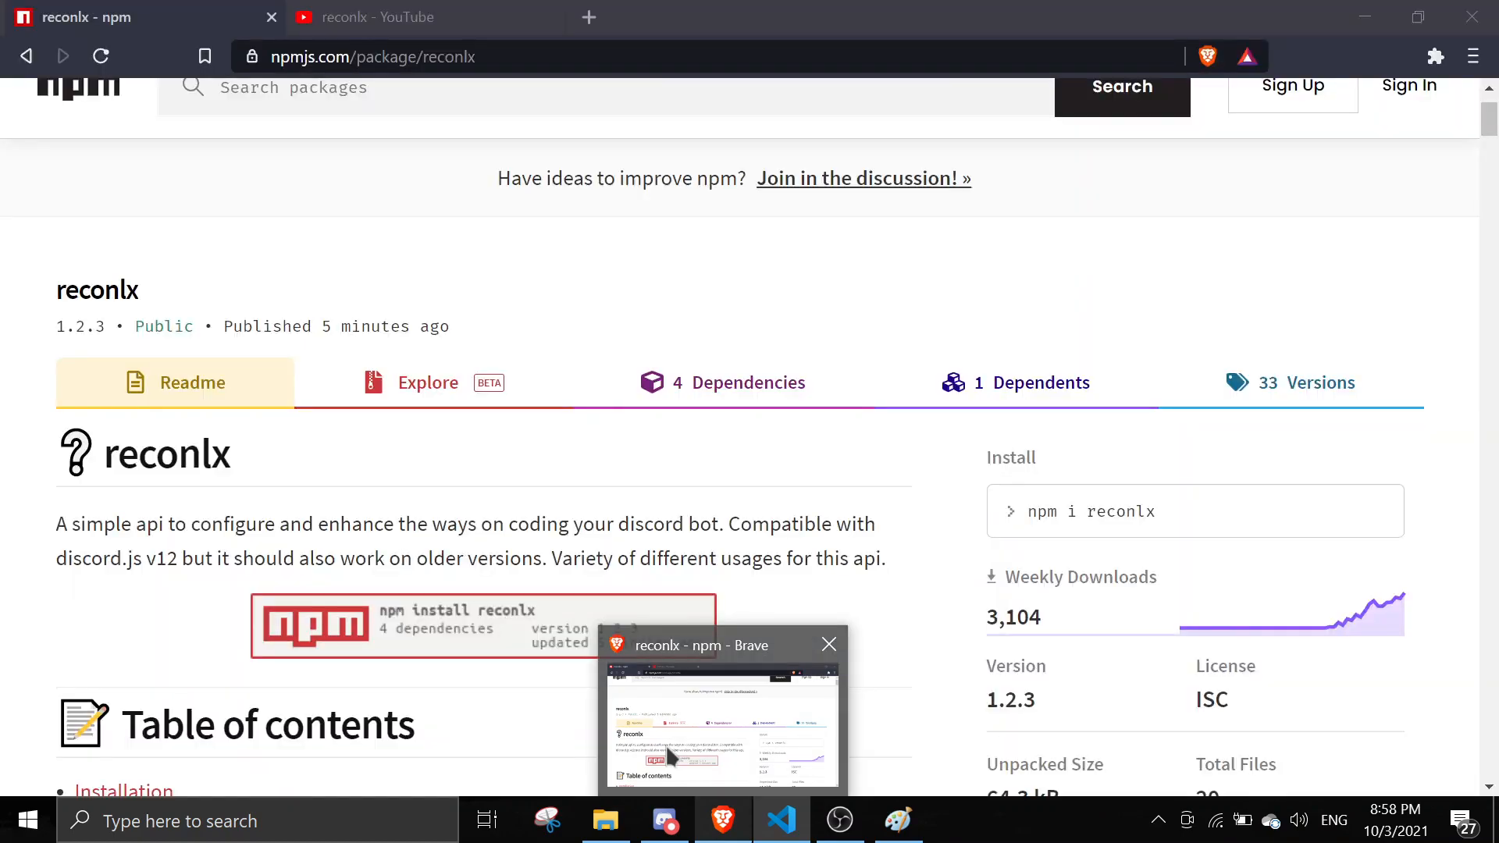
pyautogui.scroll(-3)
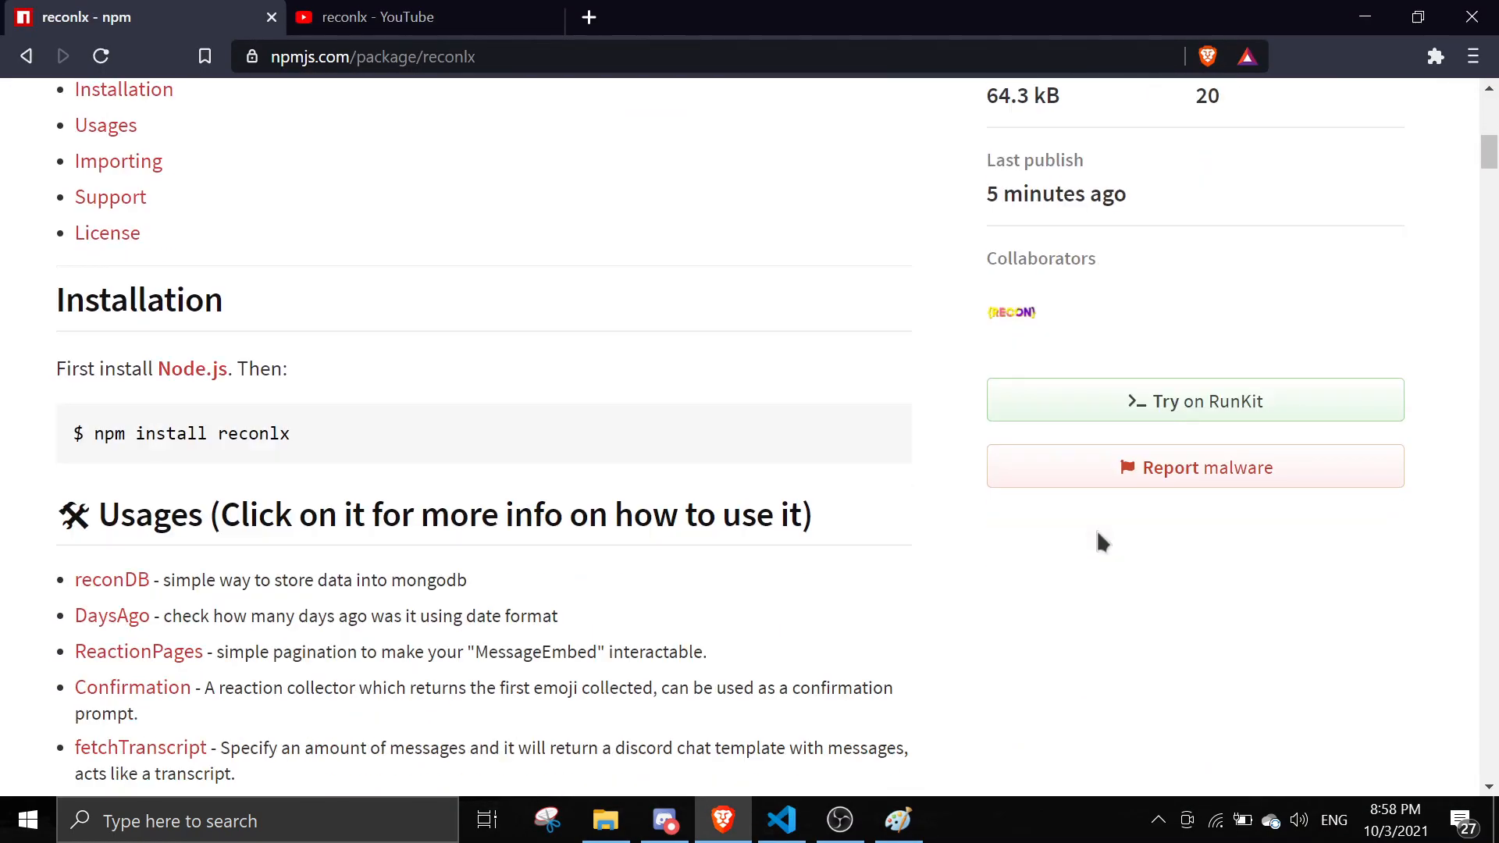
pyautogui.scroll(3)
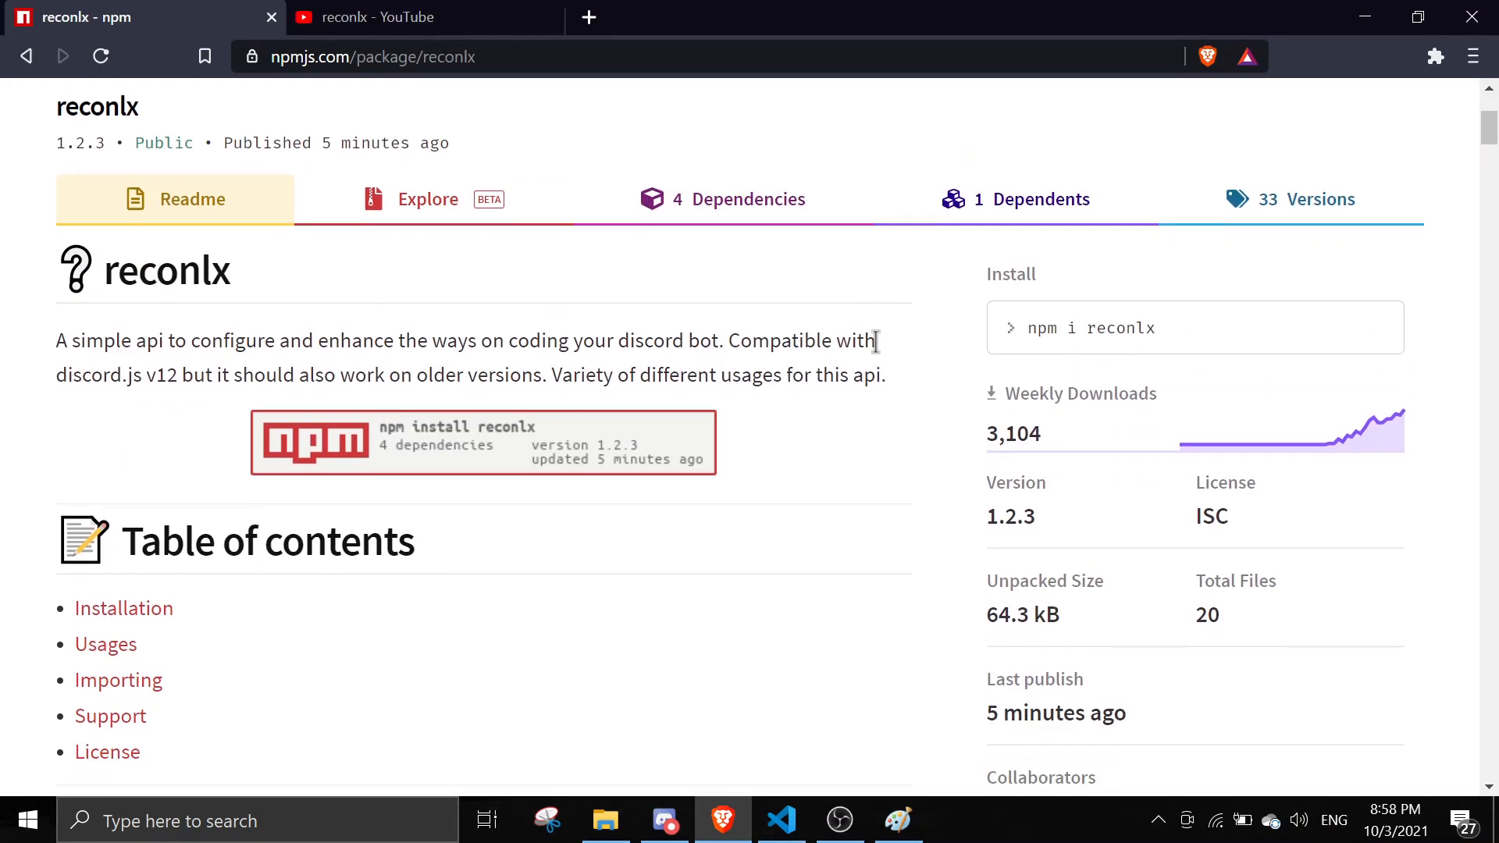
pyautogui.scroll(-3)
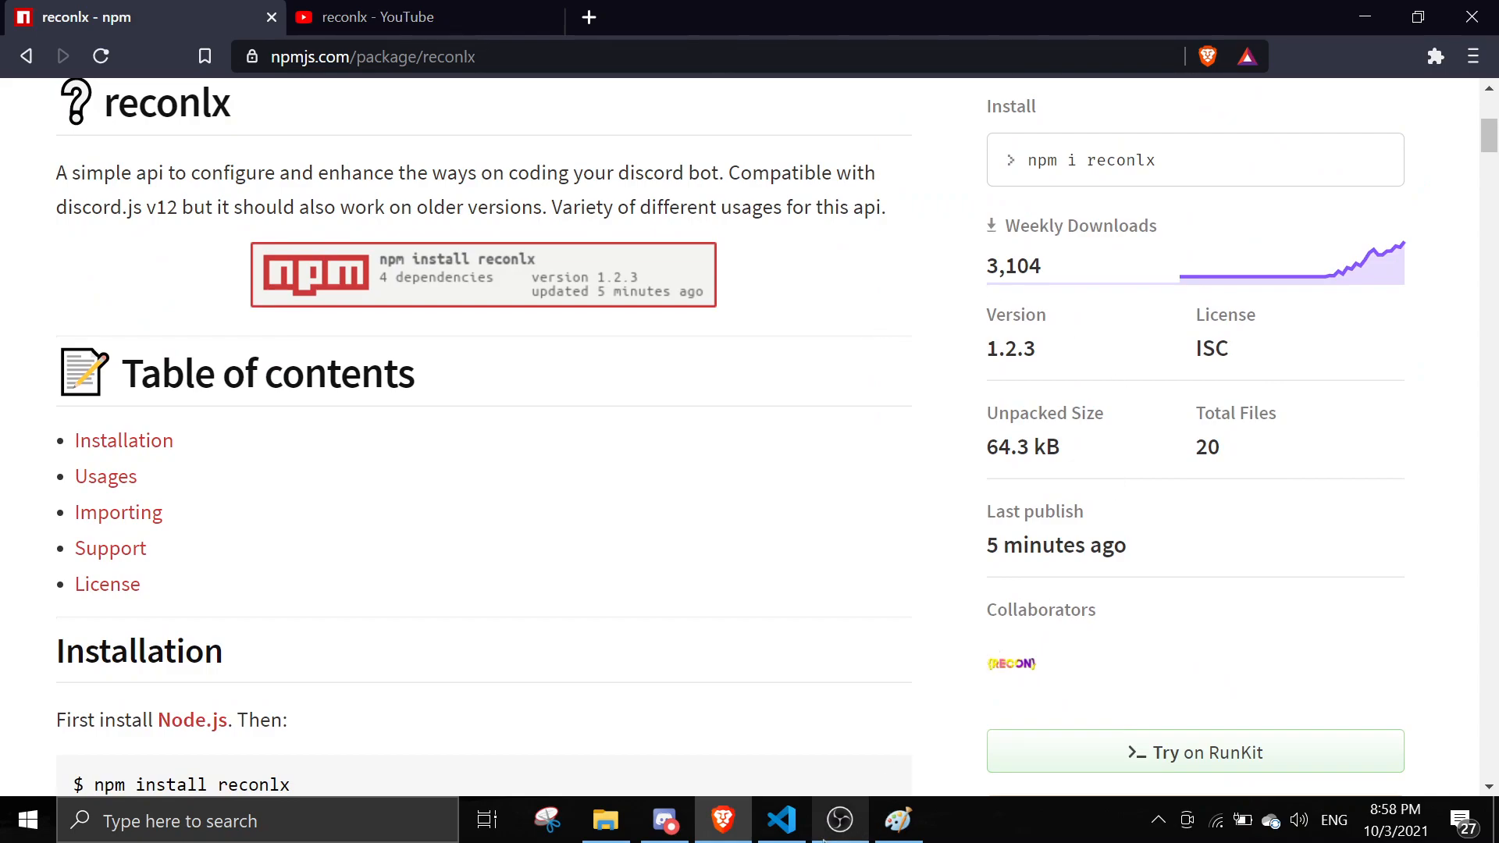
pyautogui.click(838, 820)
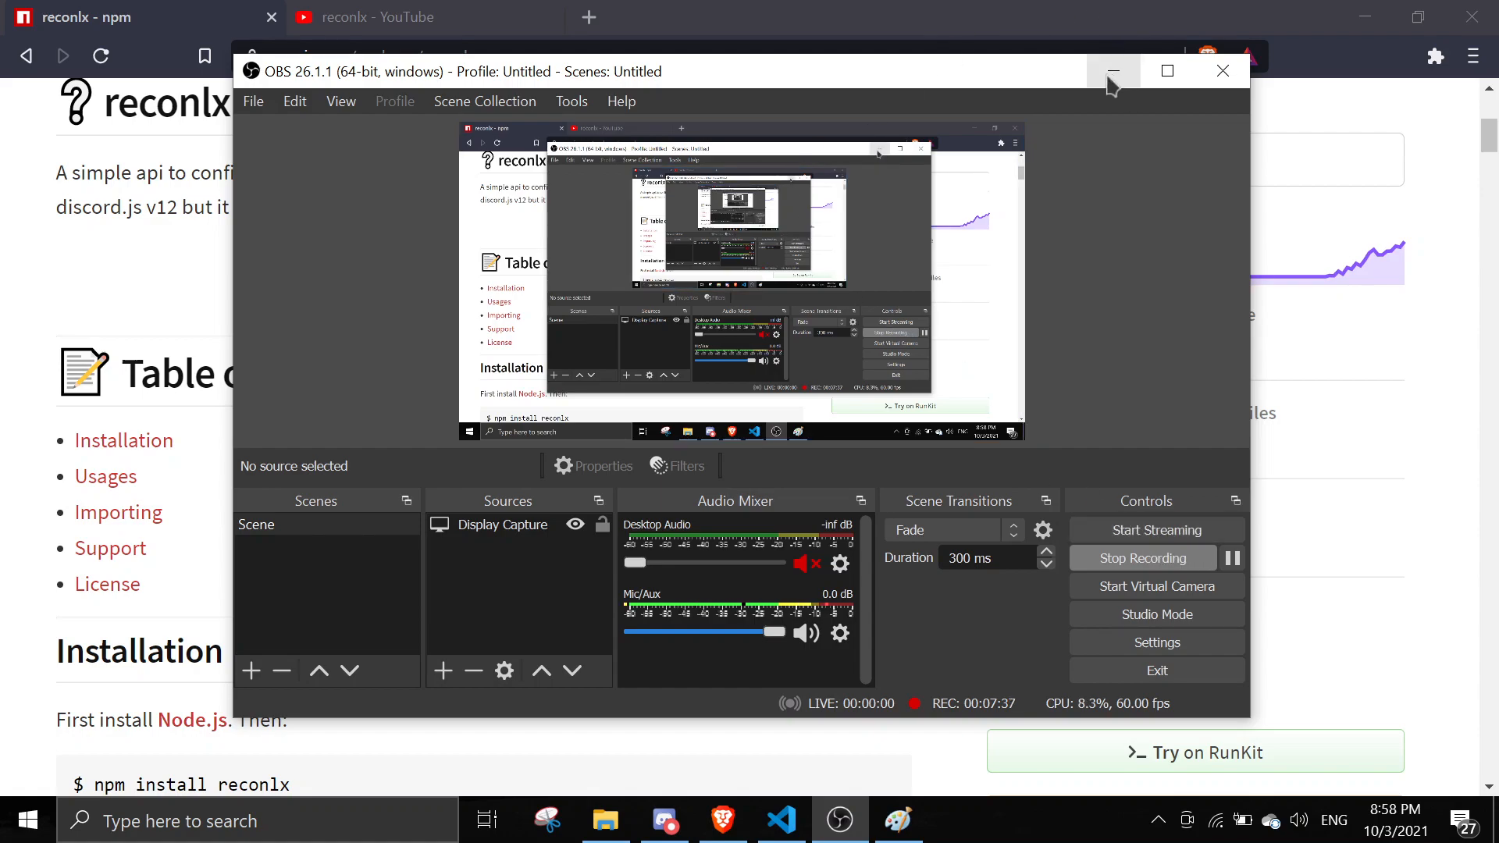
pyautogui.moveTo(1109, 71)
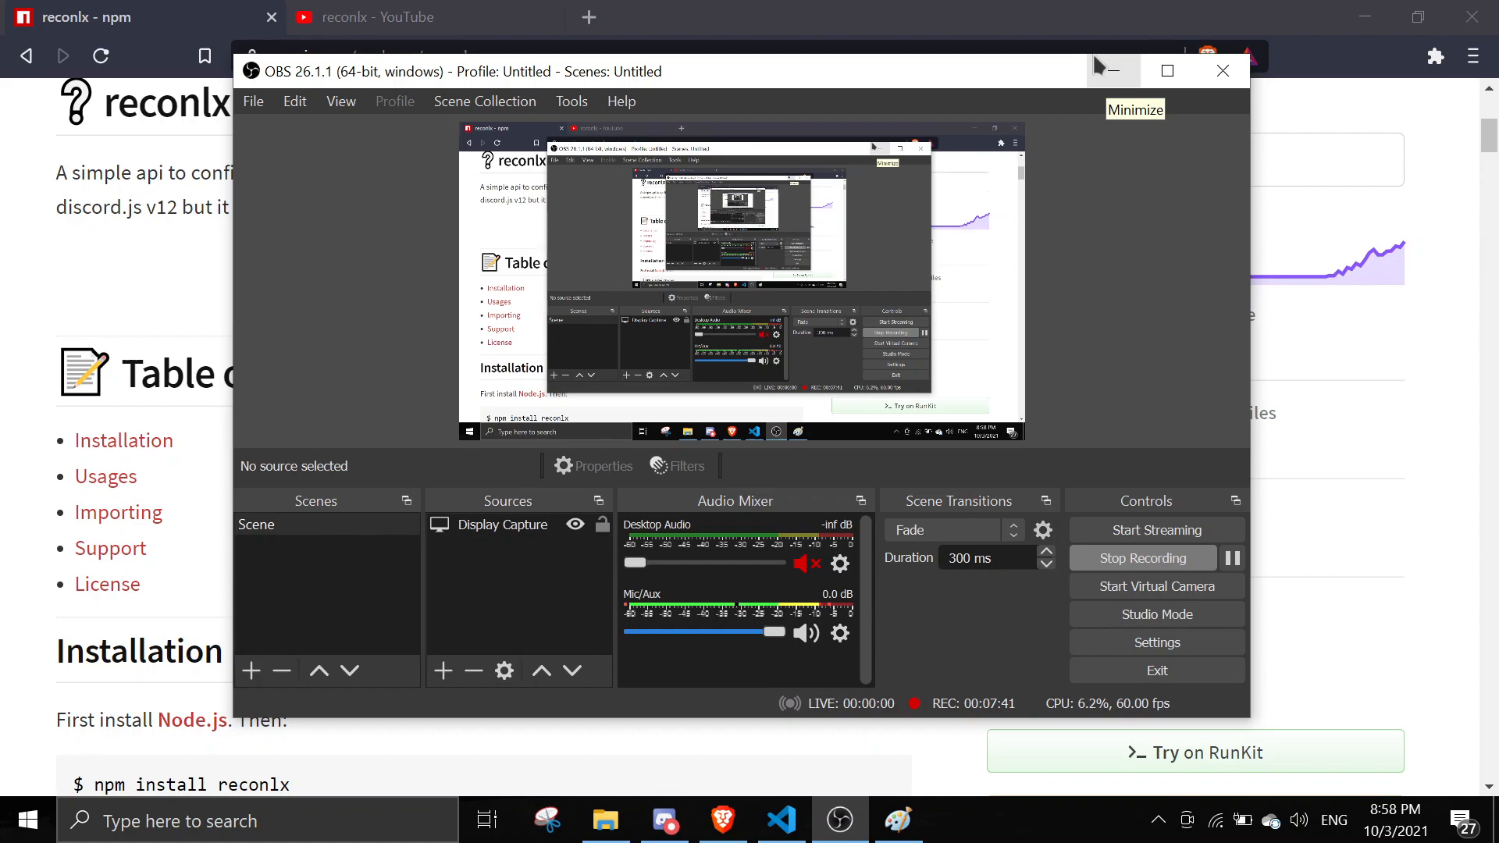
pyautogui.moveTo(1120, 81)
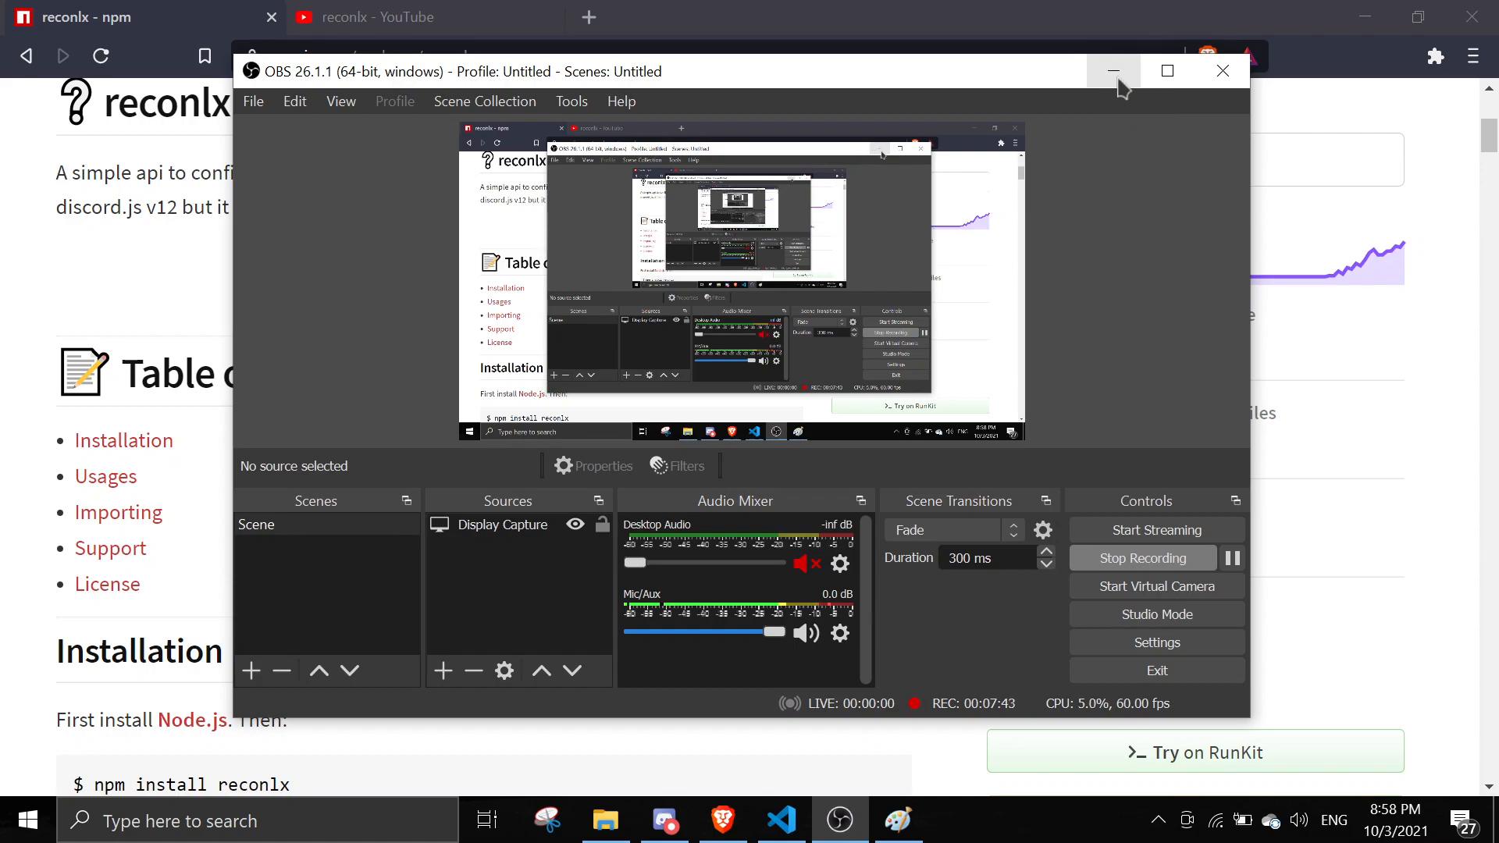
pyautogui.moveTo(1131, 153)
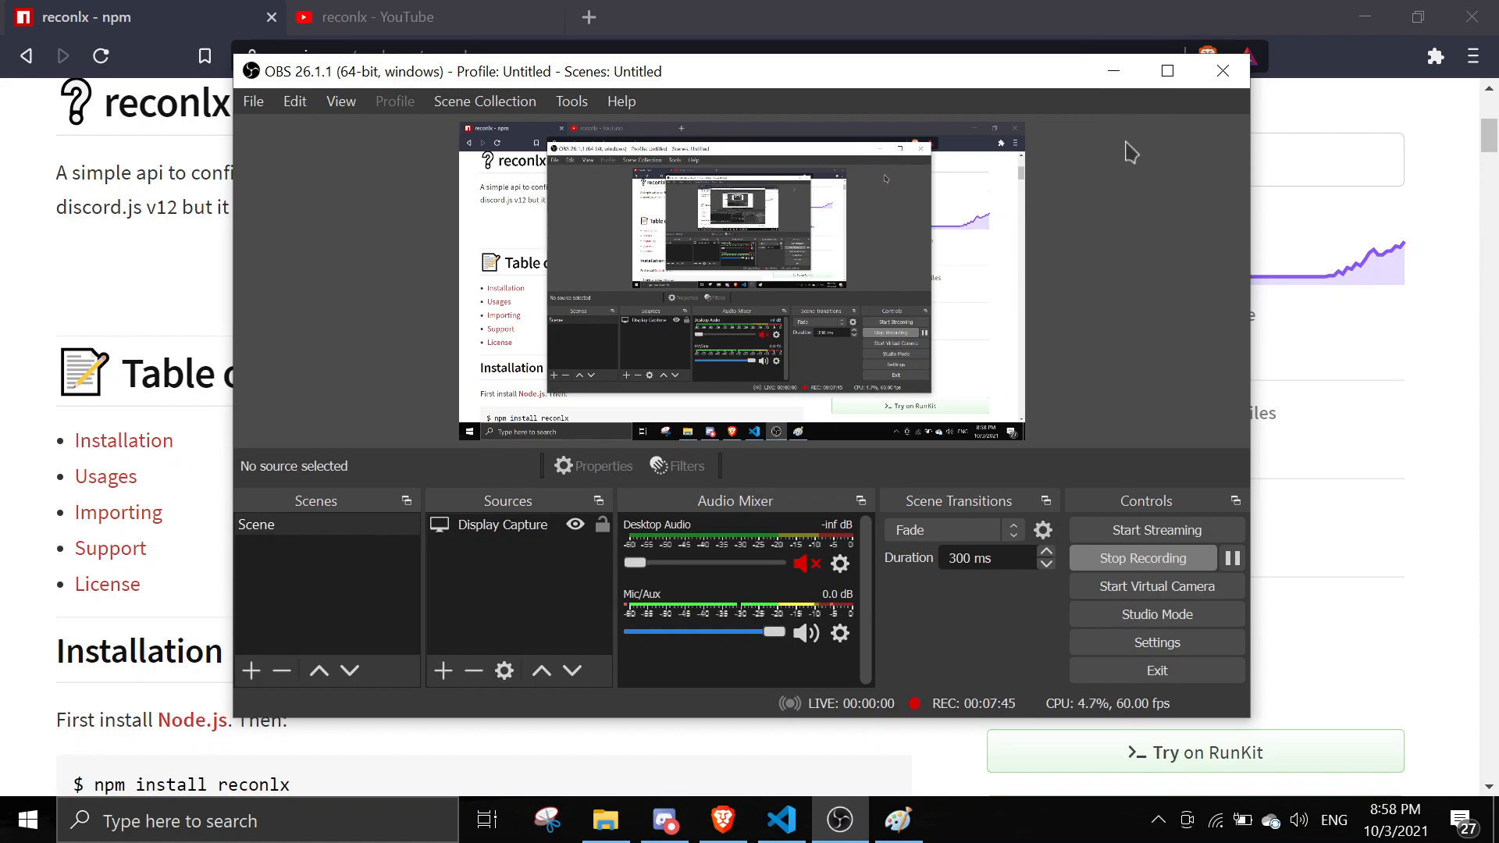